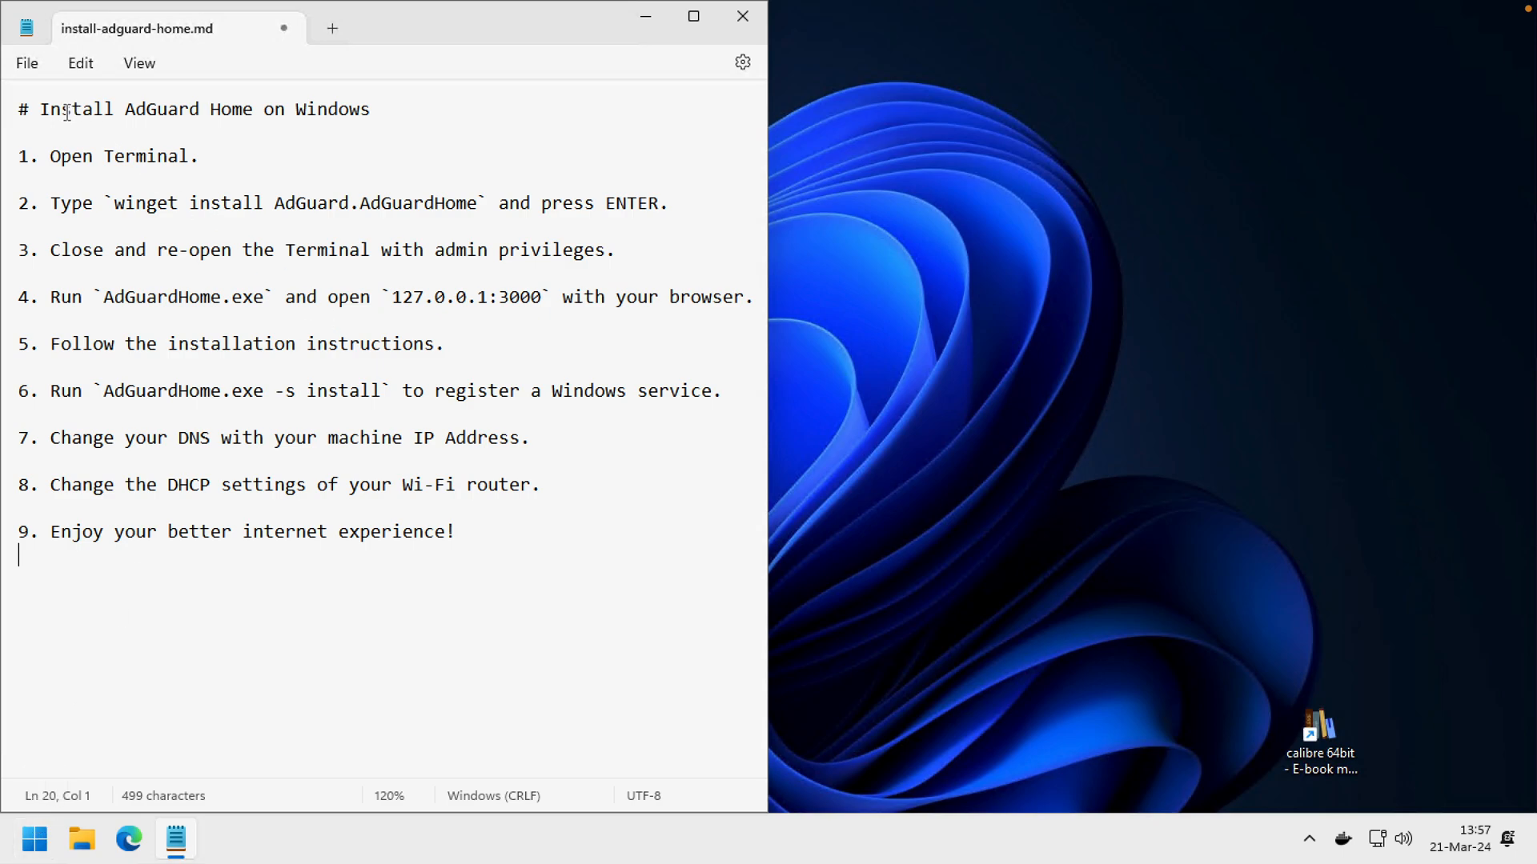
Highlight the 'Install AdGuard Home on Windows' heading in Notepad and open the Start menu.
double_click(205, 108)
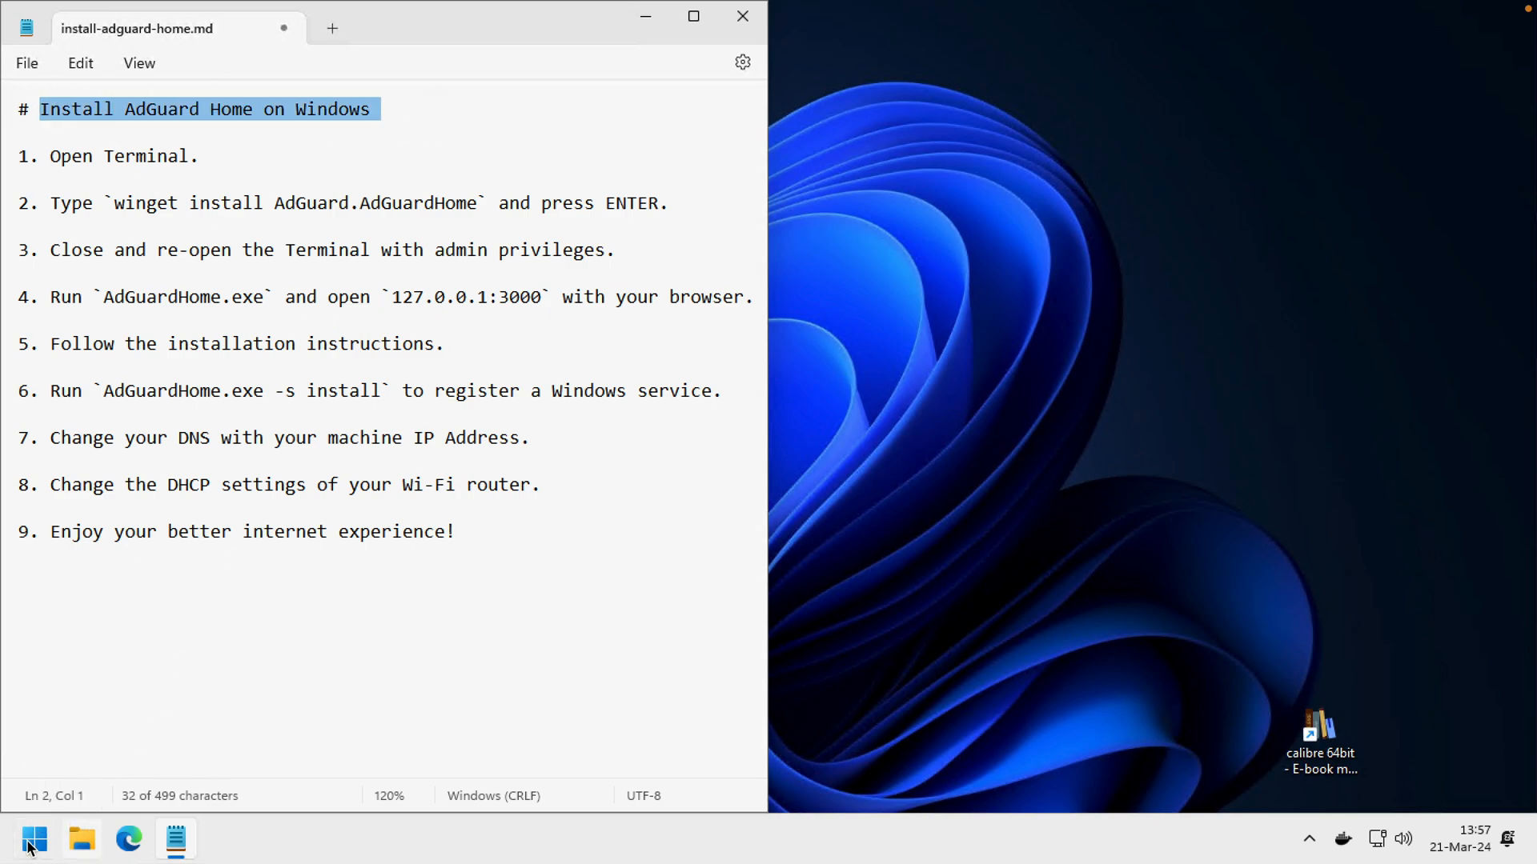
mouse_move(28, 840)
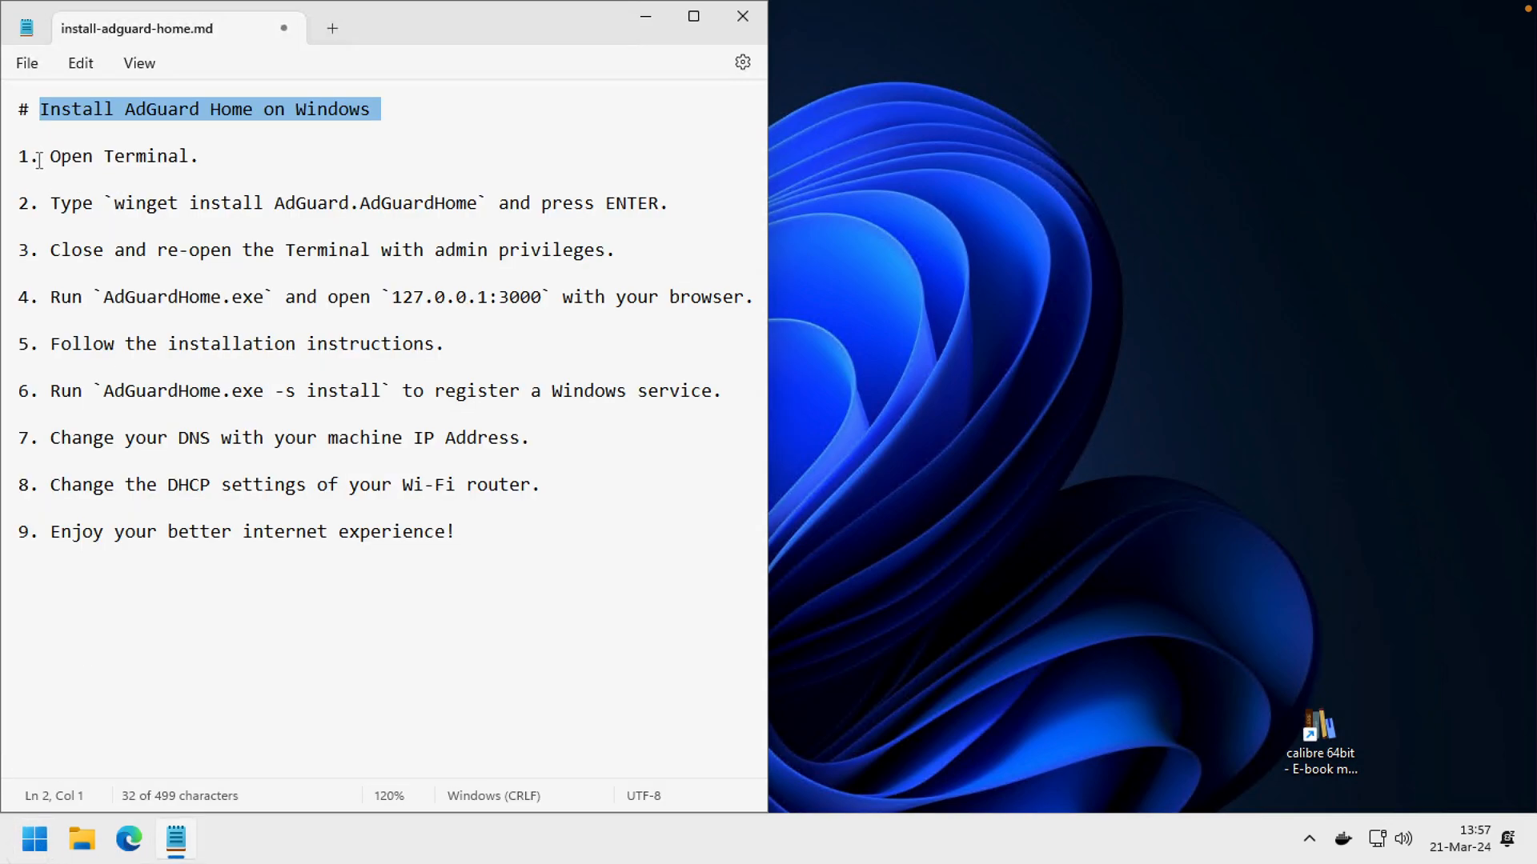
click(34, 839)
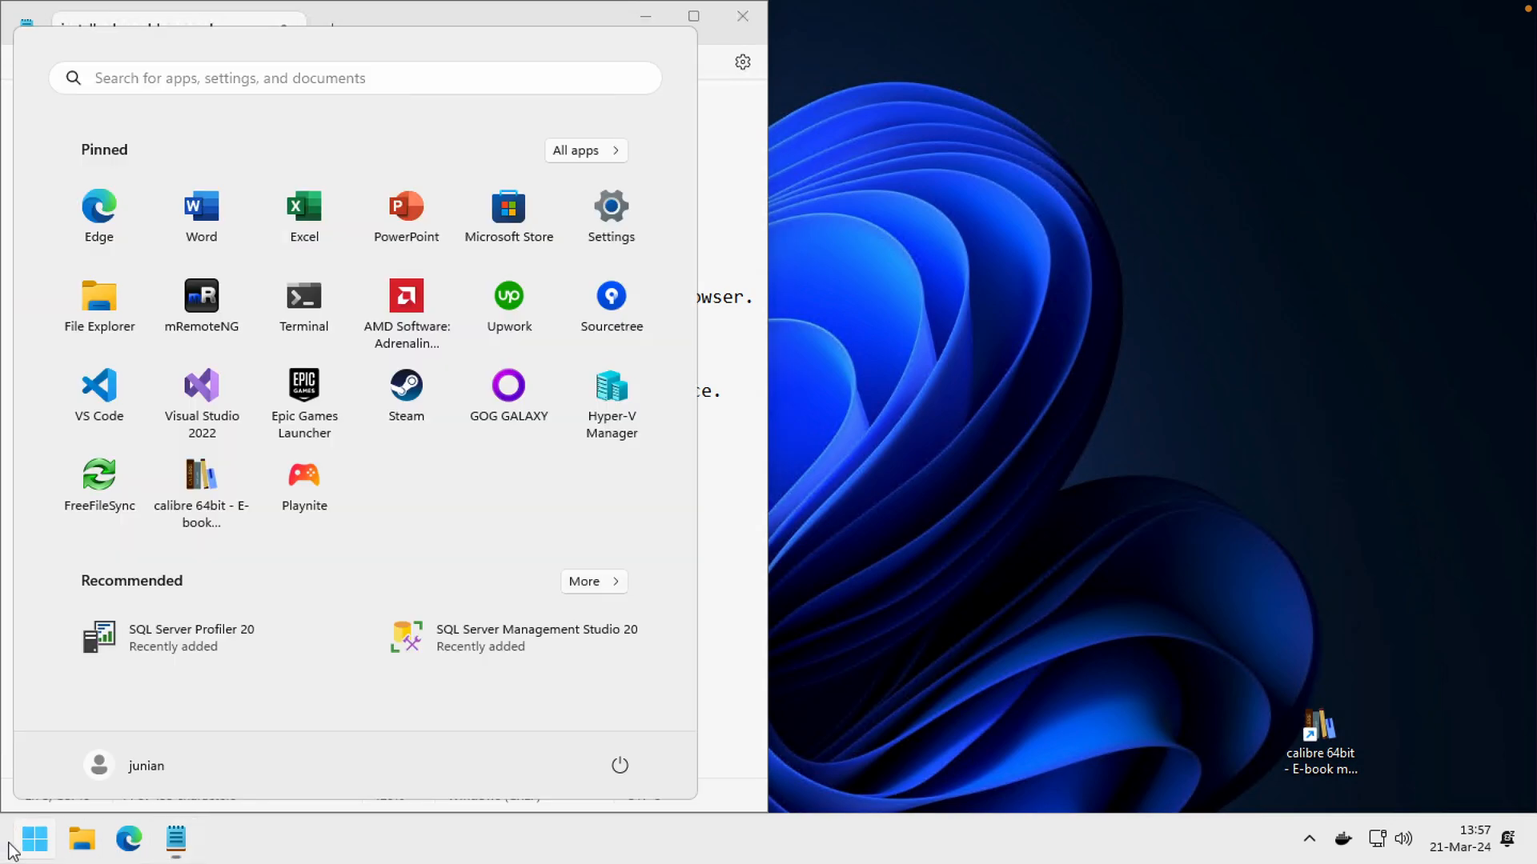
Launch Terminal and run winget install AdGuard.AdGuardHome.
click(304, 297)
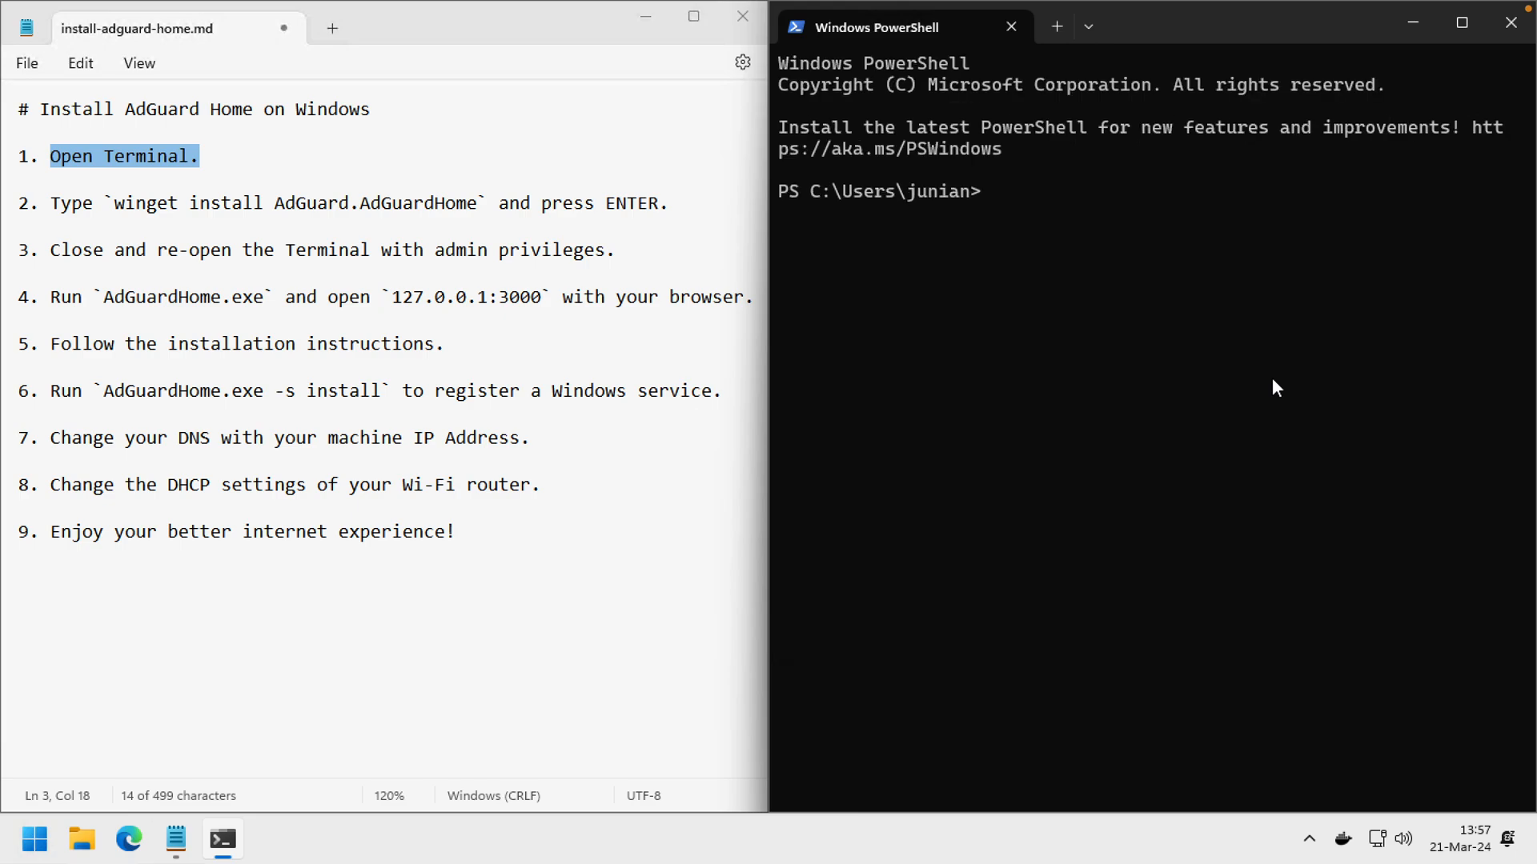
mouse_move(1263, 355)
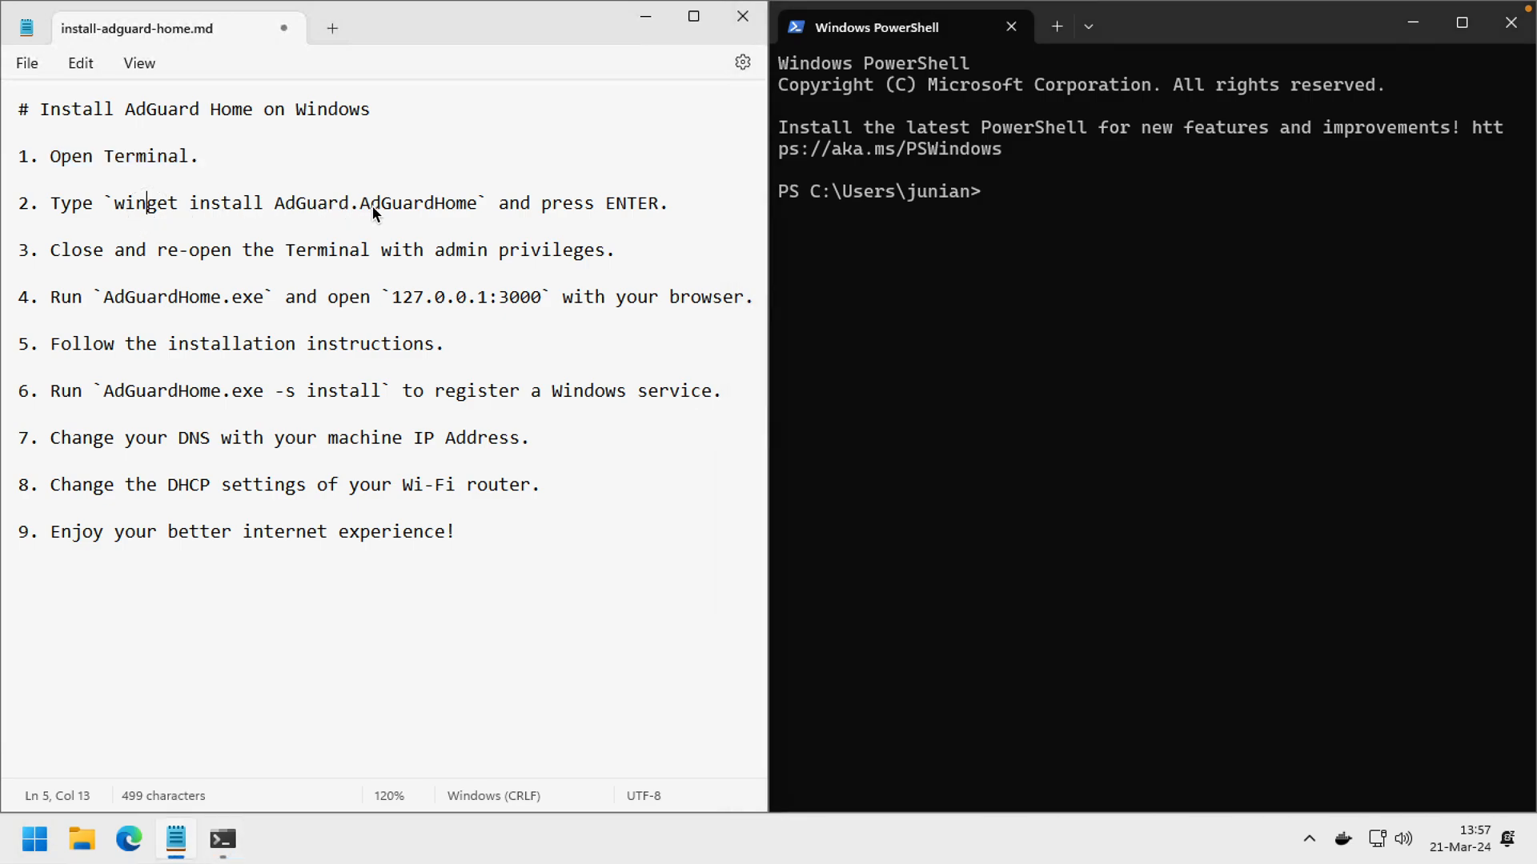
click(1039, 307)
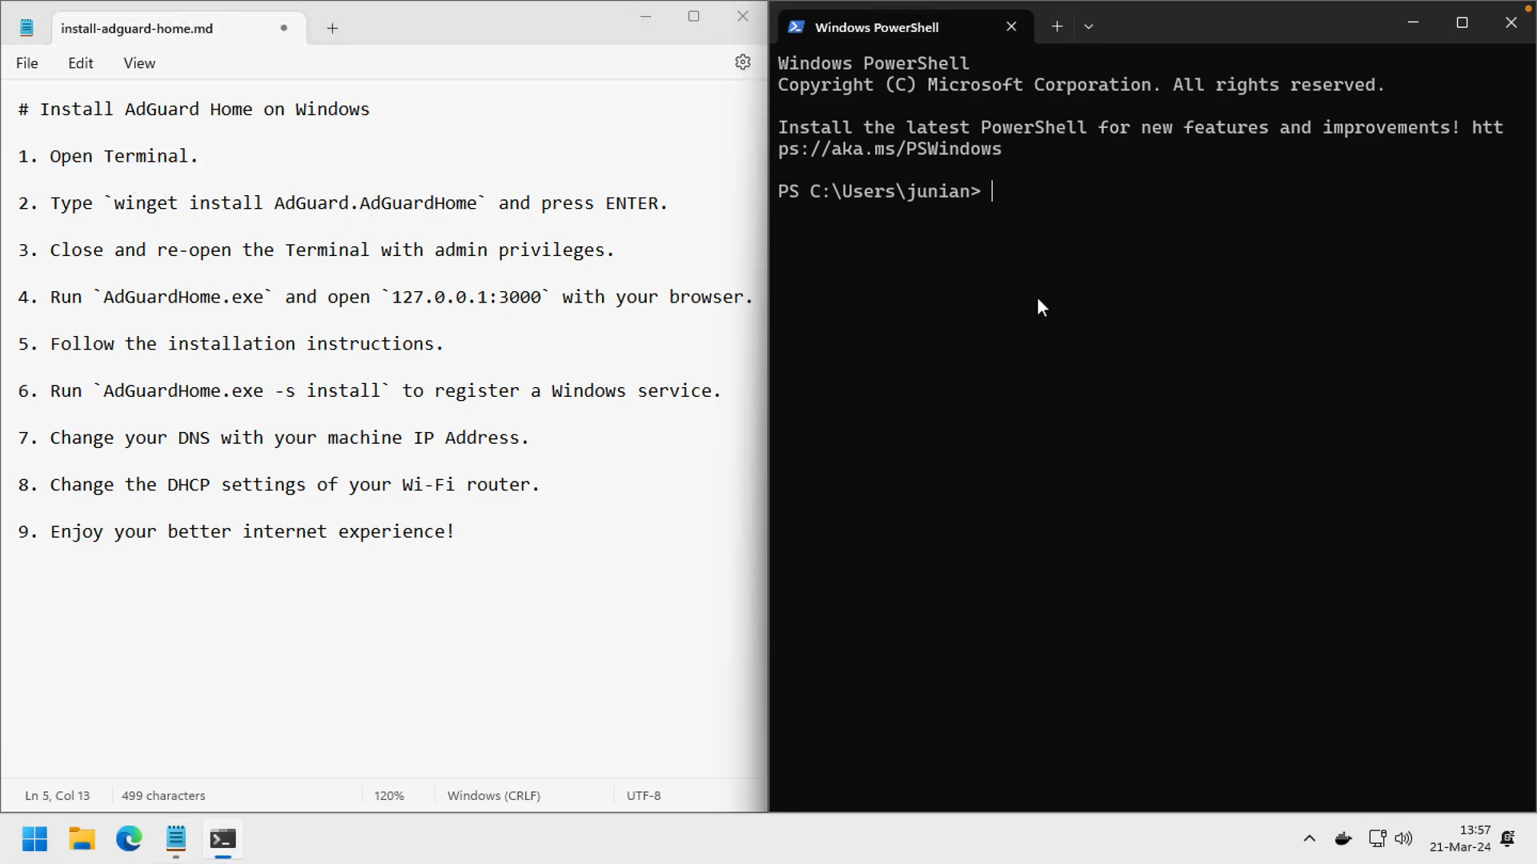
text(winget install)
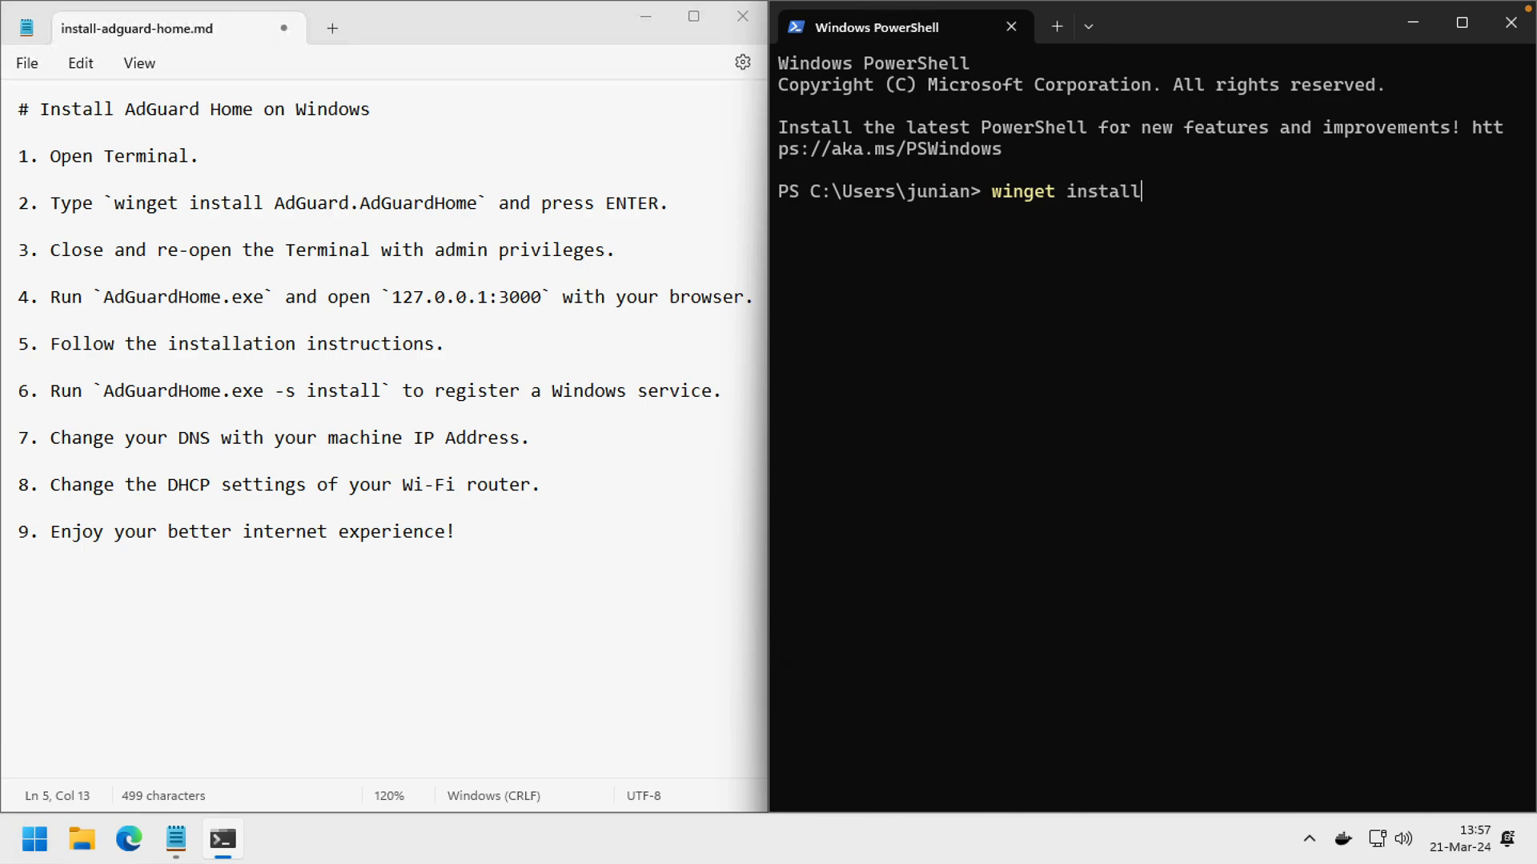
text(AdGuard.)
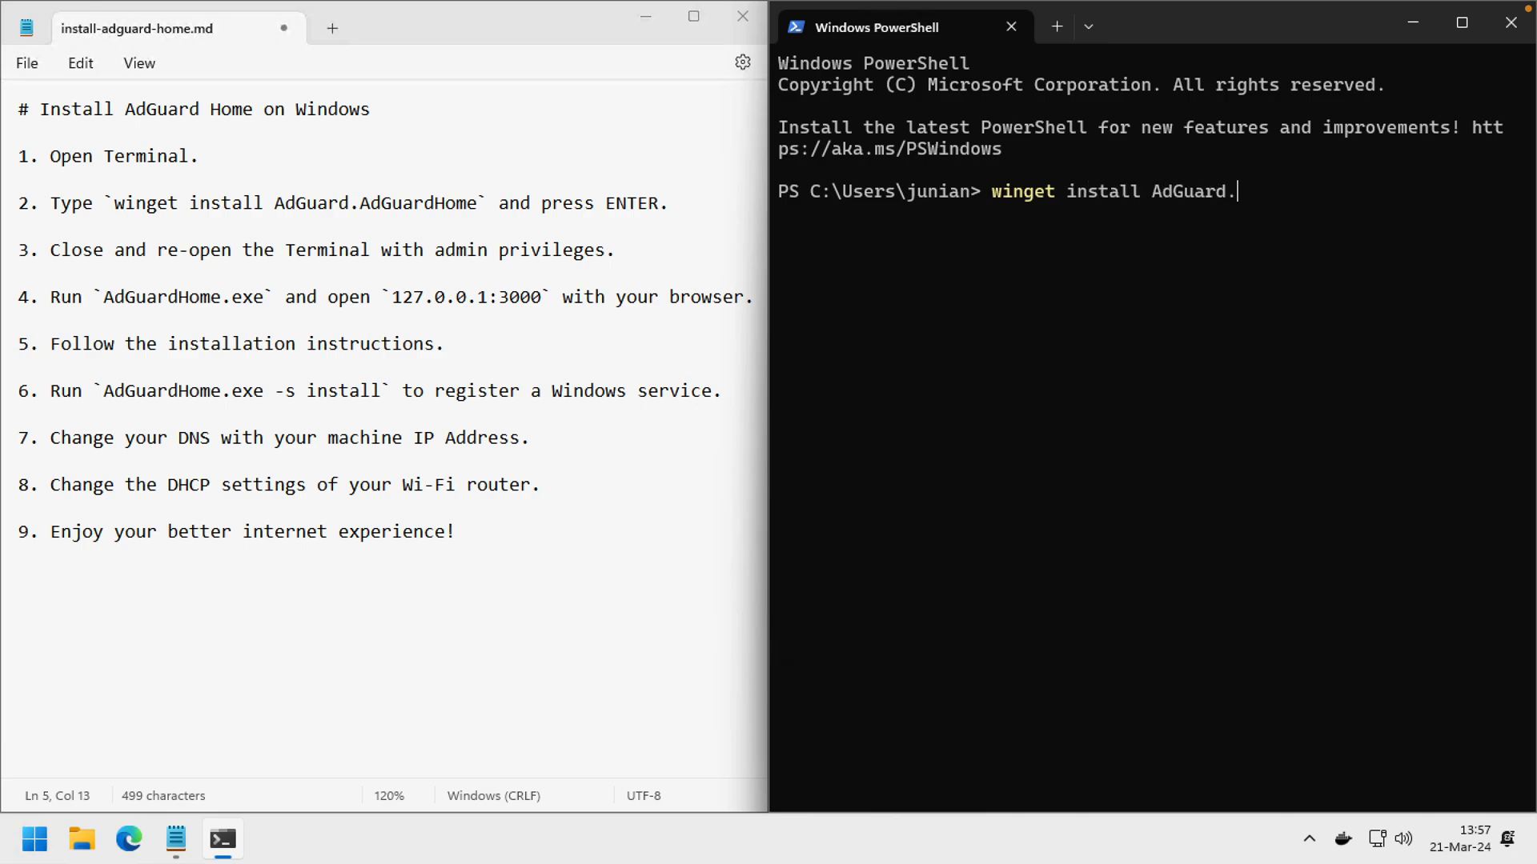
text(AdGua)
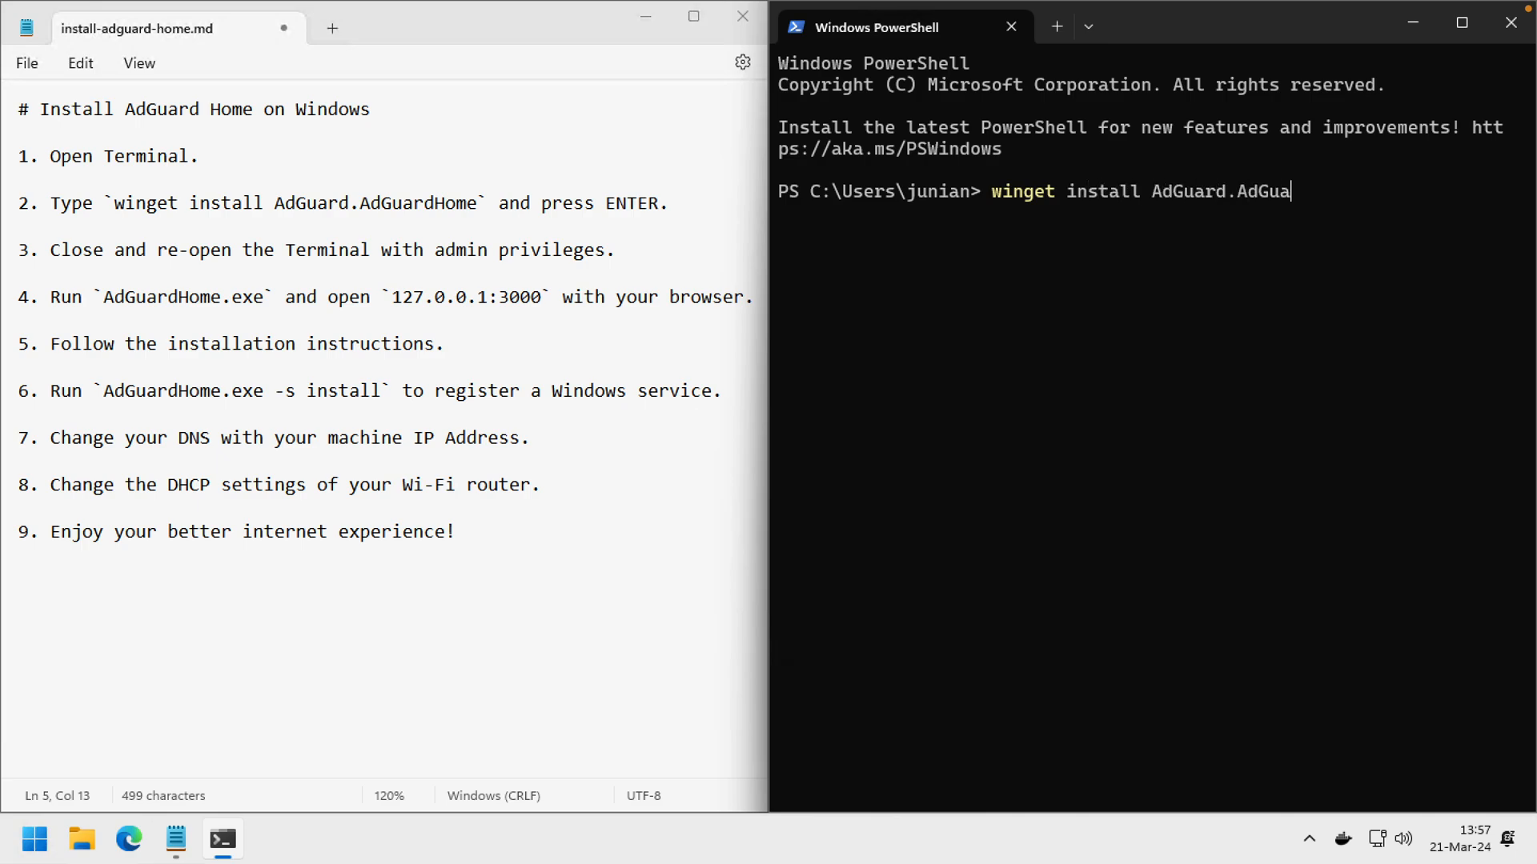
text(rdHome)
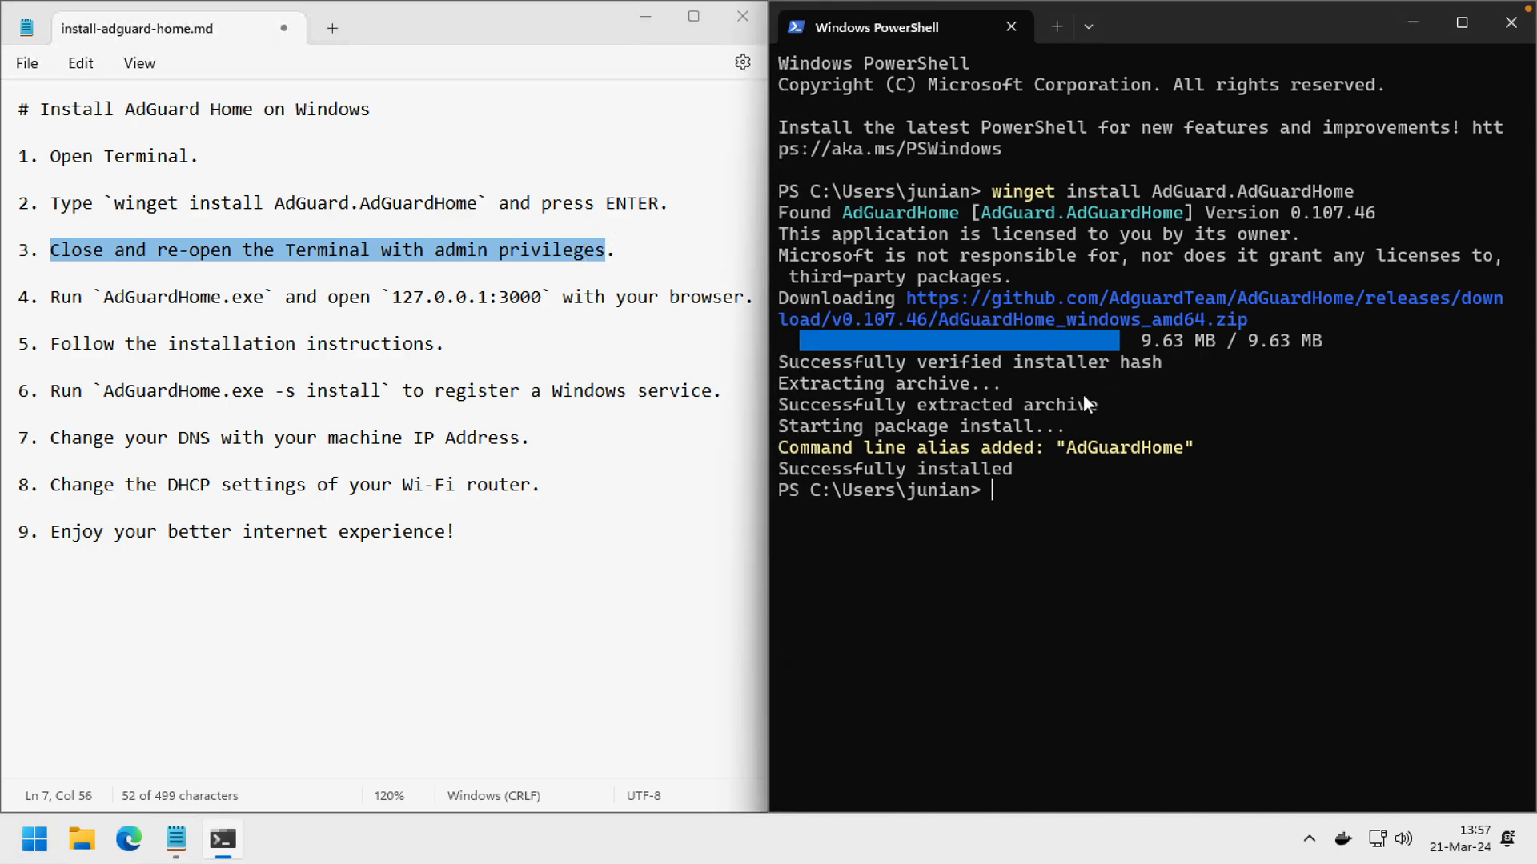
Close Terminal and relaunch it as administrator from Start, approving the UAC prompt.
click(1010, 27)
text(termina)
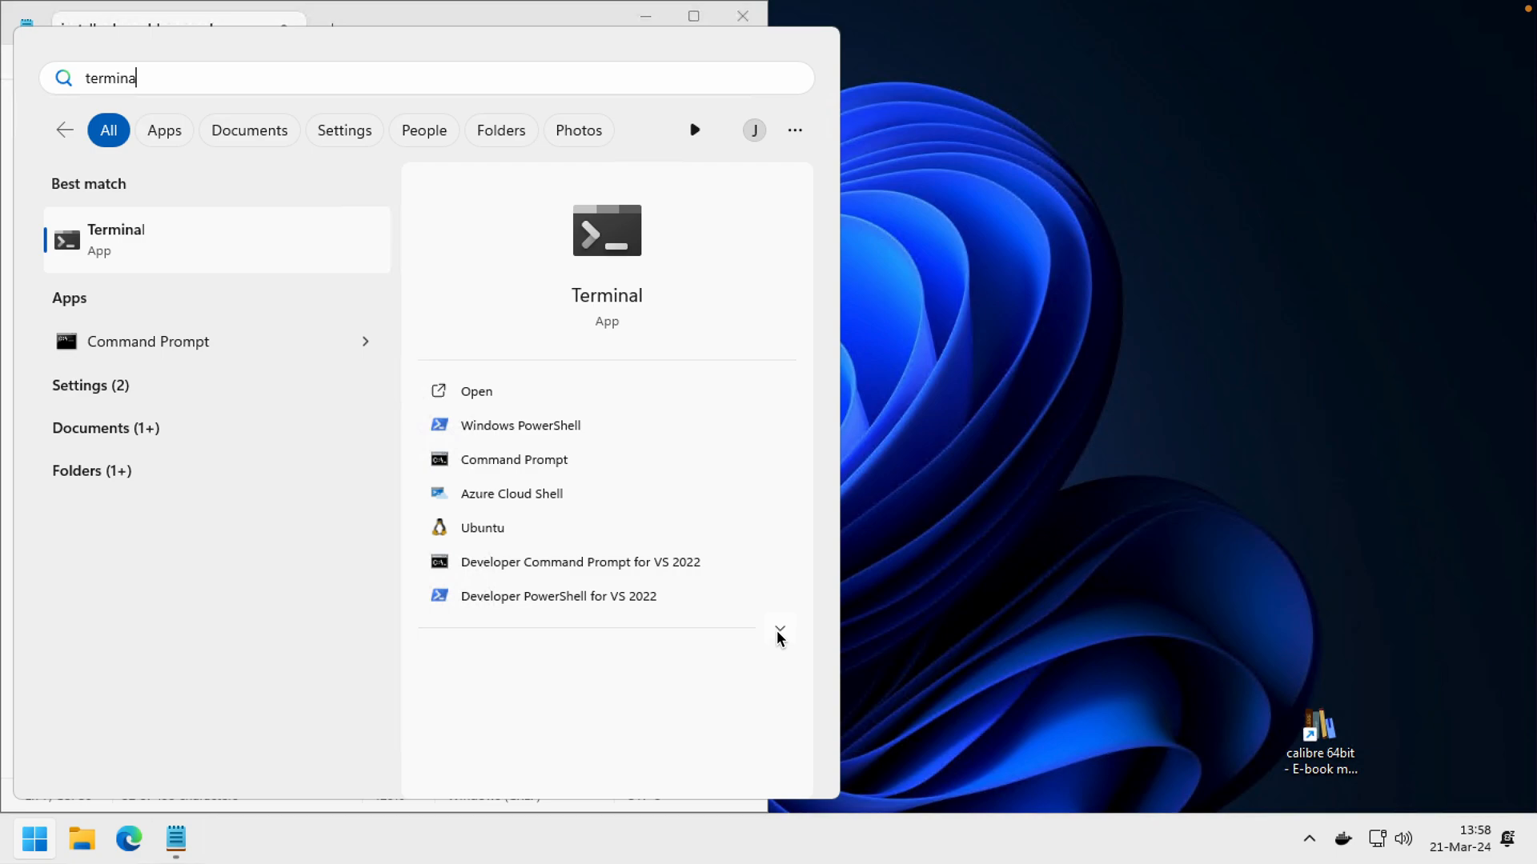
click(779, 632)
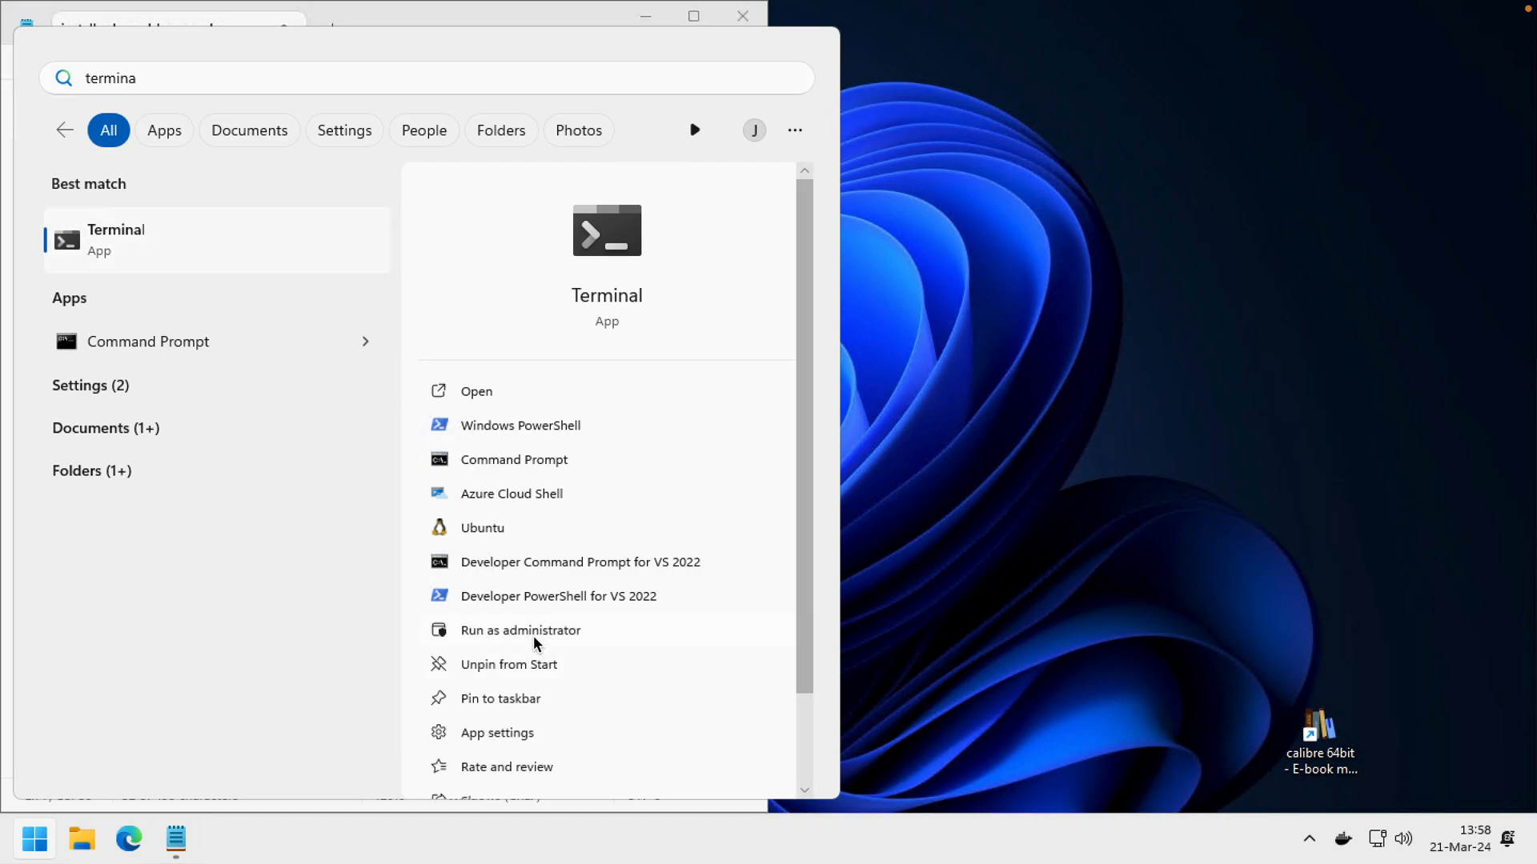
click(521, 630)
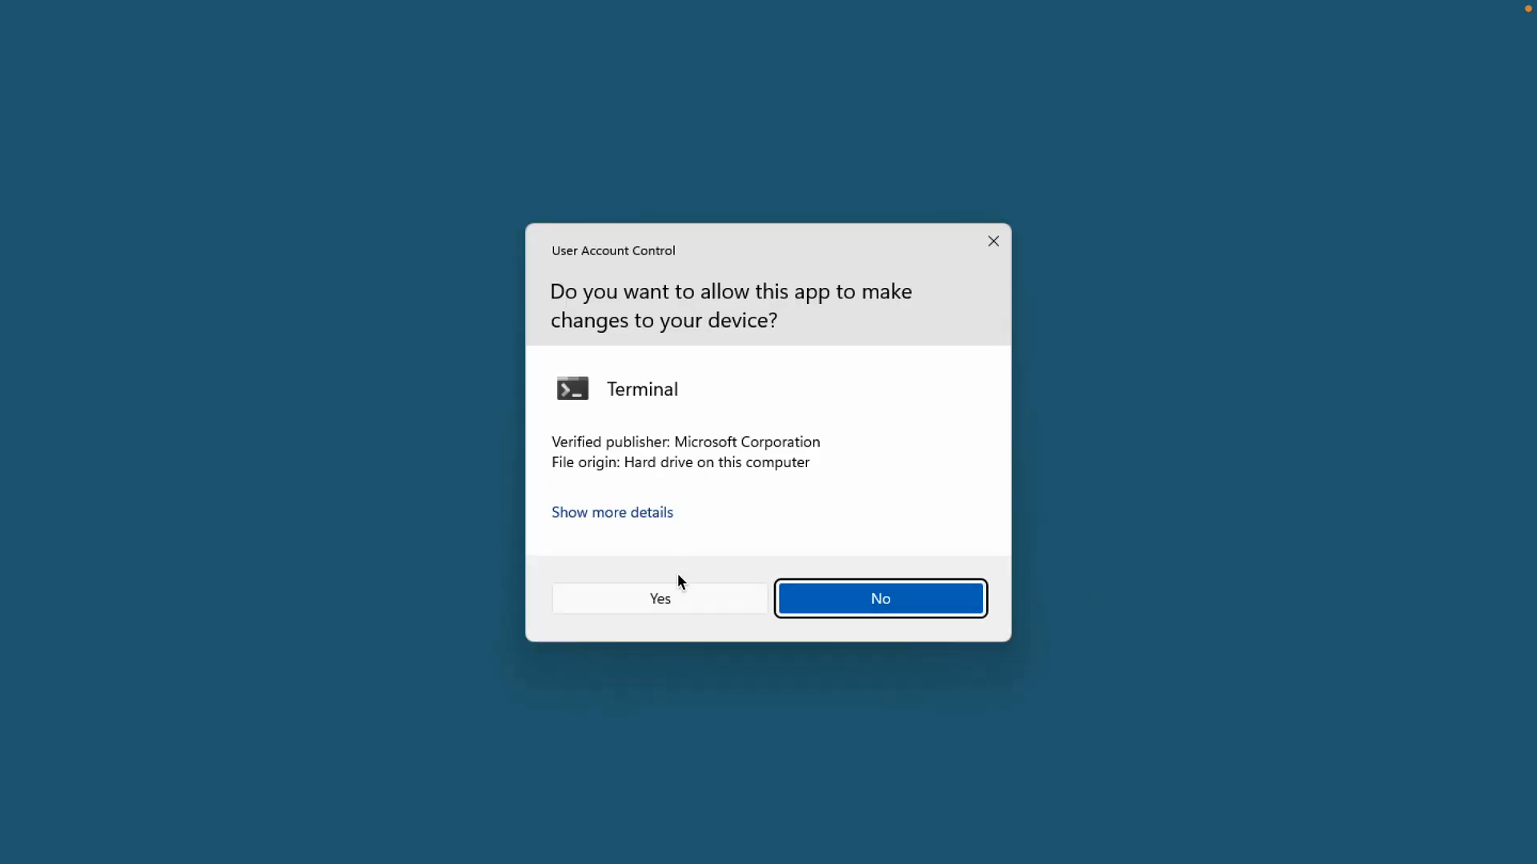
click(659, 599)
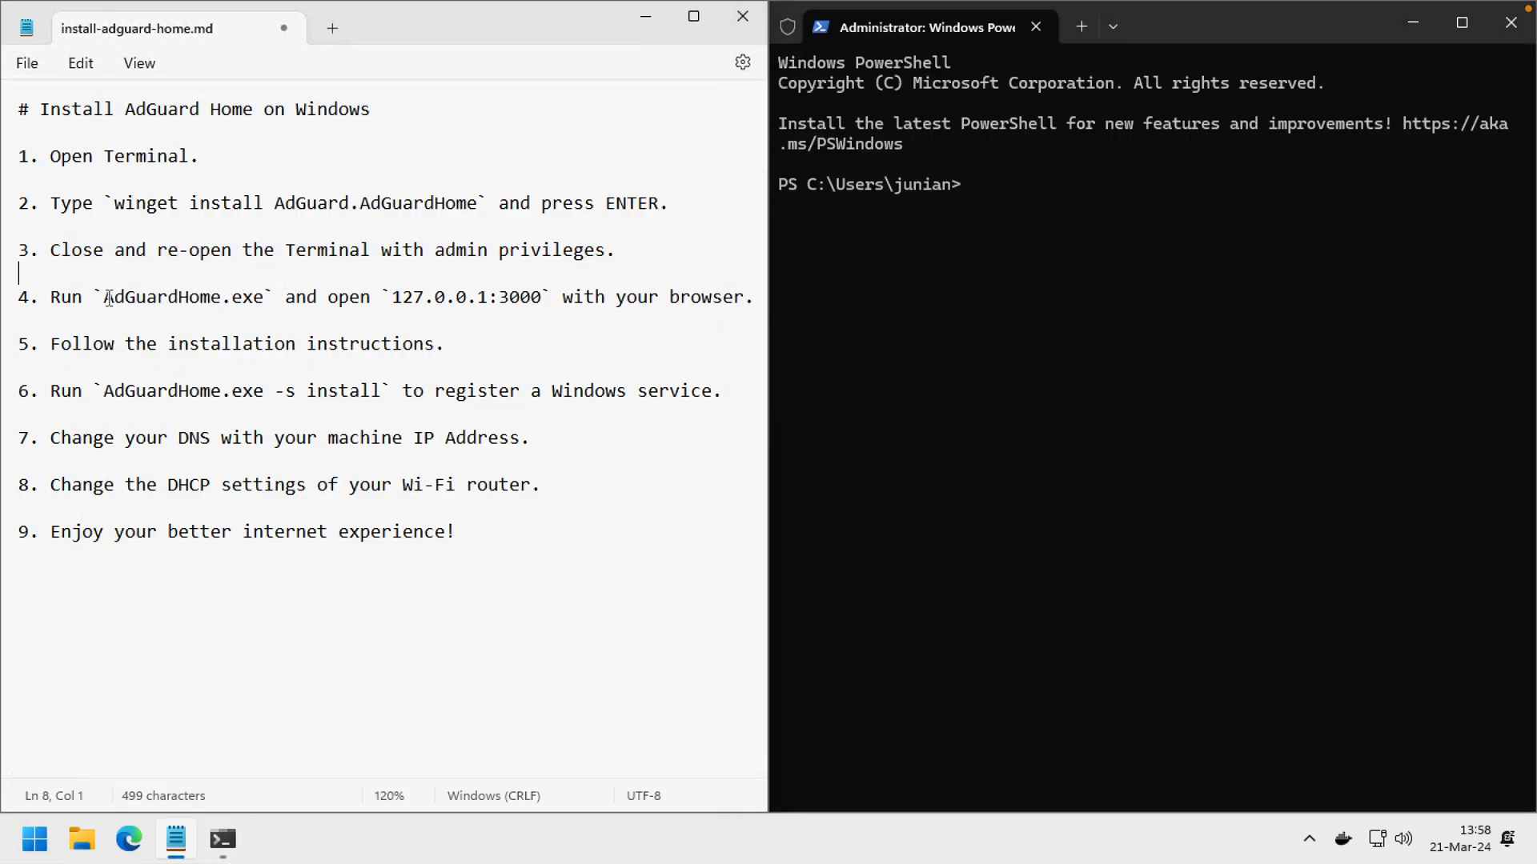
Note the AdGuardHome command and 127.0.0.1:3000 address, then run AdGuardHome.exe elevated.
double_click(171, 297)
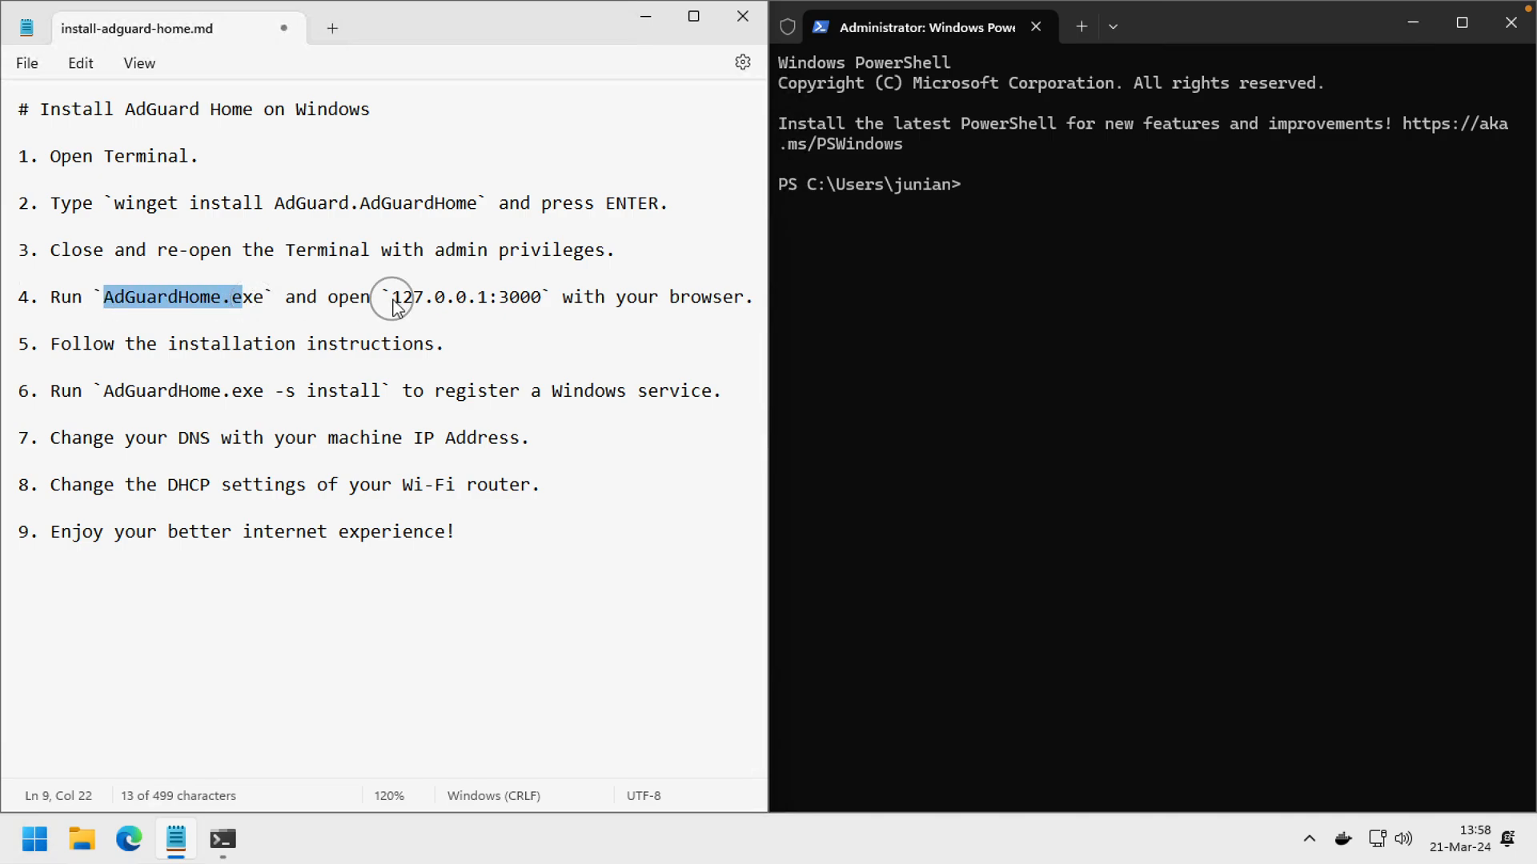
double_click(464, 297)
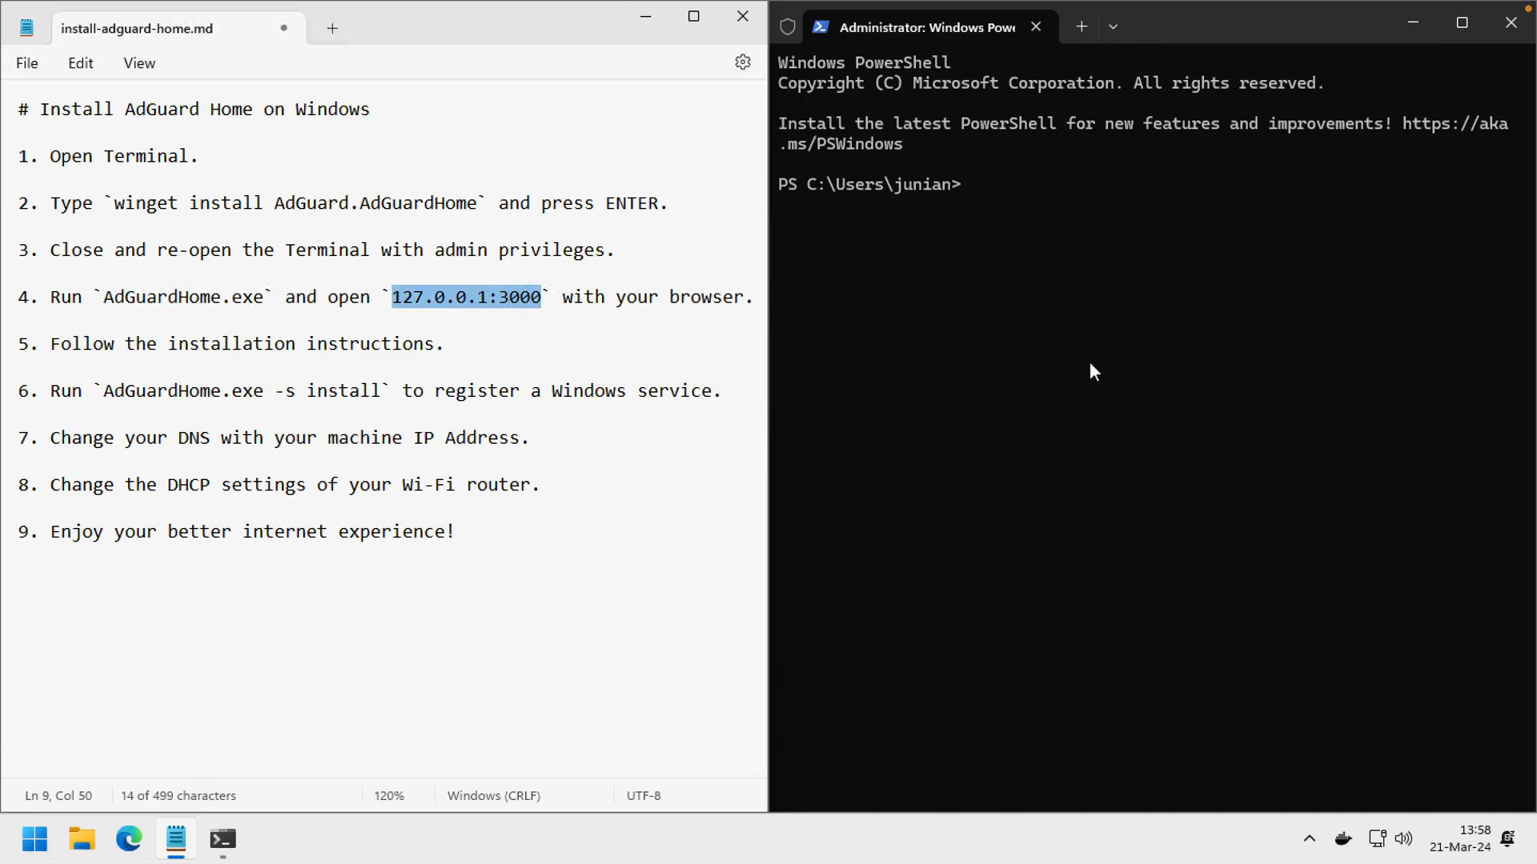
text(Ad)
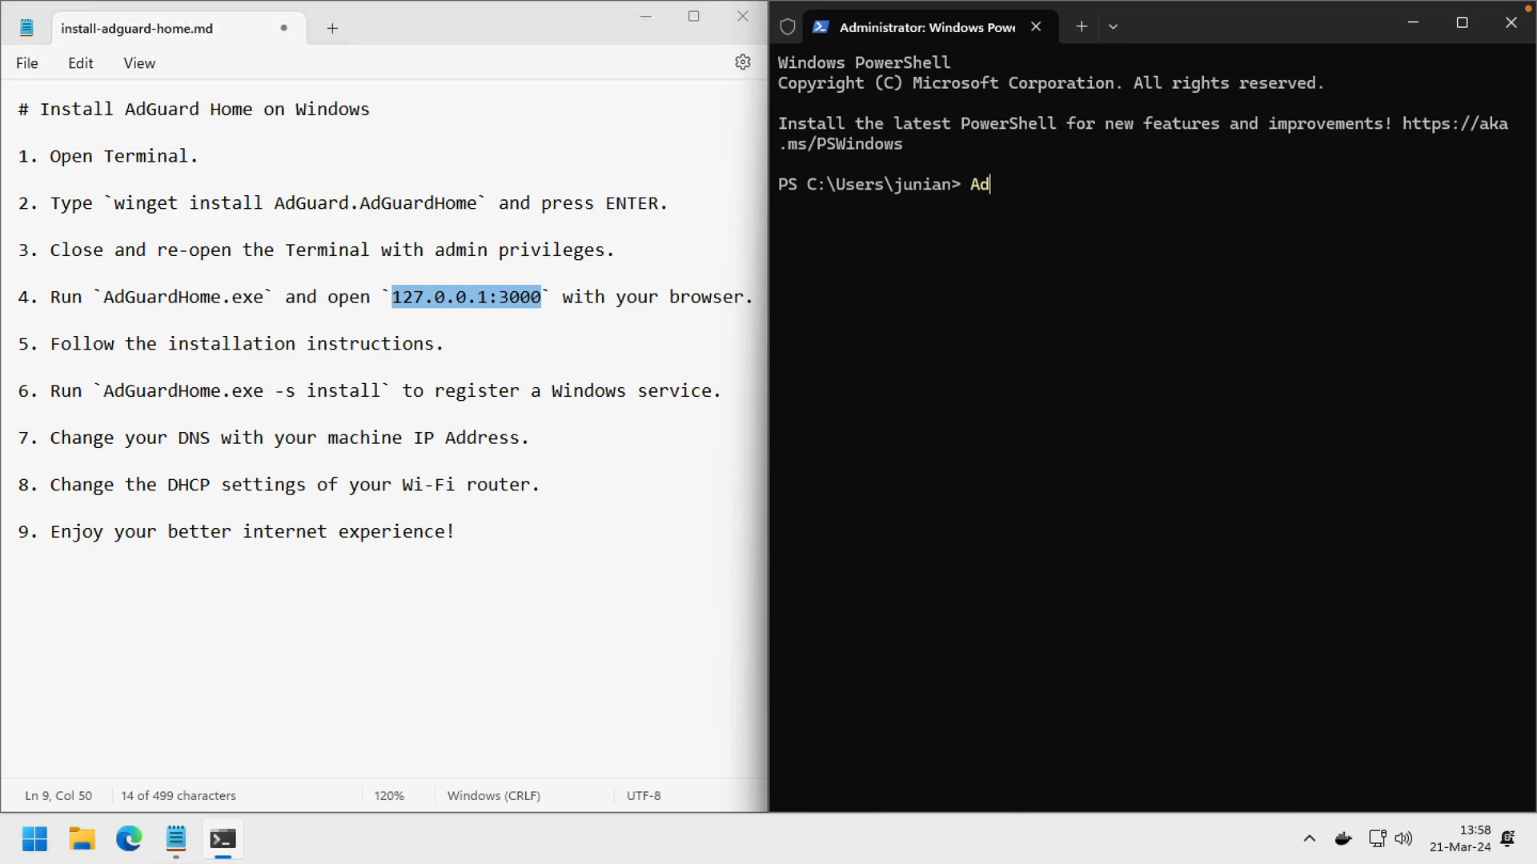
text(GuardH)
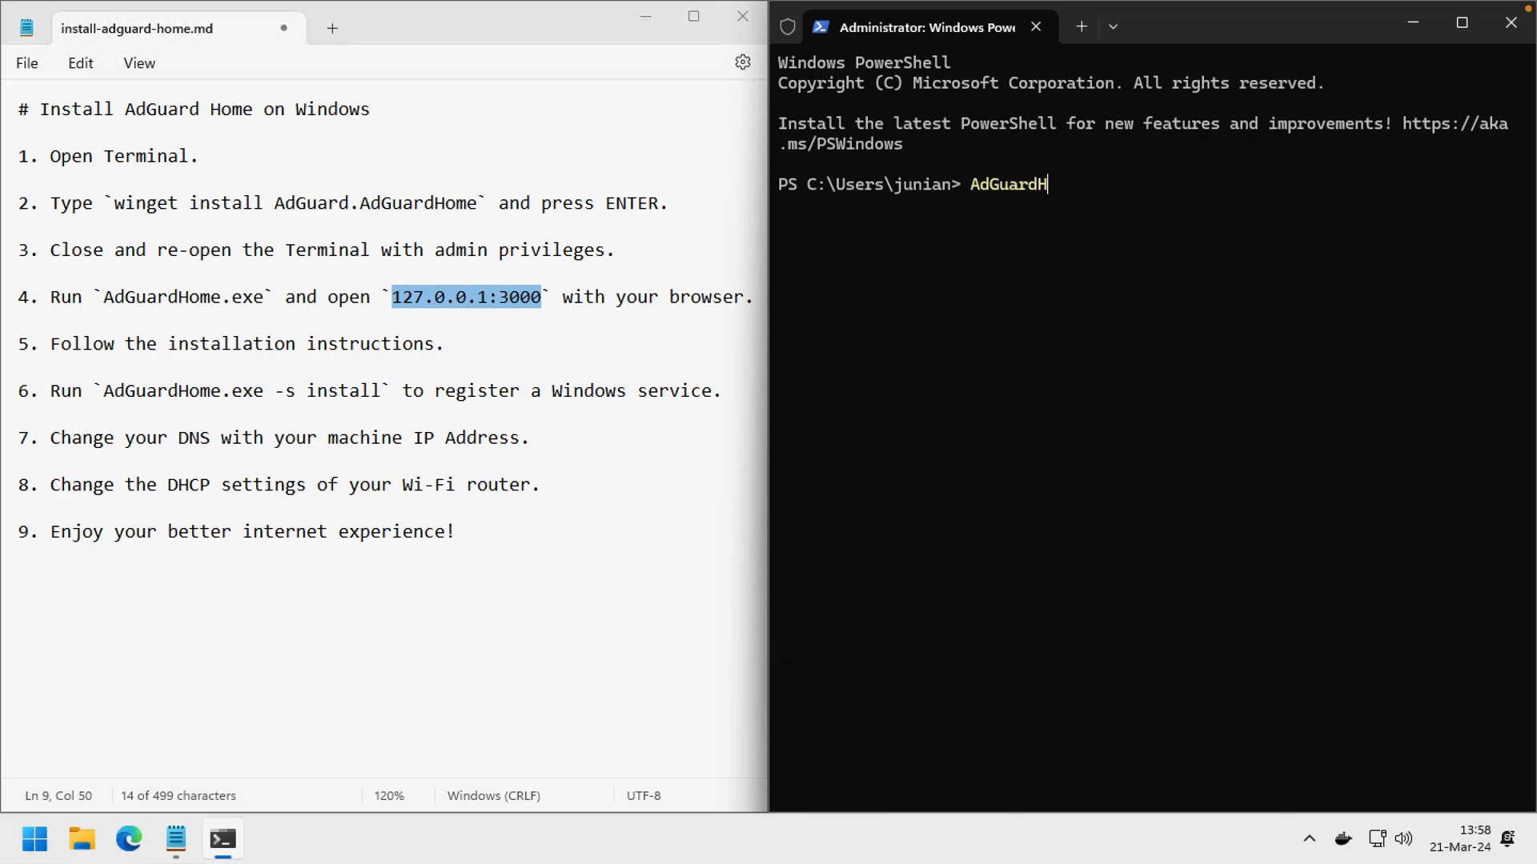
text(ome.exe)
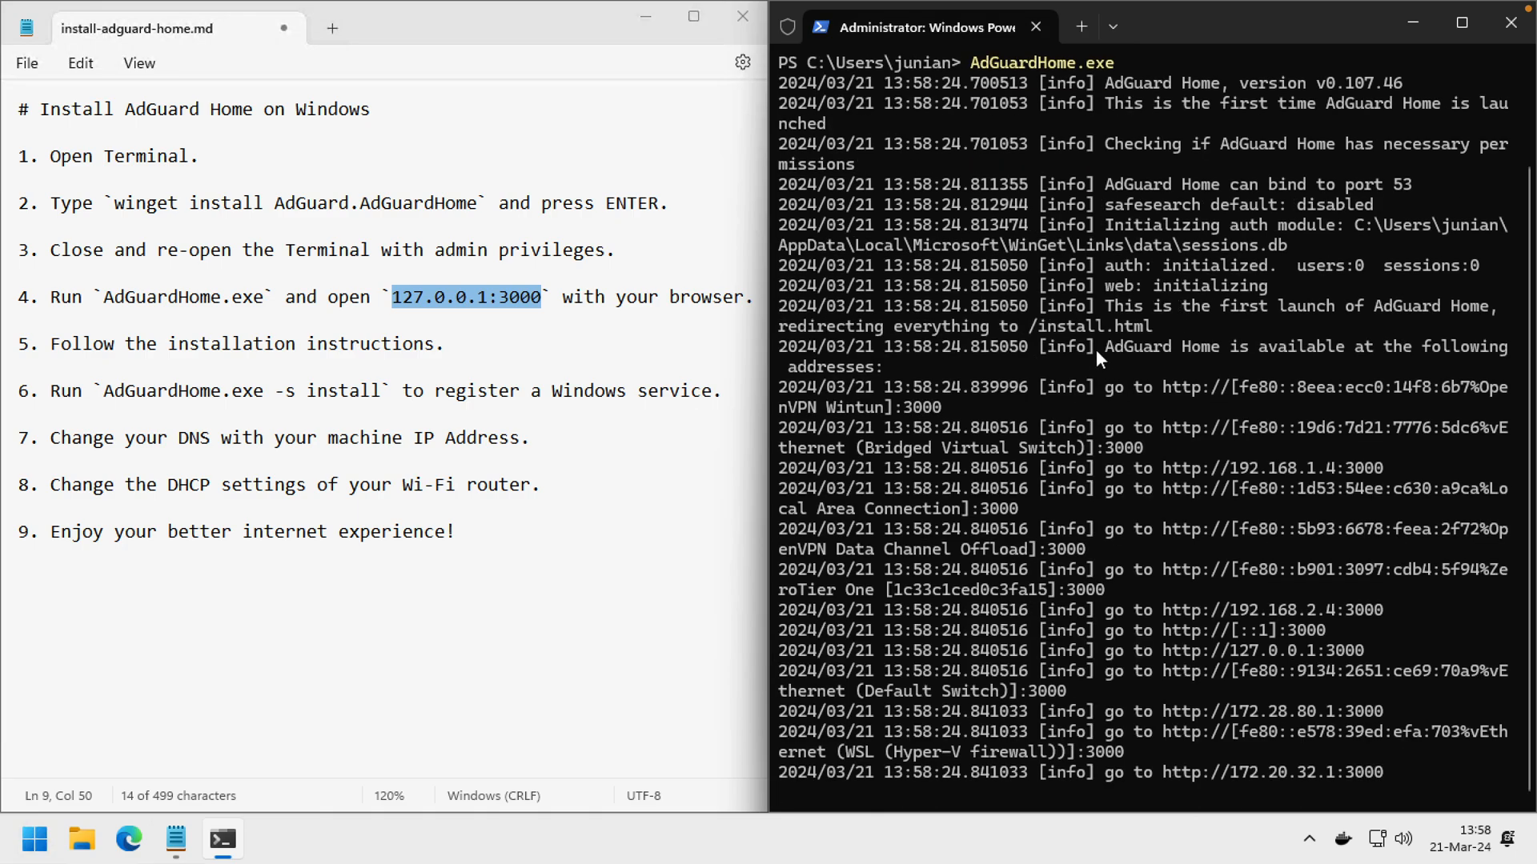
mouse_move(1348, 656)
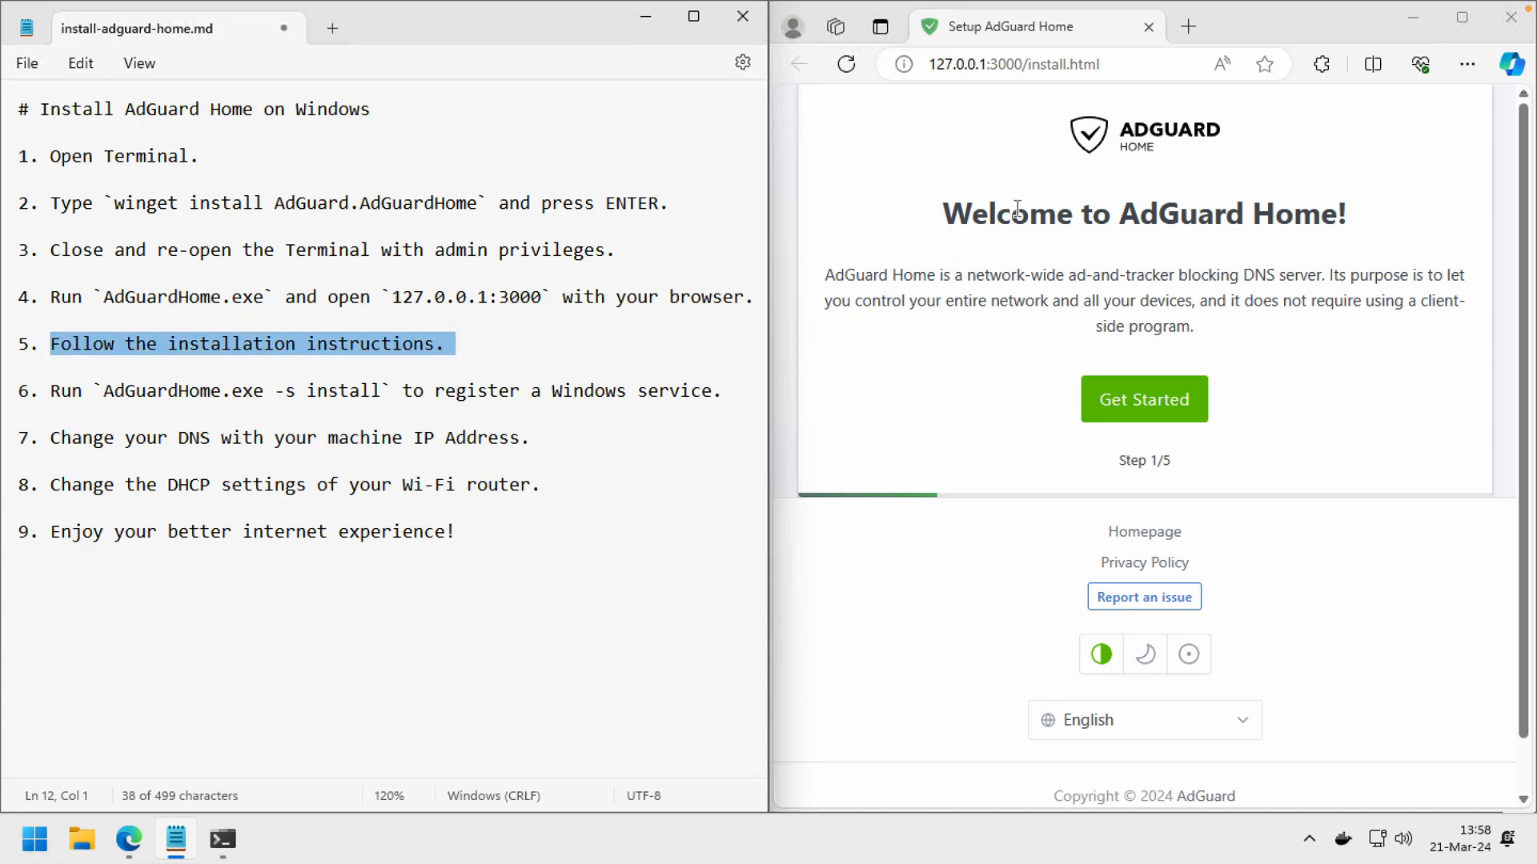
Start the AdGuard Home setup wizard and expand the admin web interface's listen interfaces.
click(1143, 399)
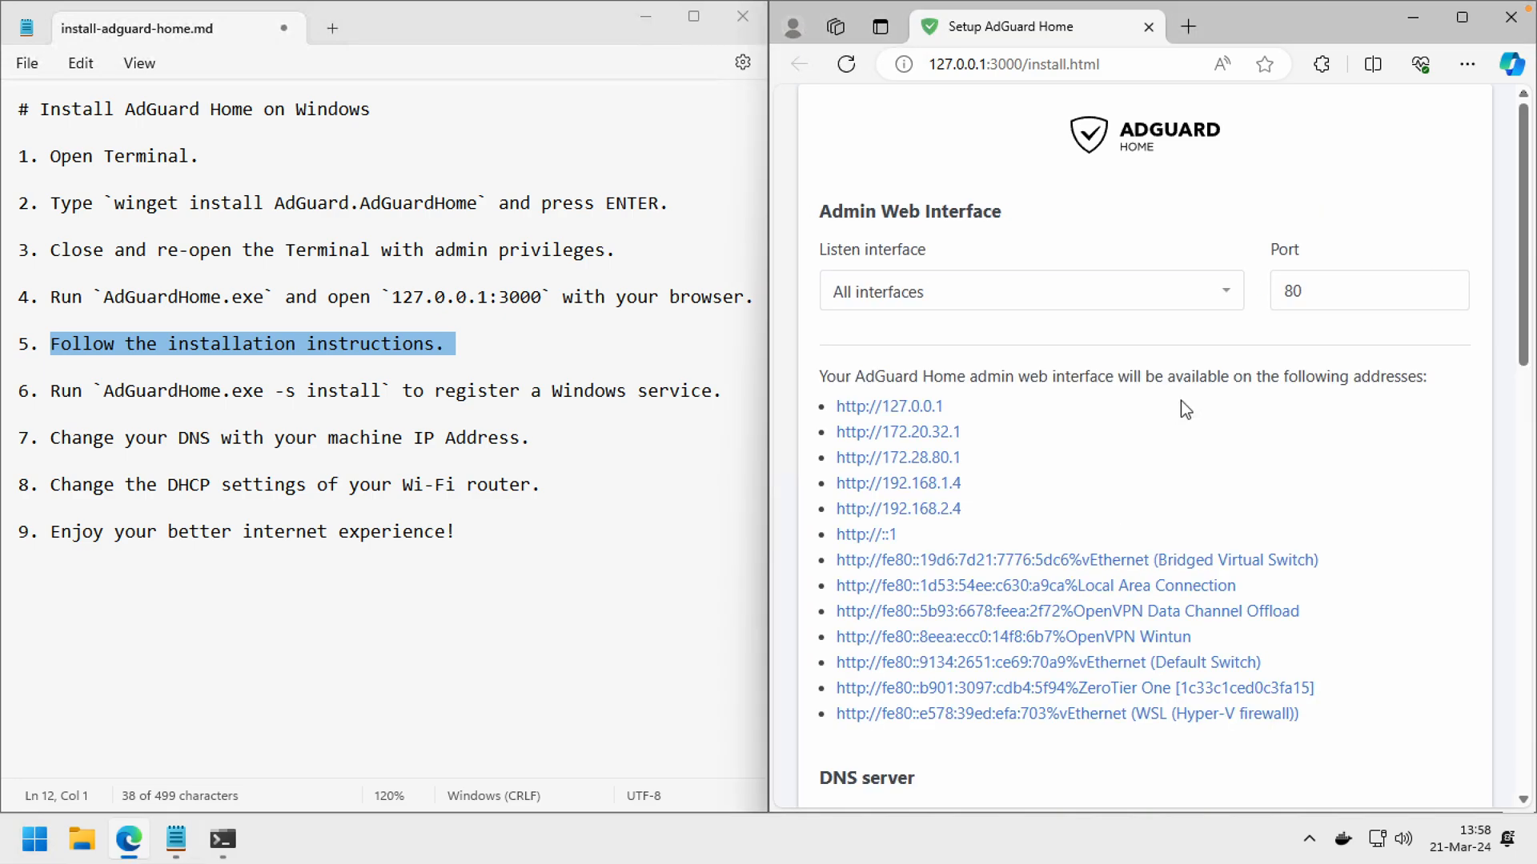
mouse_move(912, 302)
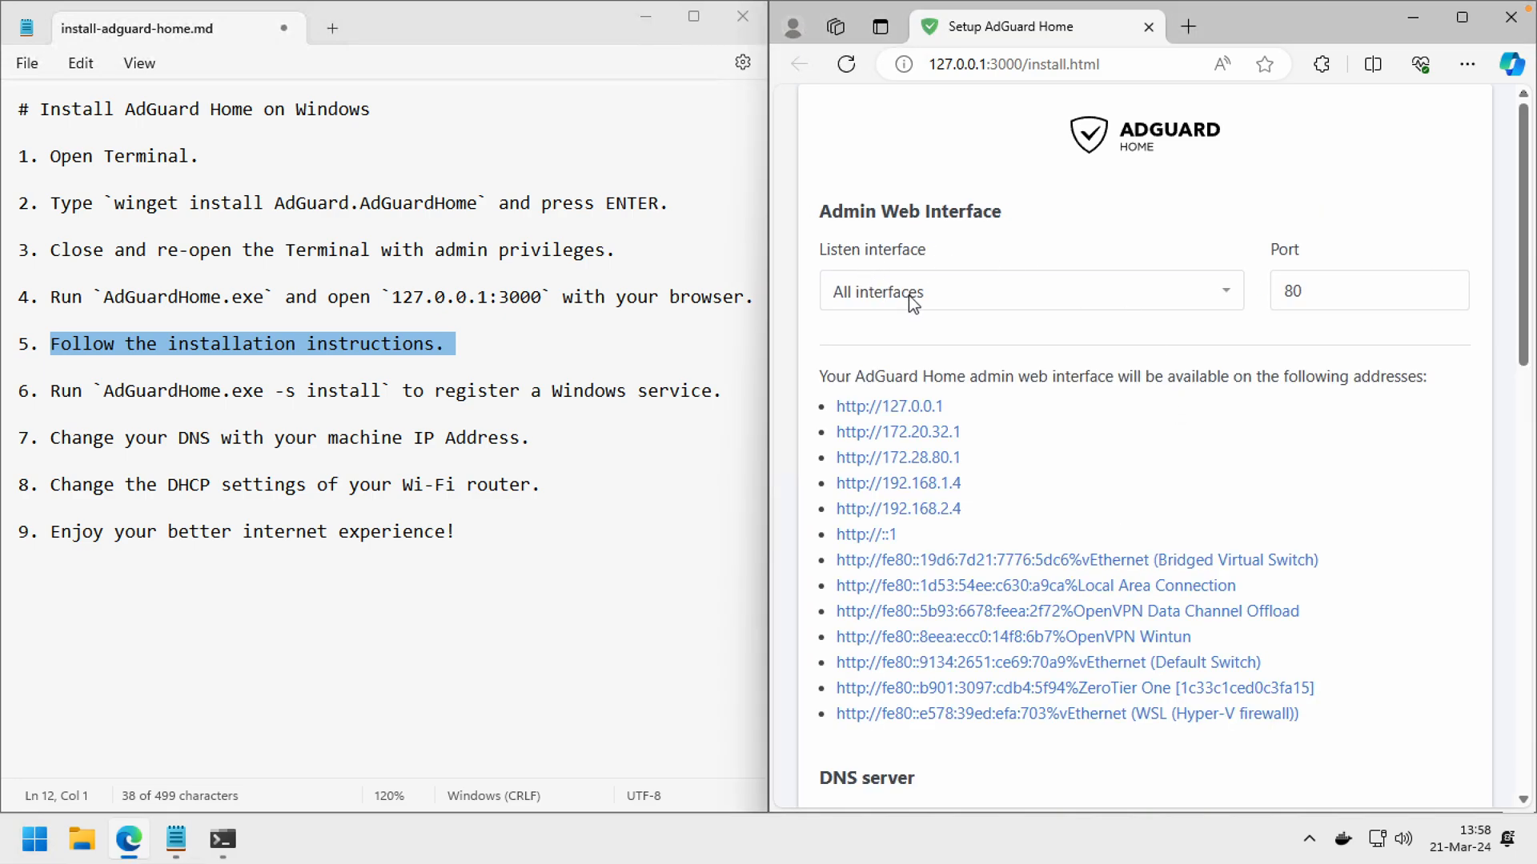
click(1029, 292)
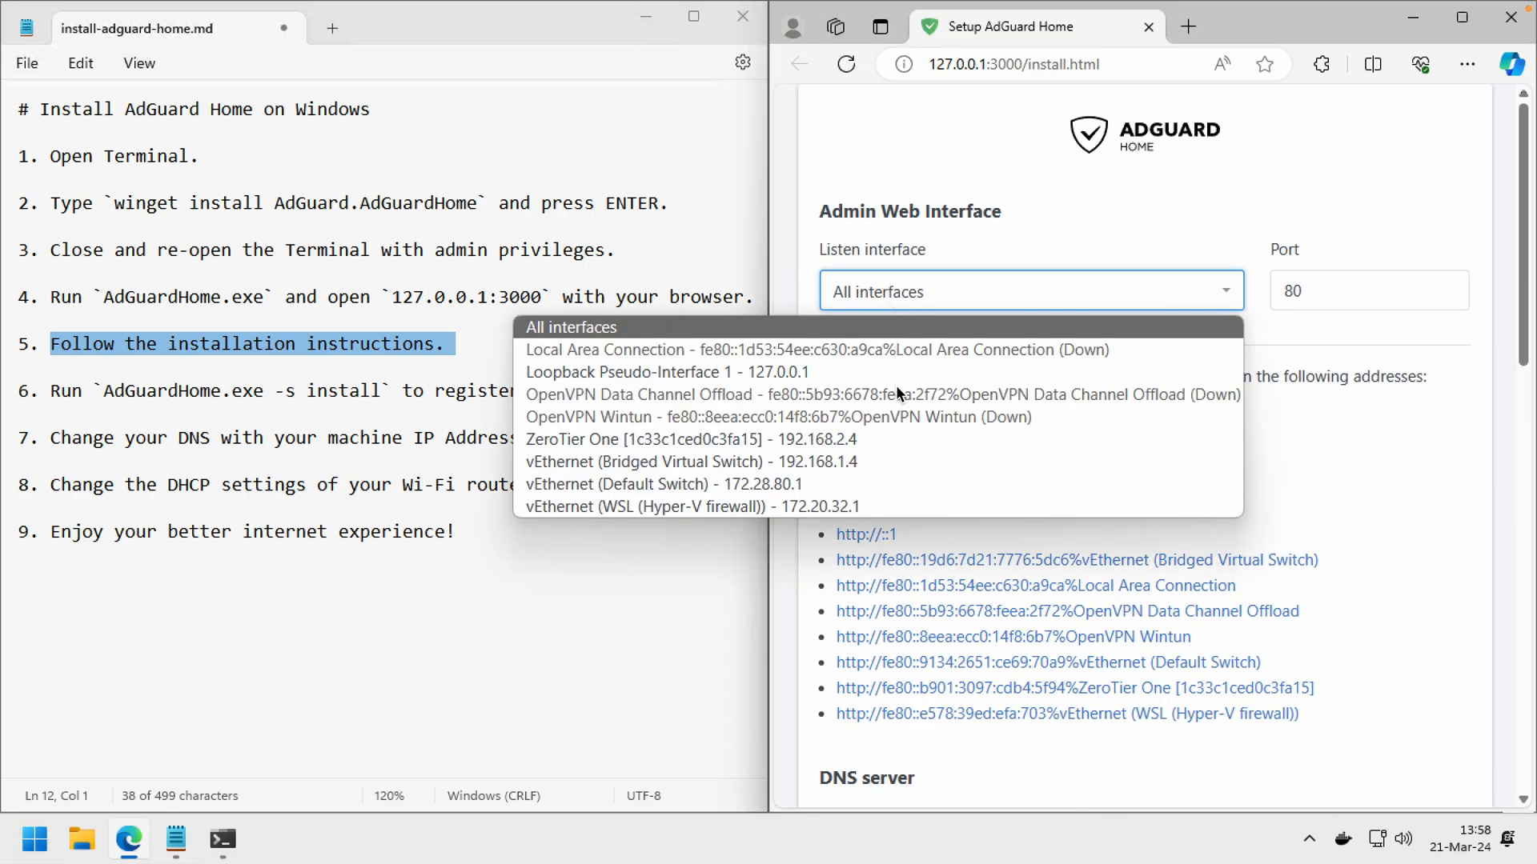
mouse_move(872, 462)
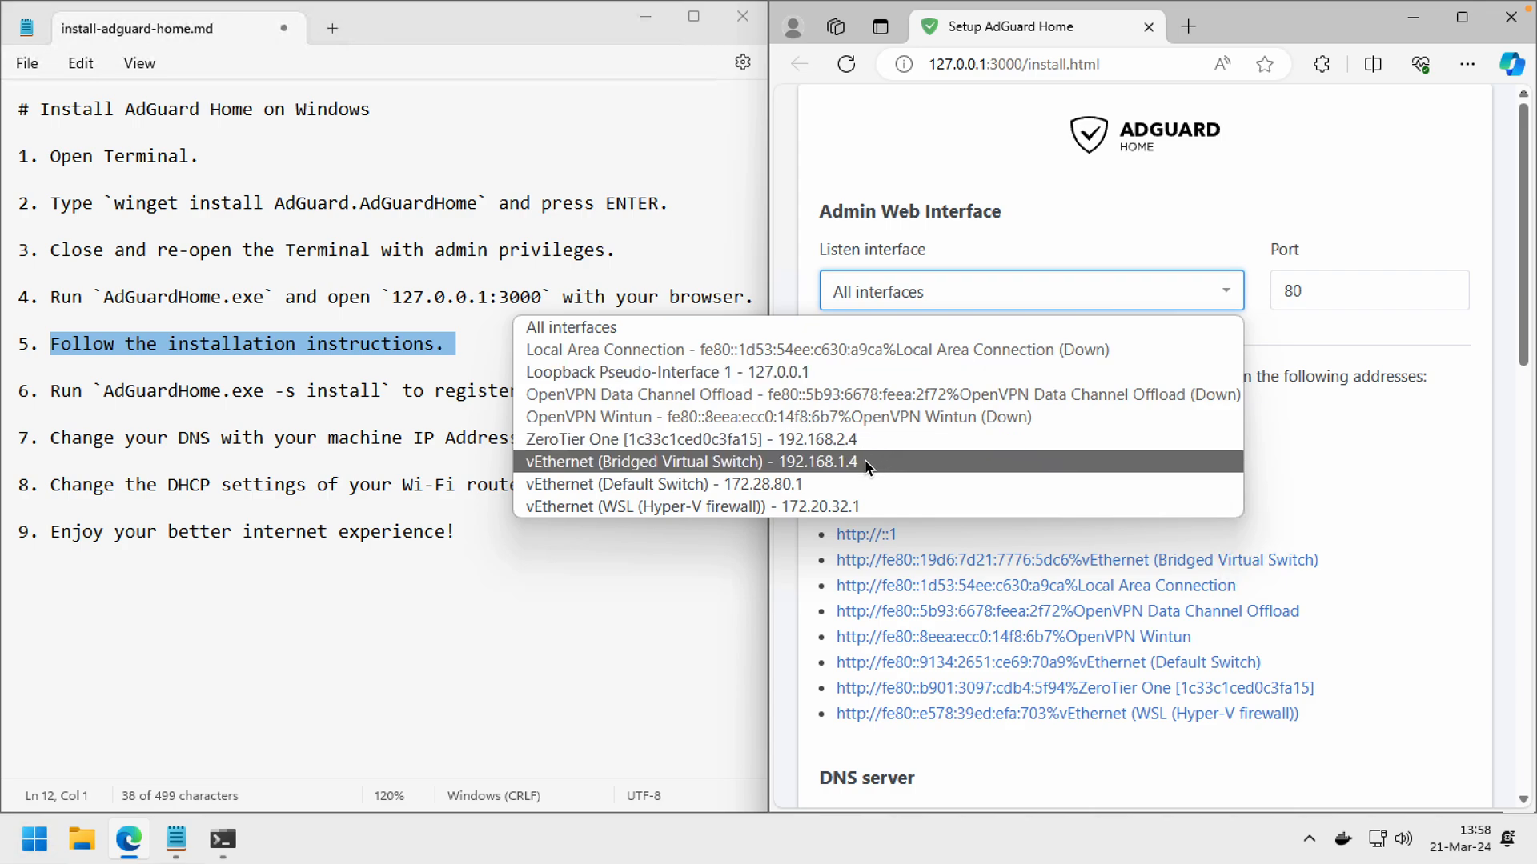
mouse_move(807, 472)
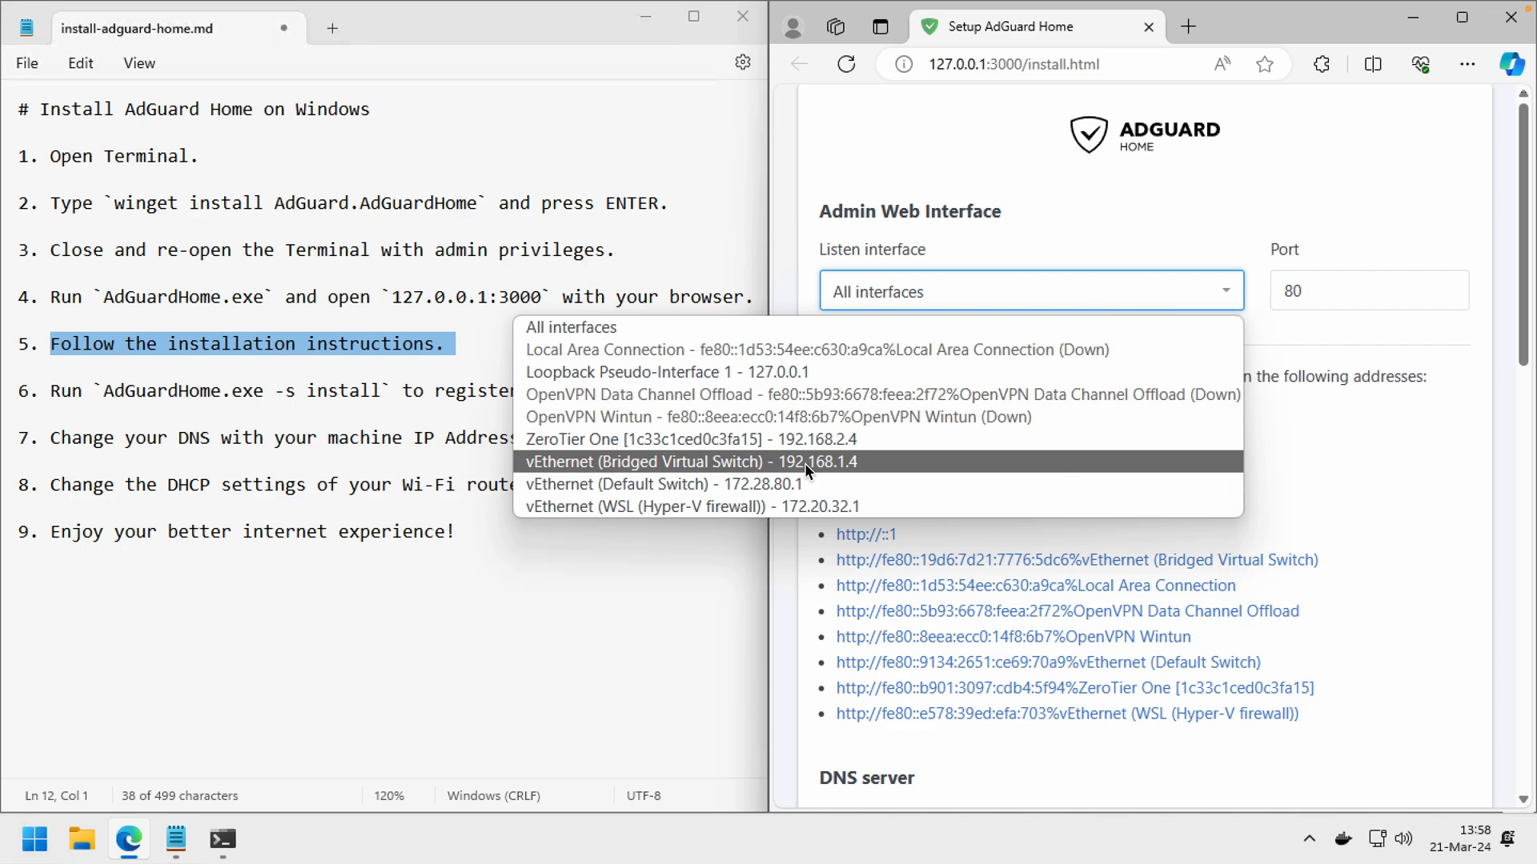
mouse_move(892, 472)
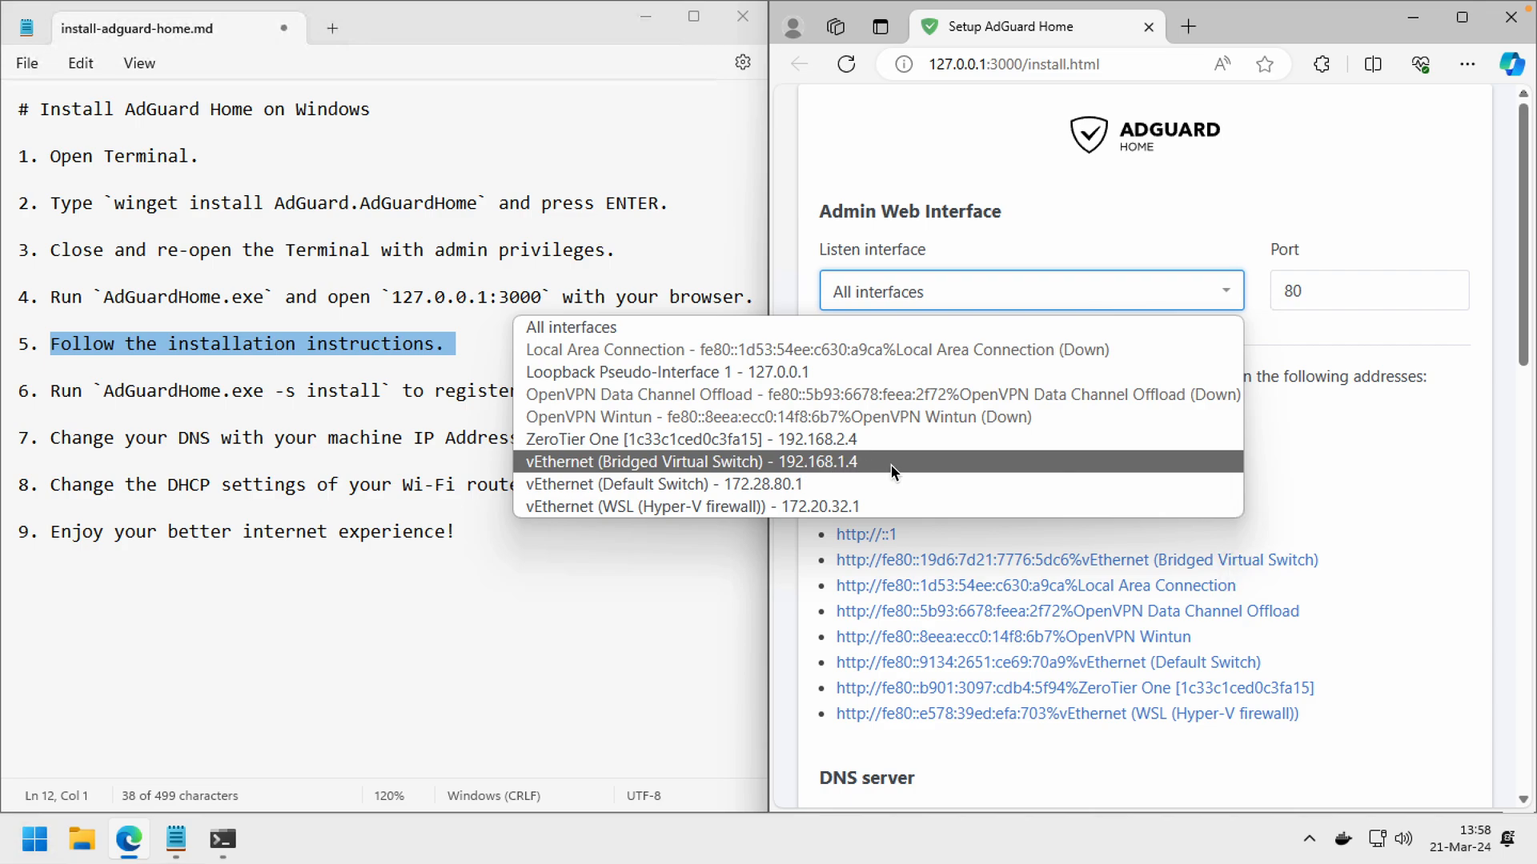
Serve the admin web interface on vEthernet (Bridged Virtual Switch) 192.168.1.4, port 3000.
click(689, 462)
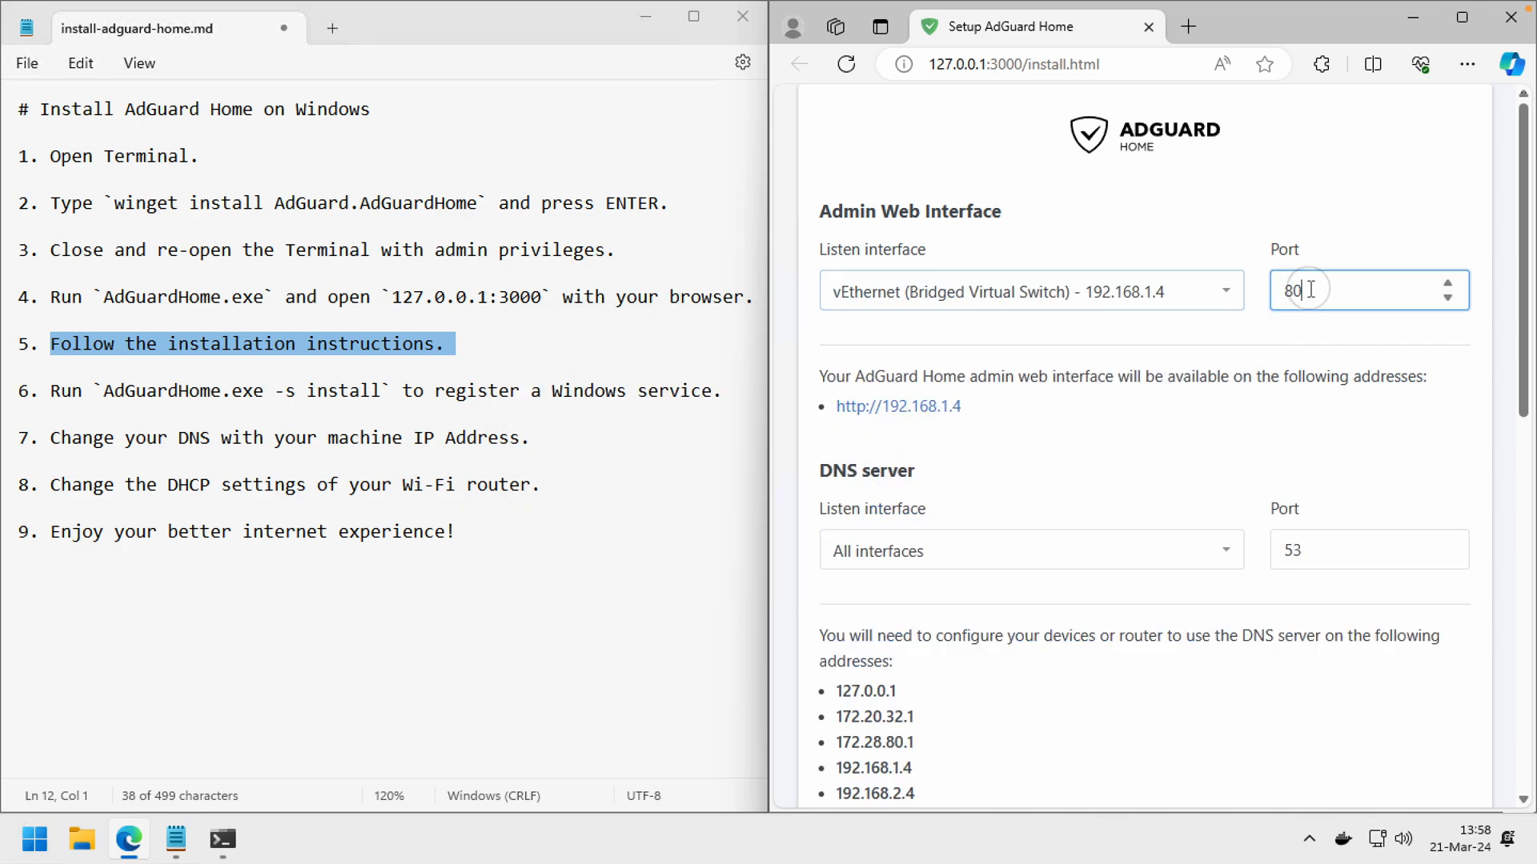
triple_click(1333, 290)
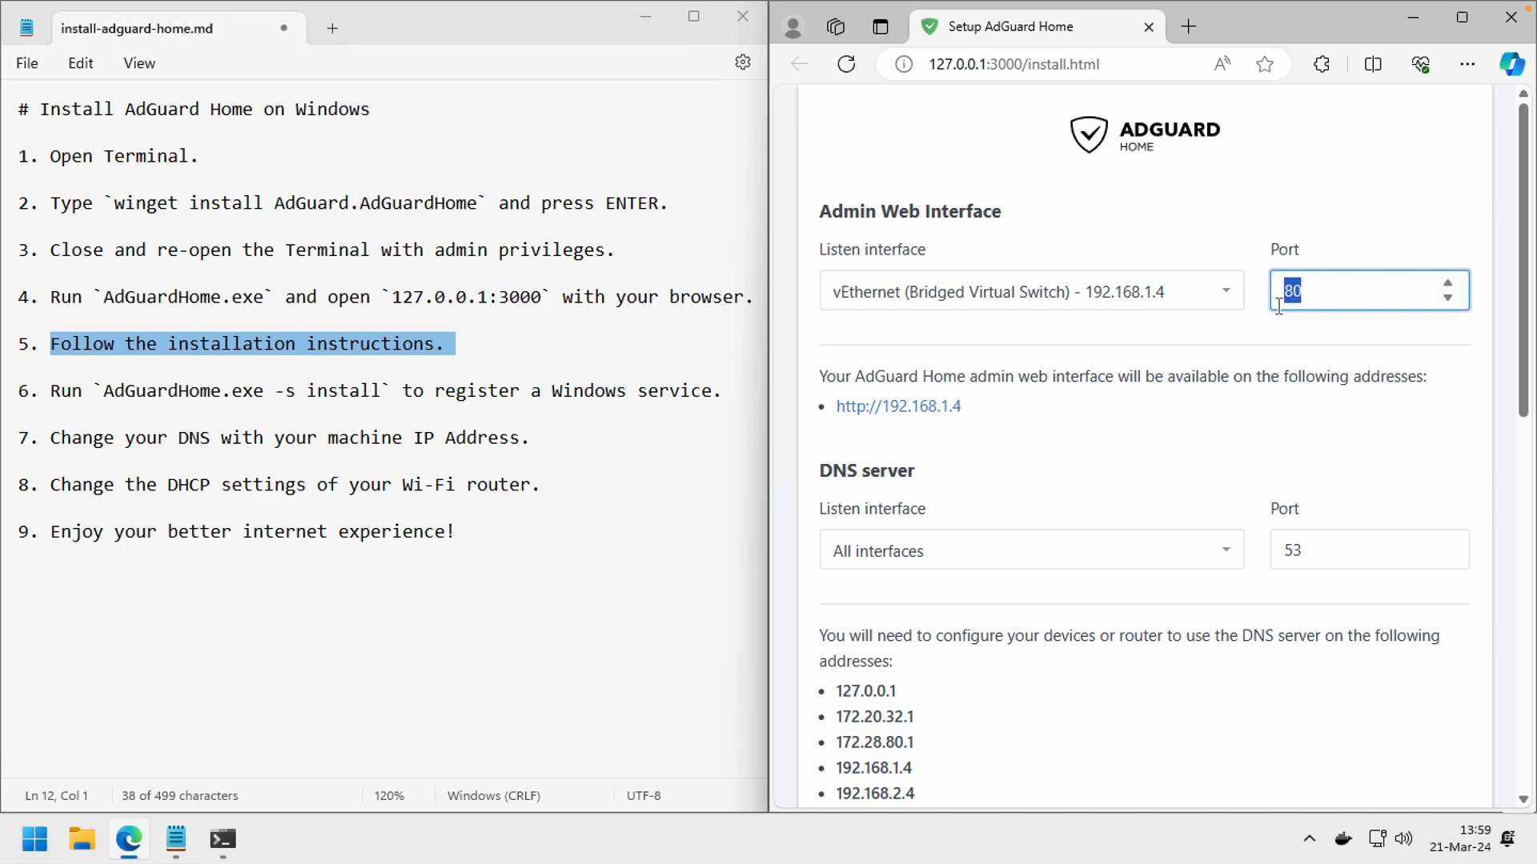
text(3000)
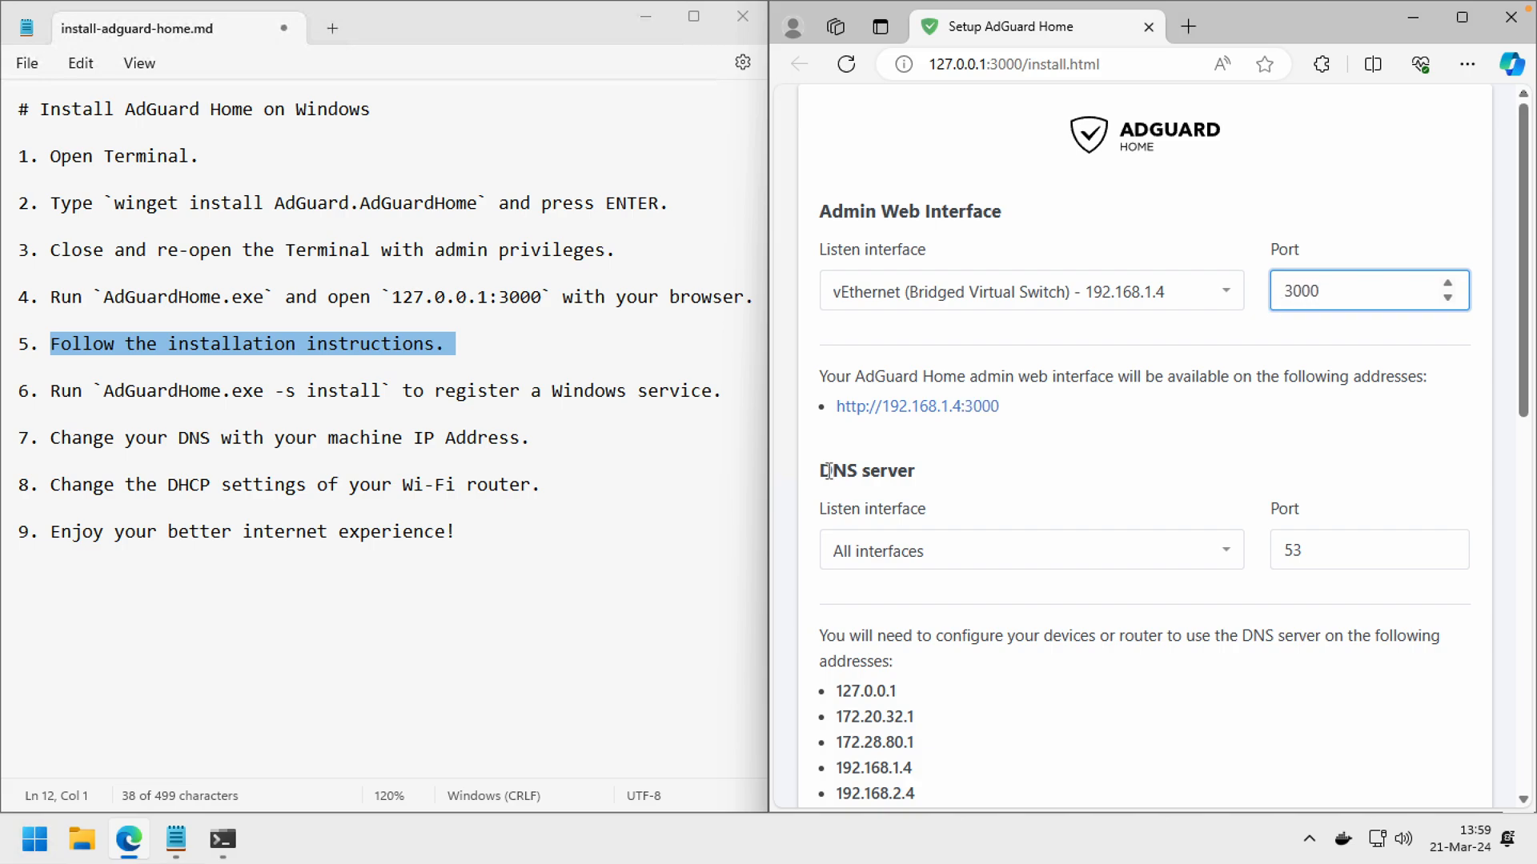
mouse_move(875, 470)
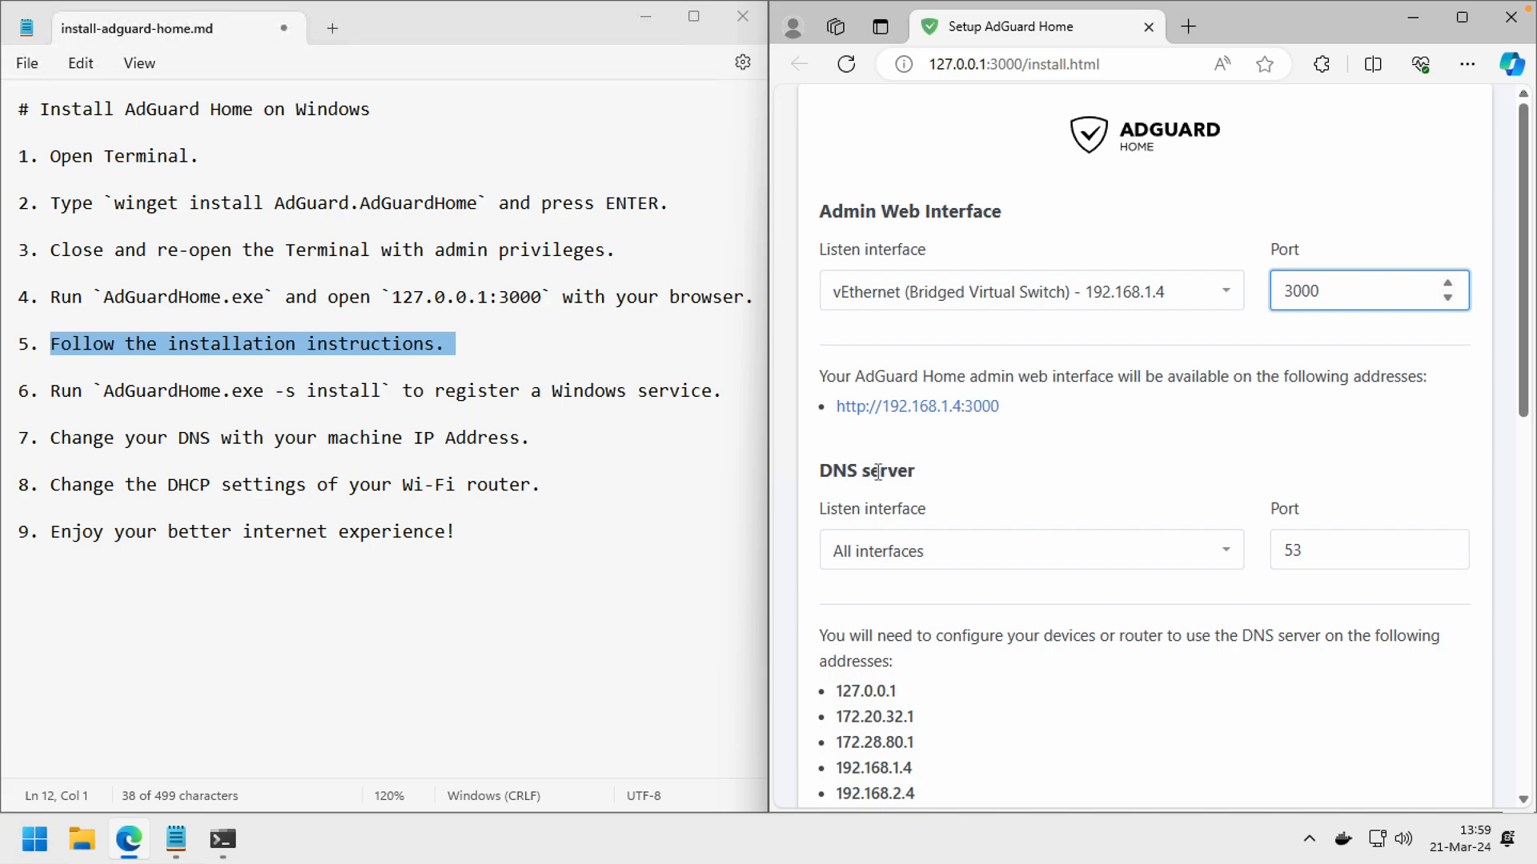
mouse_move(894, 569)
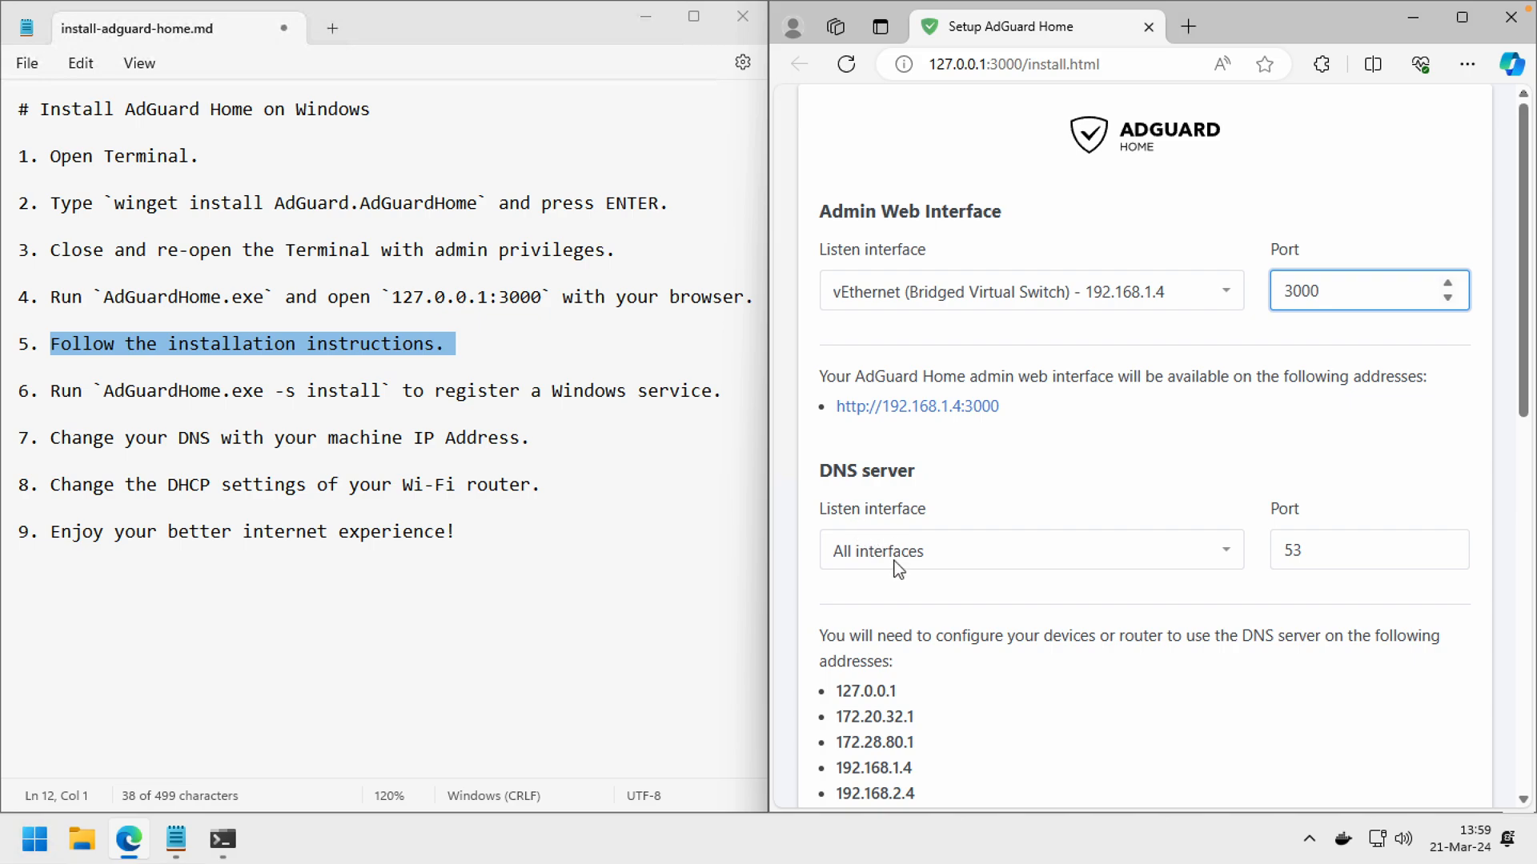
Set the DNS listen interface to 192.168.1.4, review the Static IP warning, and open Start.
click(1030, 550)
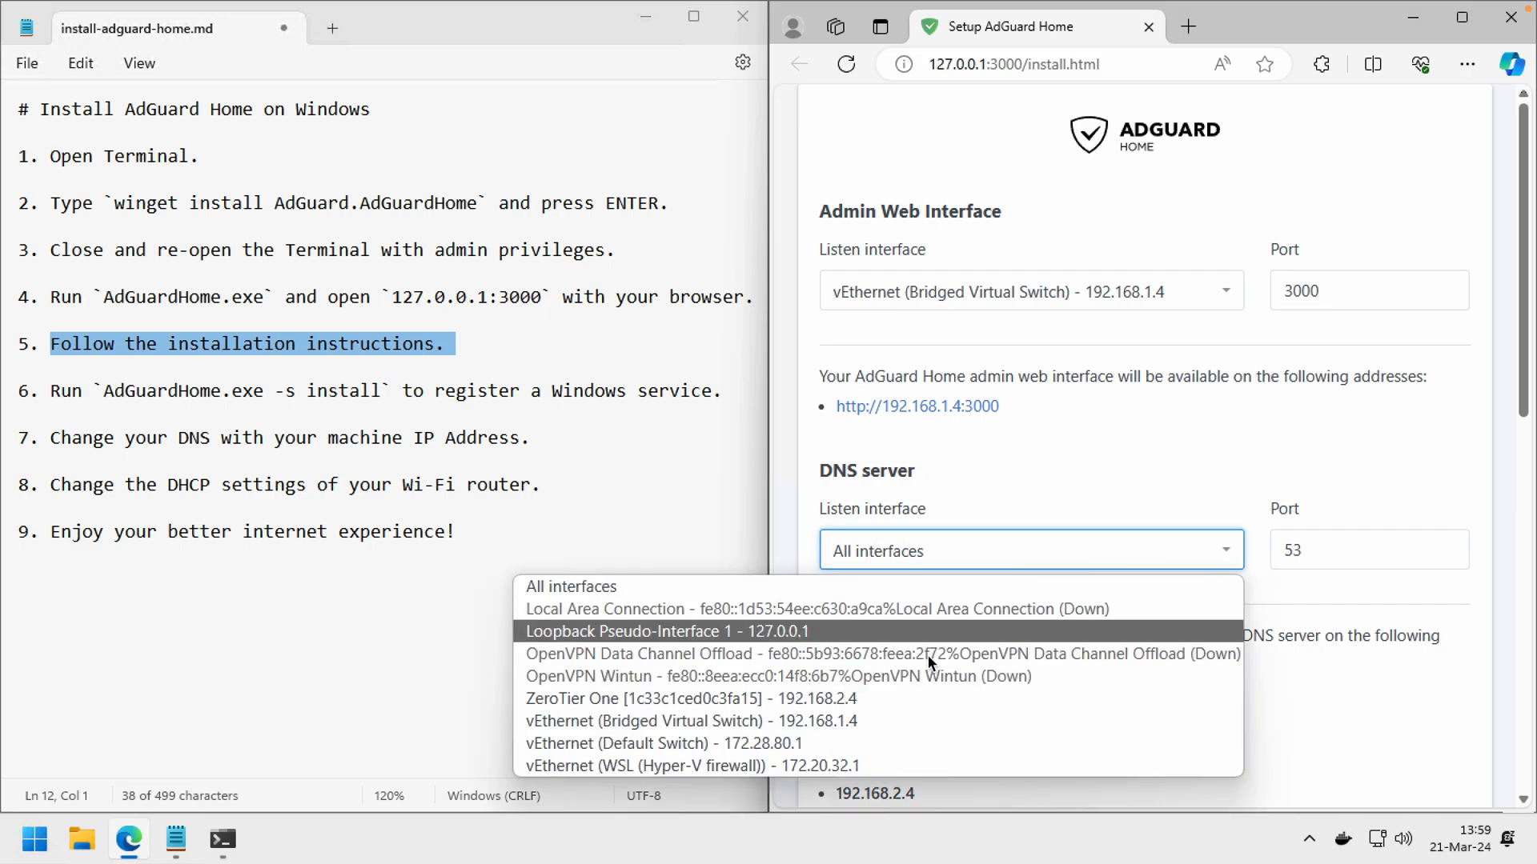
mouse_move(860, 722)
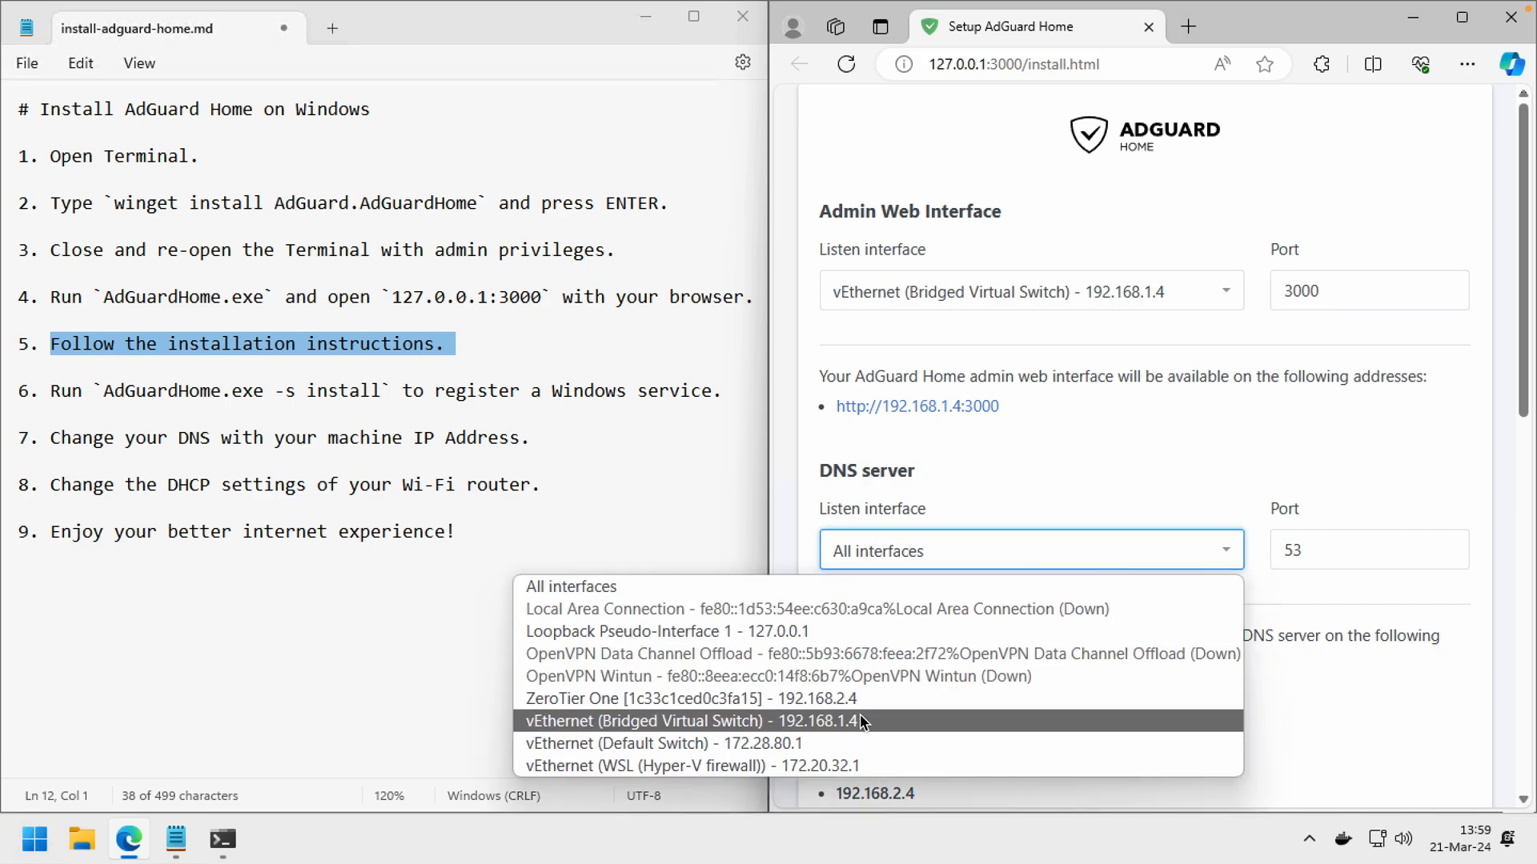
mouse_move(860, 728)
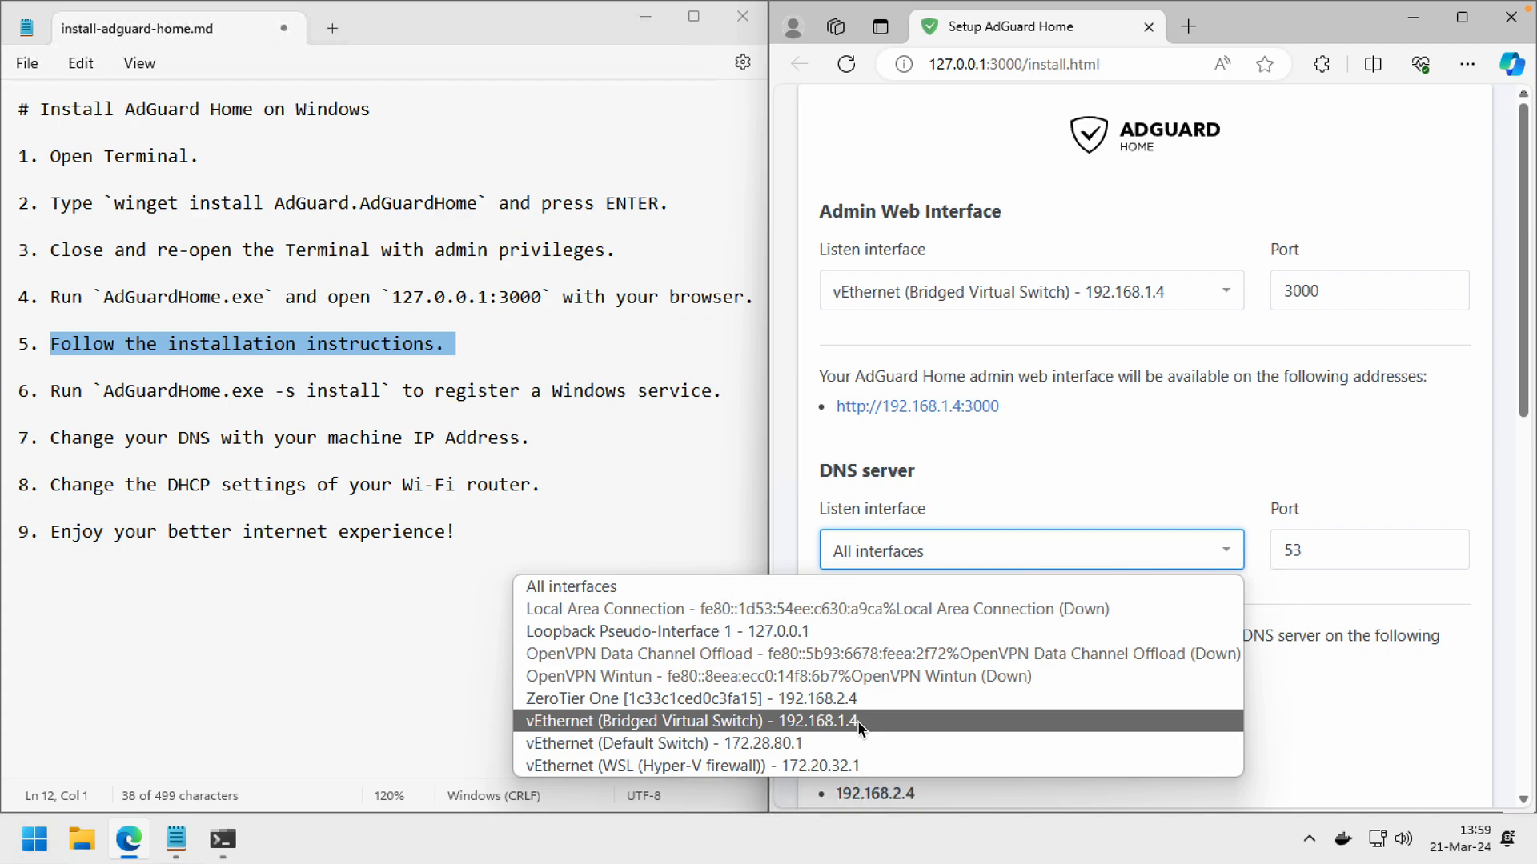
mouse_move(855, 730)
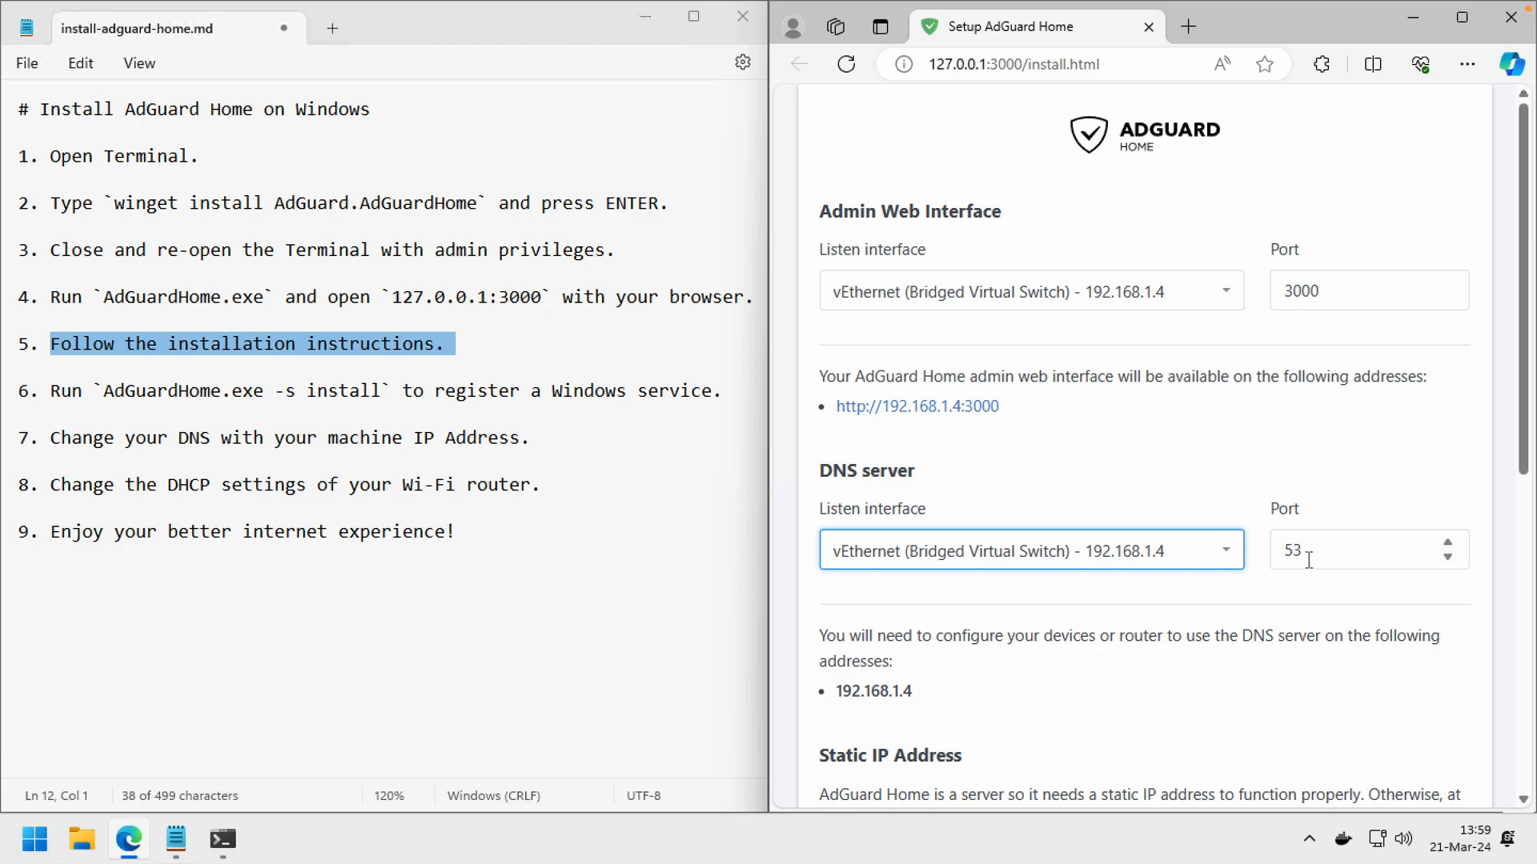
mouse_move(1225, 669)
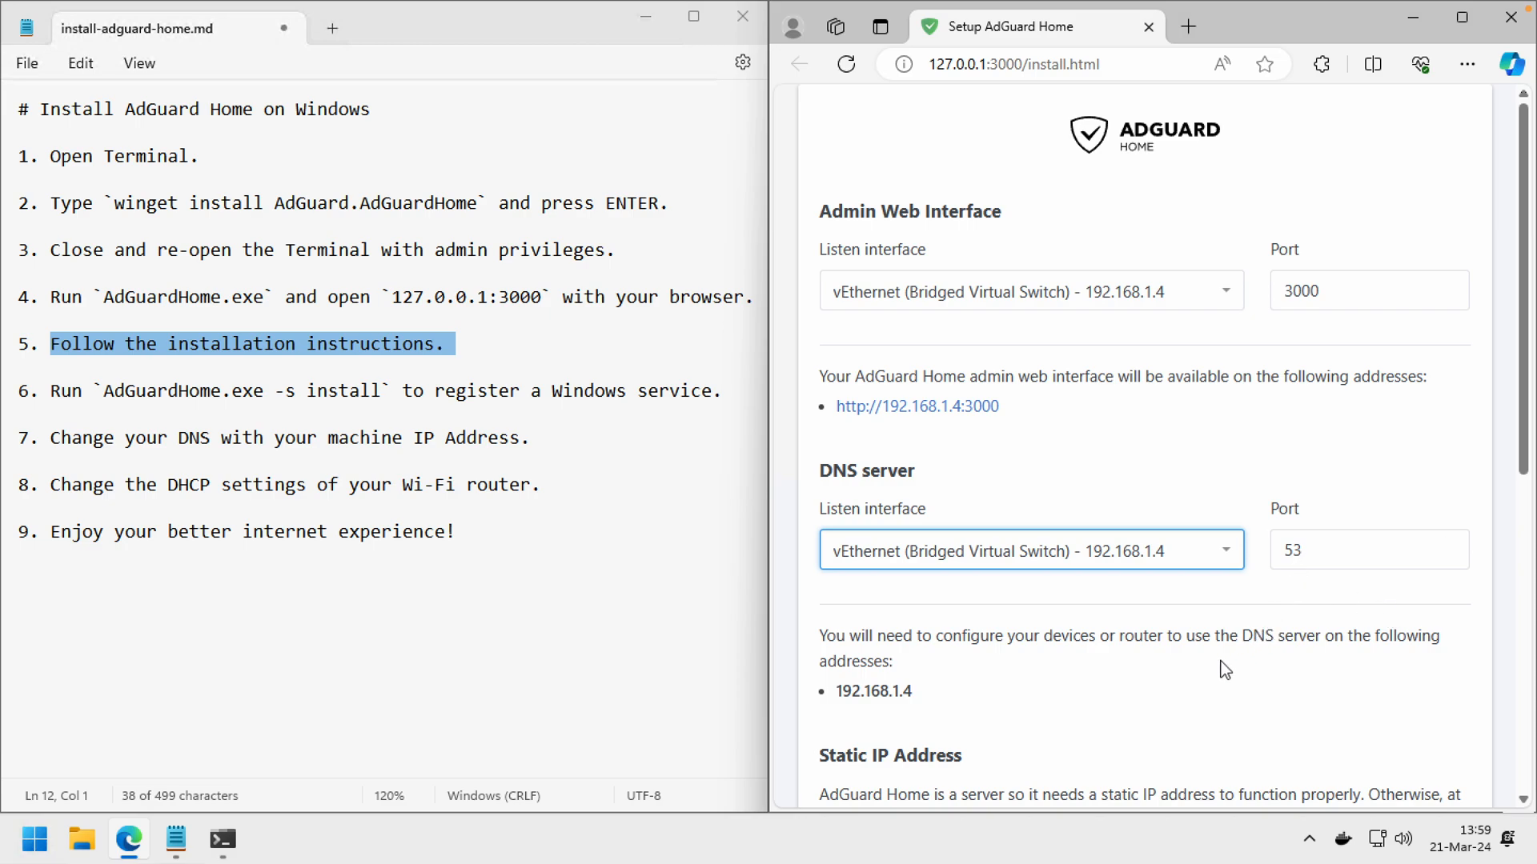
scroll(down, 3)
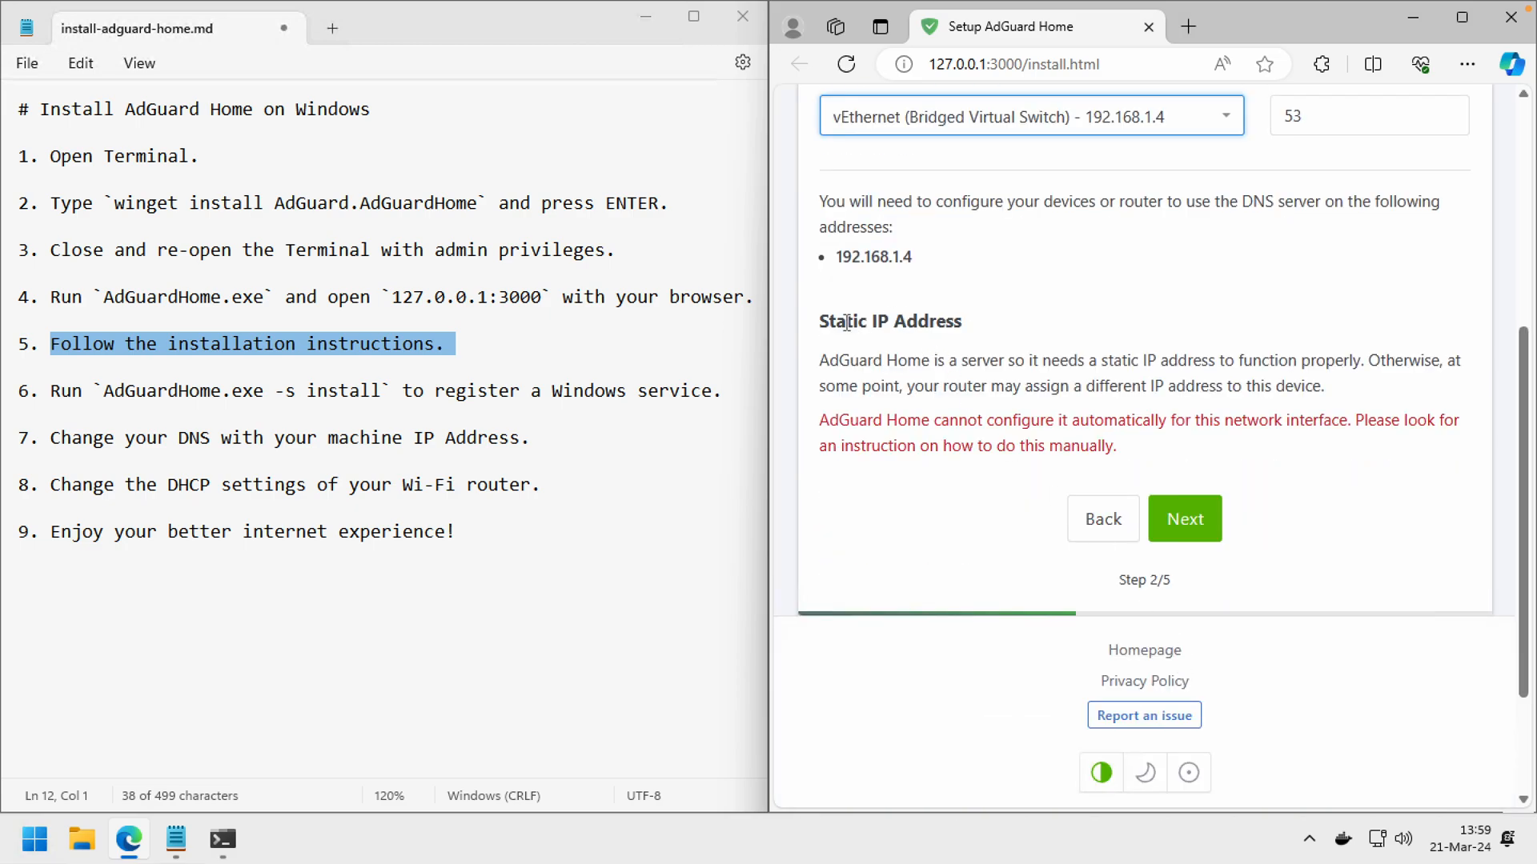
double_click(890, 320)
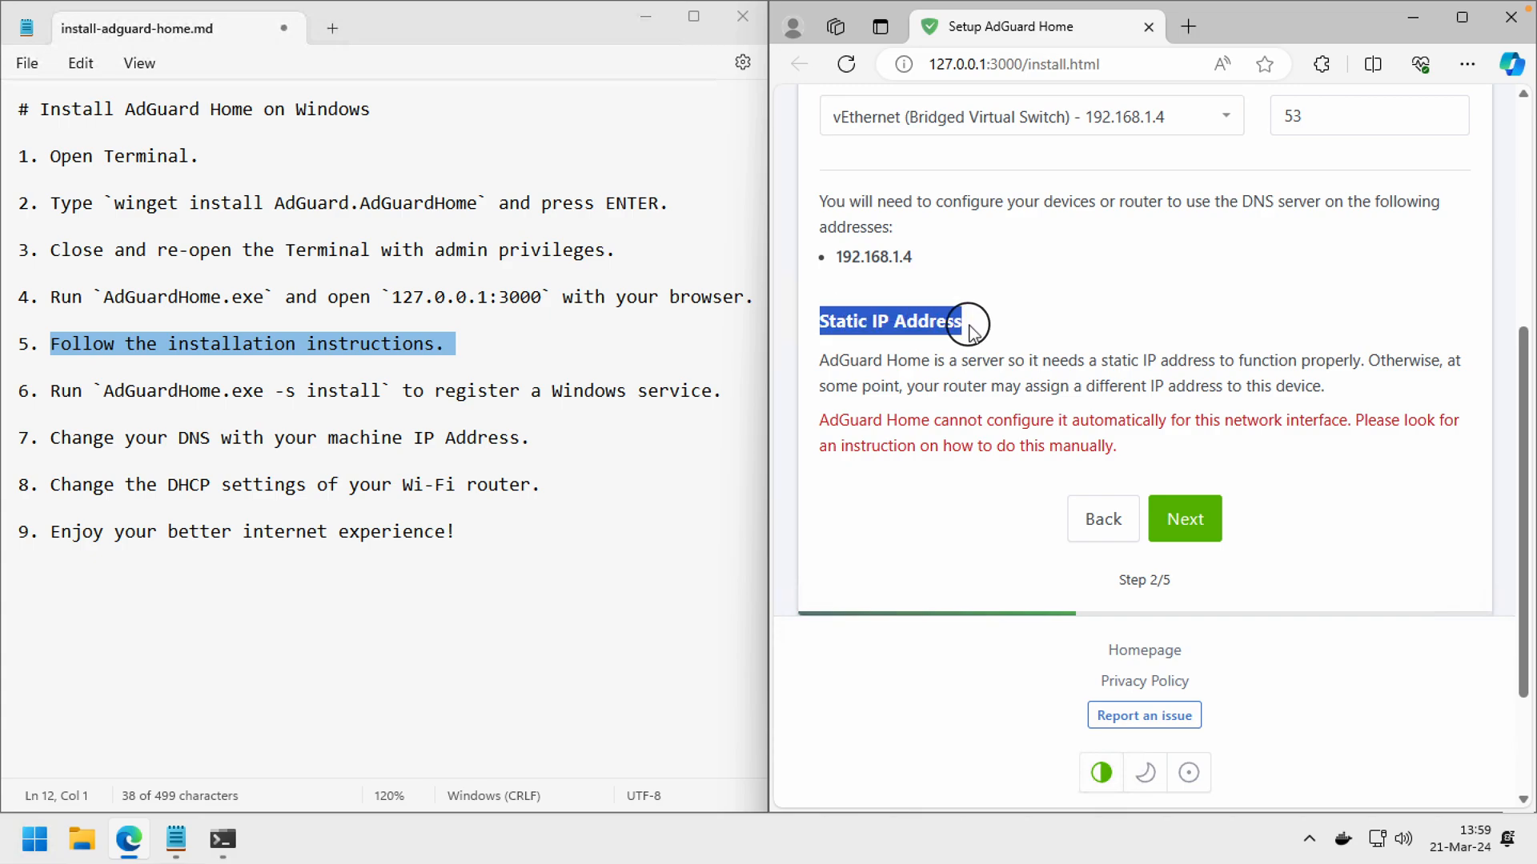
mouse_move(9, 838)
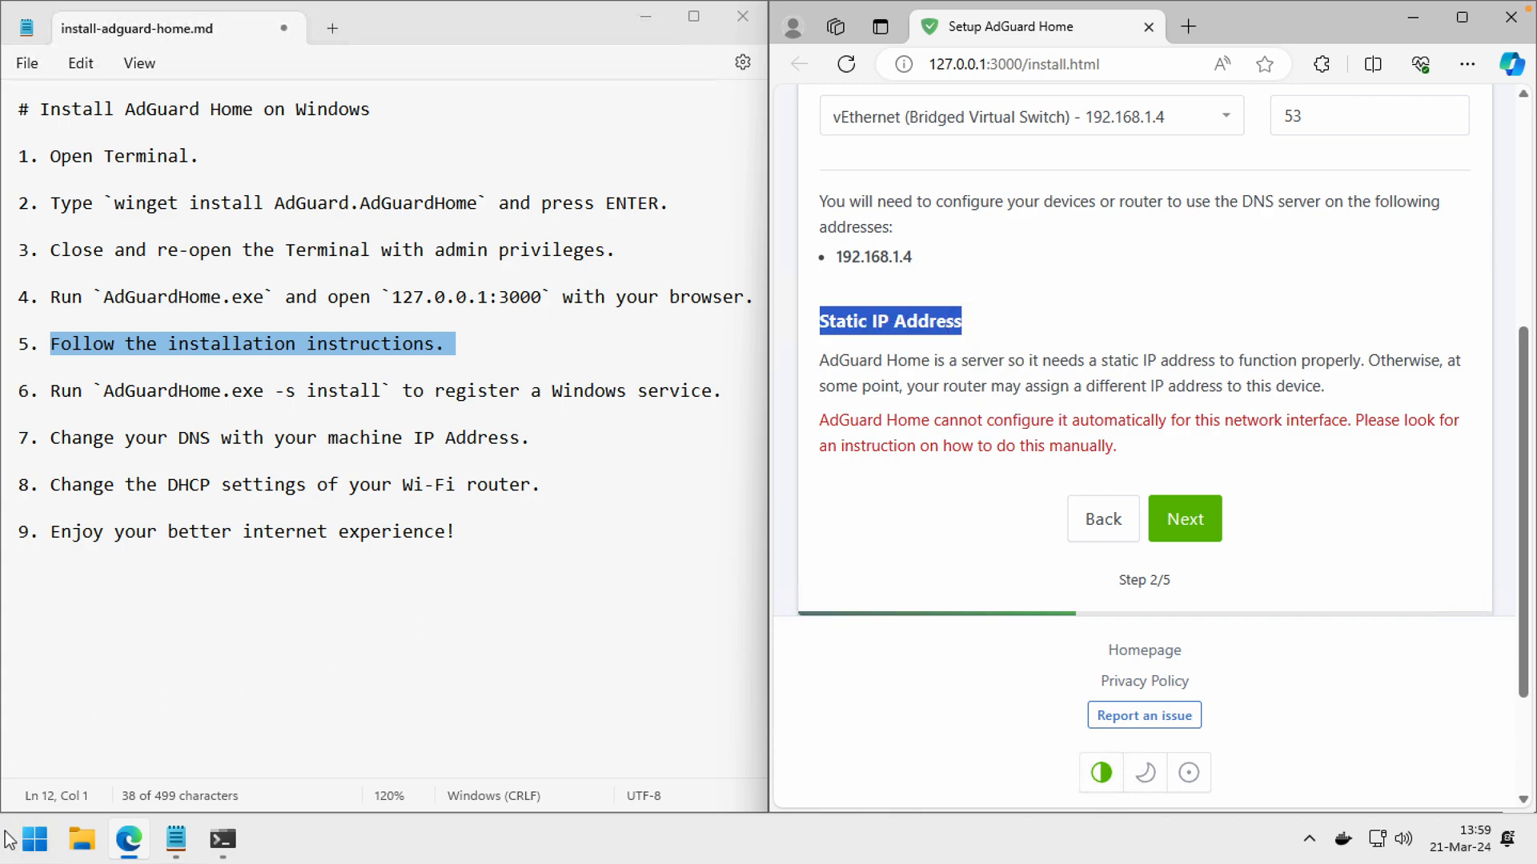
click(35, 839)
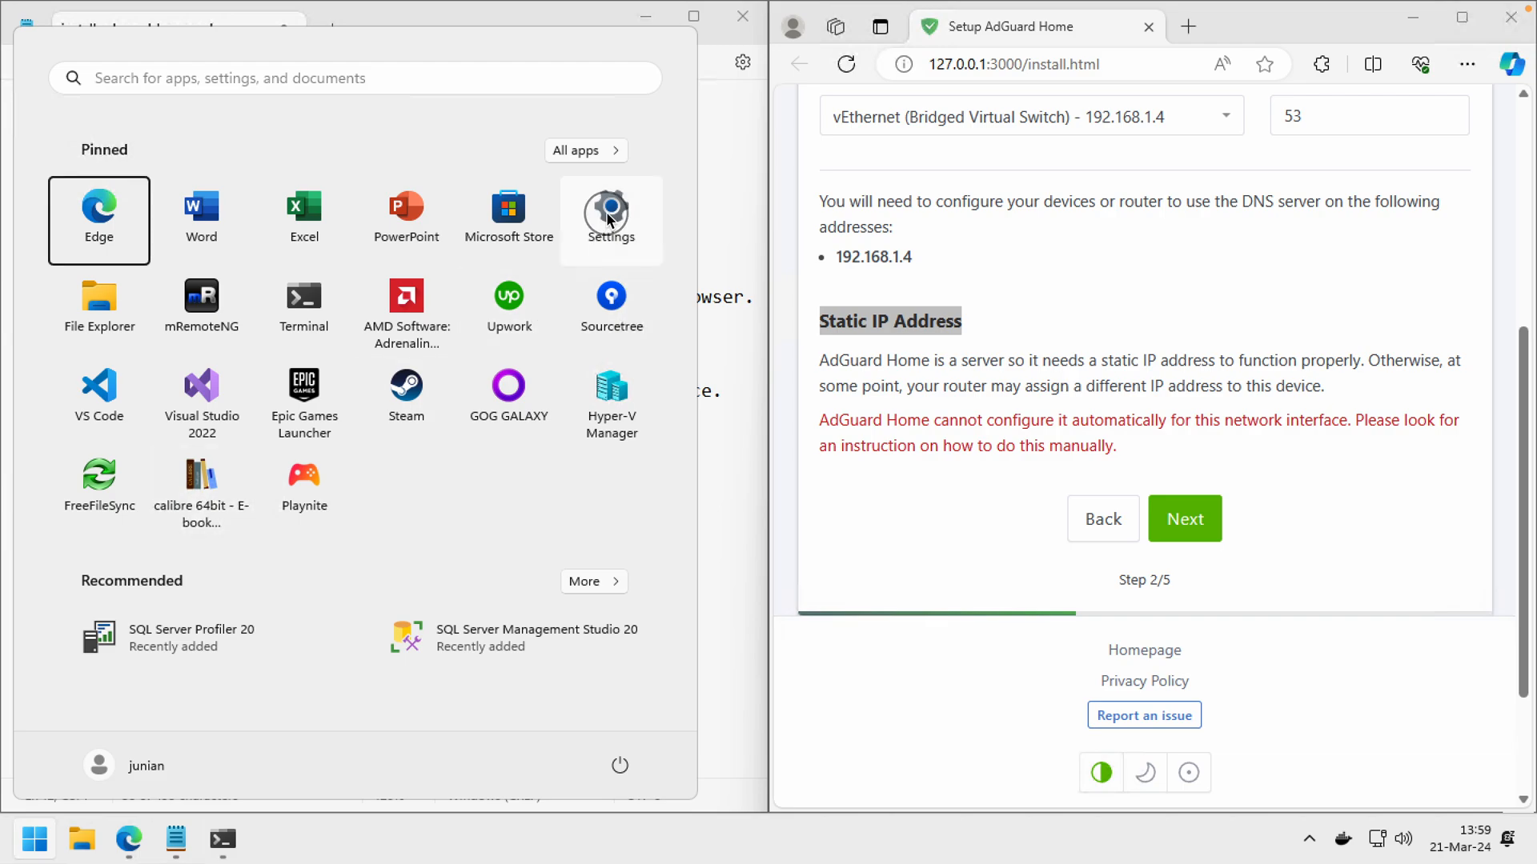
In Settings, open Ethernet IP editing and verify manual IPv4 192.168.1.4, subnet and DNS.
click(610, 214)
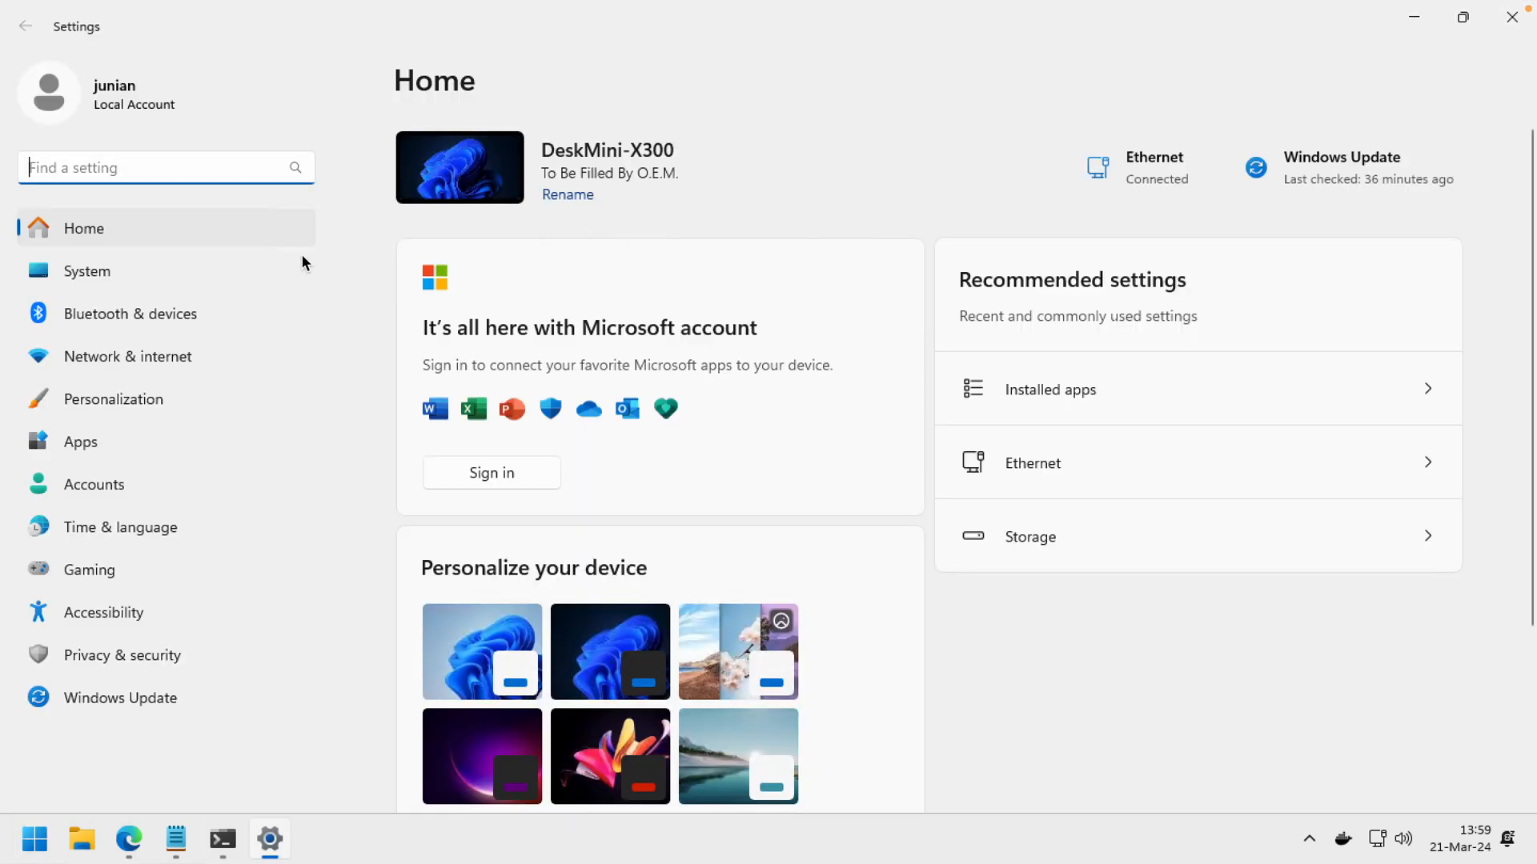
click(127, 355)
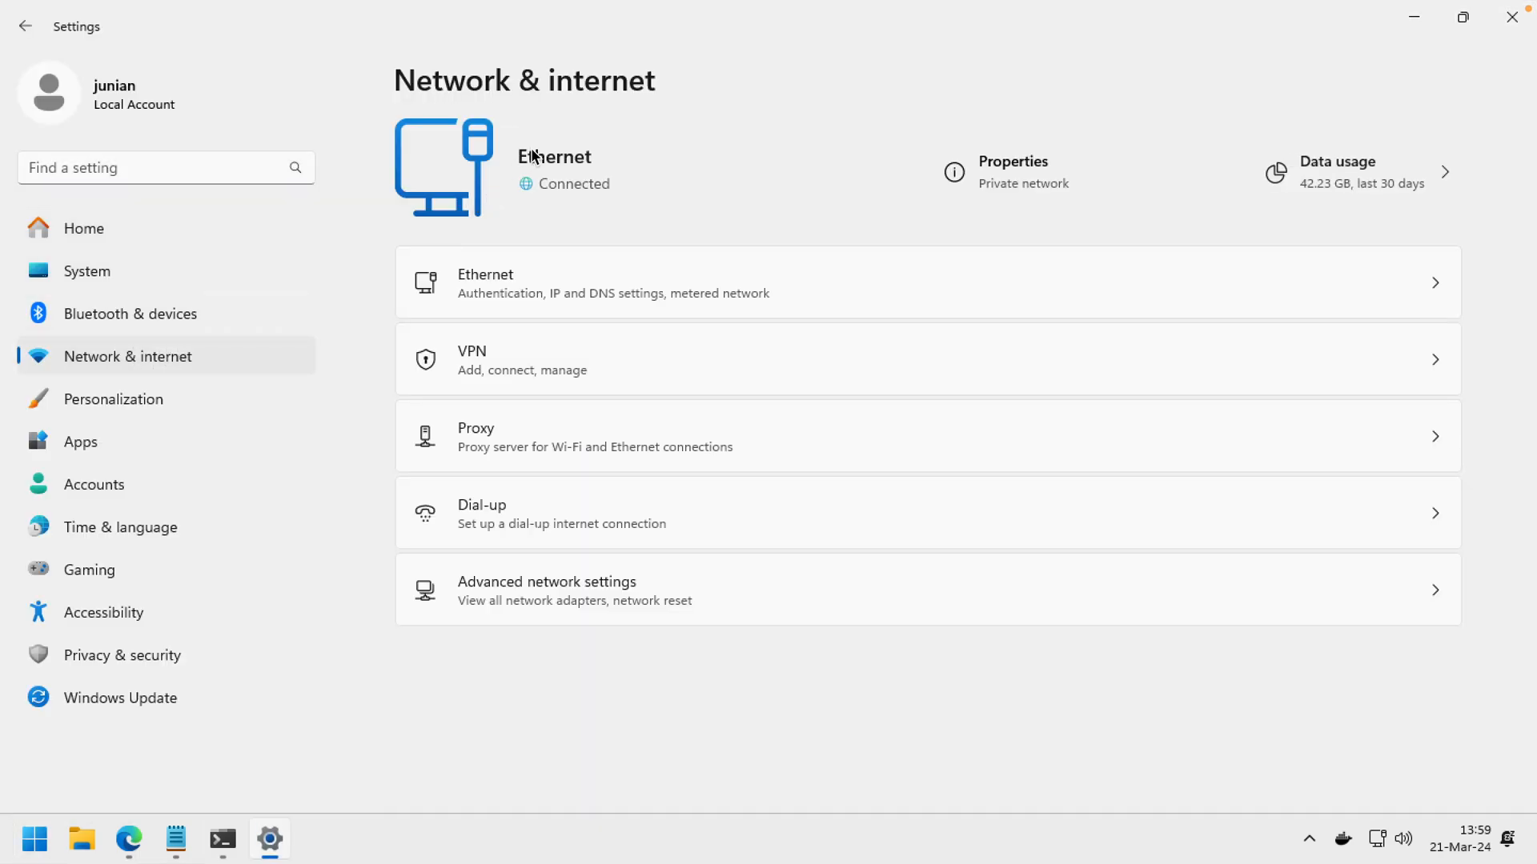
click(612, 282)
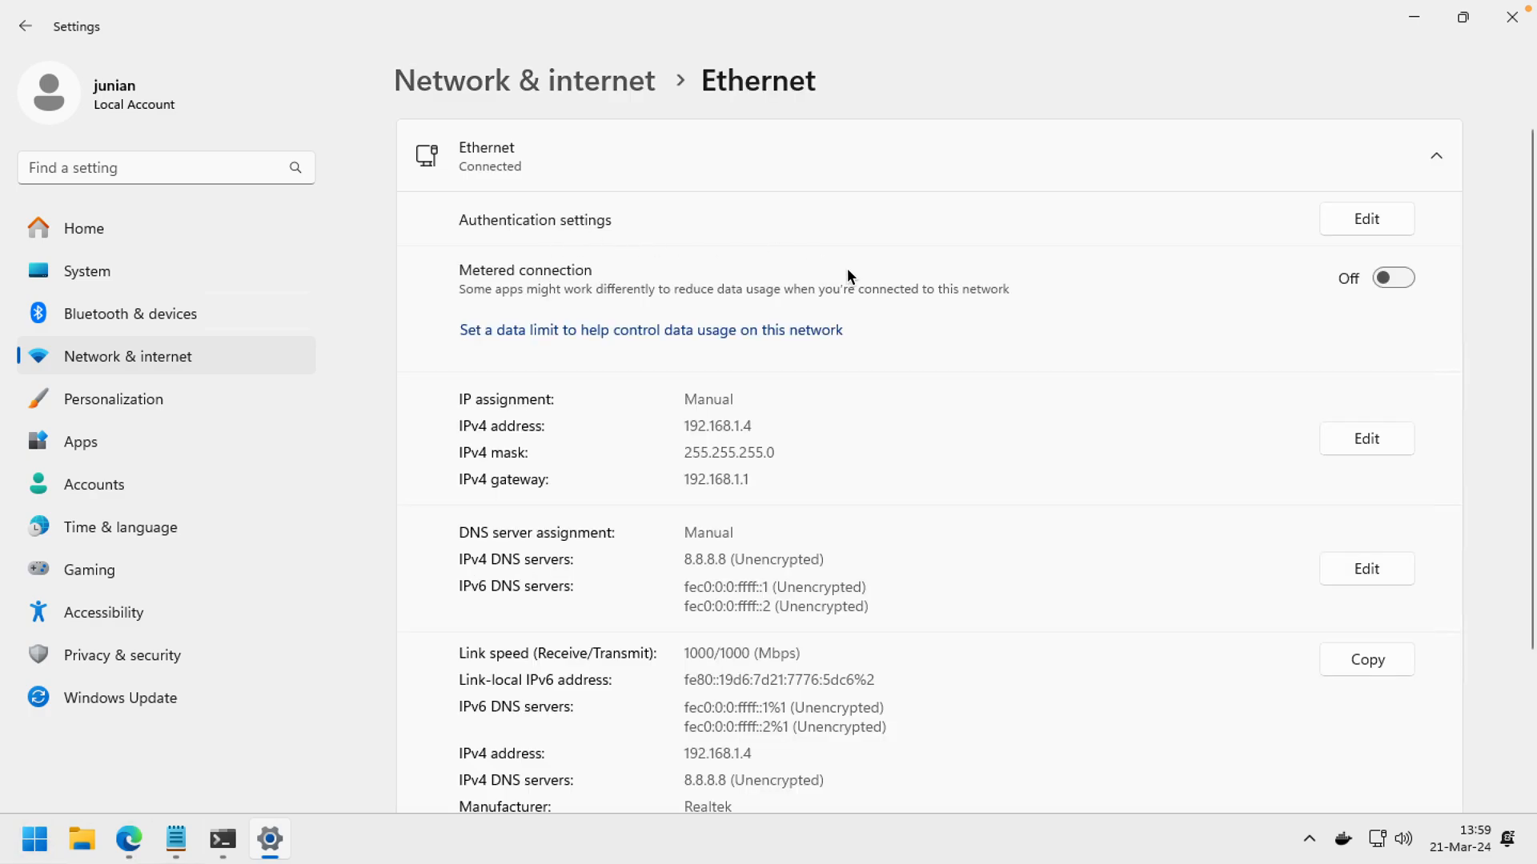
mouse_move(763, 434)
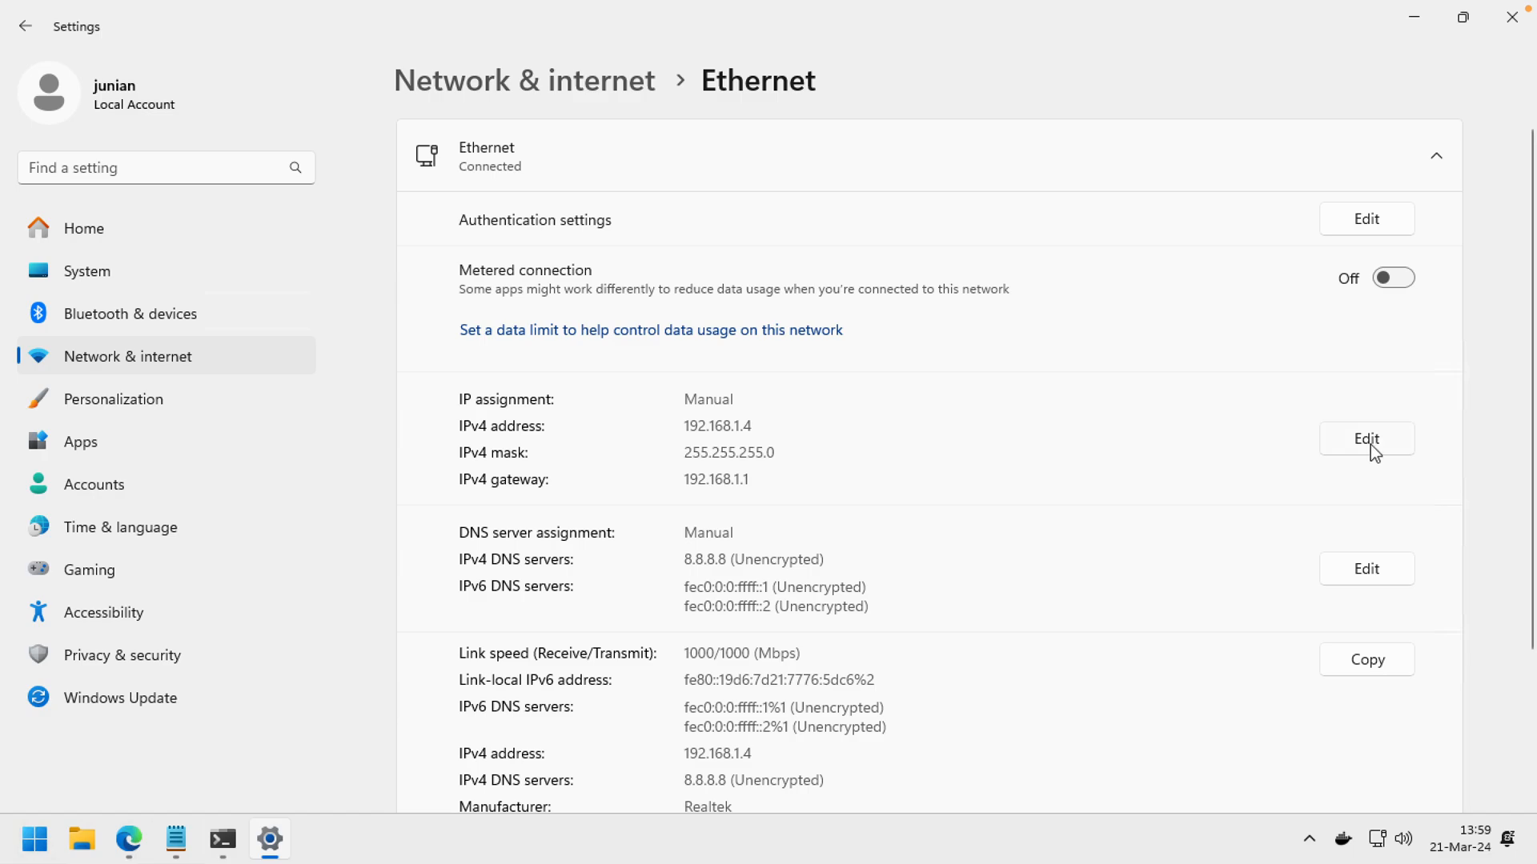
click(1365, 438)
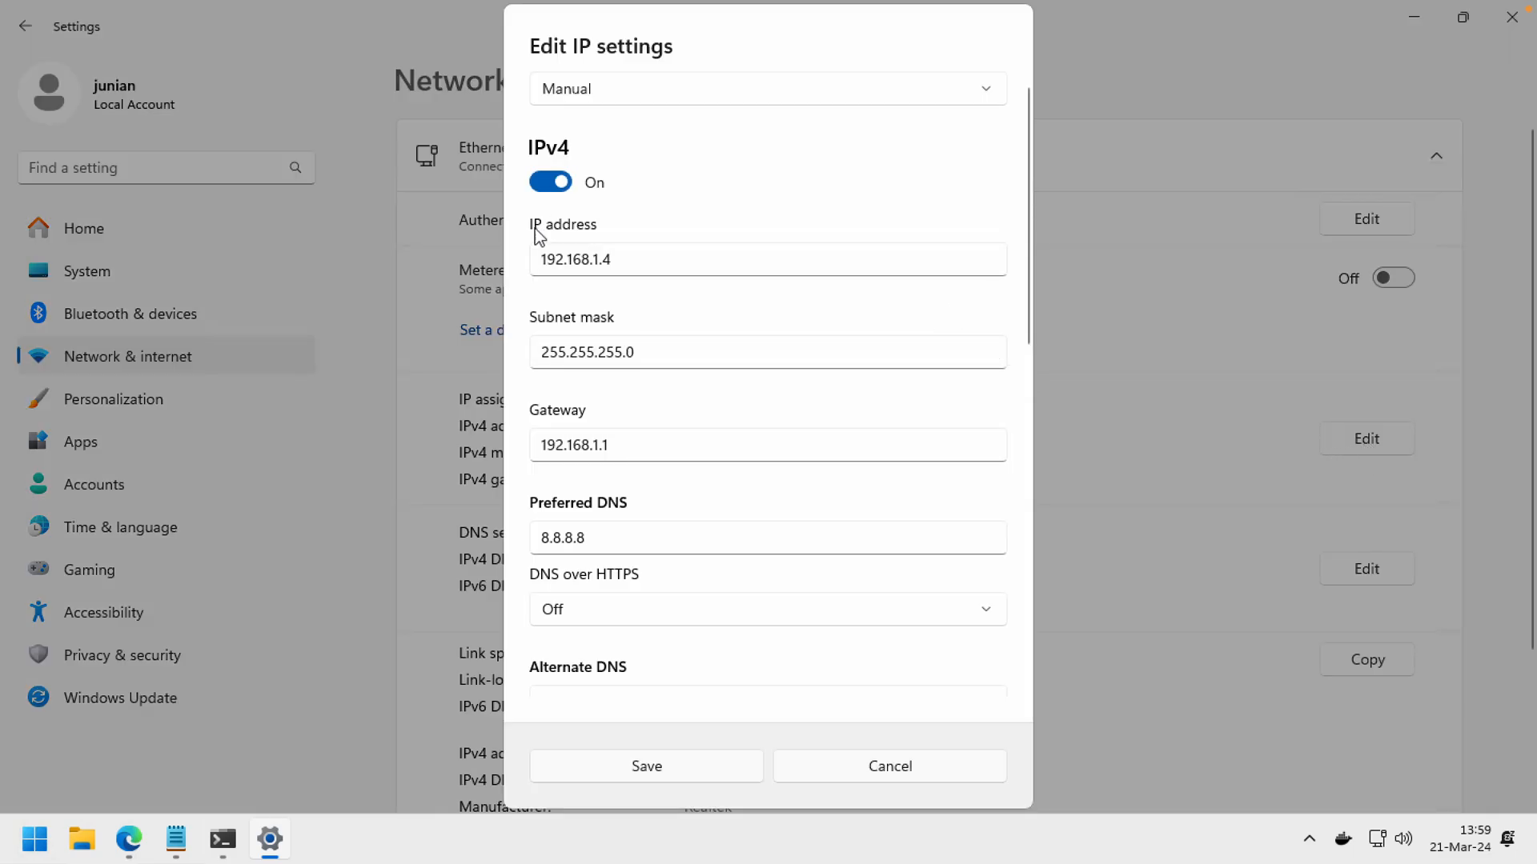
click(767, 259)
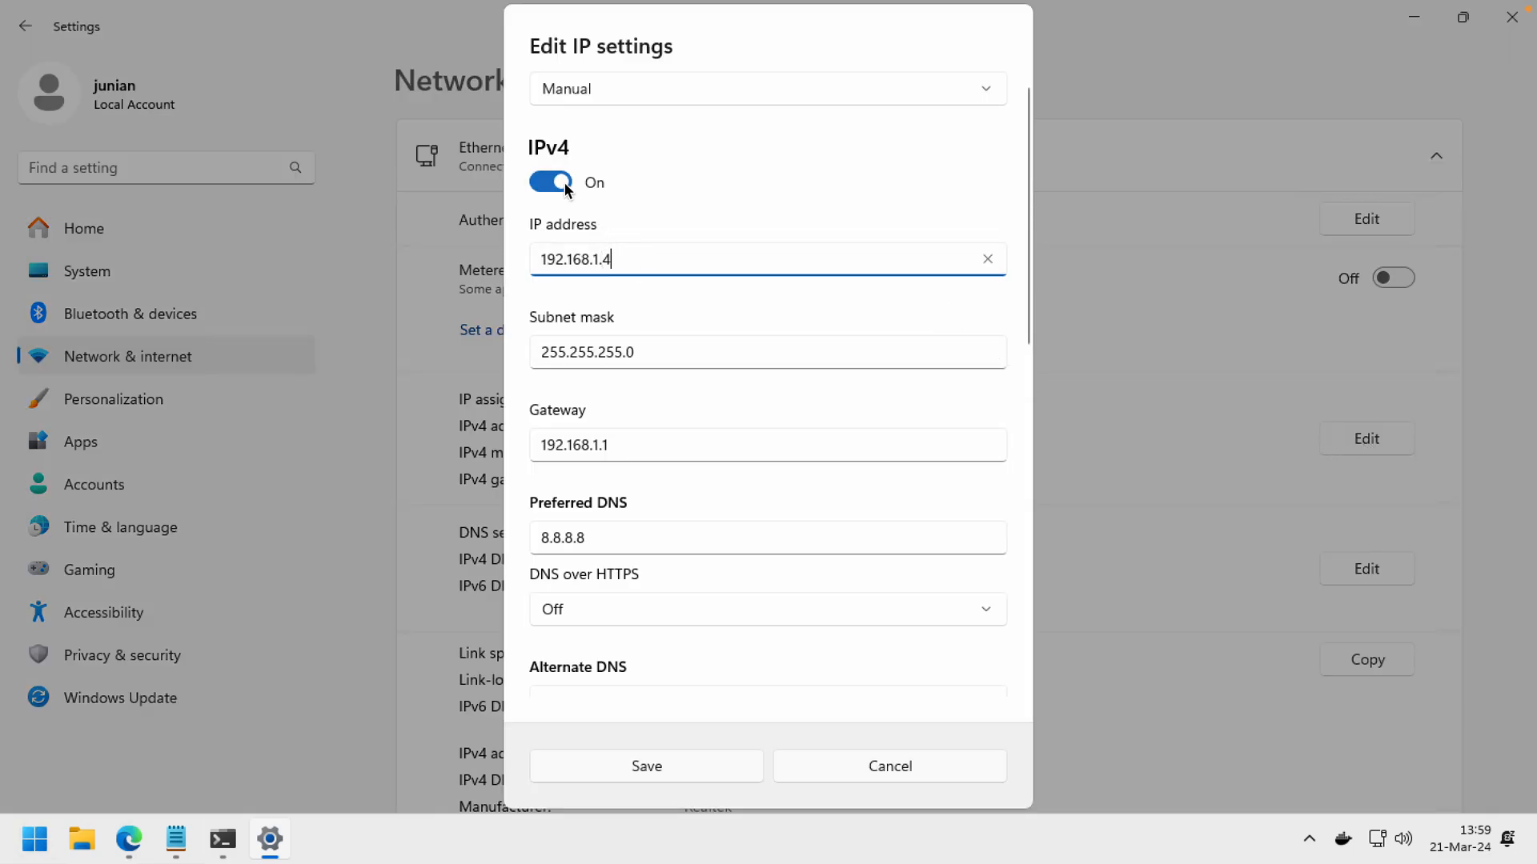
mouse_move(655, 292)
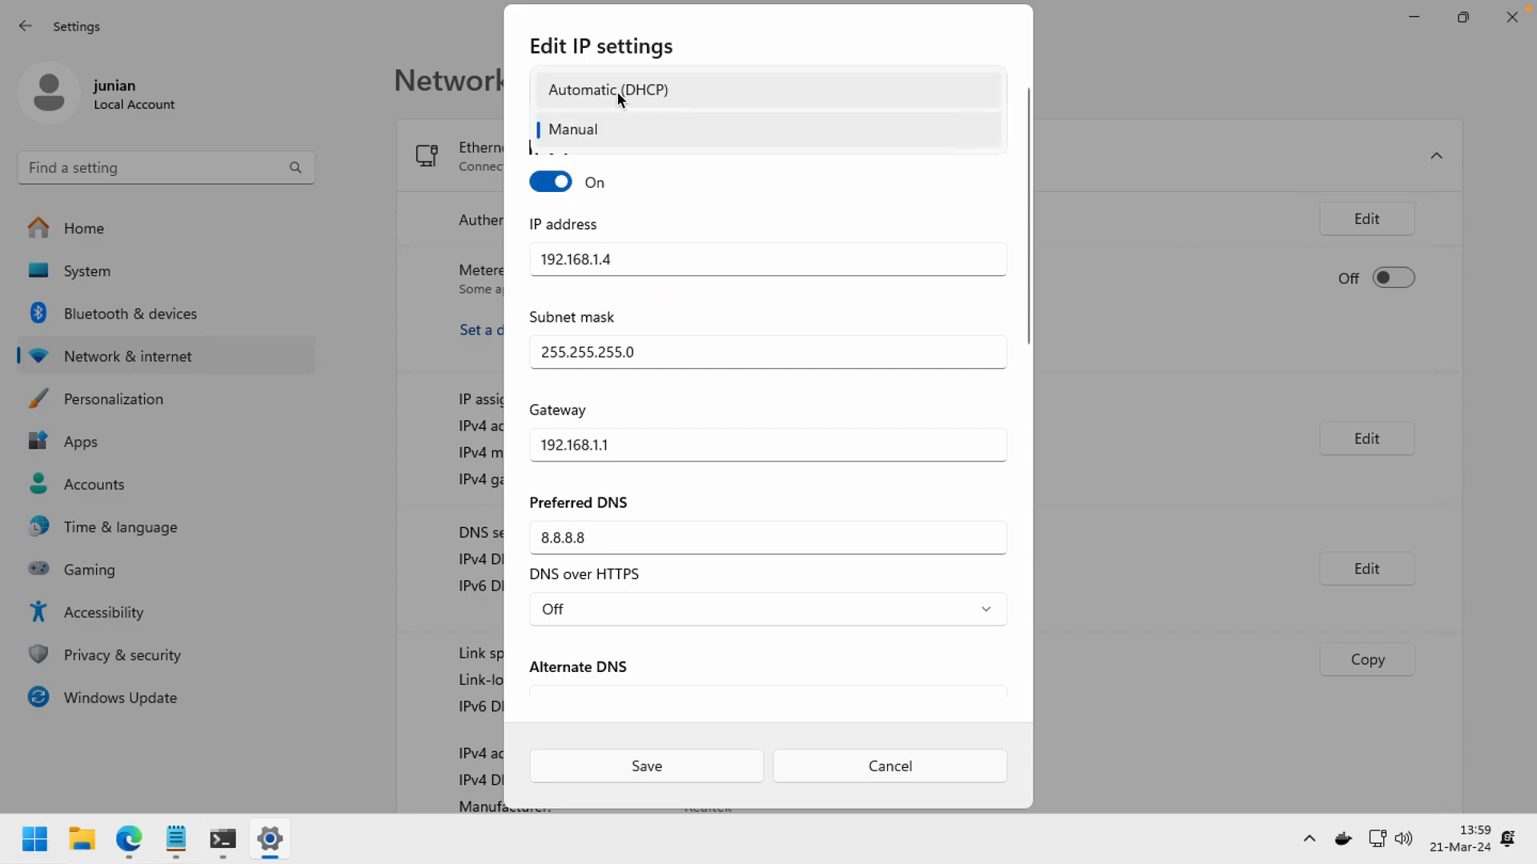
click(572, 128)
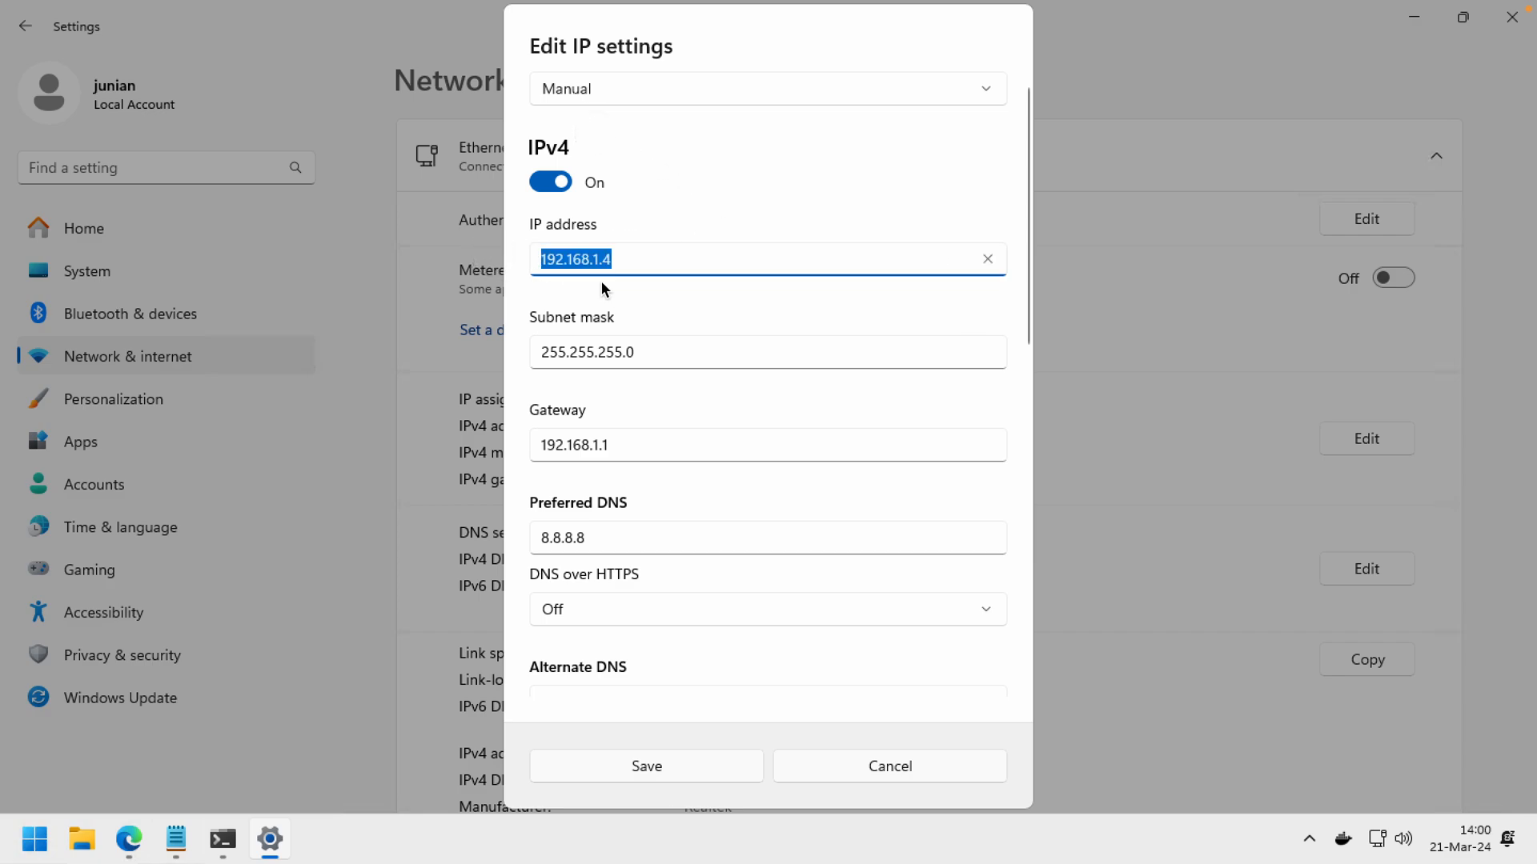
click(767, 352)
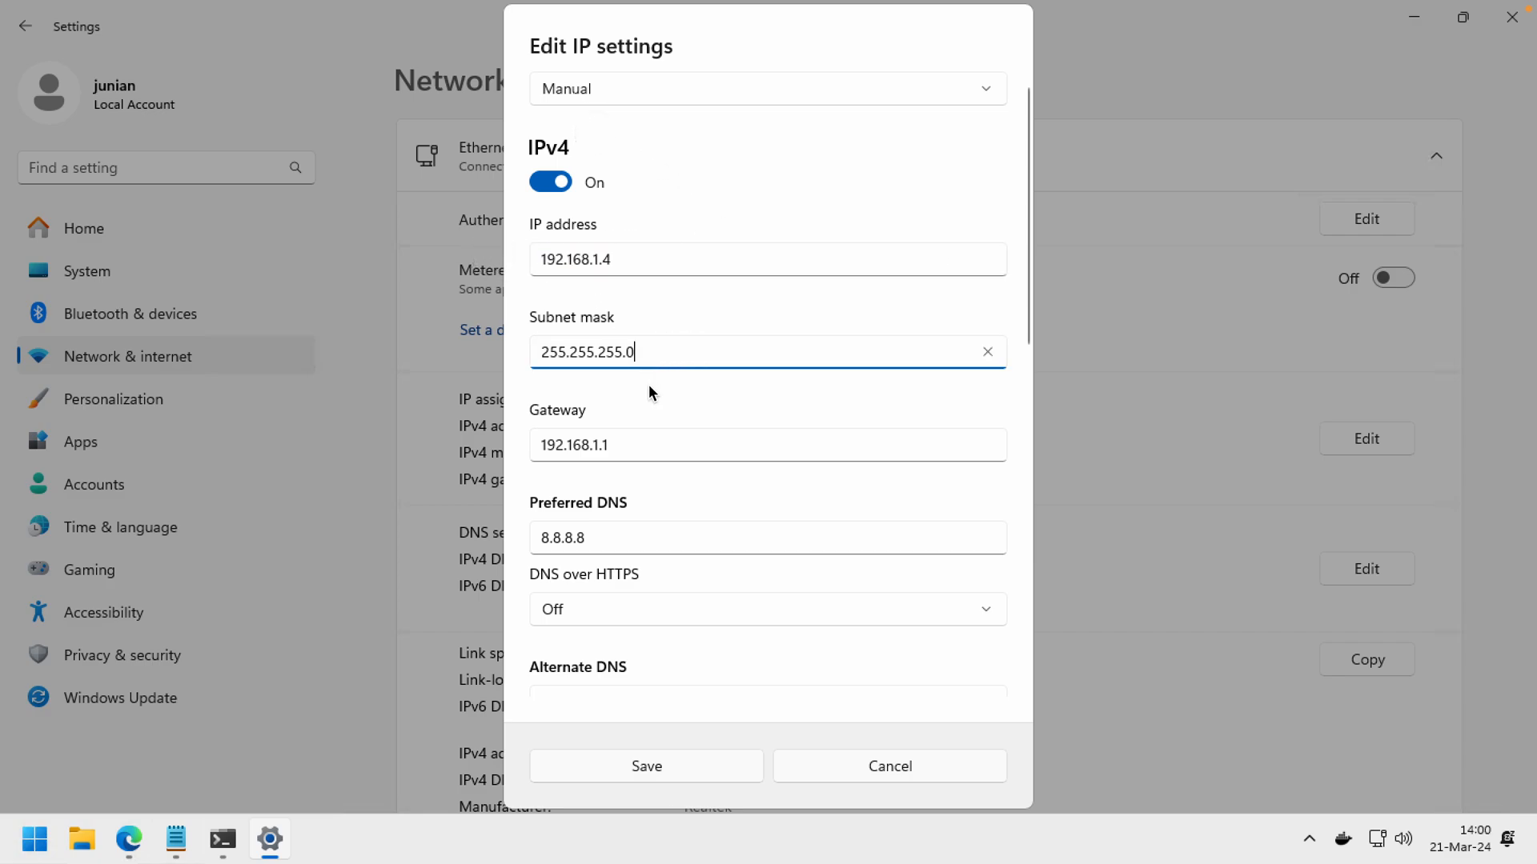
click(768, 444)
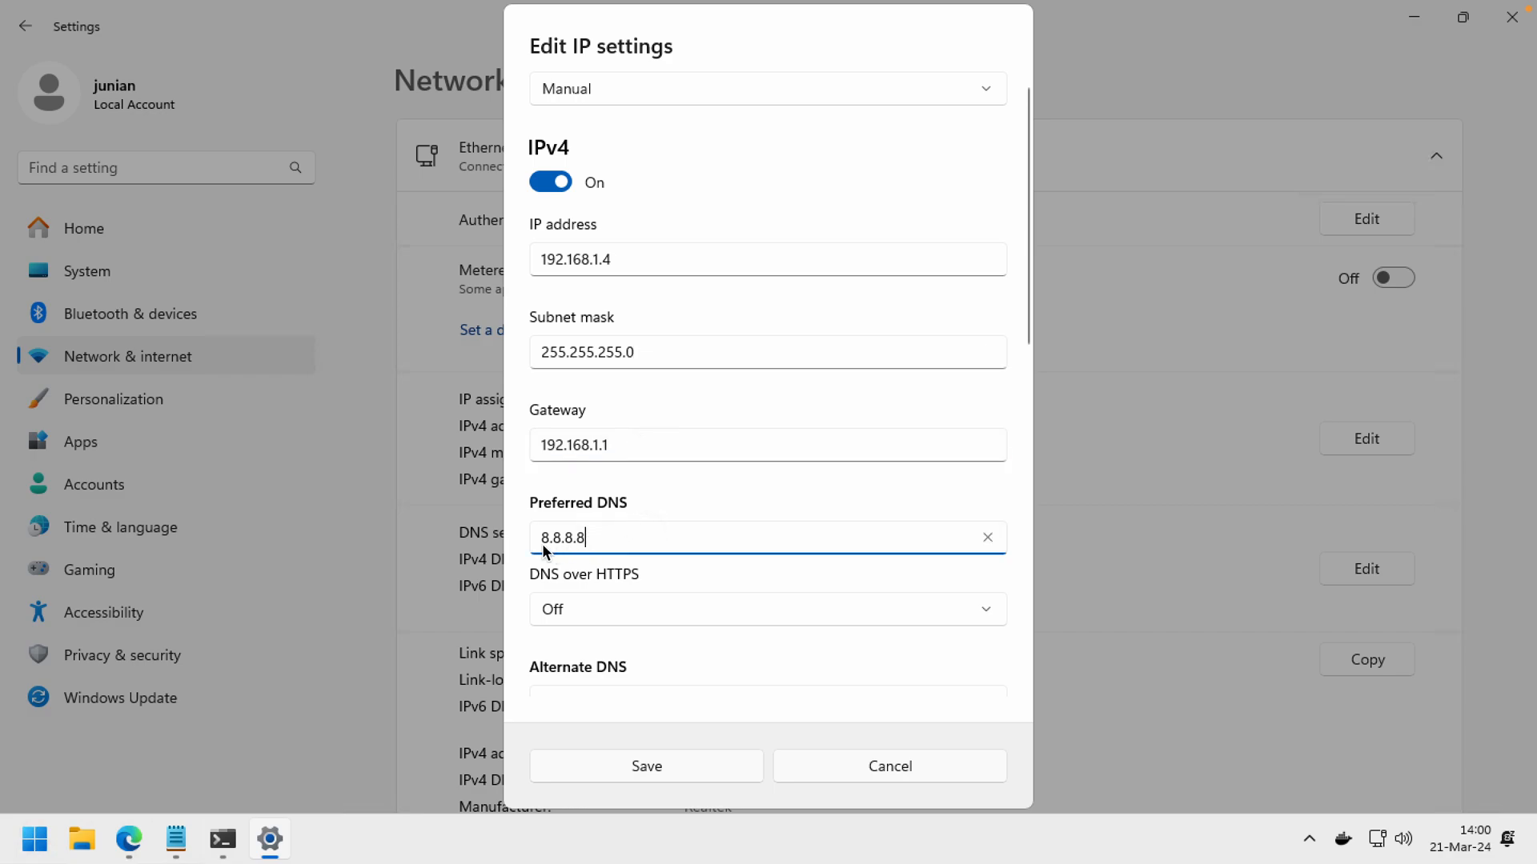
mouse_move(703, 545)
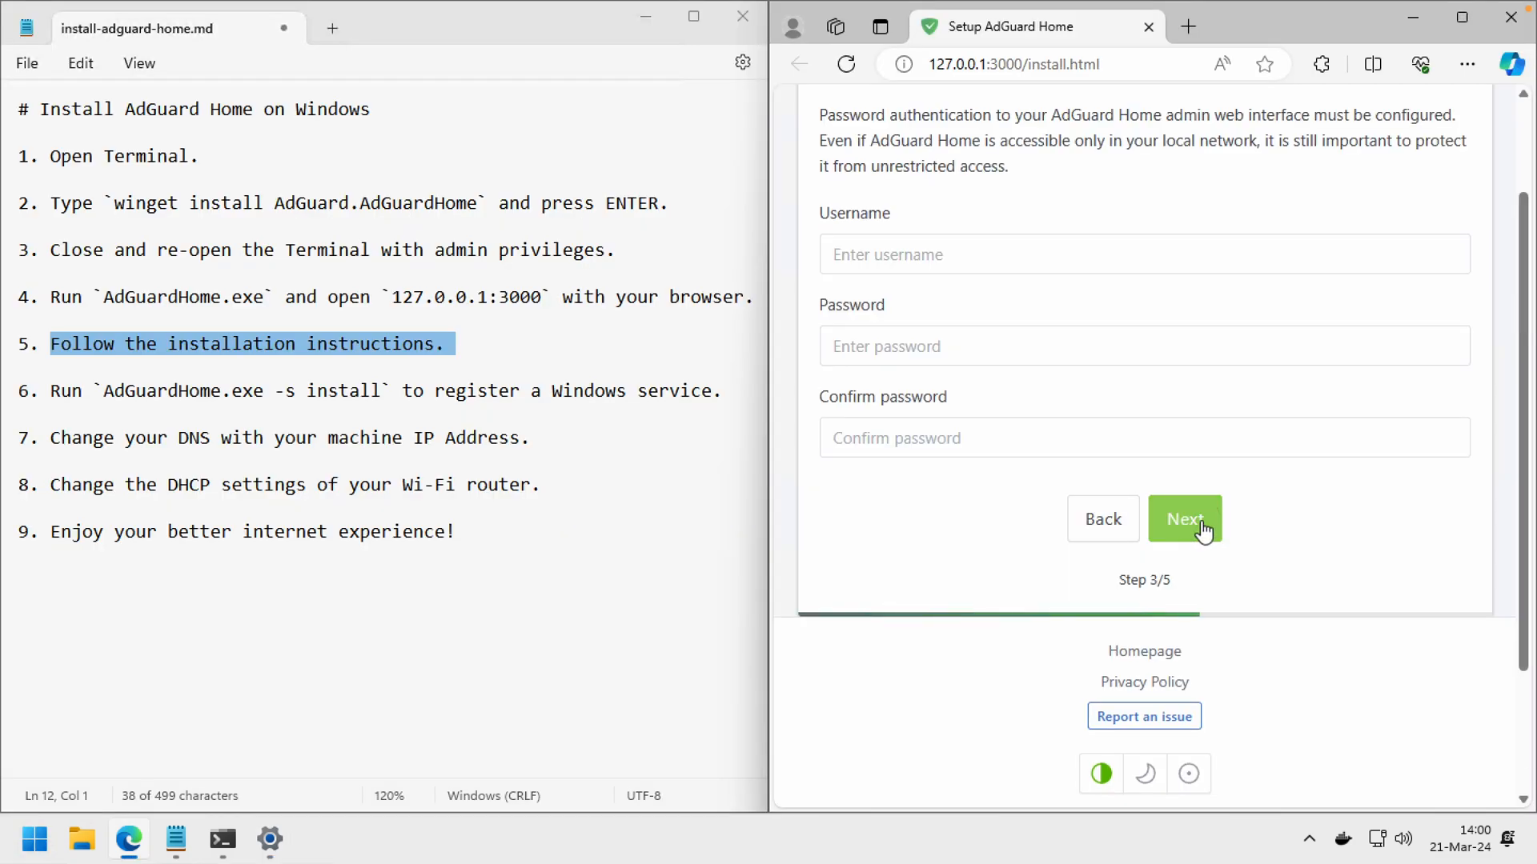
Save the admin credentials and advance past the device configuration step to Congratulations.
scroll(up, 3)
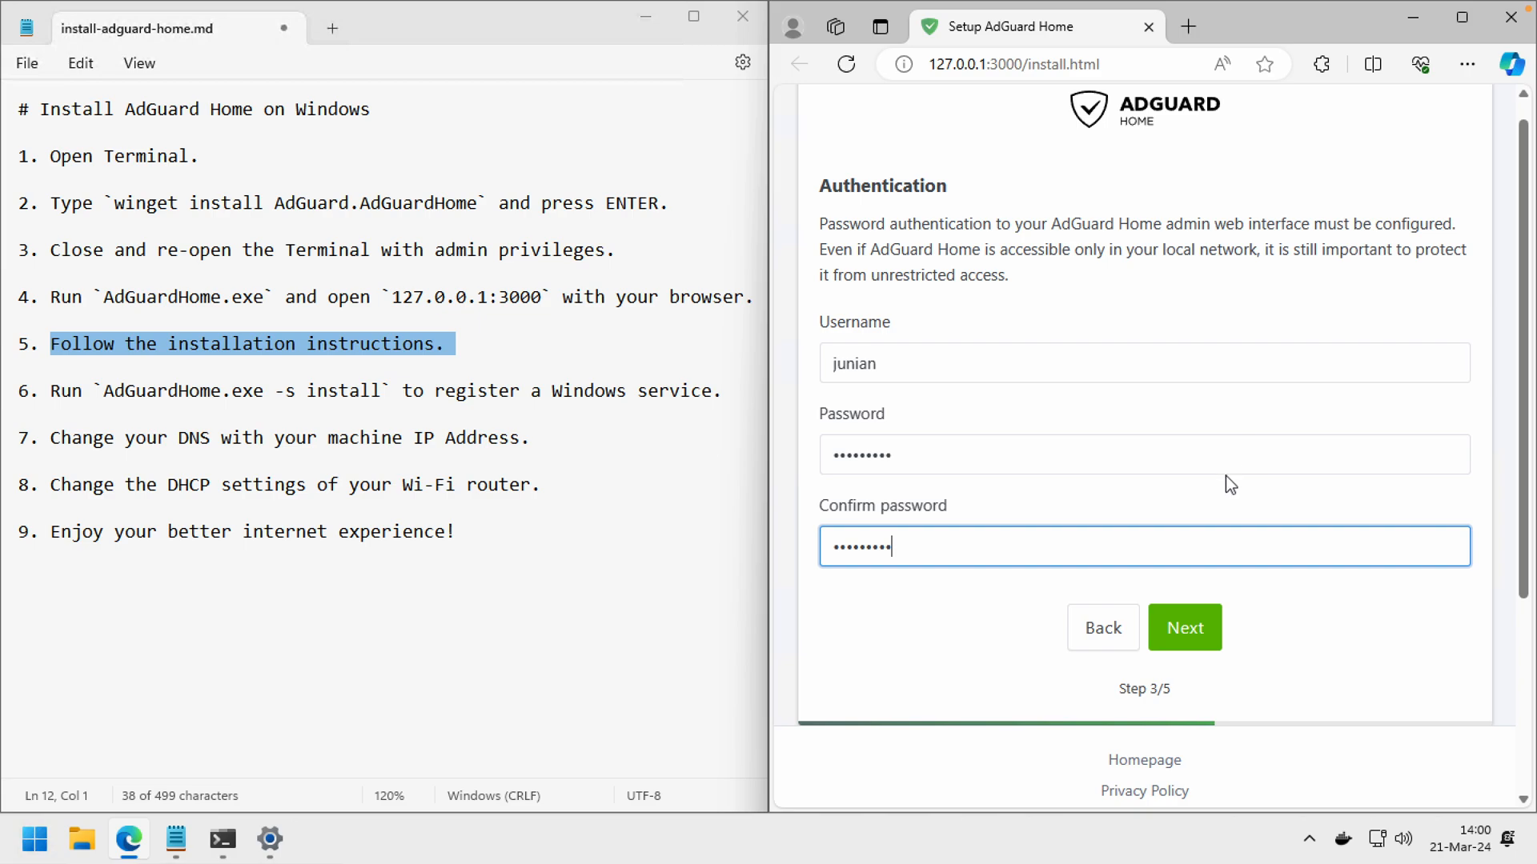
click(1183, 628)
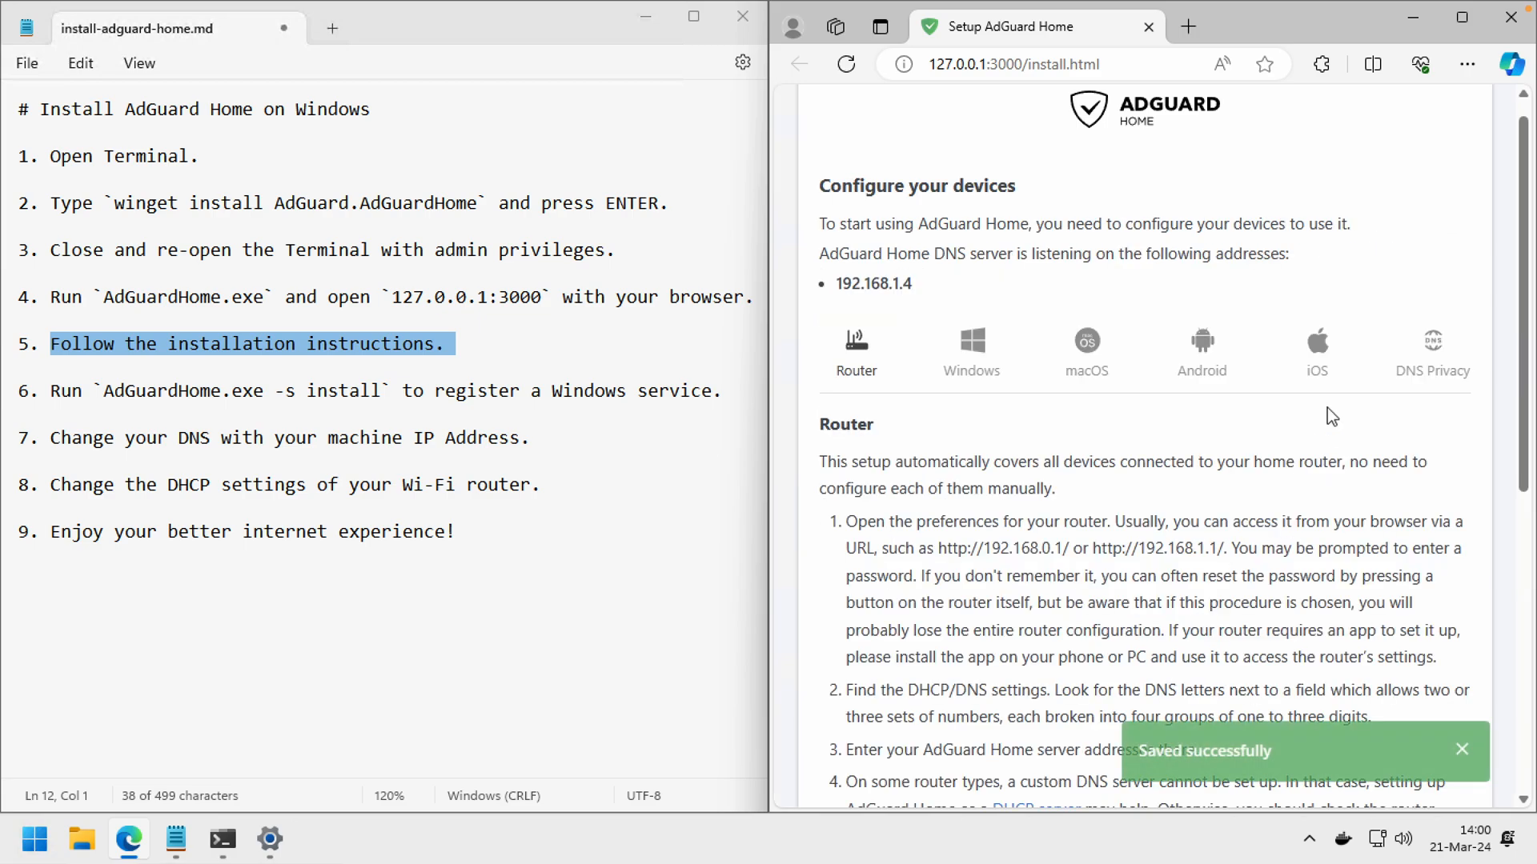
scroll(down, 3)
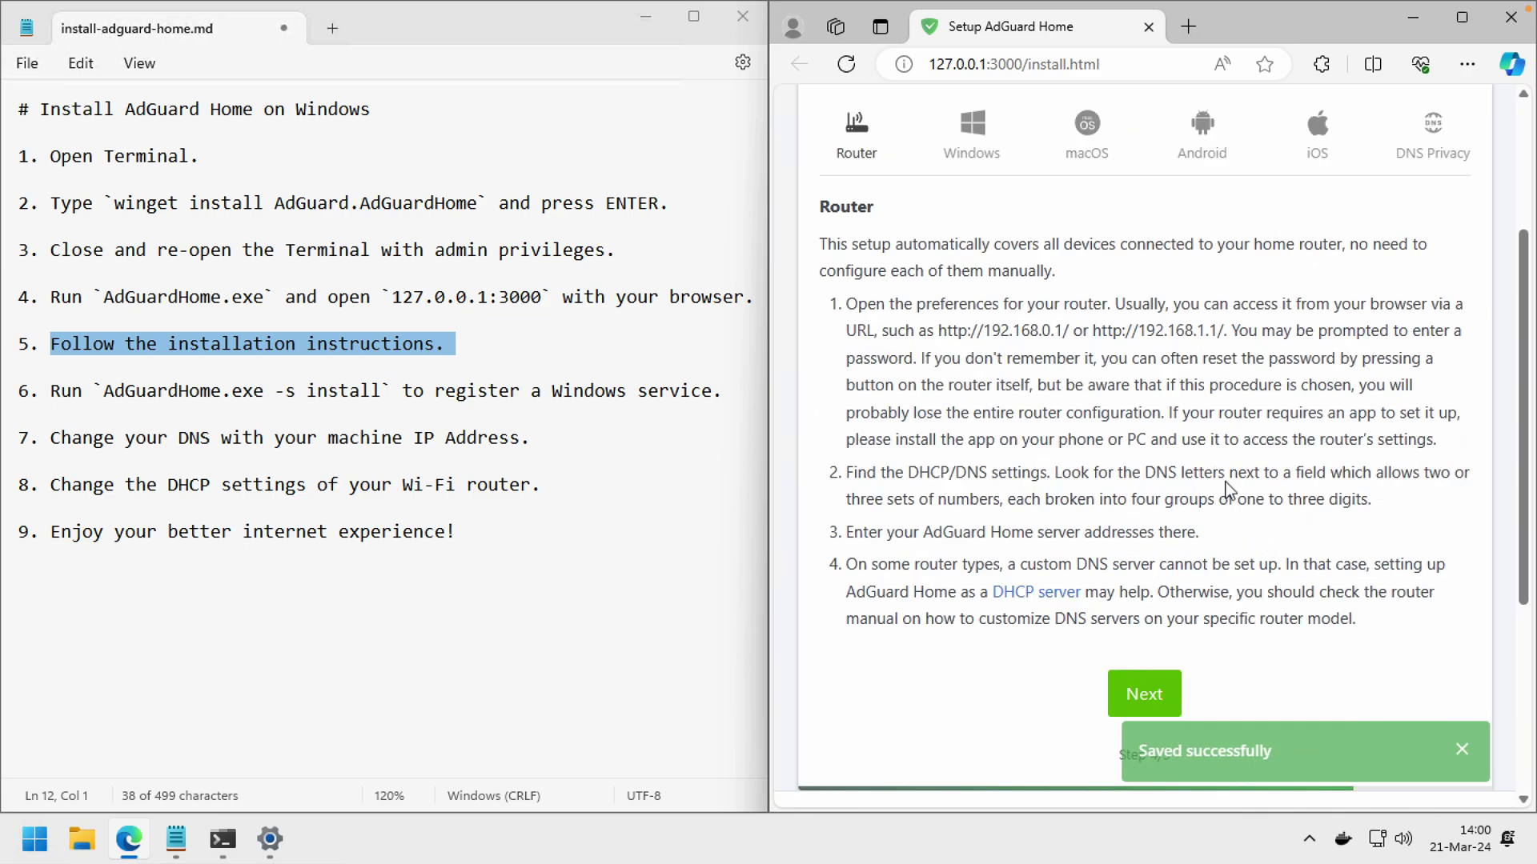
click(1144, 693)
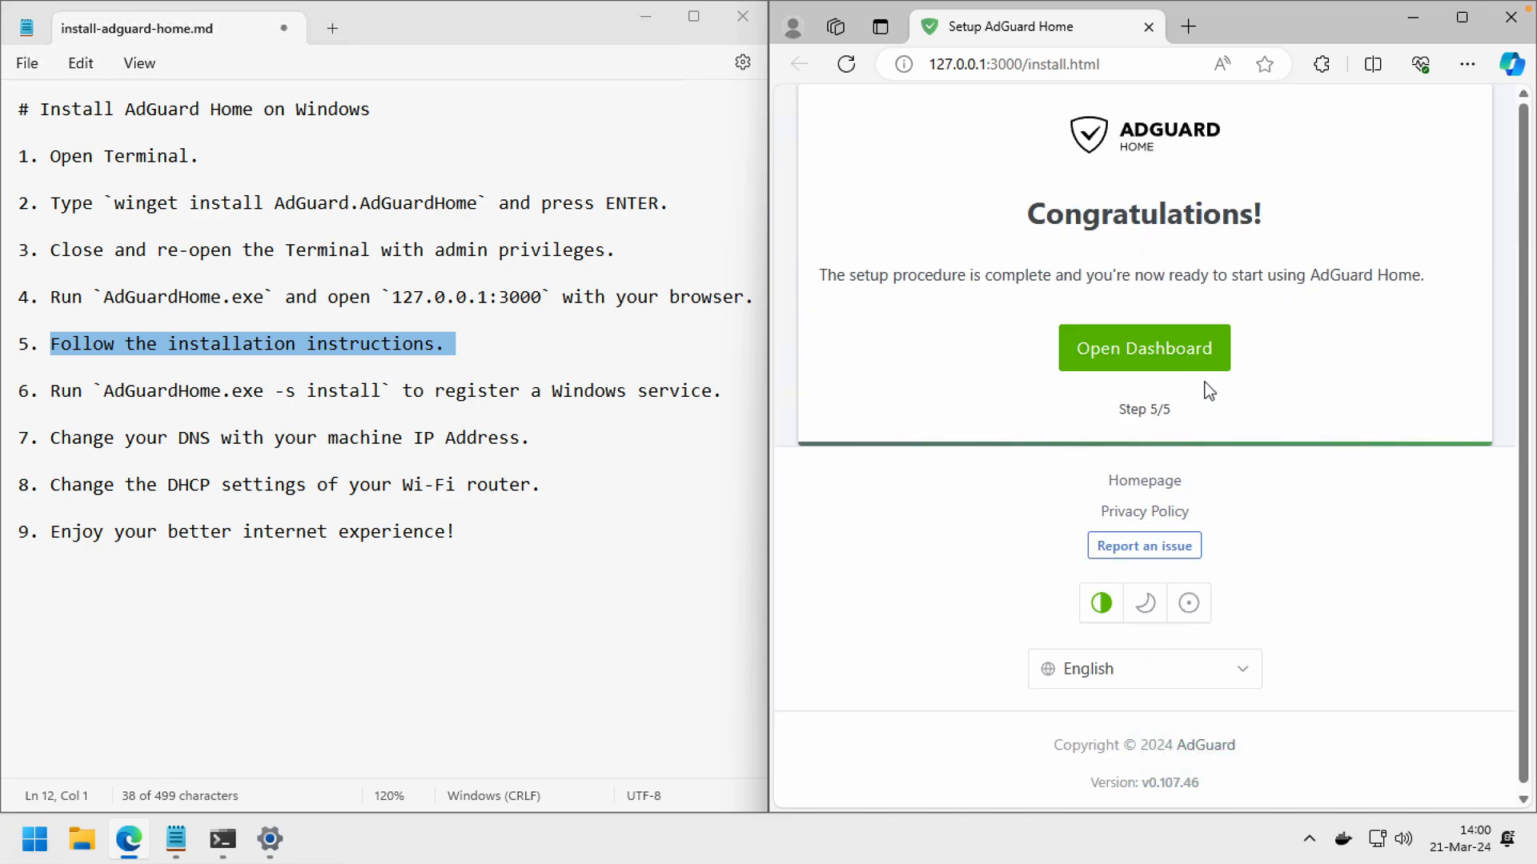
Sign in to the AdGuard Home dashboard at 192.168.1.4:3000 and open Edge's main menu.
click(1143, 349)
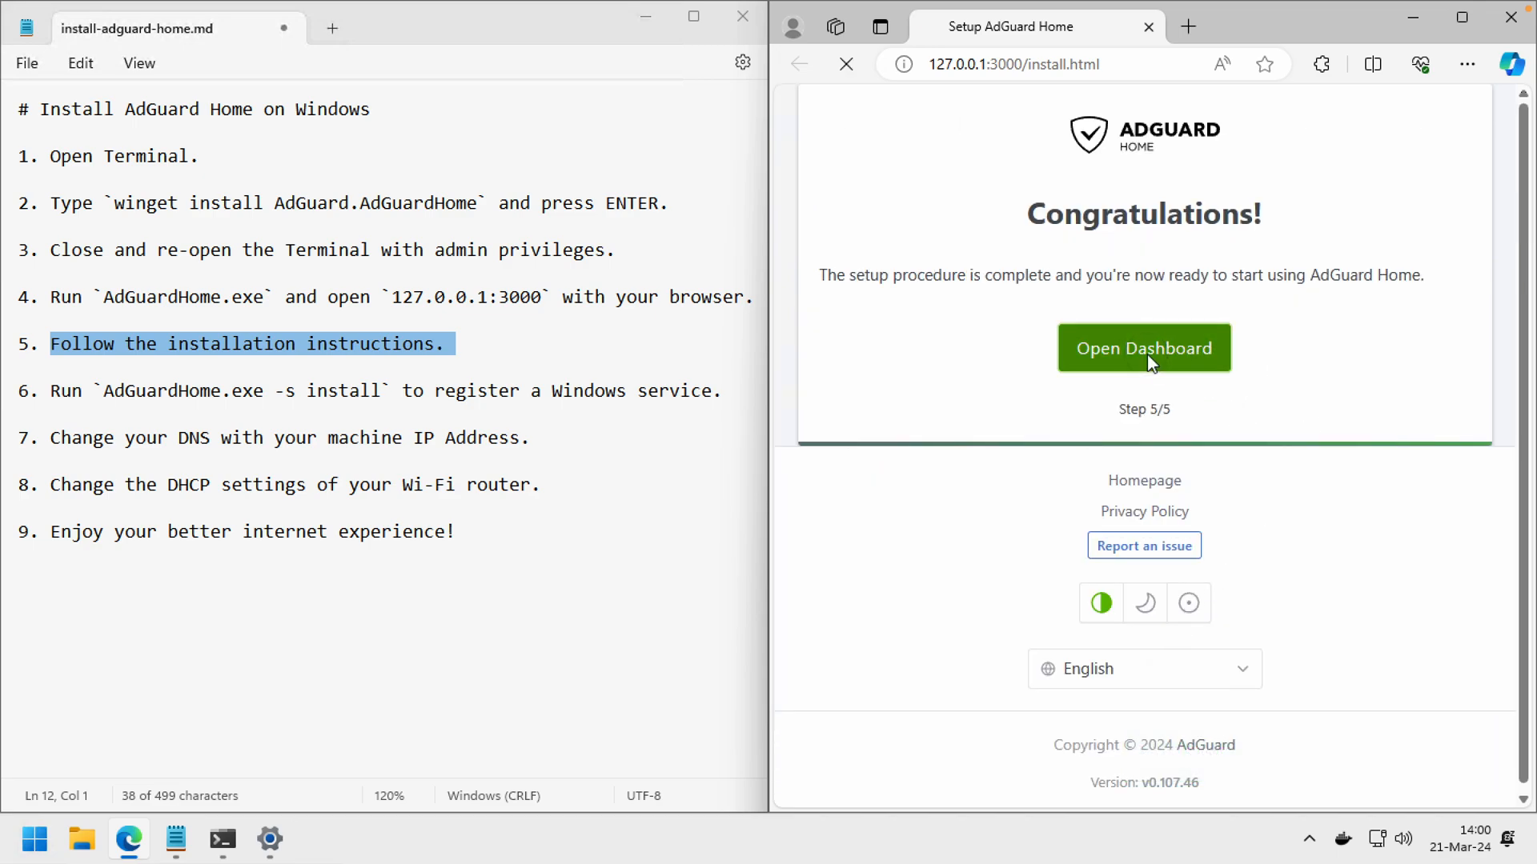
click(1143, 348)
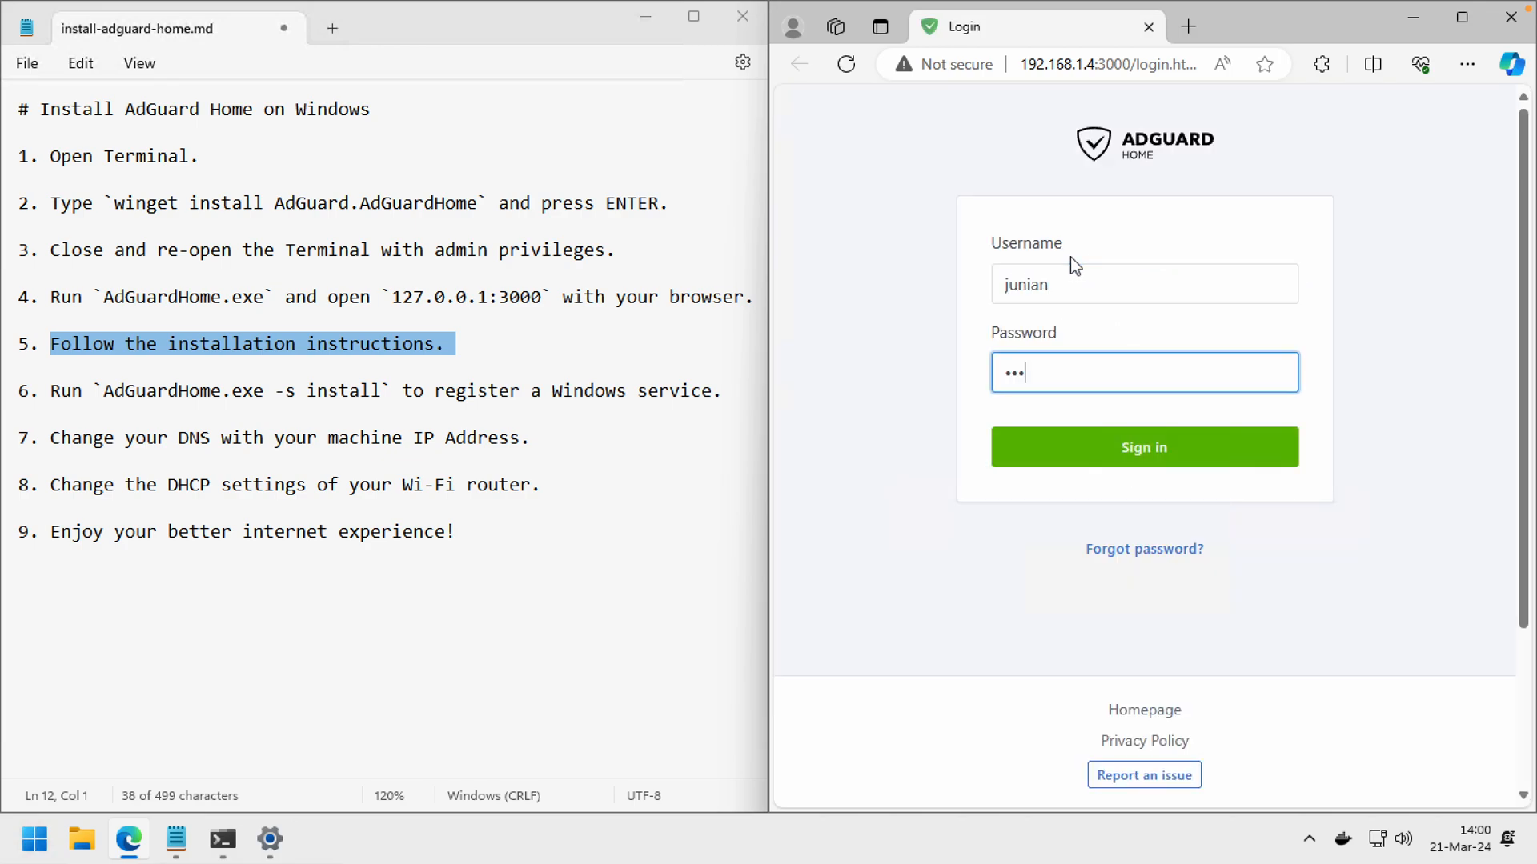
click(1143, 446)
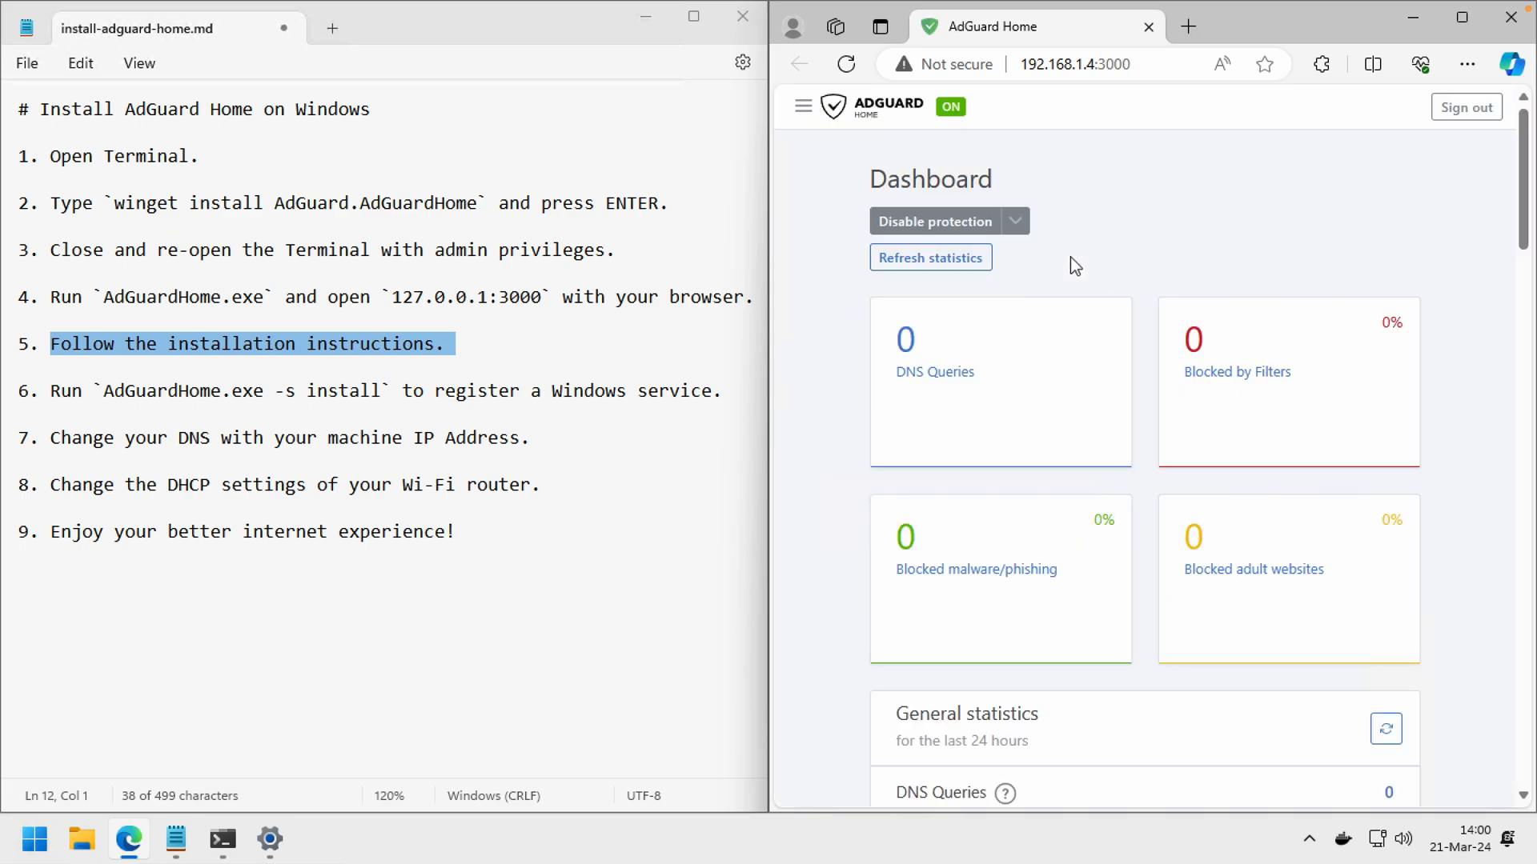
mouse_move(1181, 241)
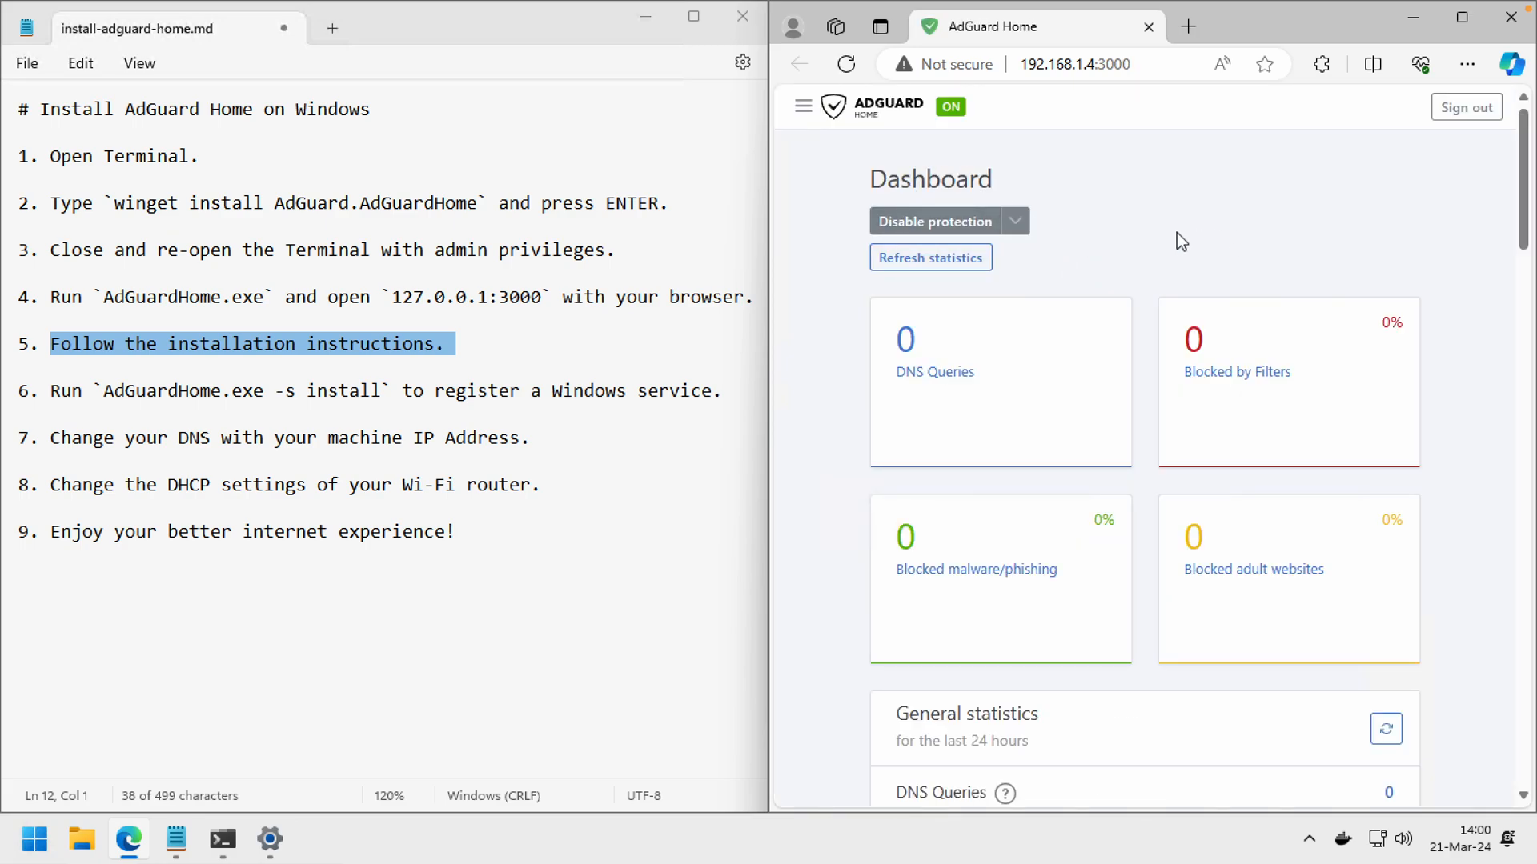
mouse_move(1182, 61)
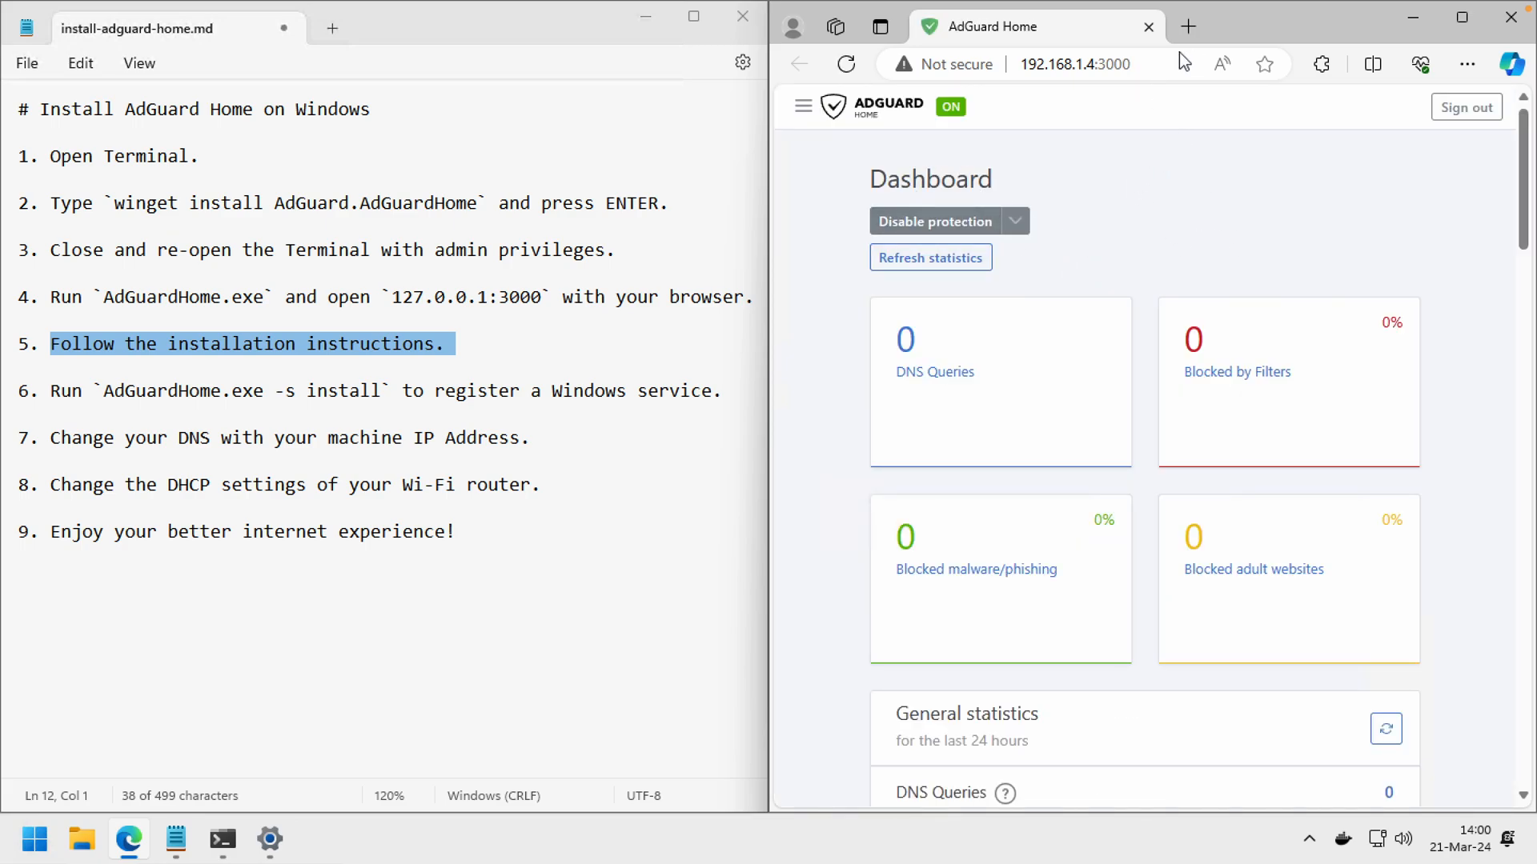
mouse_move(1139, 223)
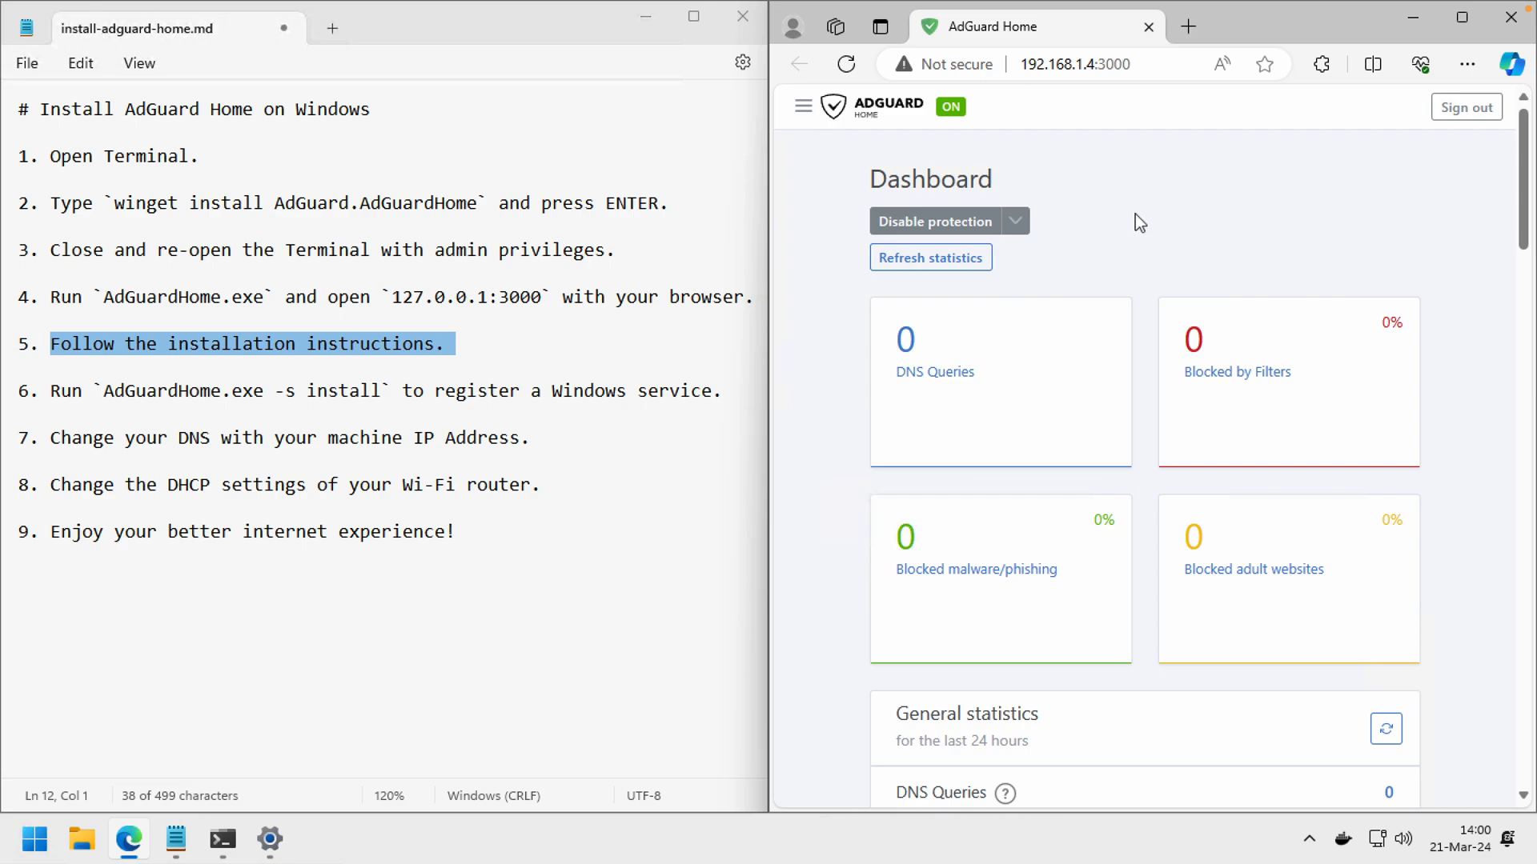
mouse_move(995, 158)
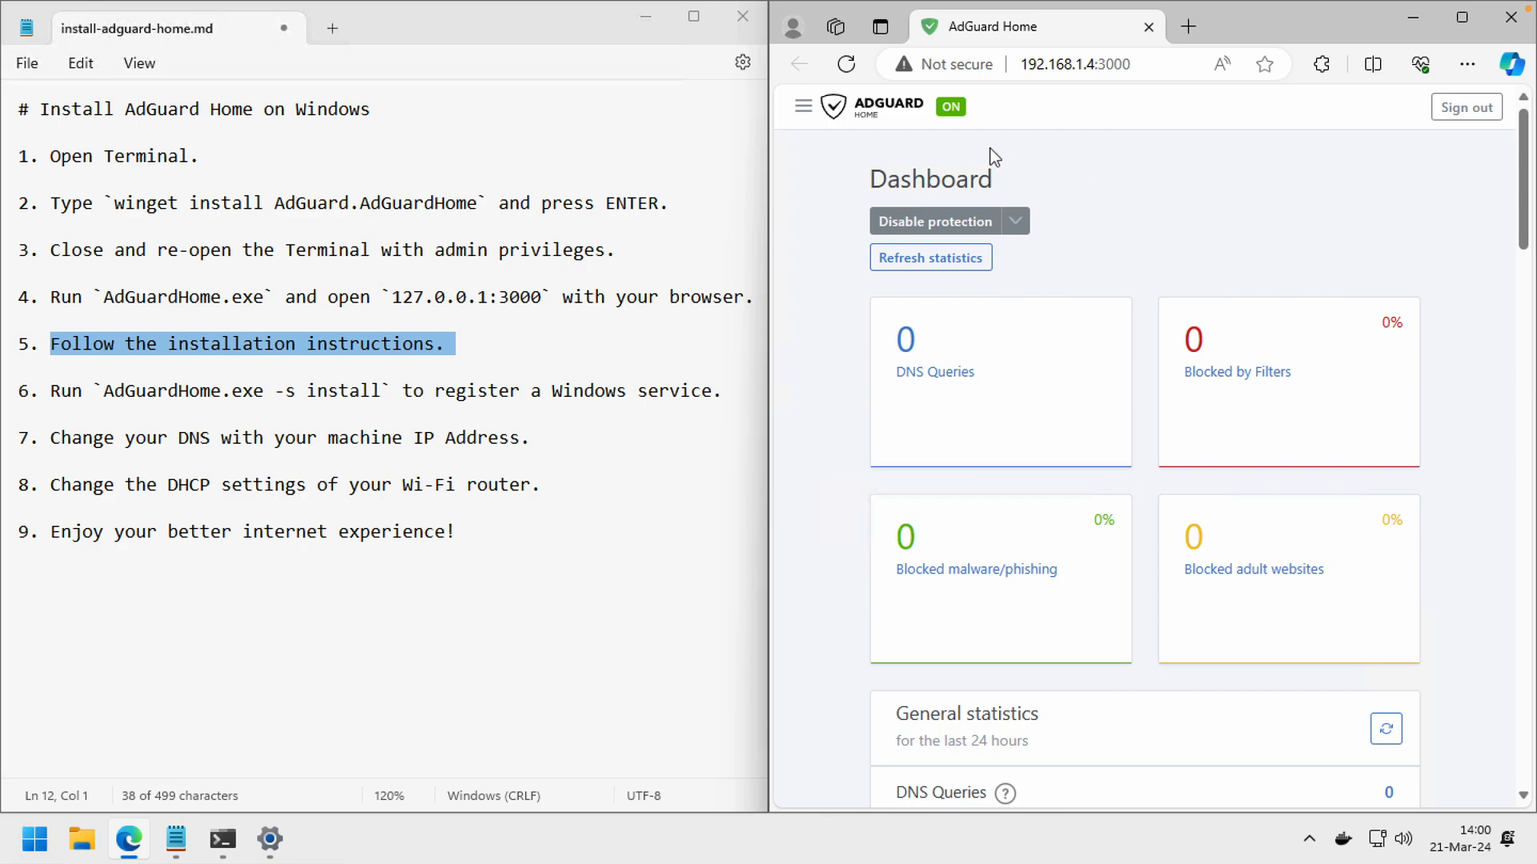
mouse_move(1263, 148)
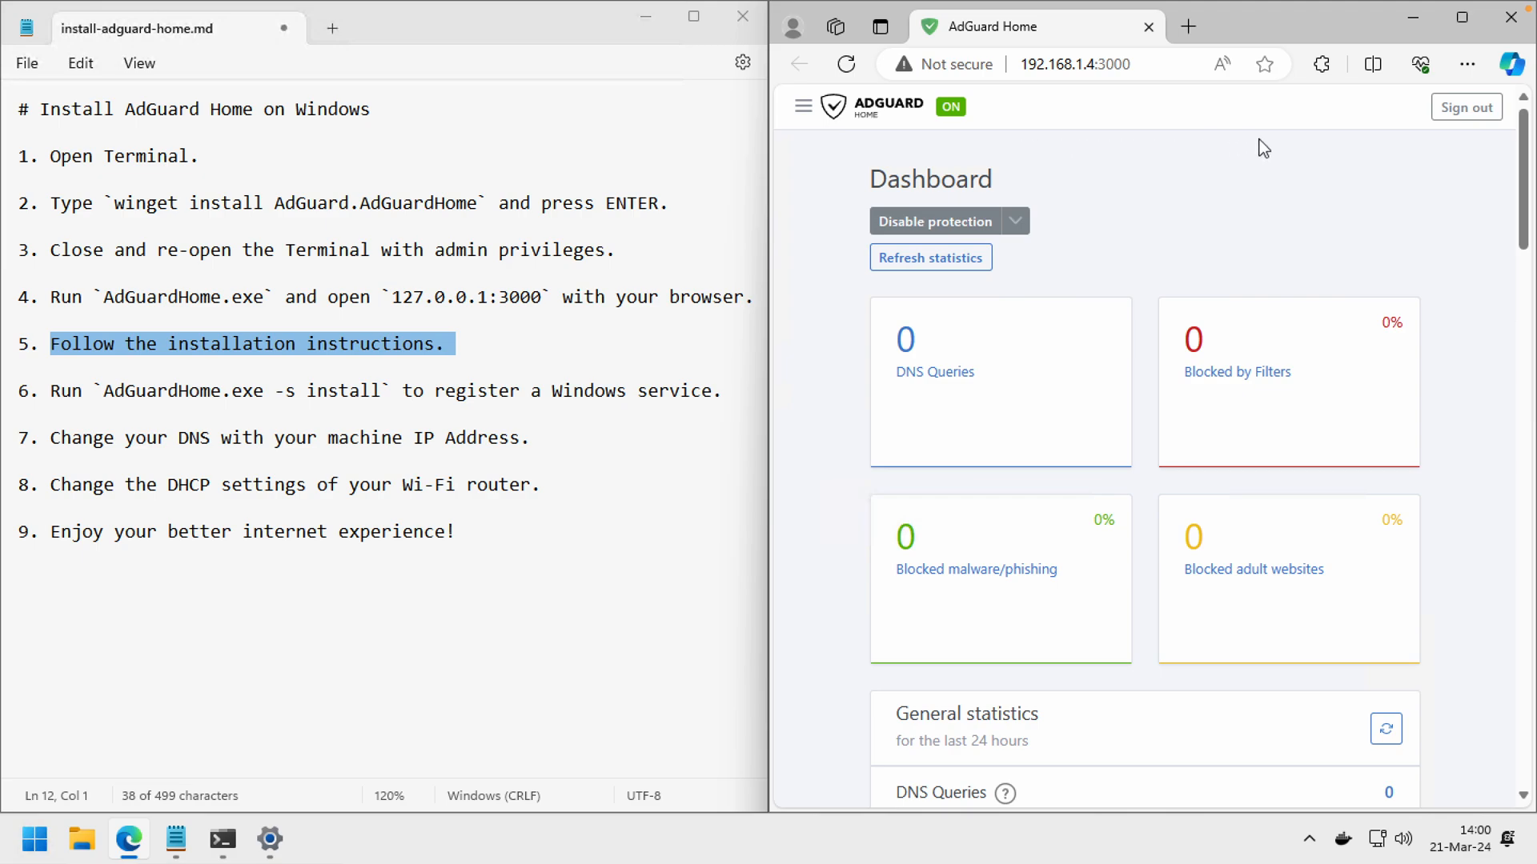
click(1466, 64)
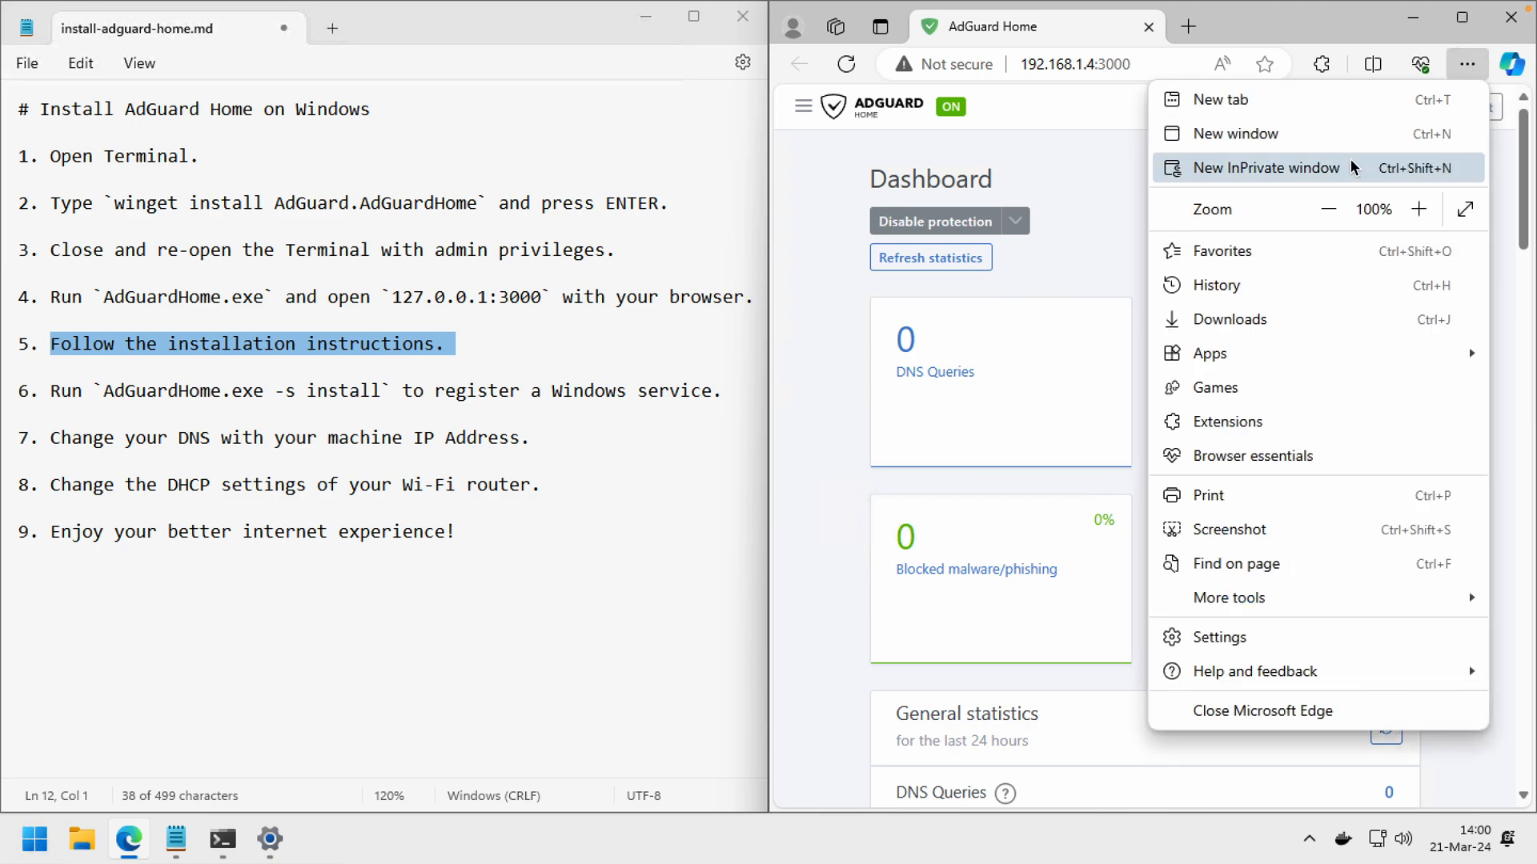
Load old.reddit.com in an InPrivate Edge window, which fails with a connection reset error.
click(1265, 168)
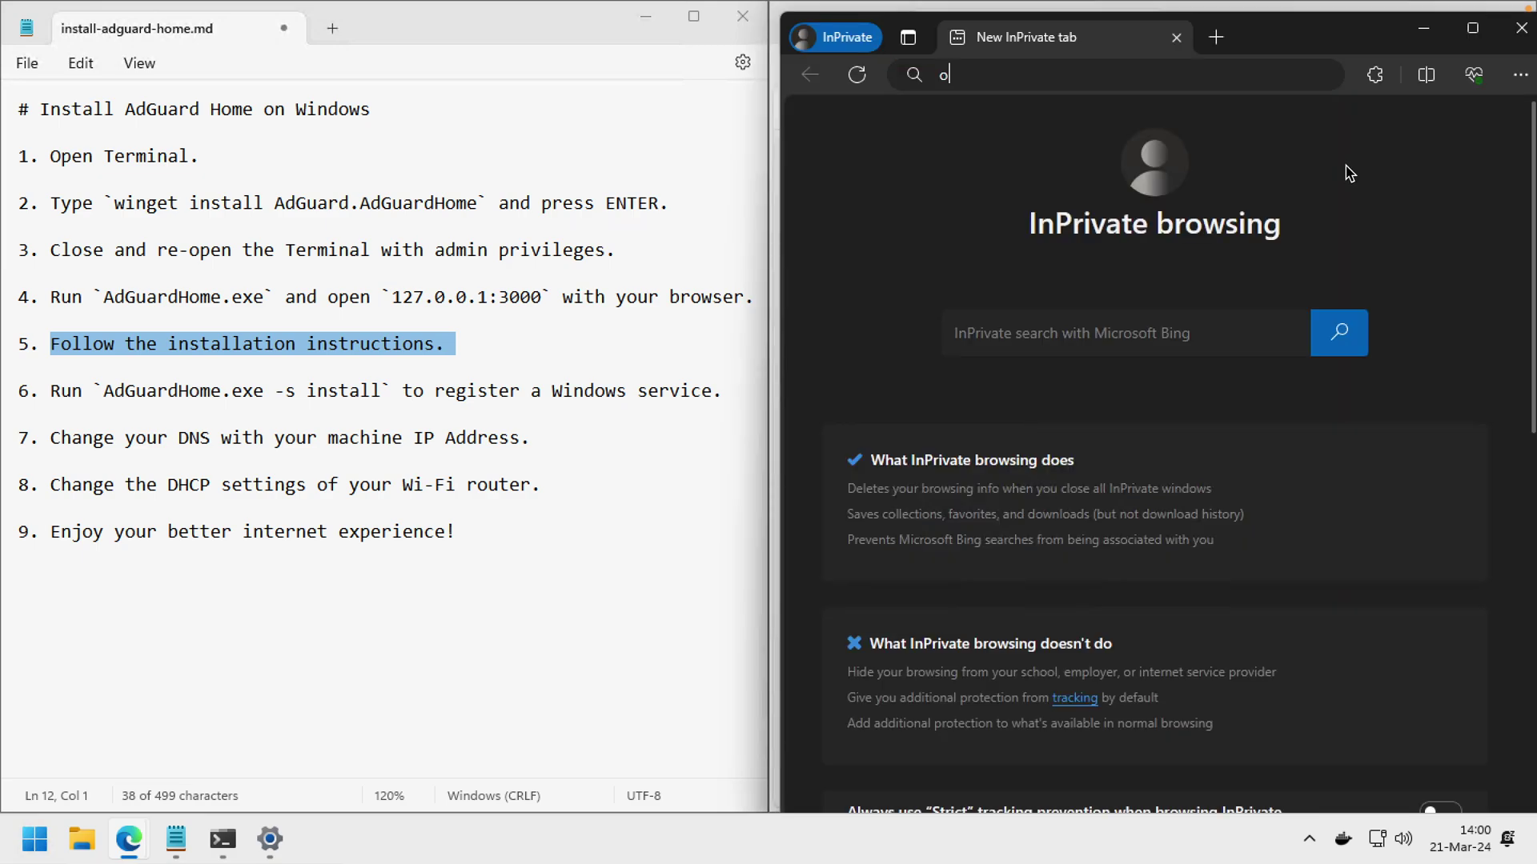
text(ld.reddit.com)
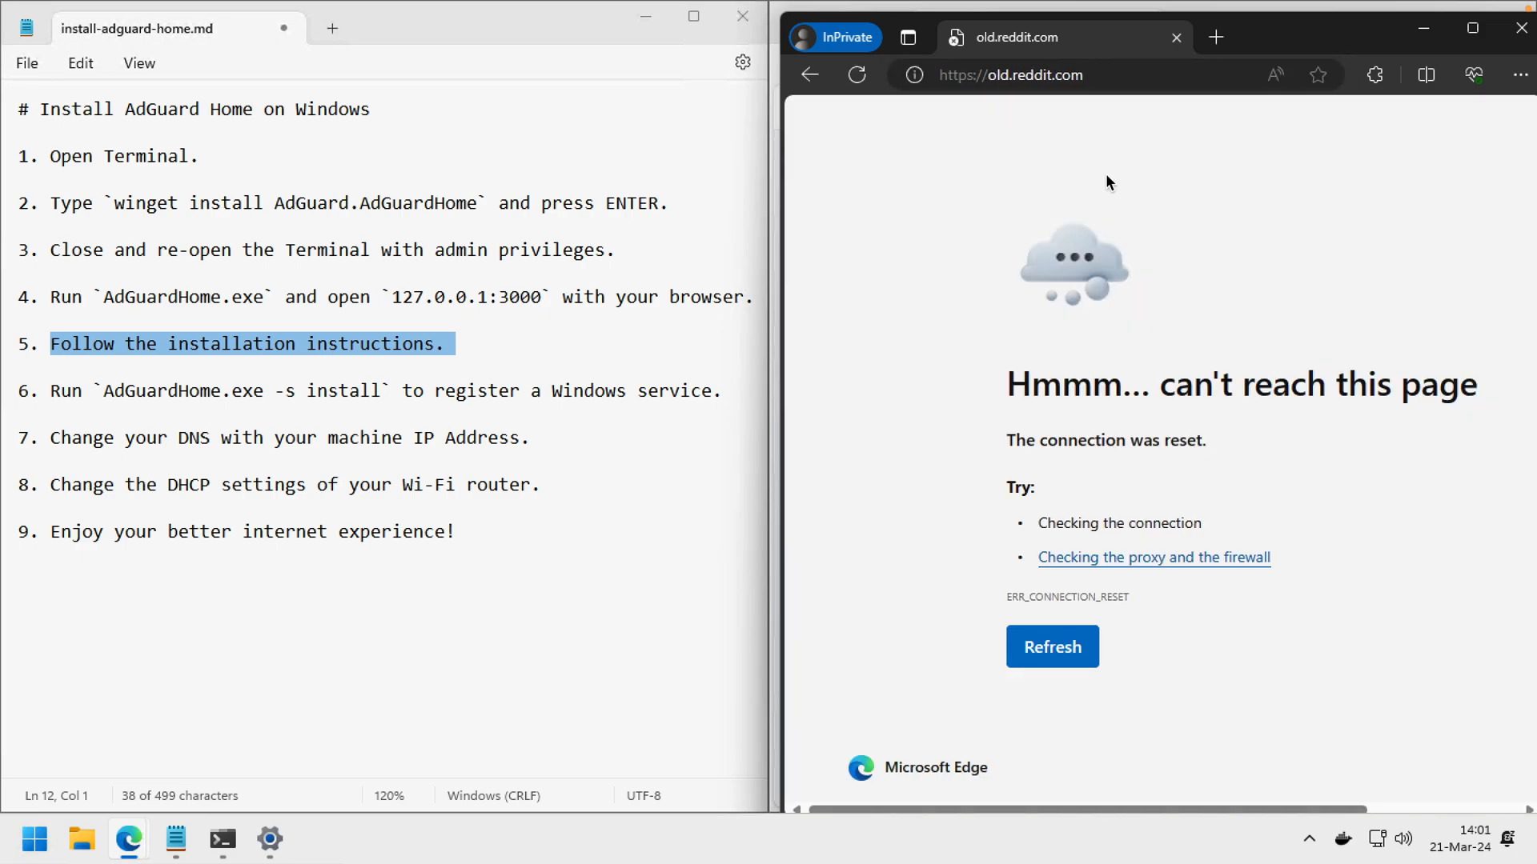
click(1010, 75)
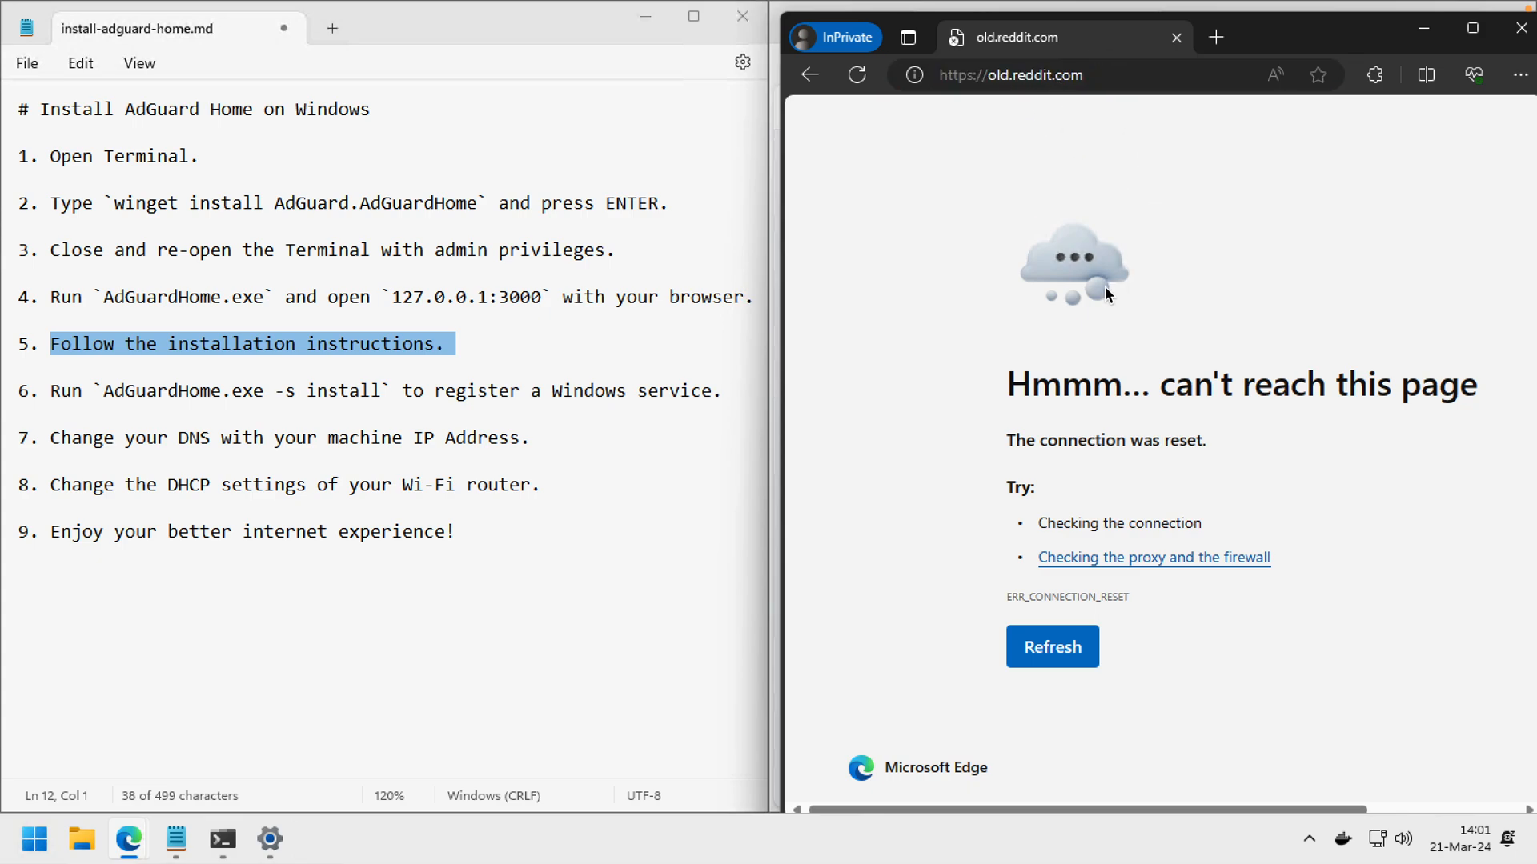
mouse_move(735, 264)
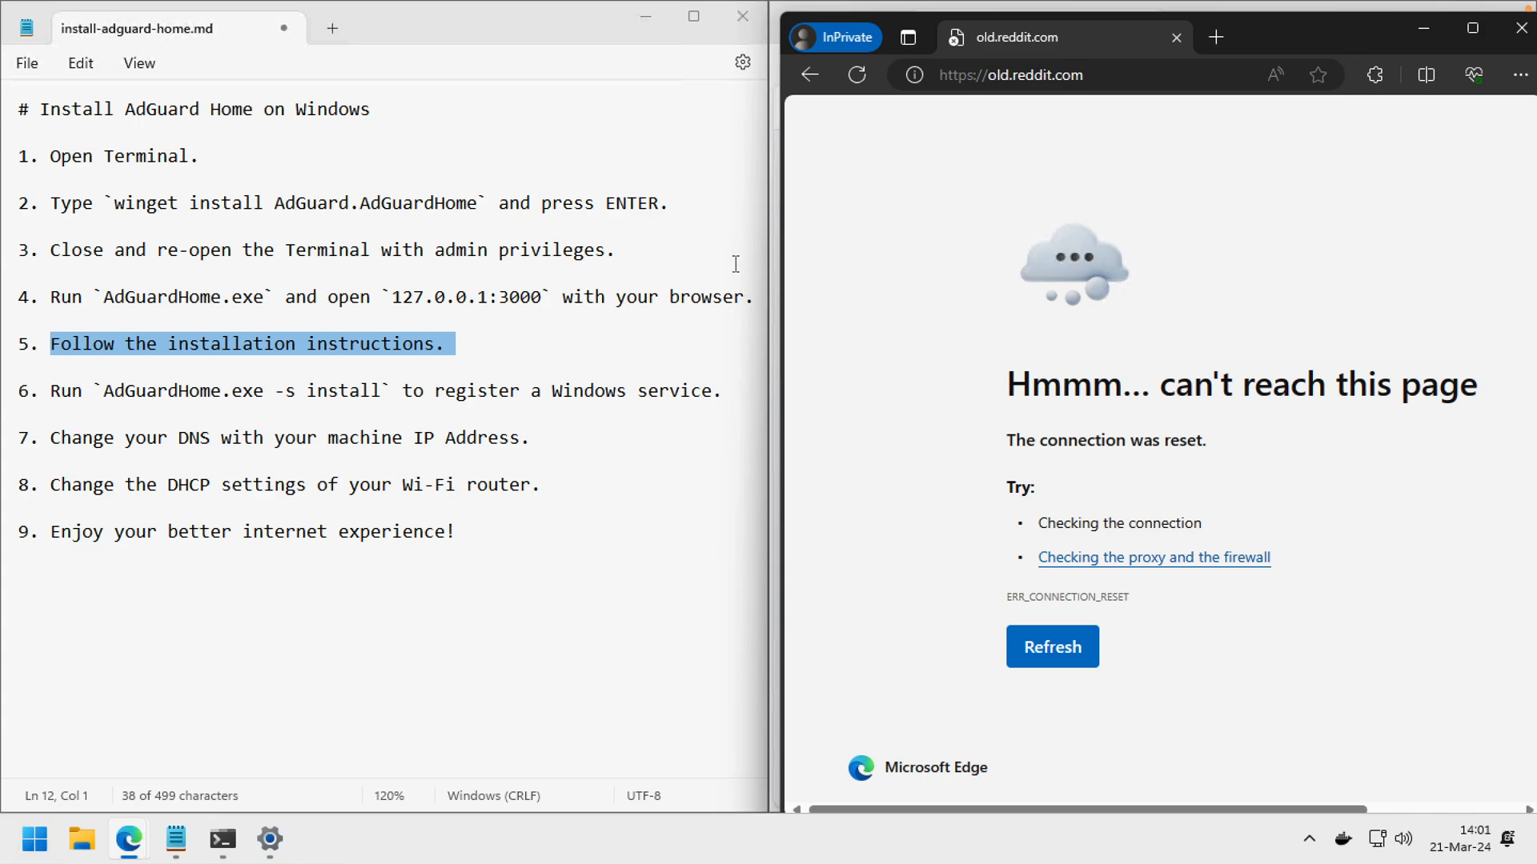
mouse_move(911, 226)
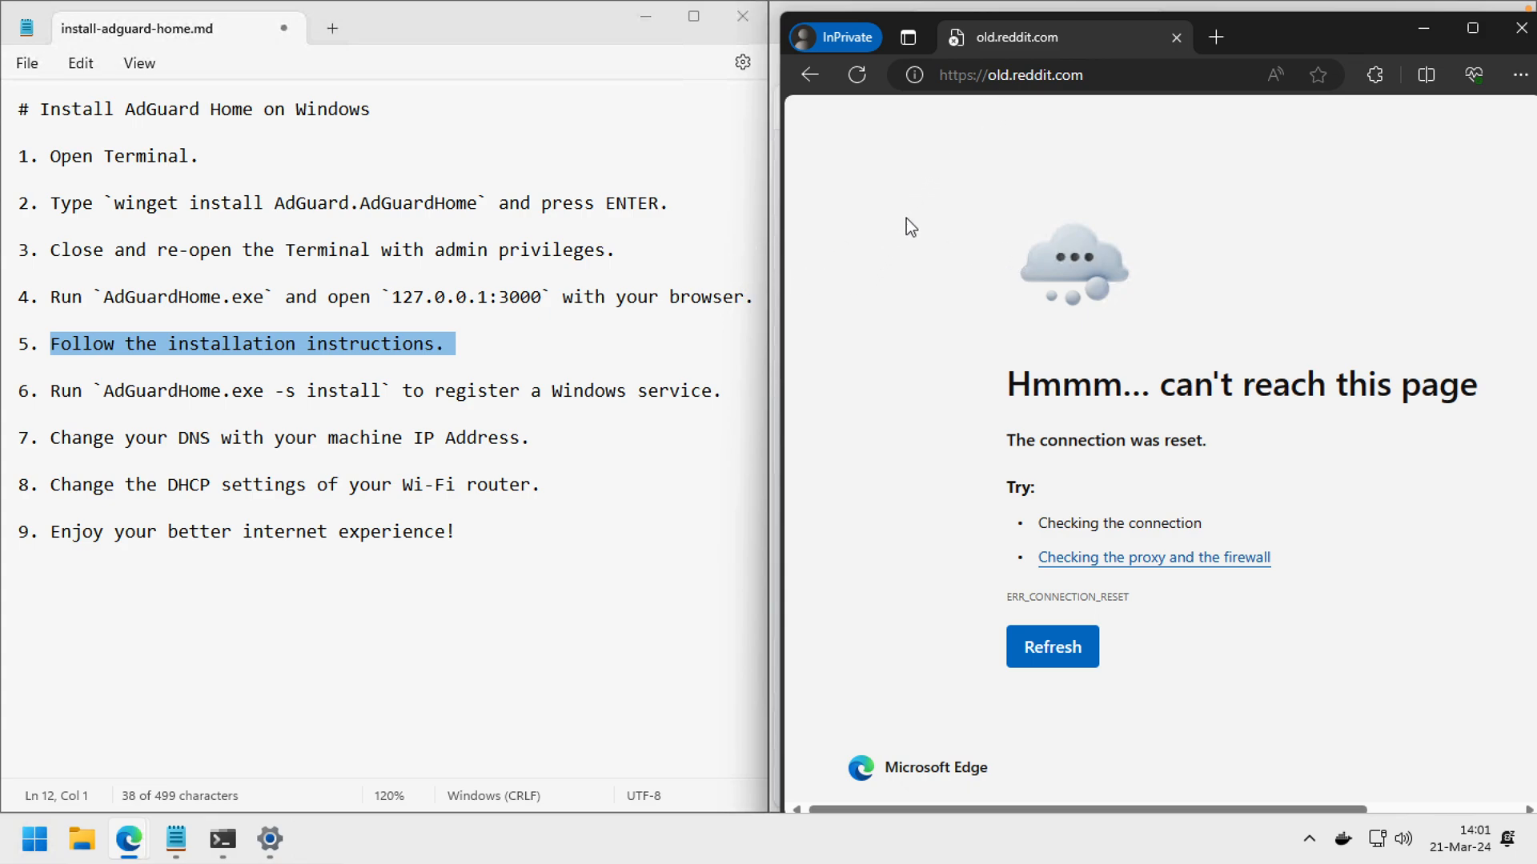
mouse_move(978, 208)
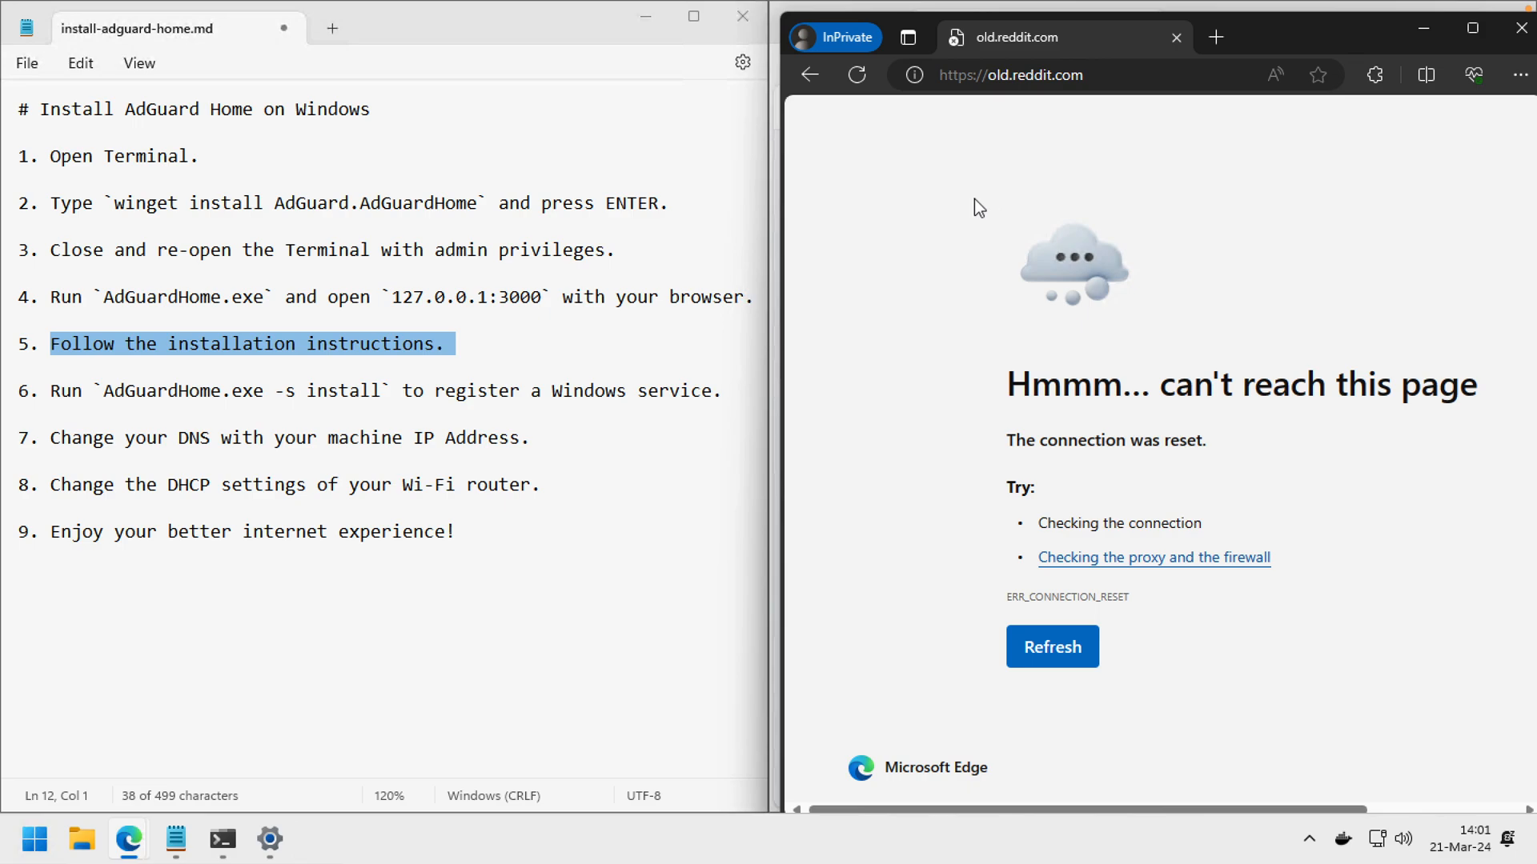
mouse_move(779, 440)
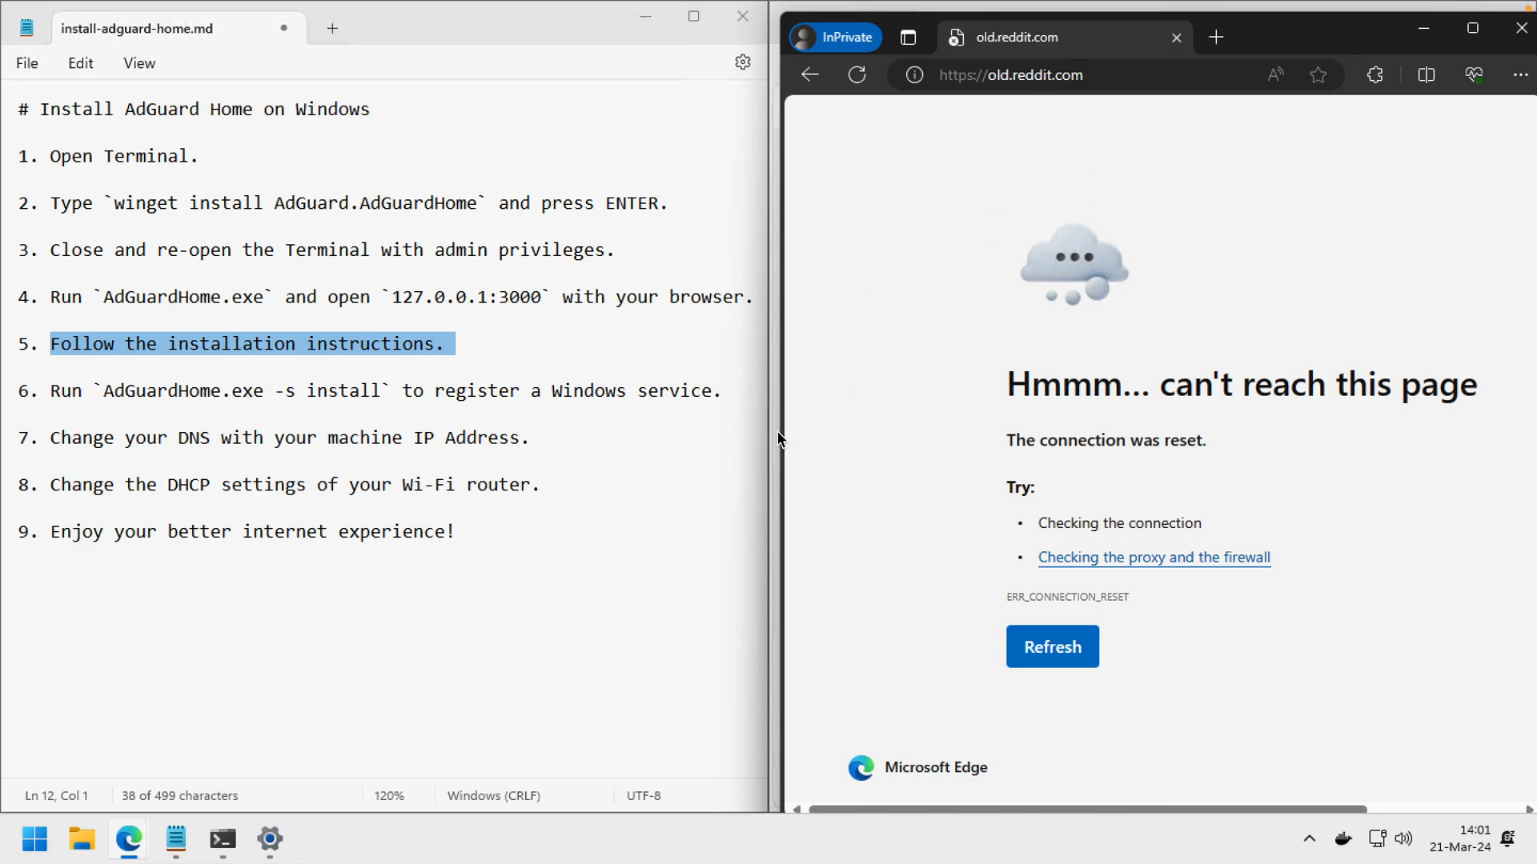
mouse_move(248, 573)
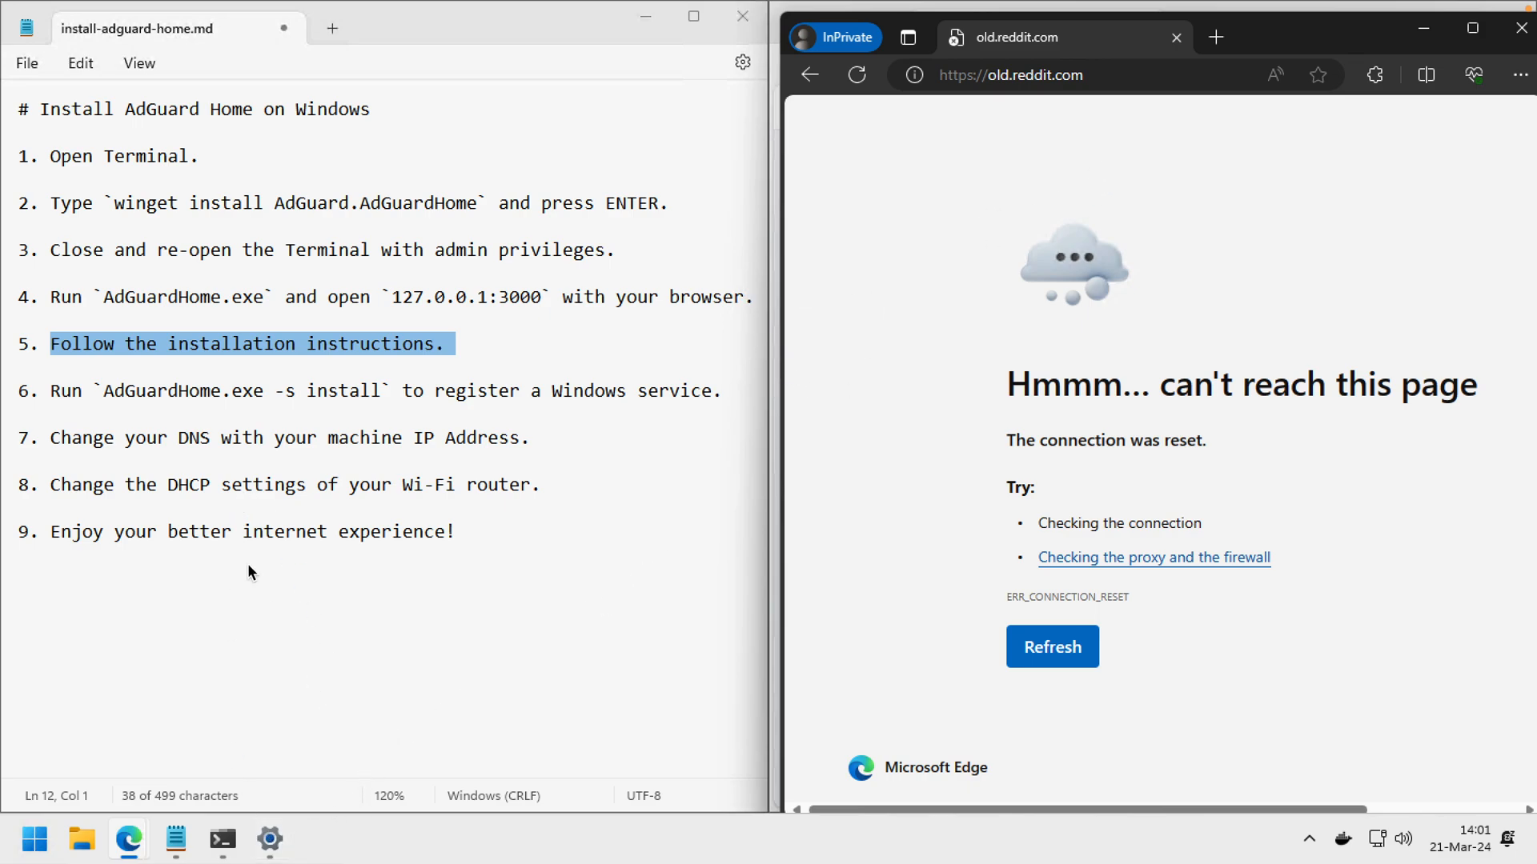
click(221, 839)
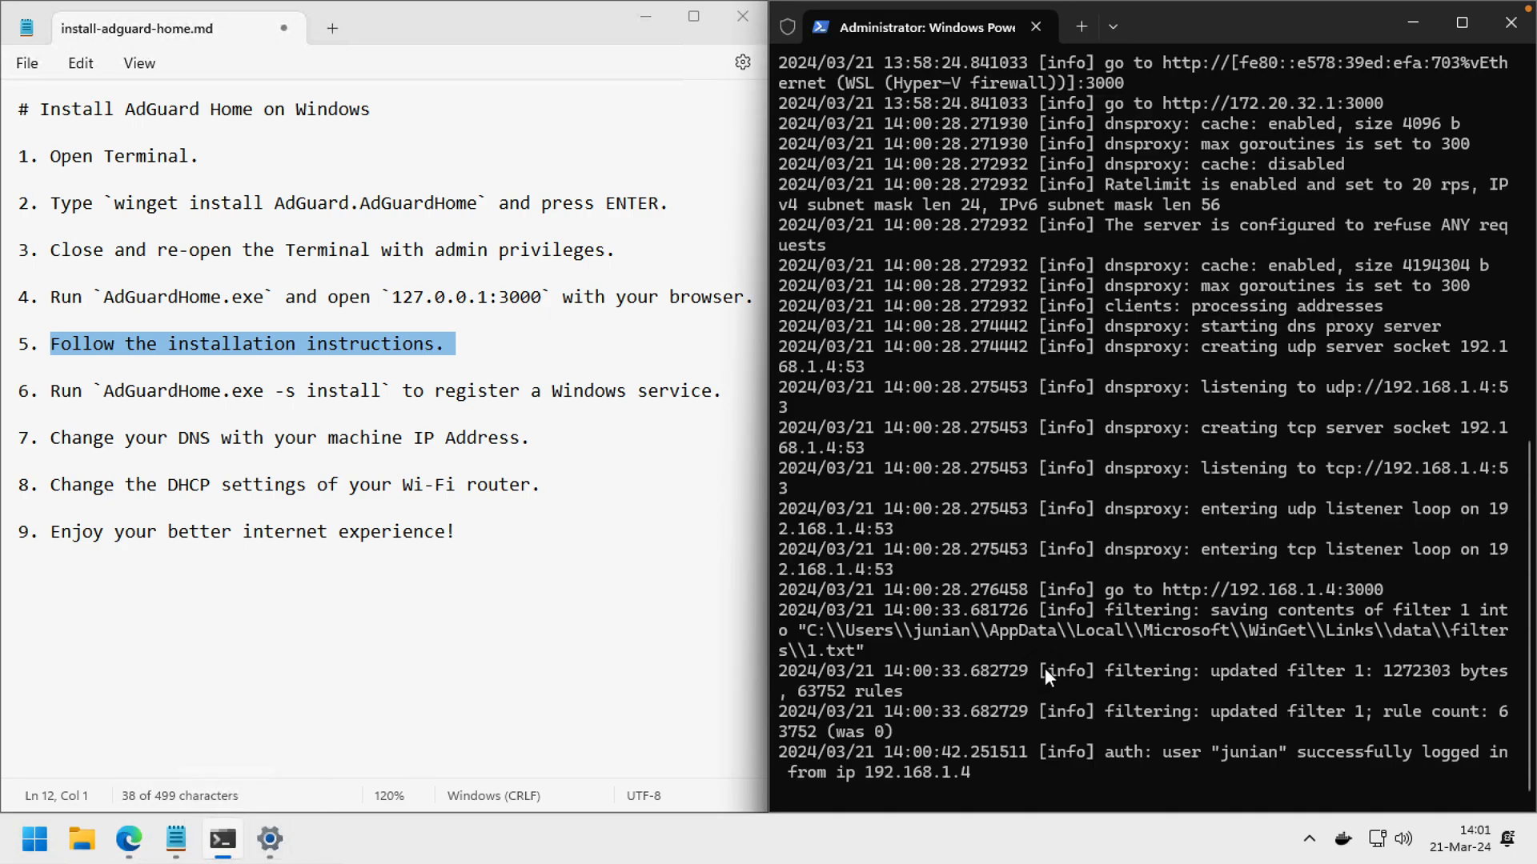
Stop AdGuard Home with Ctrl+C and run AdGuardHome.exe -s install to register the service.
key(ctrl+c)
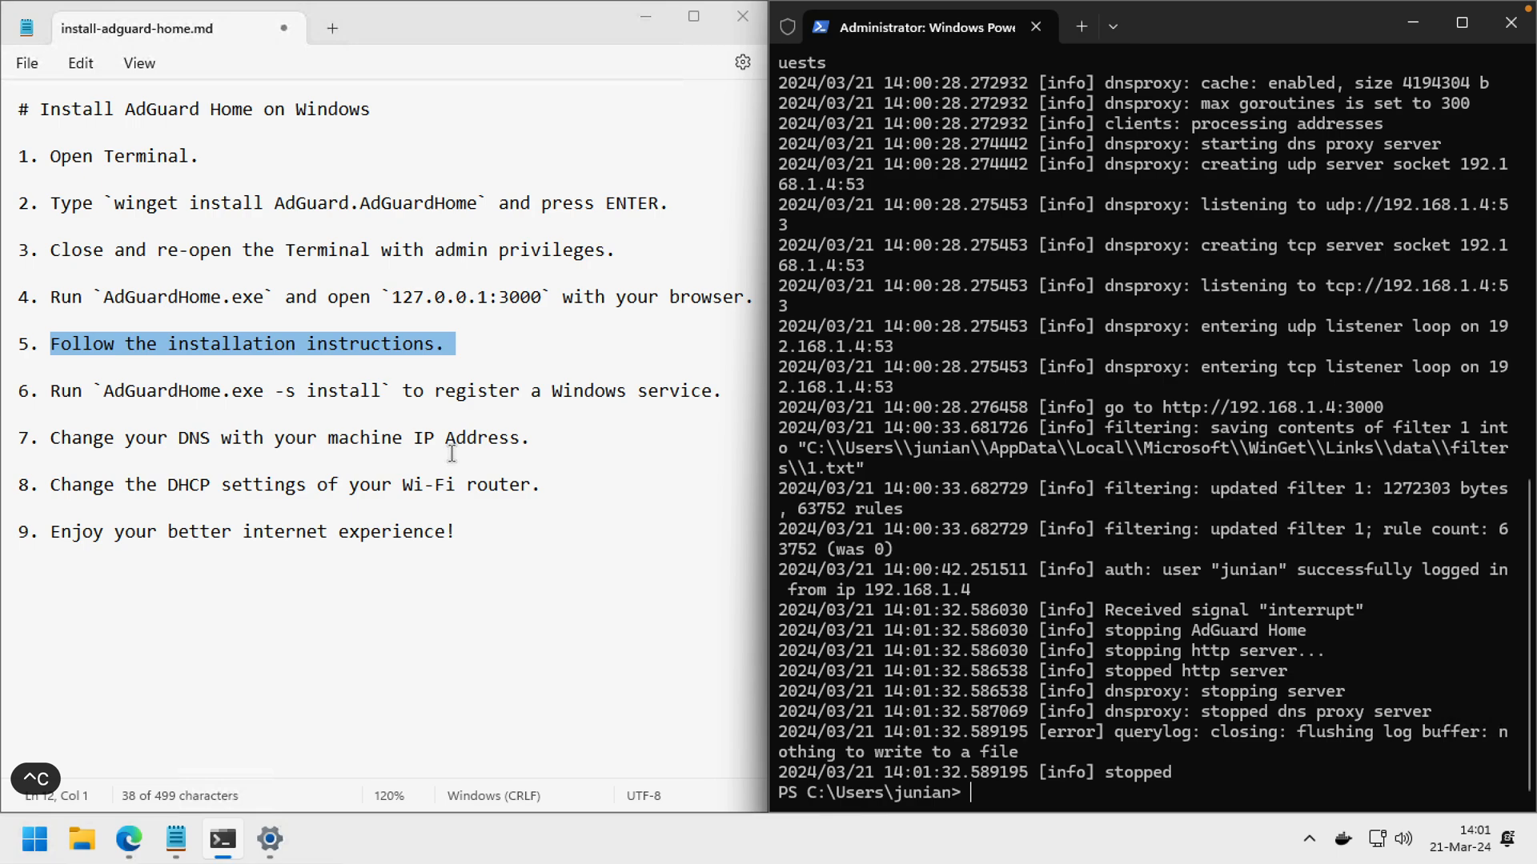
click(105, 389)
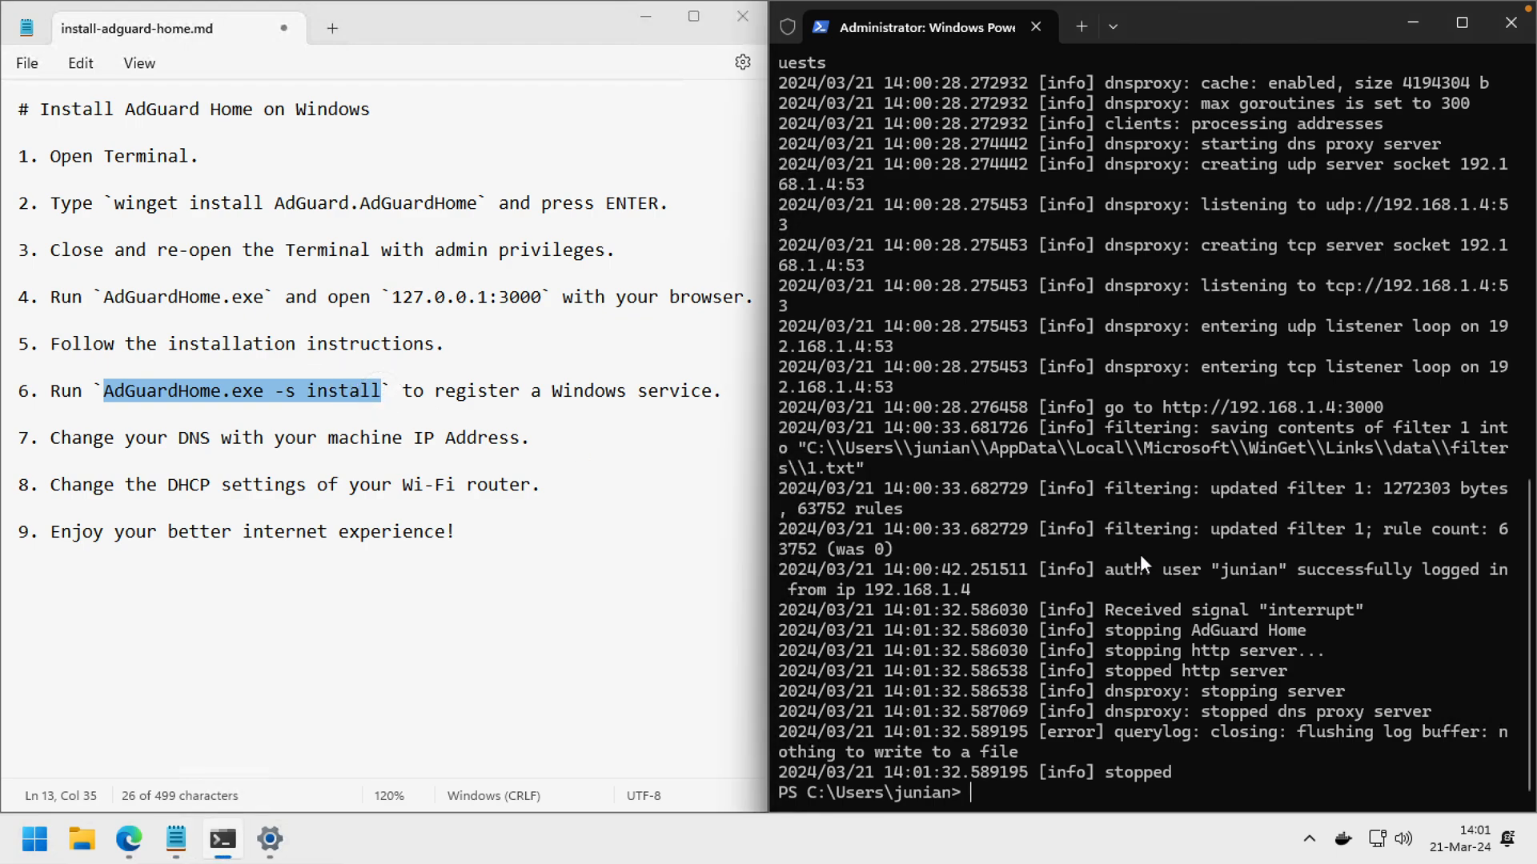
text(AdGuardHome.exe -s install)
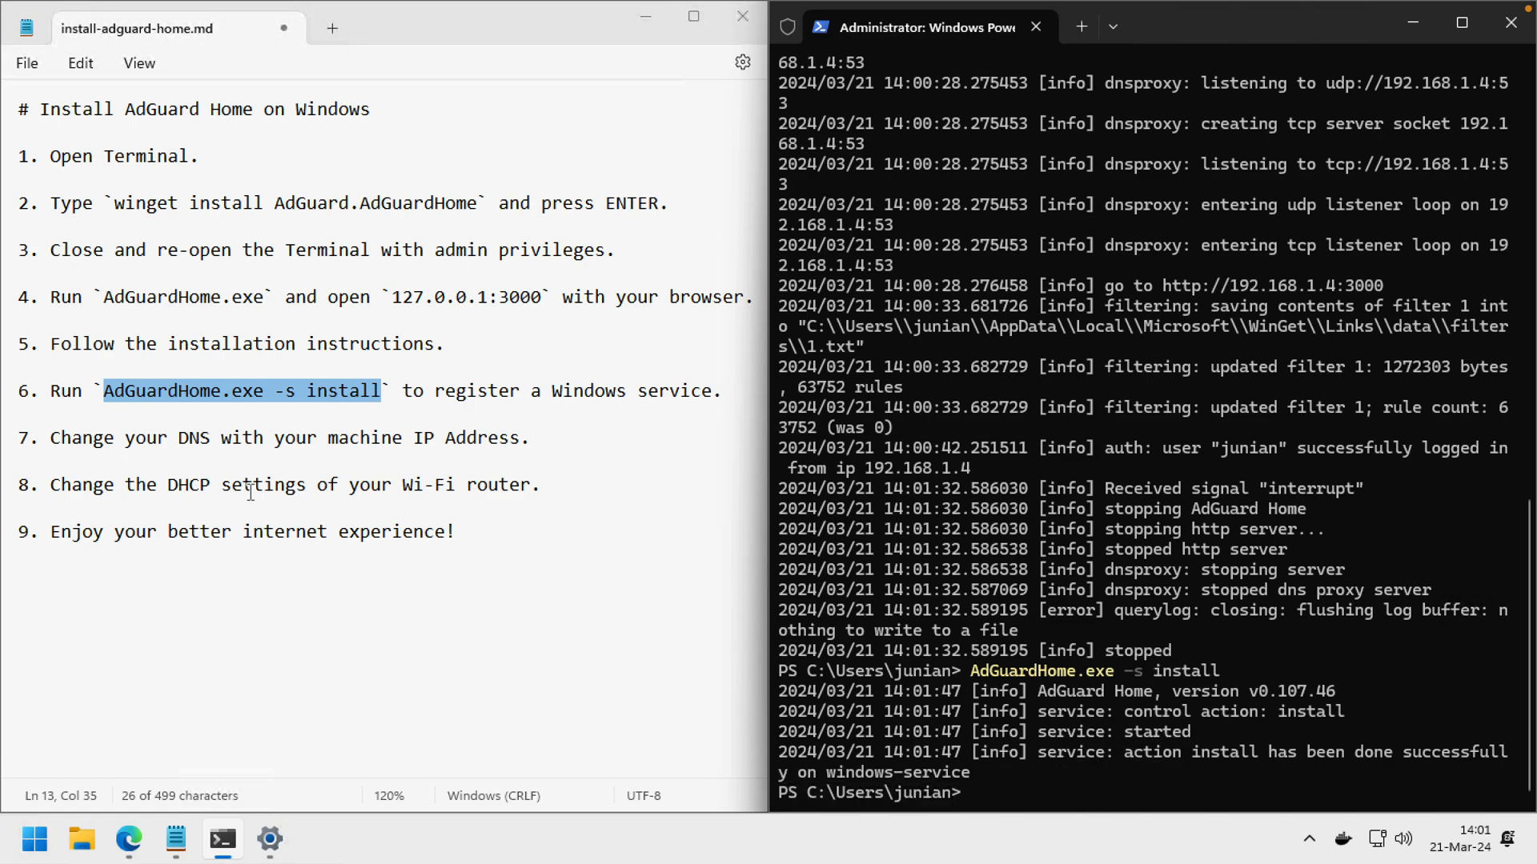
mouse_move(95, 434)
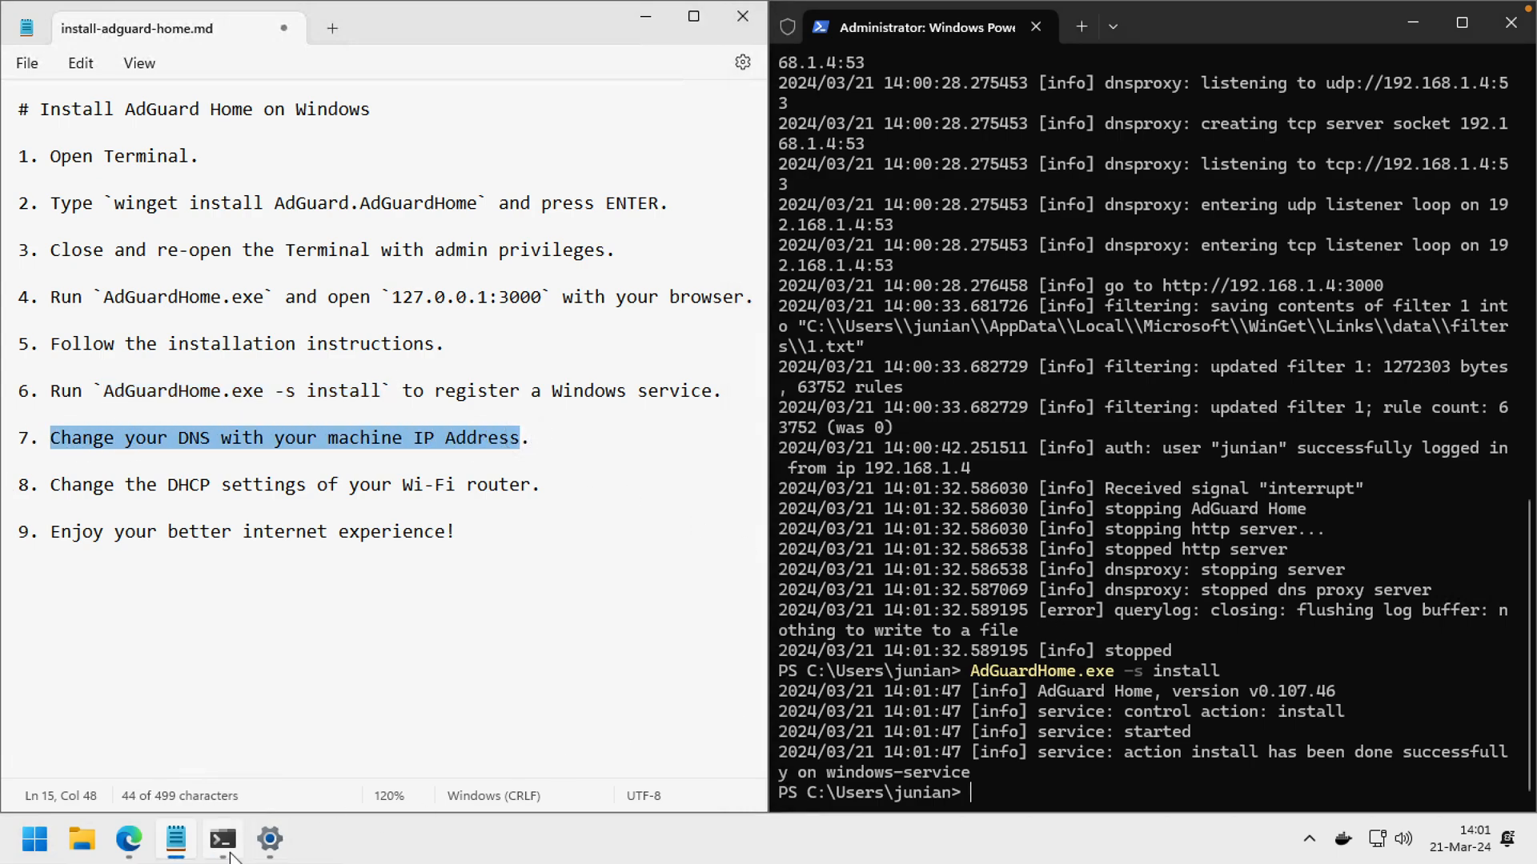
Change the Ethernet adapter's preferred IPv4 DNS to 192.168.1.4 in Settings and save.
click(35, 840)
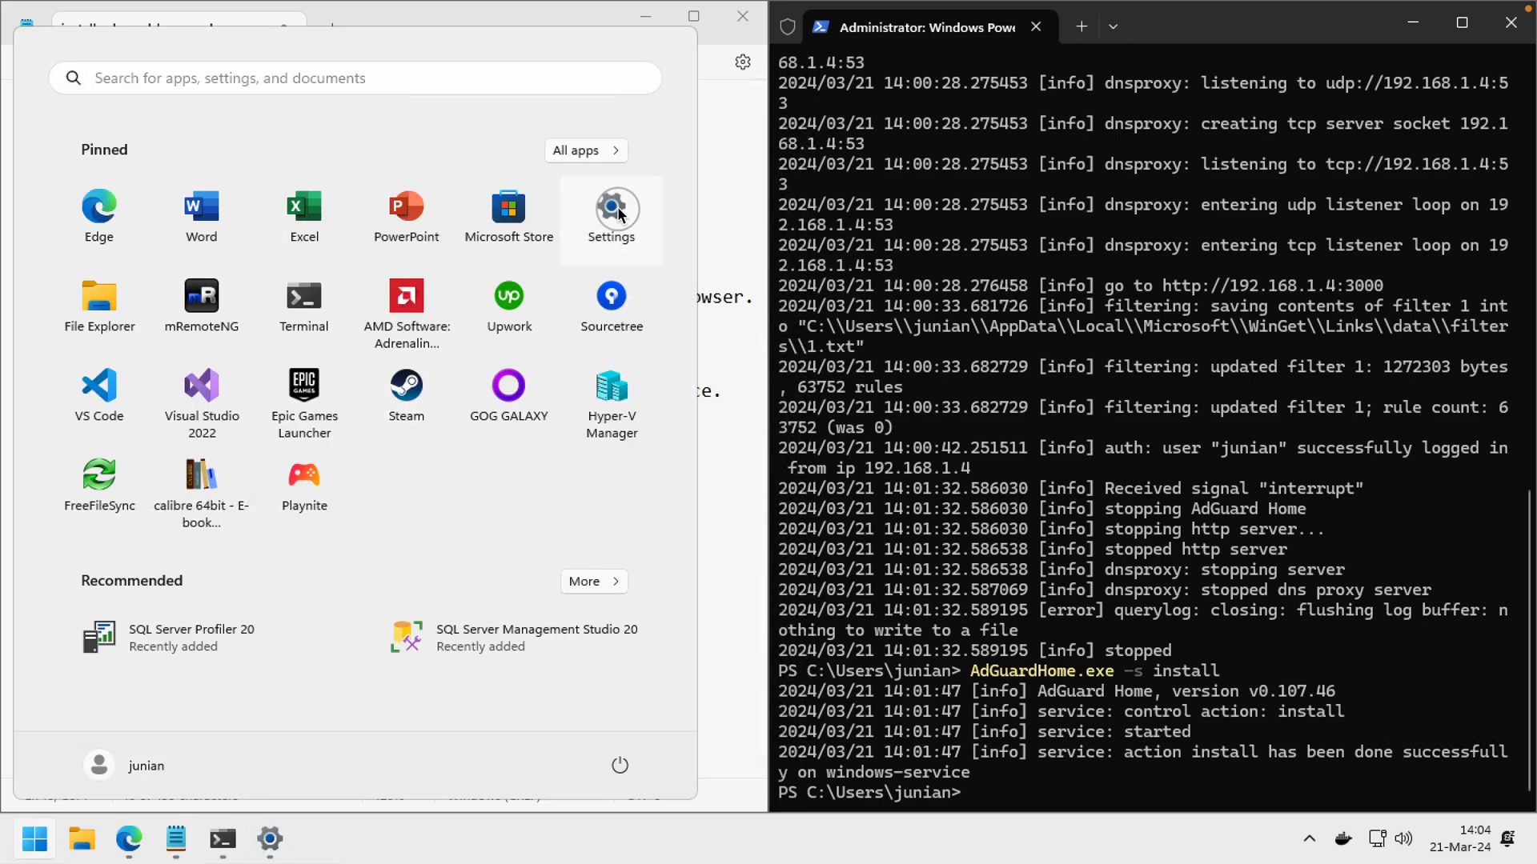
click(610, 209)
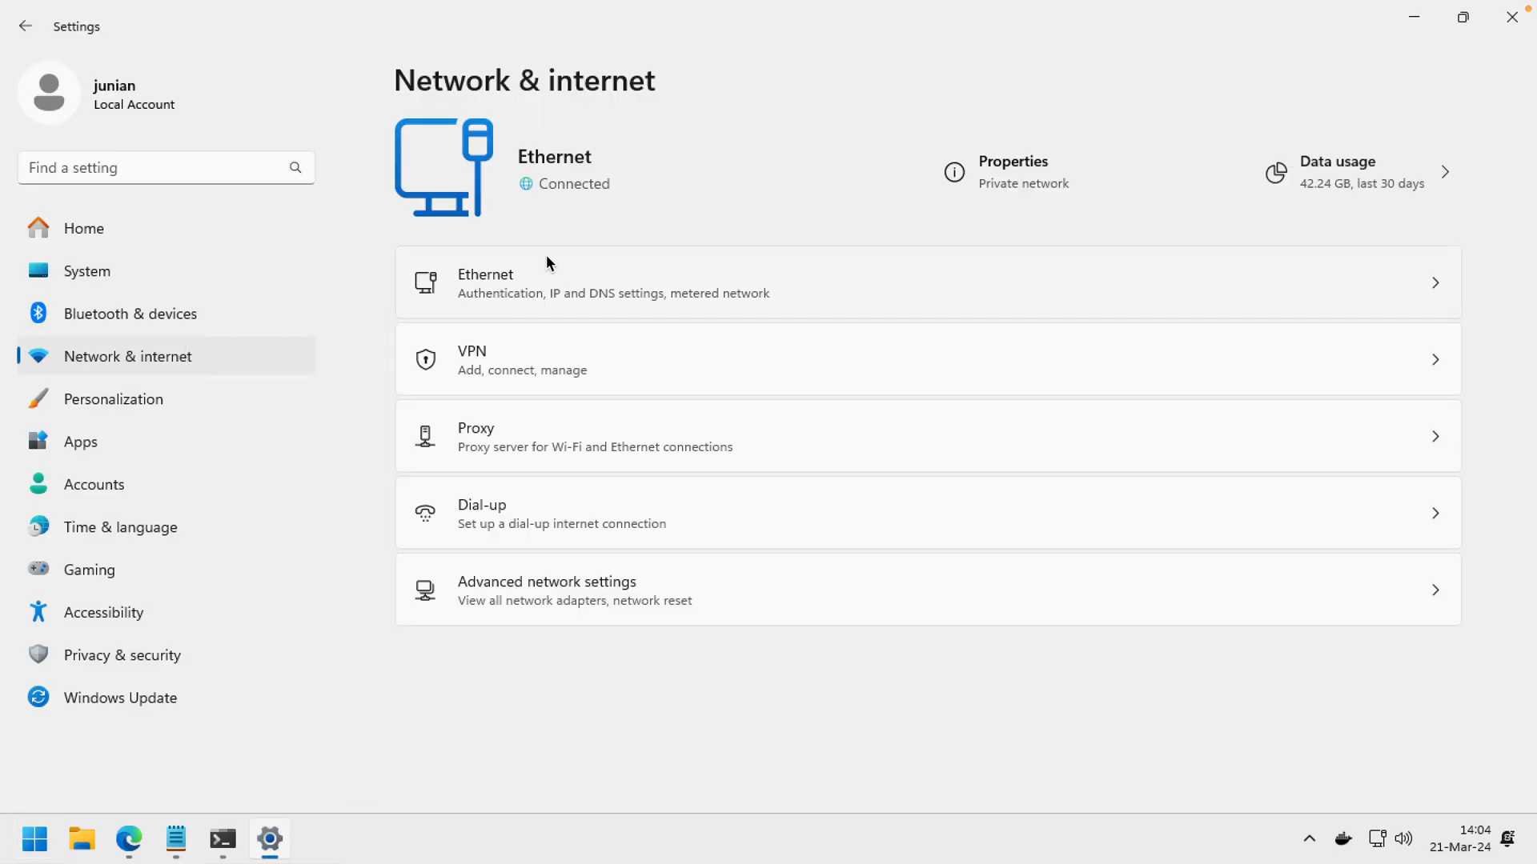
click(613, 282)
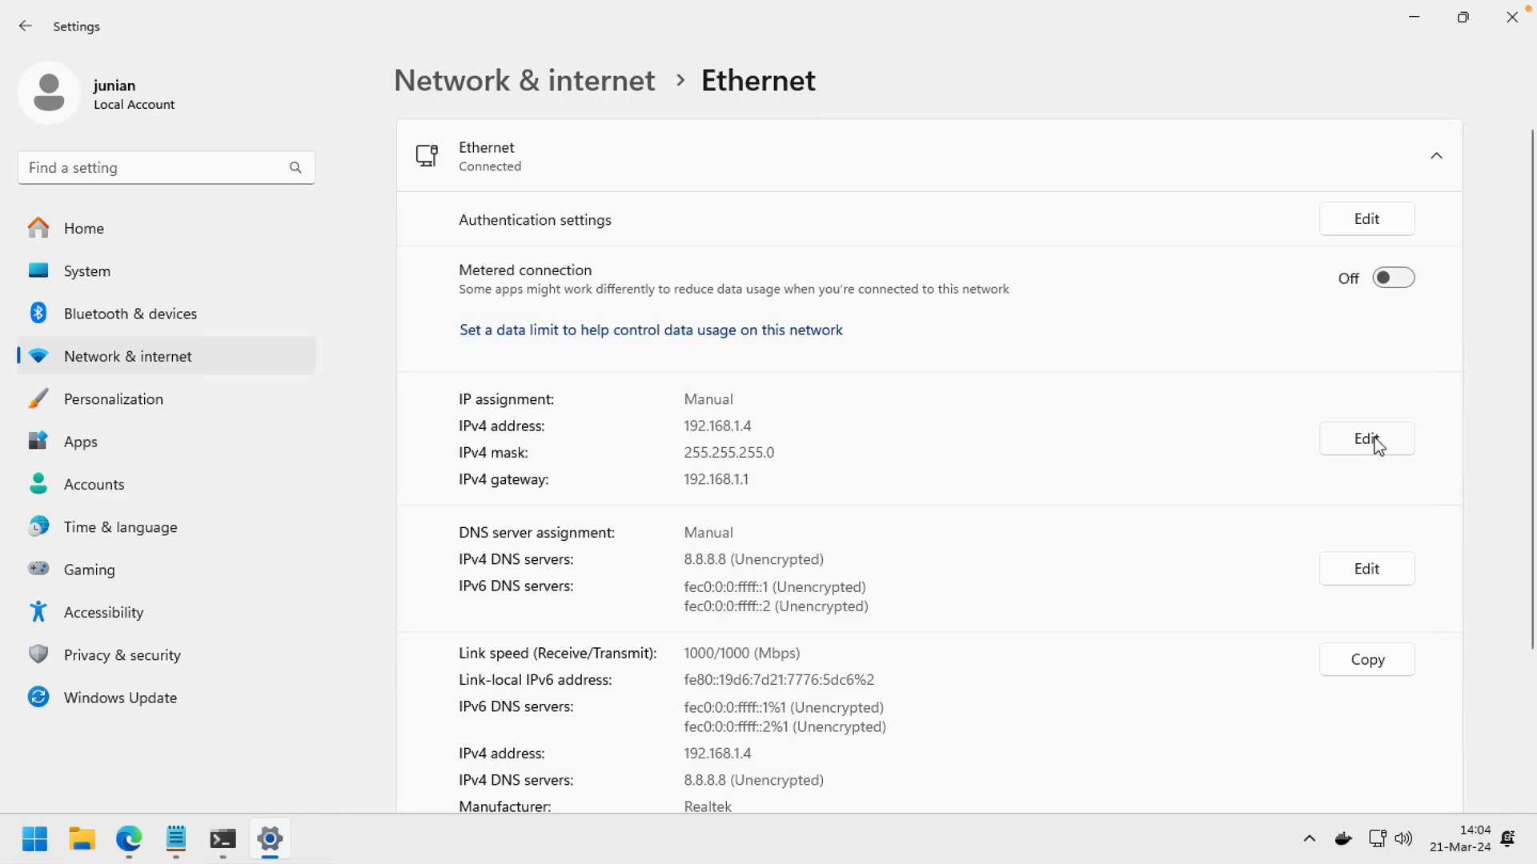
click(1366, 438)
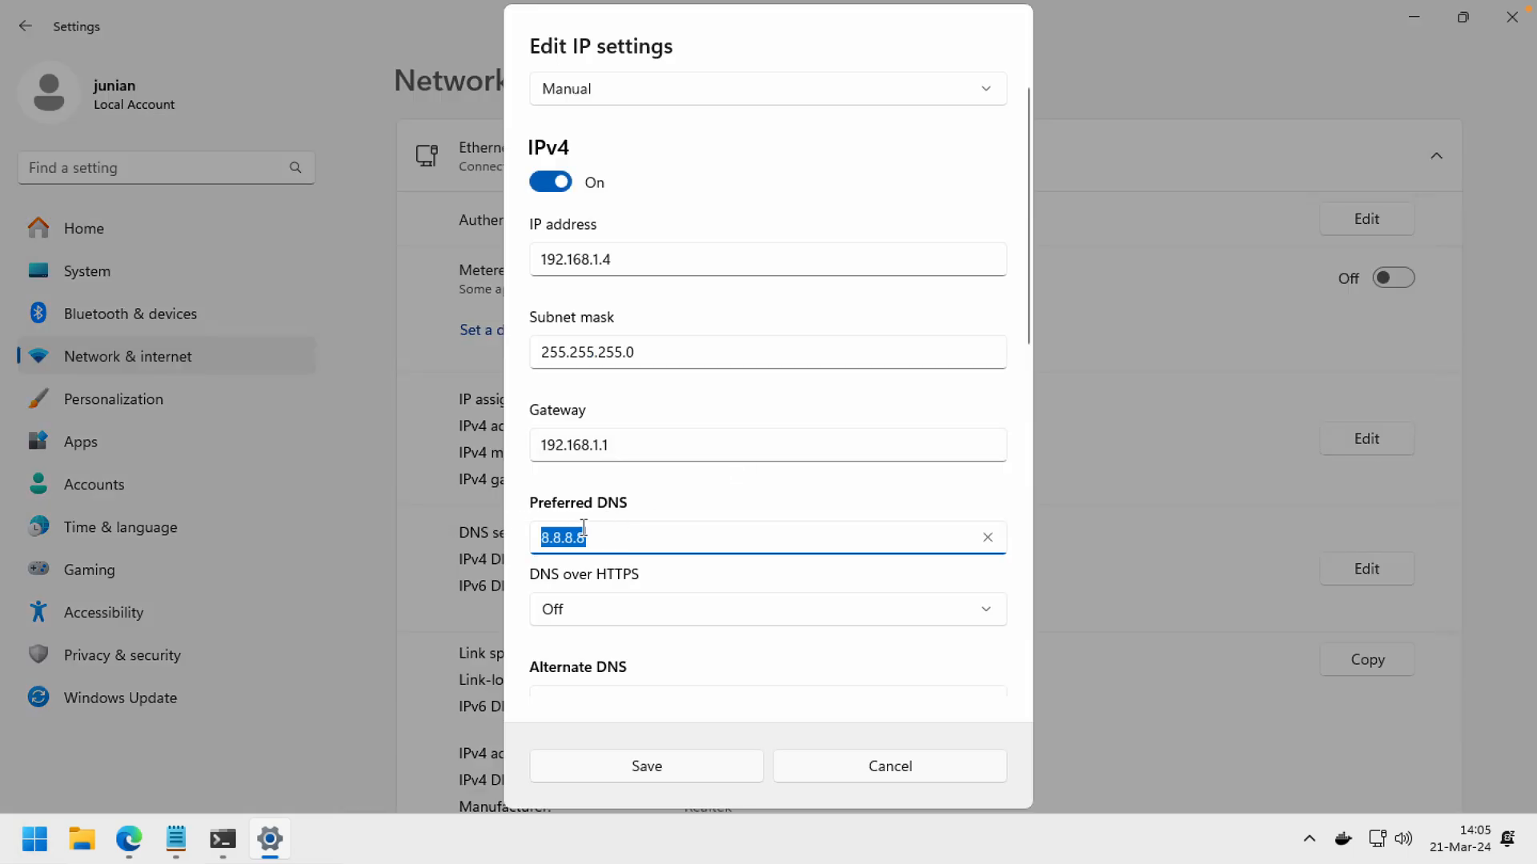
text(192.)
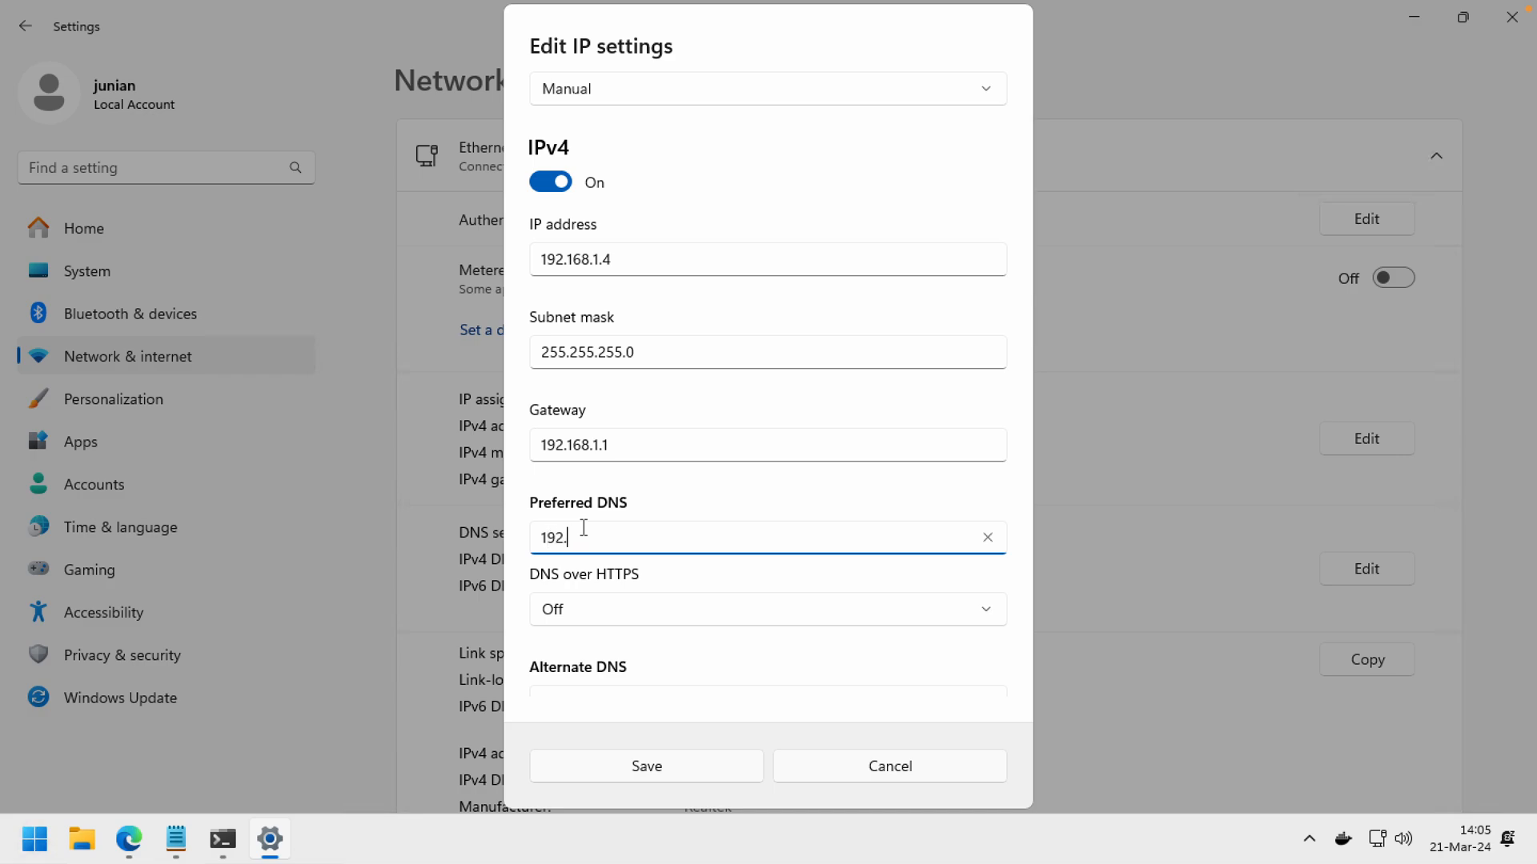
text(168)
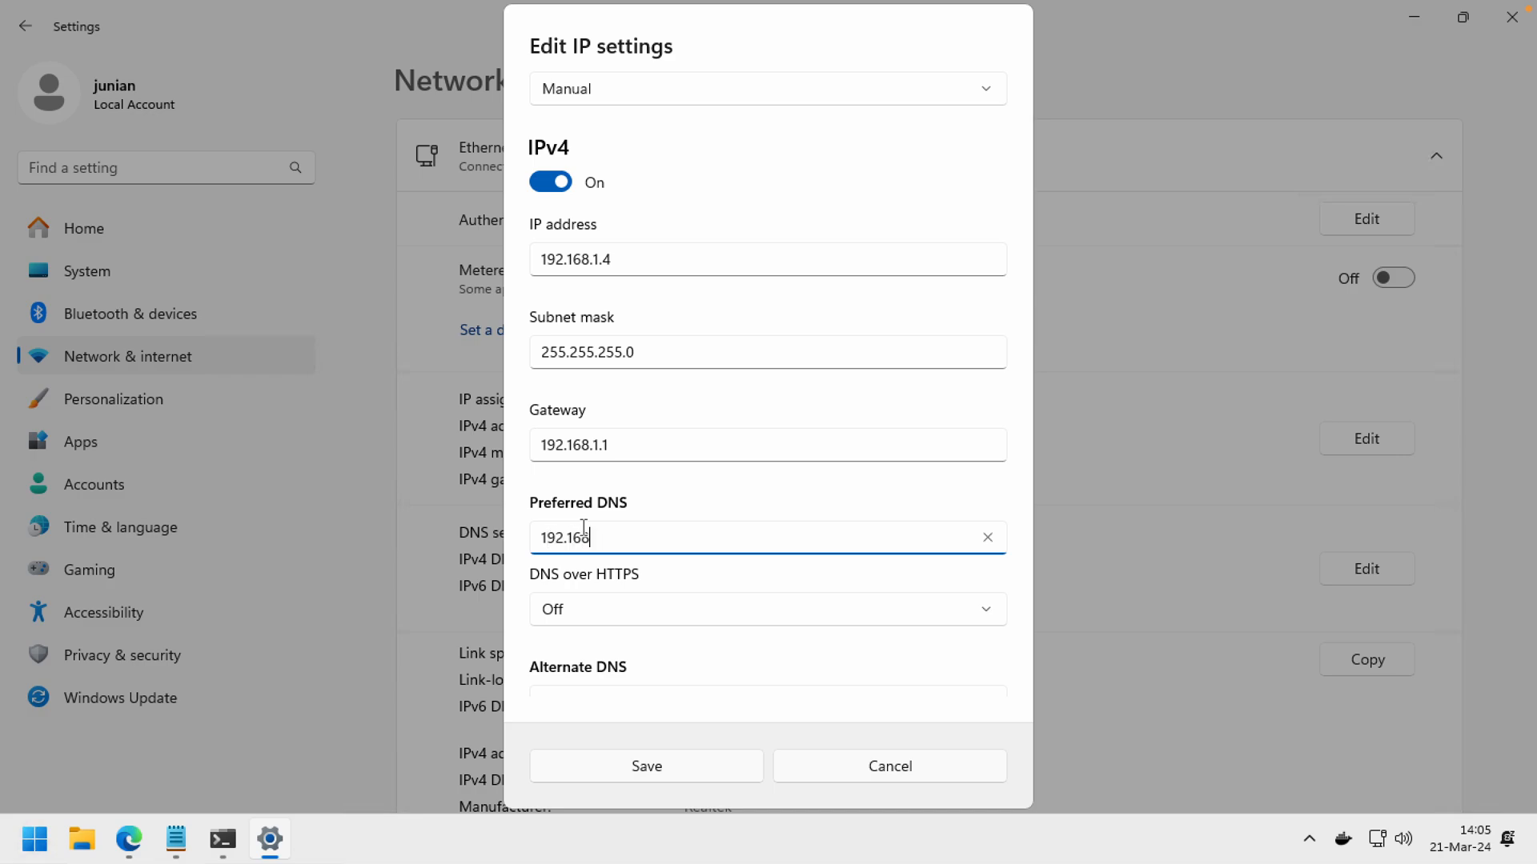
text(.1.4)
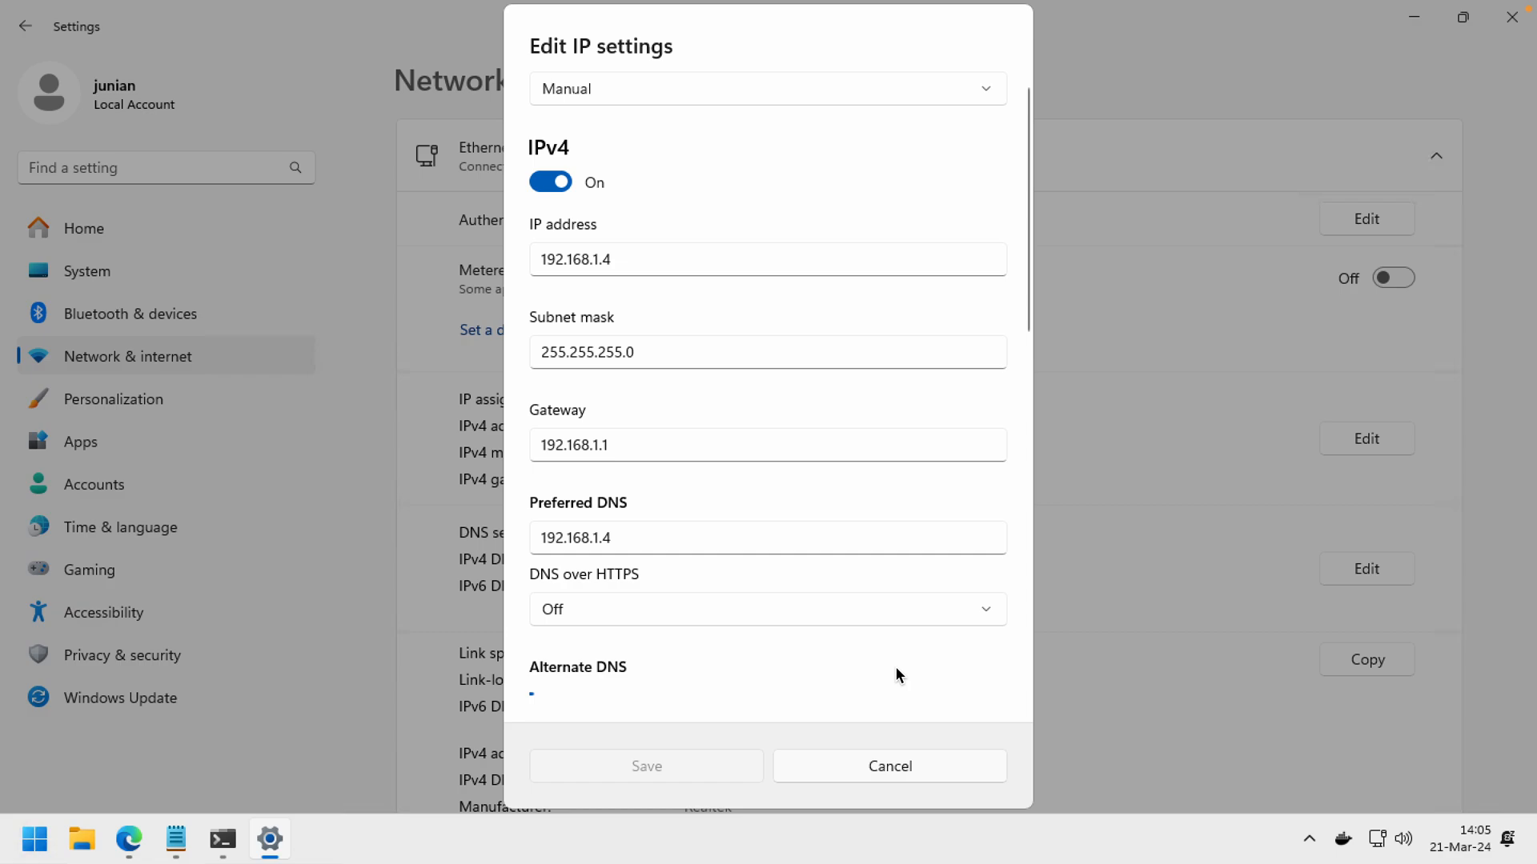
click(888, 766)
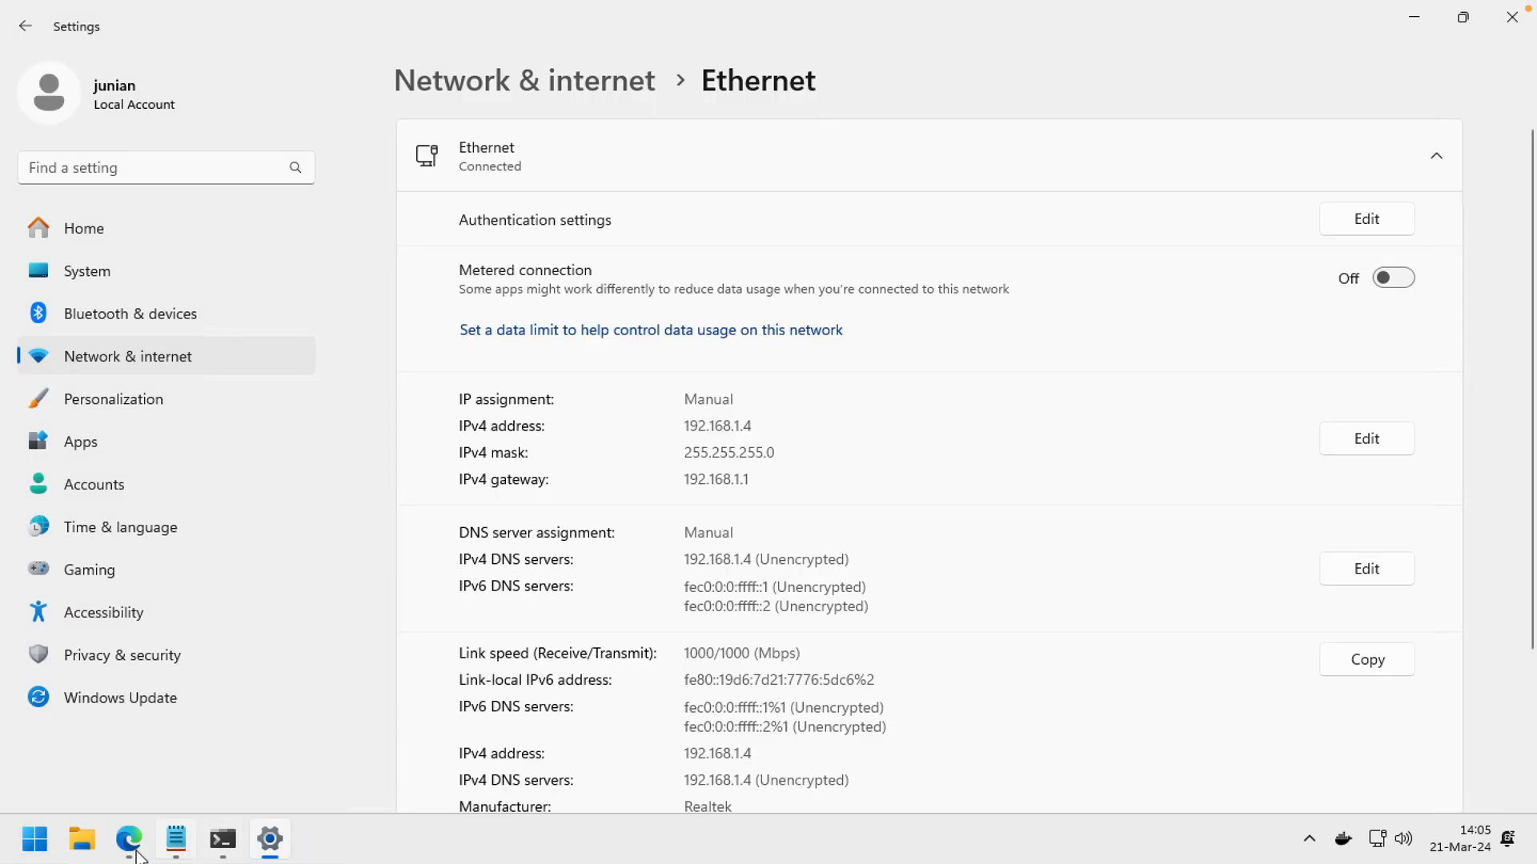
Load old.reddit.com in an InPrivate window and scroll through its front page.
click(128, 839)
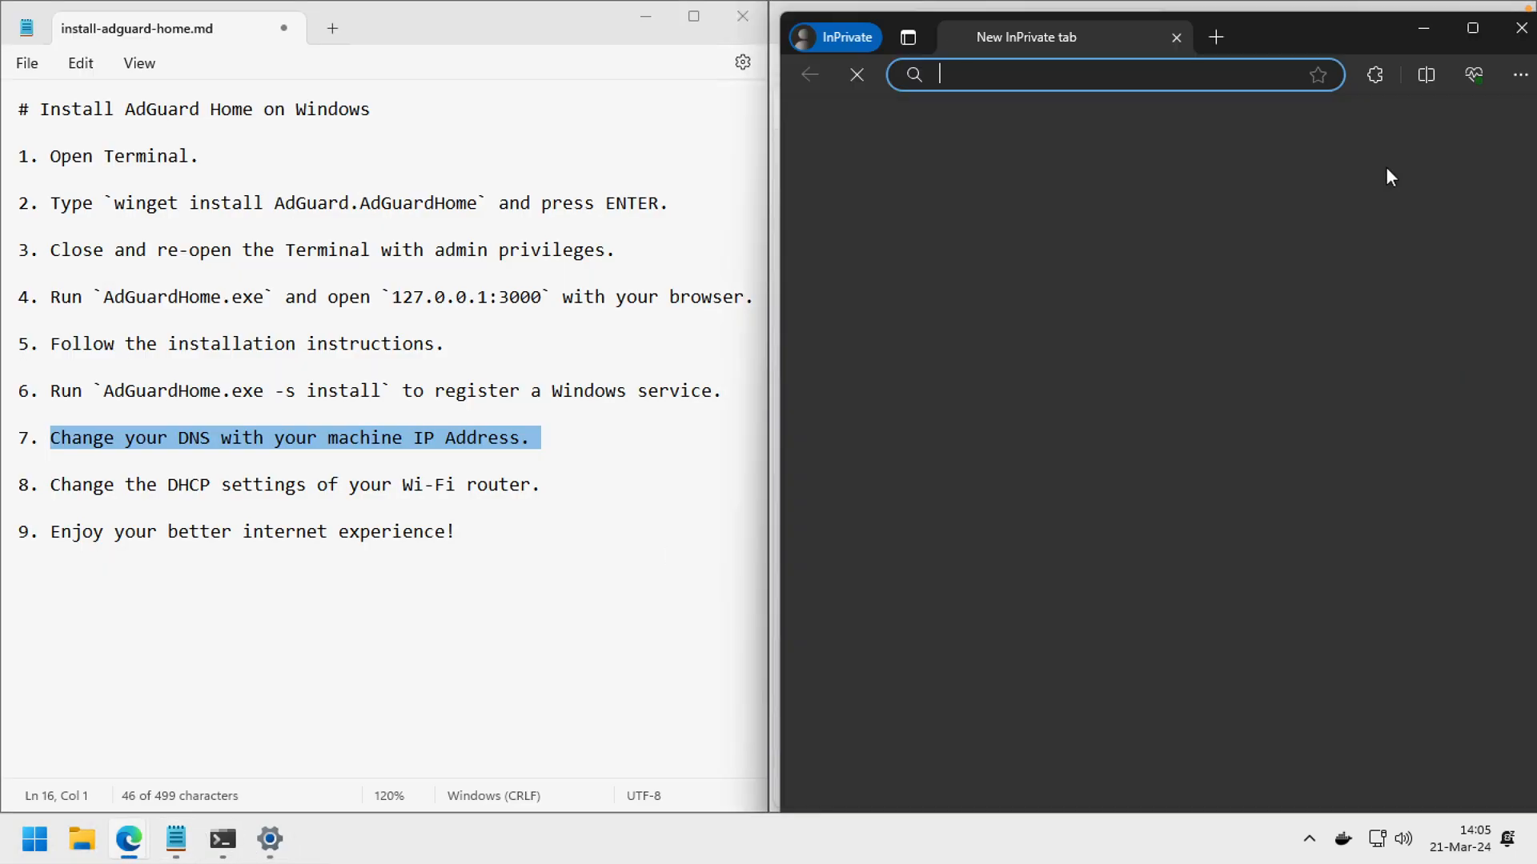
text(old.reddit.com)
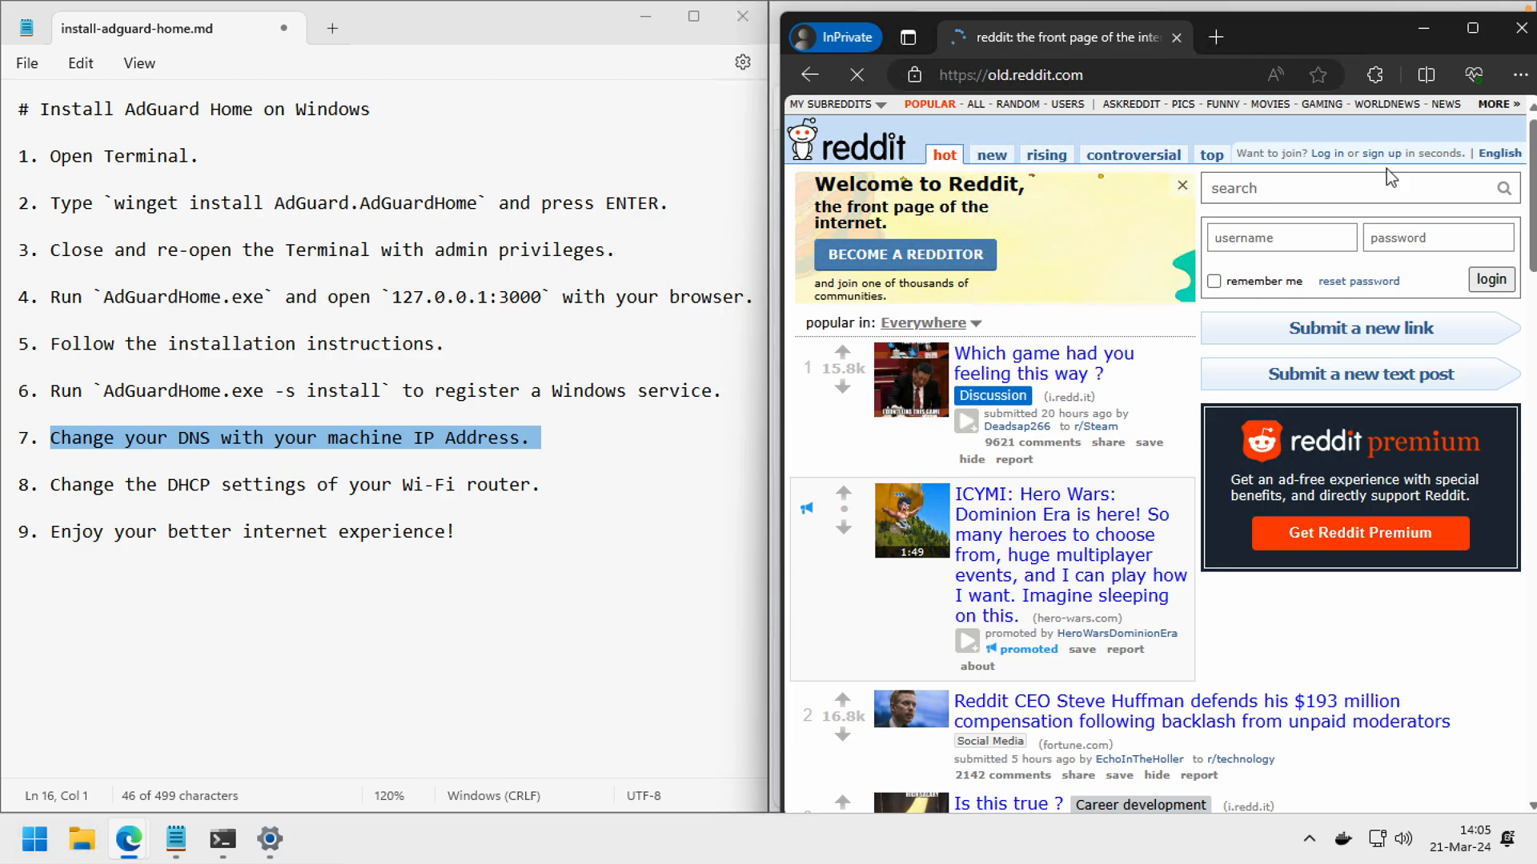
click(1280, 237)
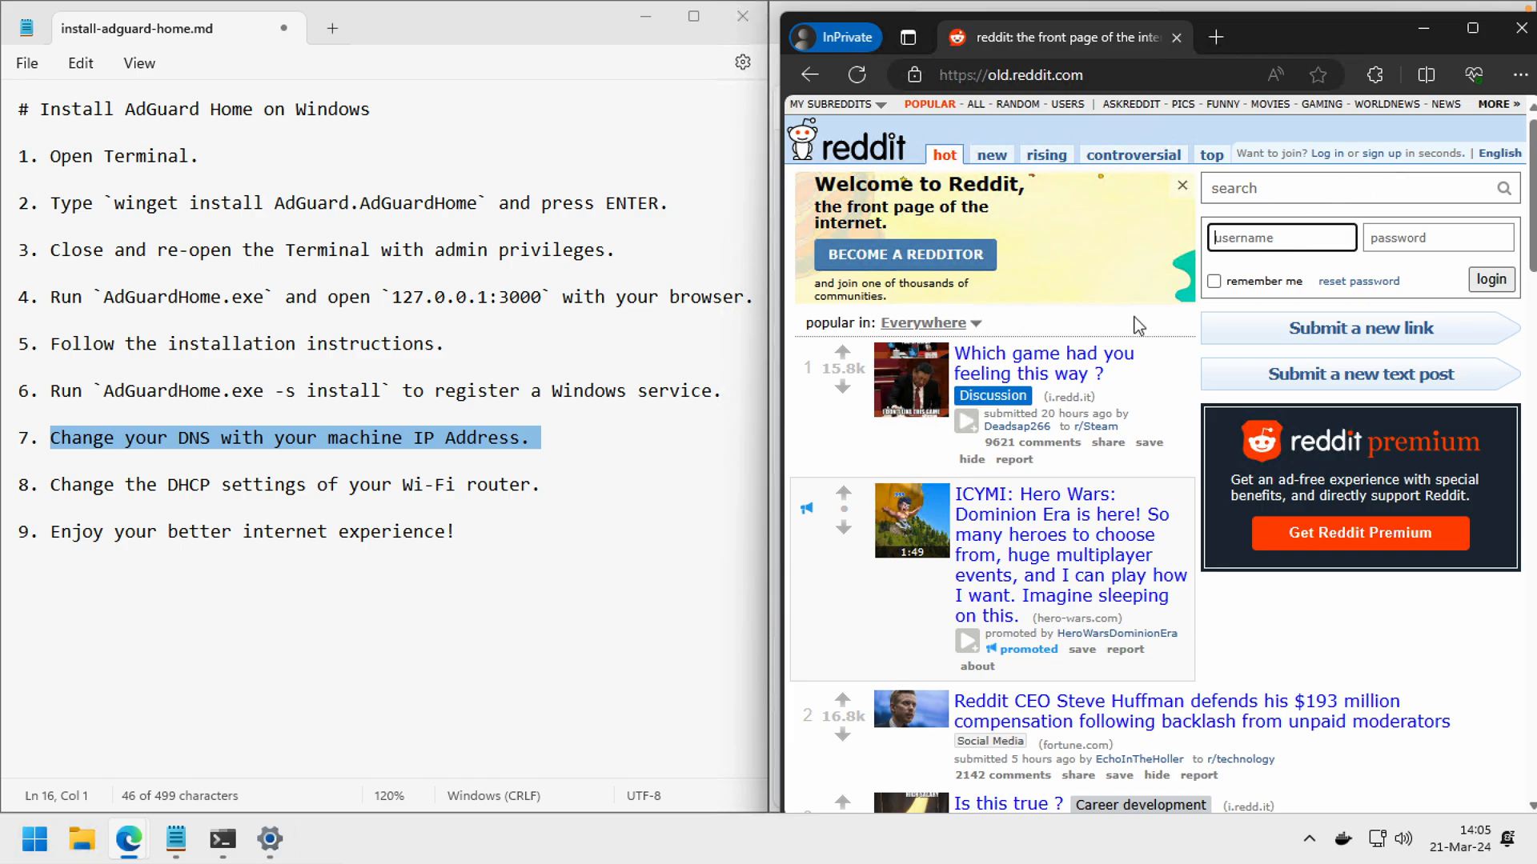
scroll(down, 3)
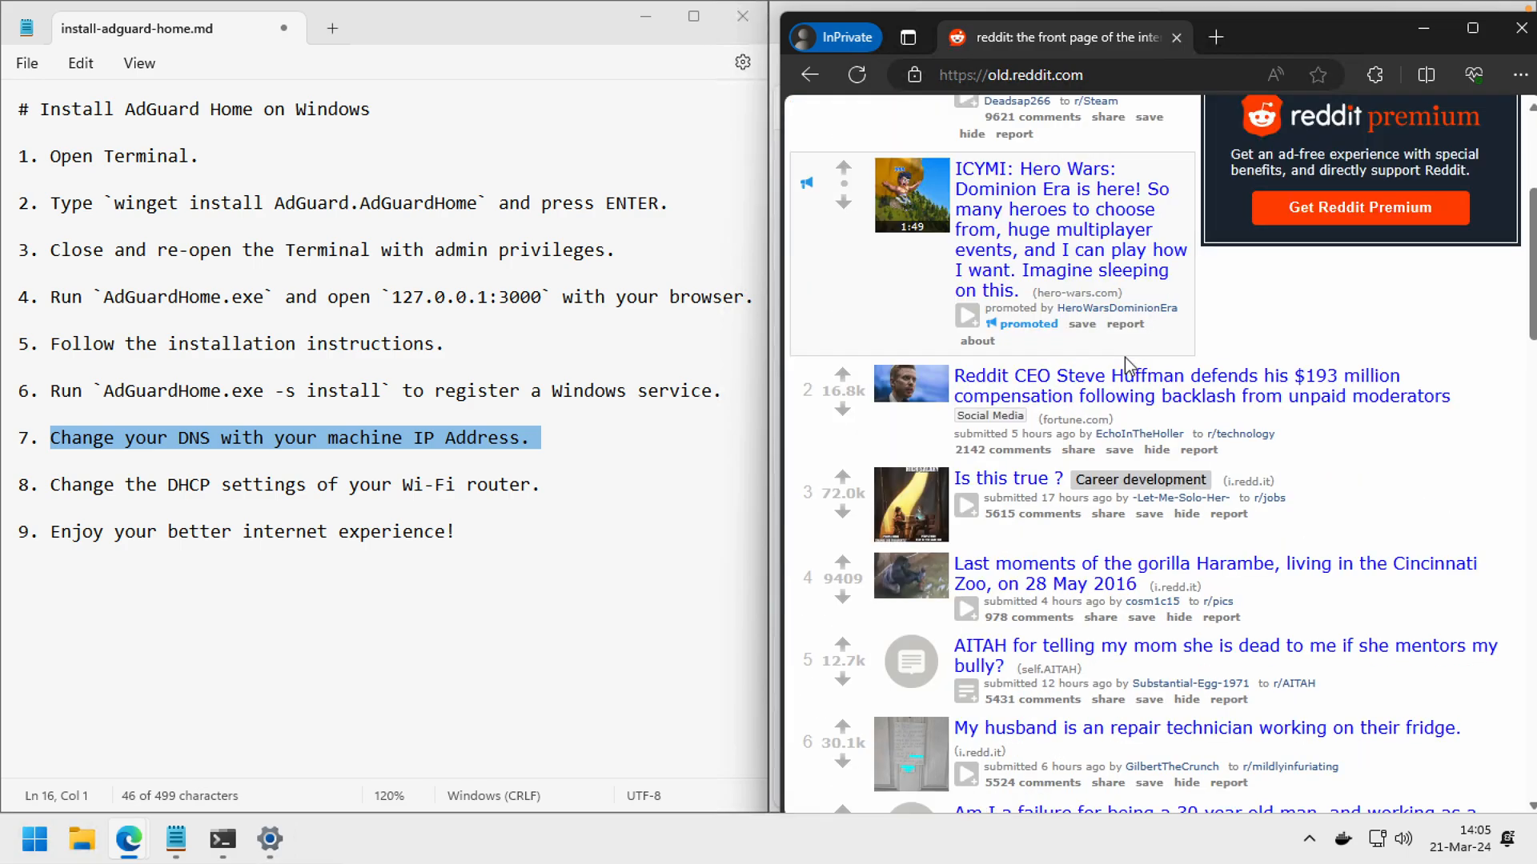
scroll(up, 3)
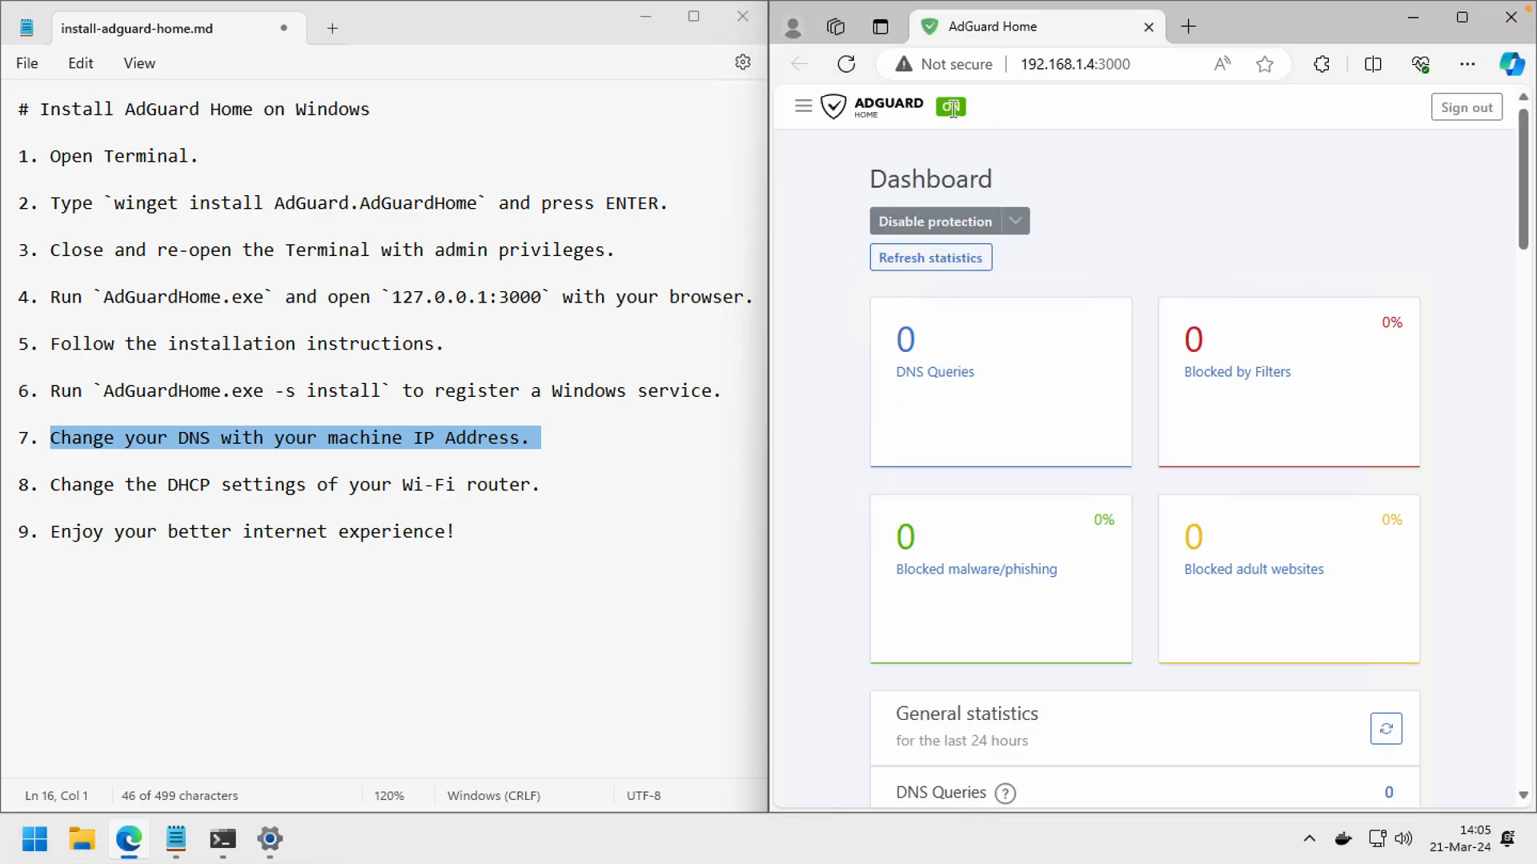
Refresh dashboard statistics to show 27 DNS queries with 5 blocked (18.52%).
click(929, 257)
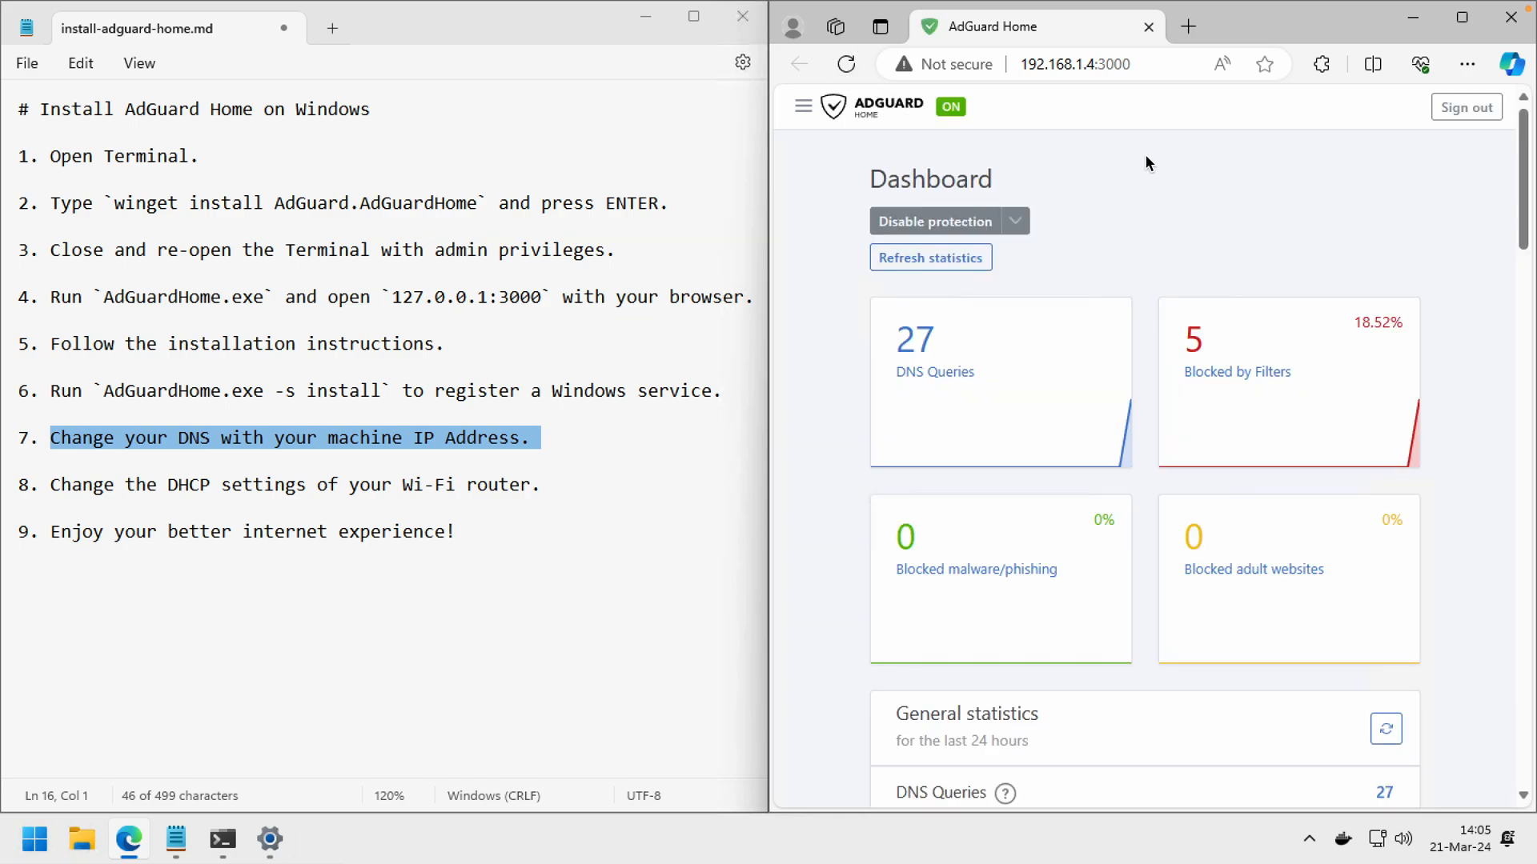
mouse_move(1034, 410)
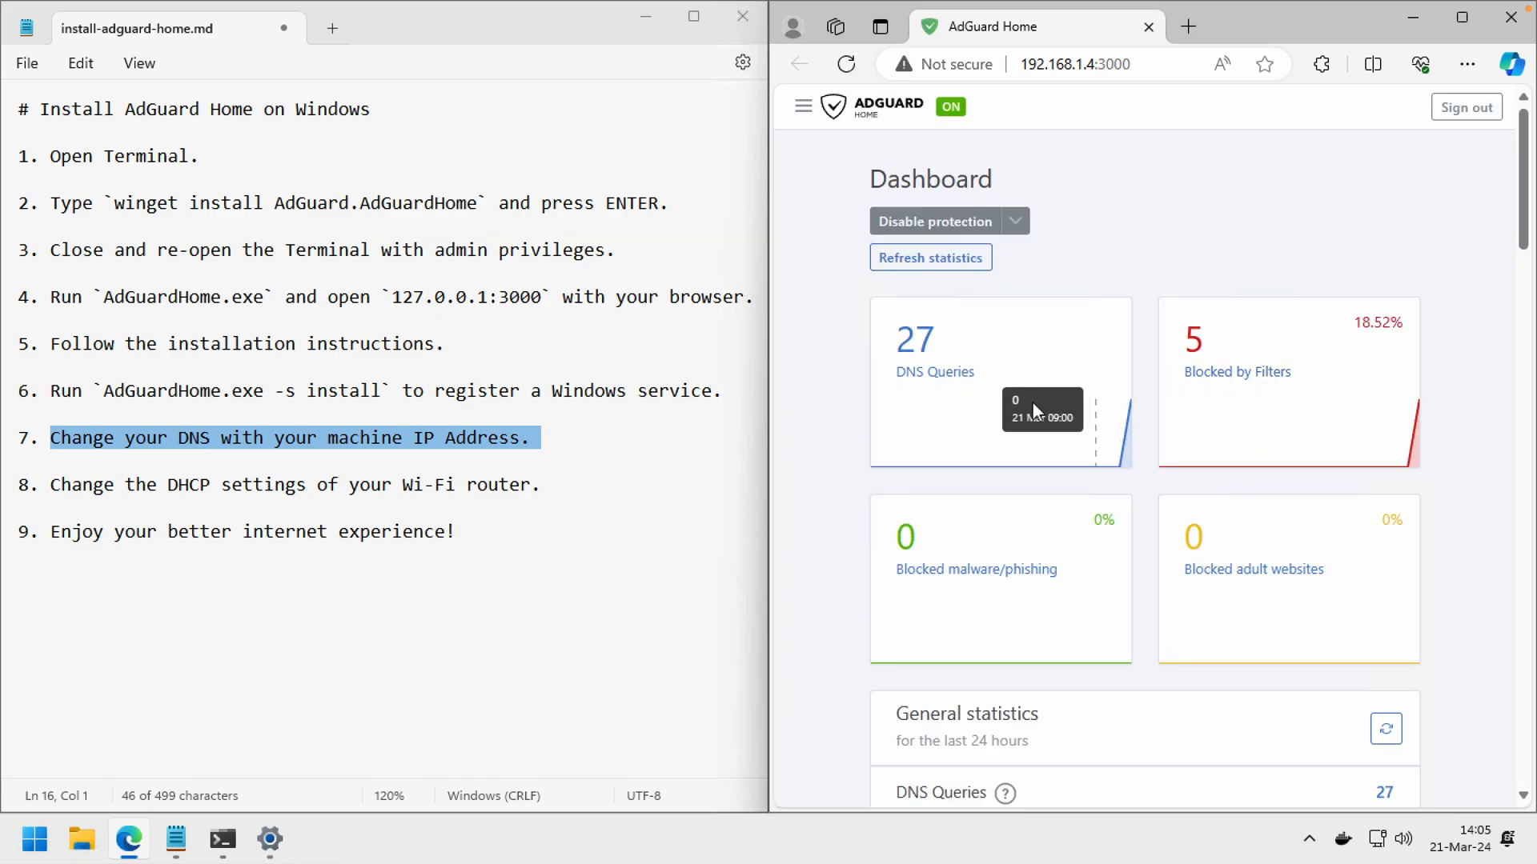
mouse_move(934, 373)
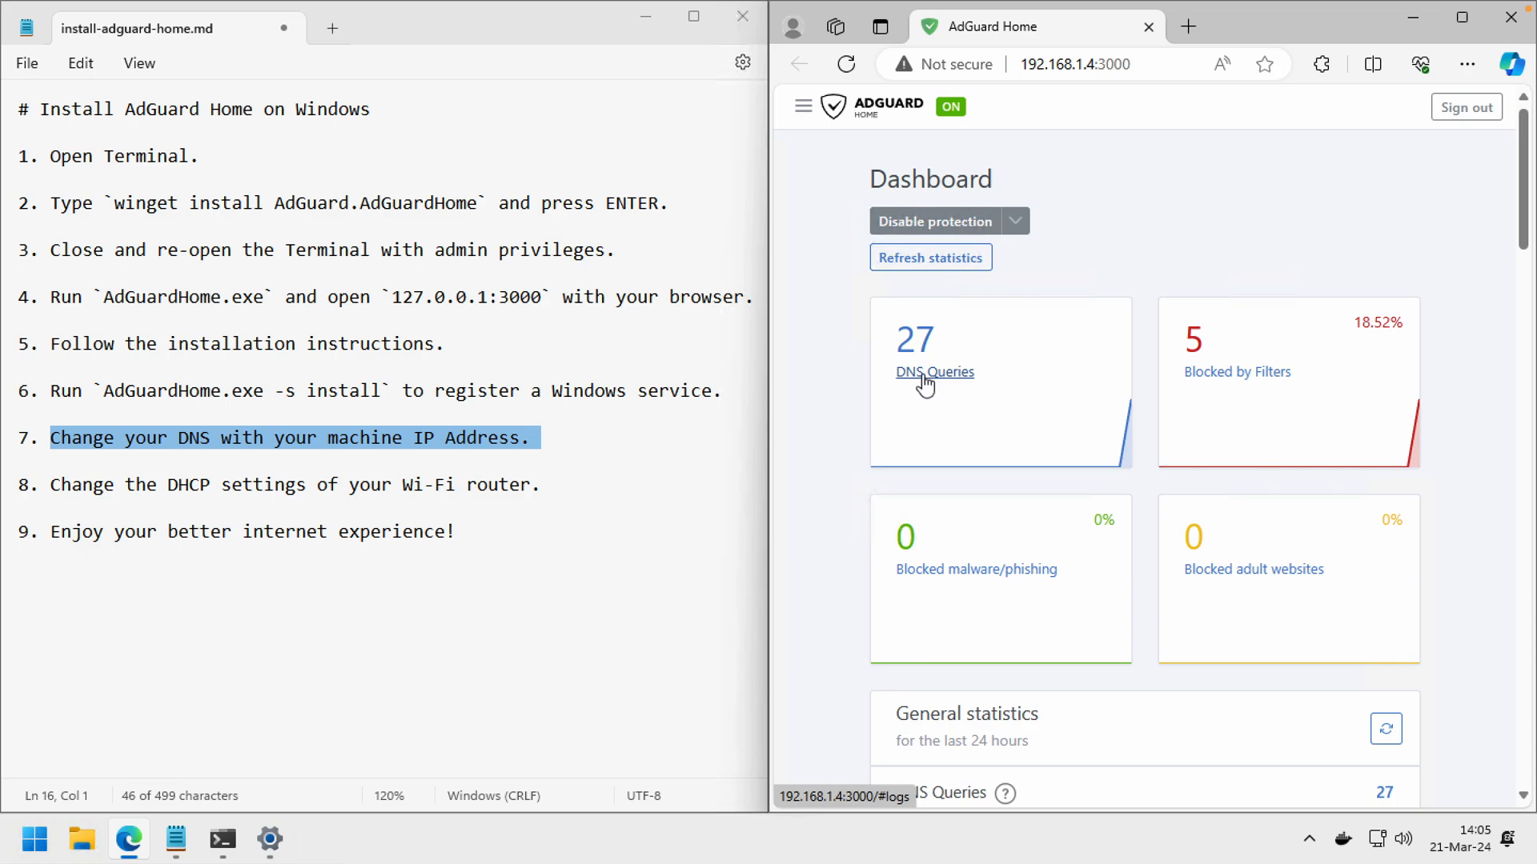
mouse_move(1256, 383)
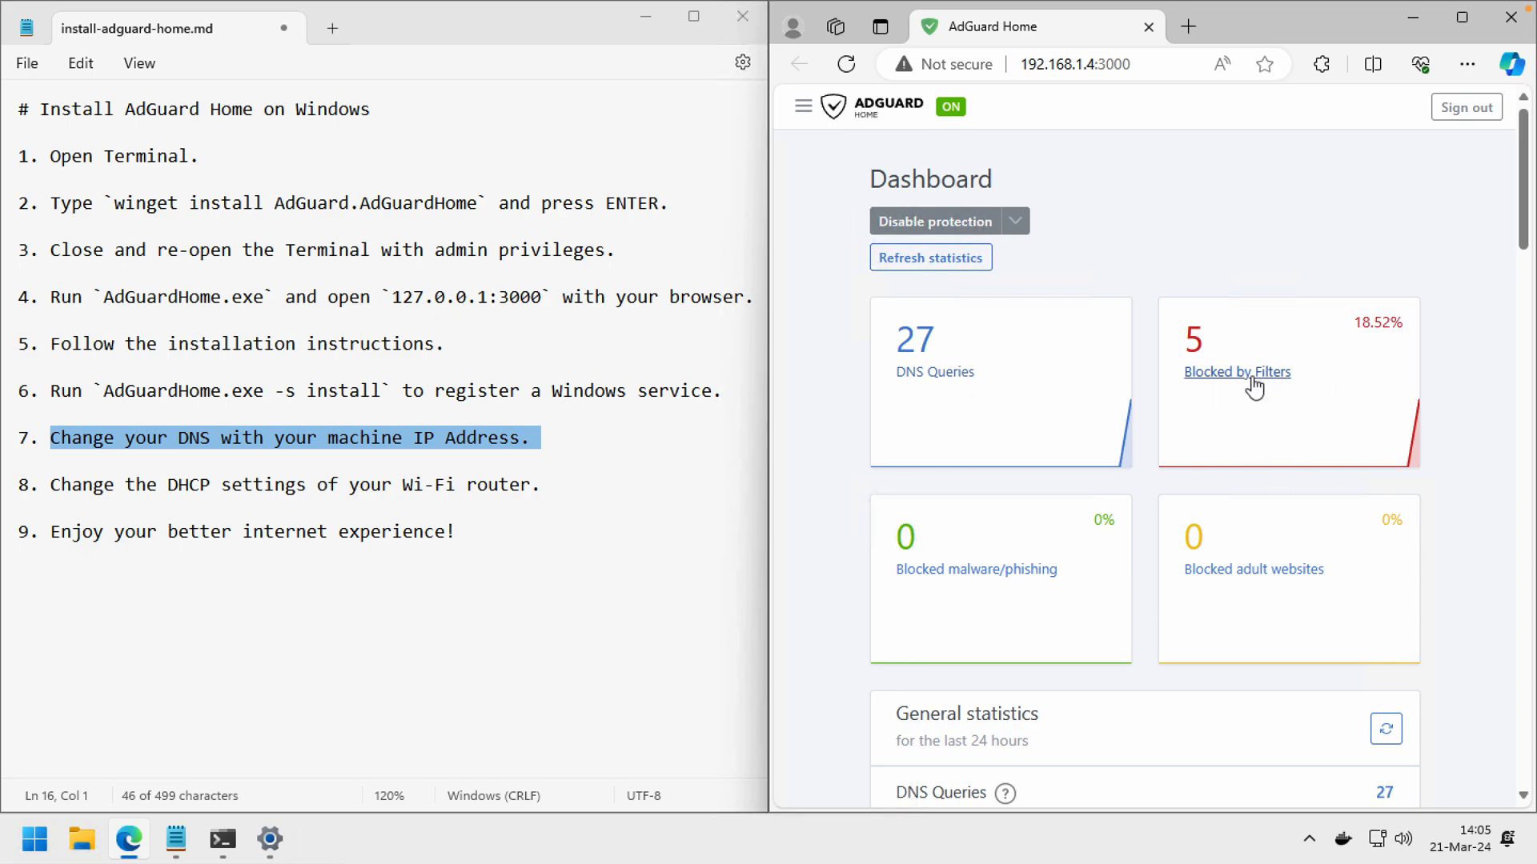
mouse_move(803, 402)
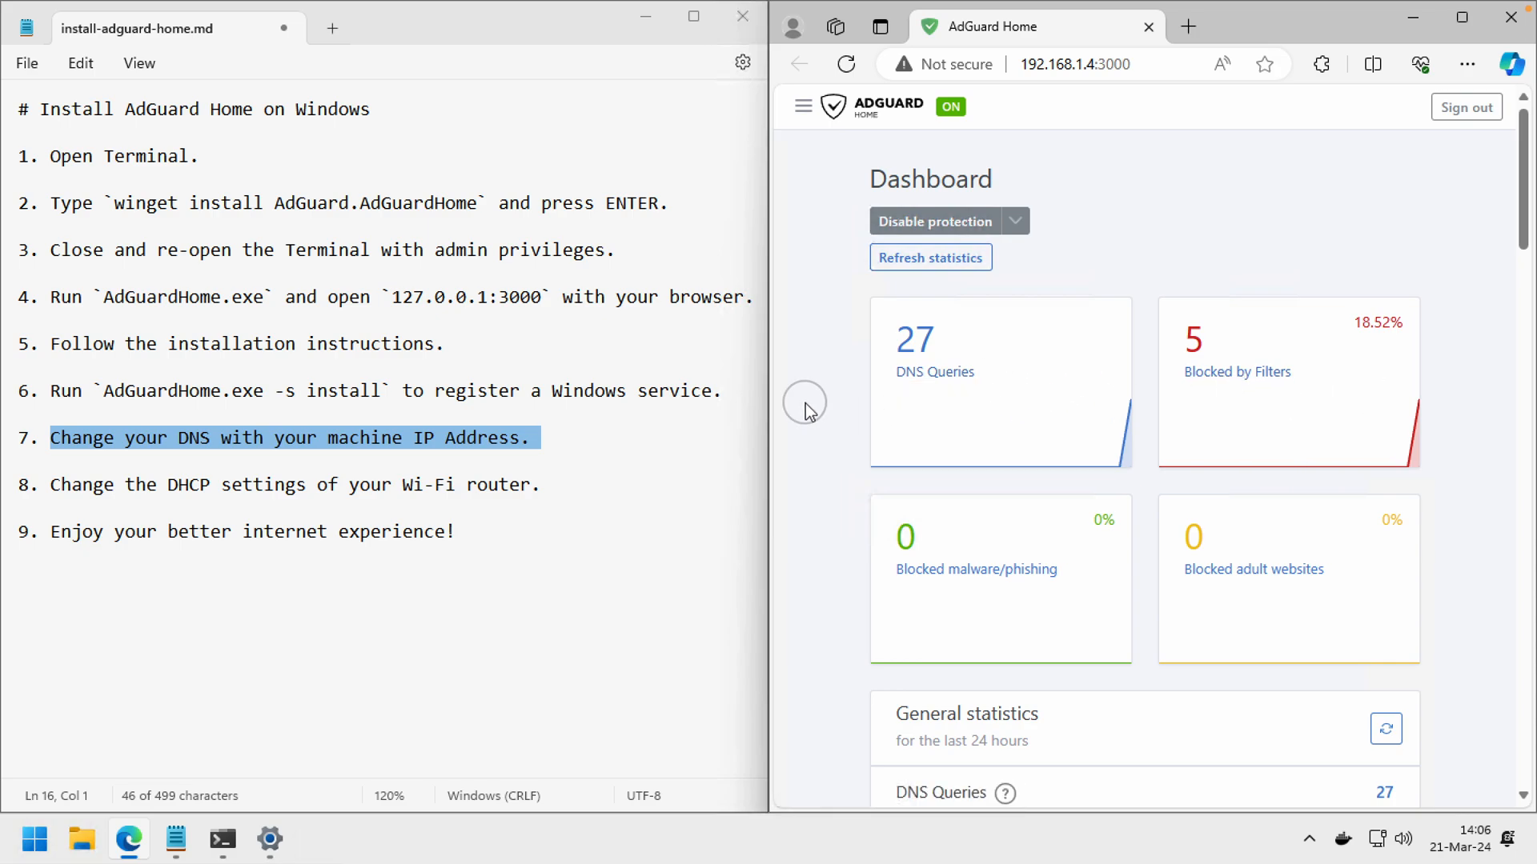
mouse_move(851, 365)
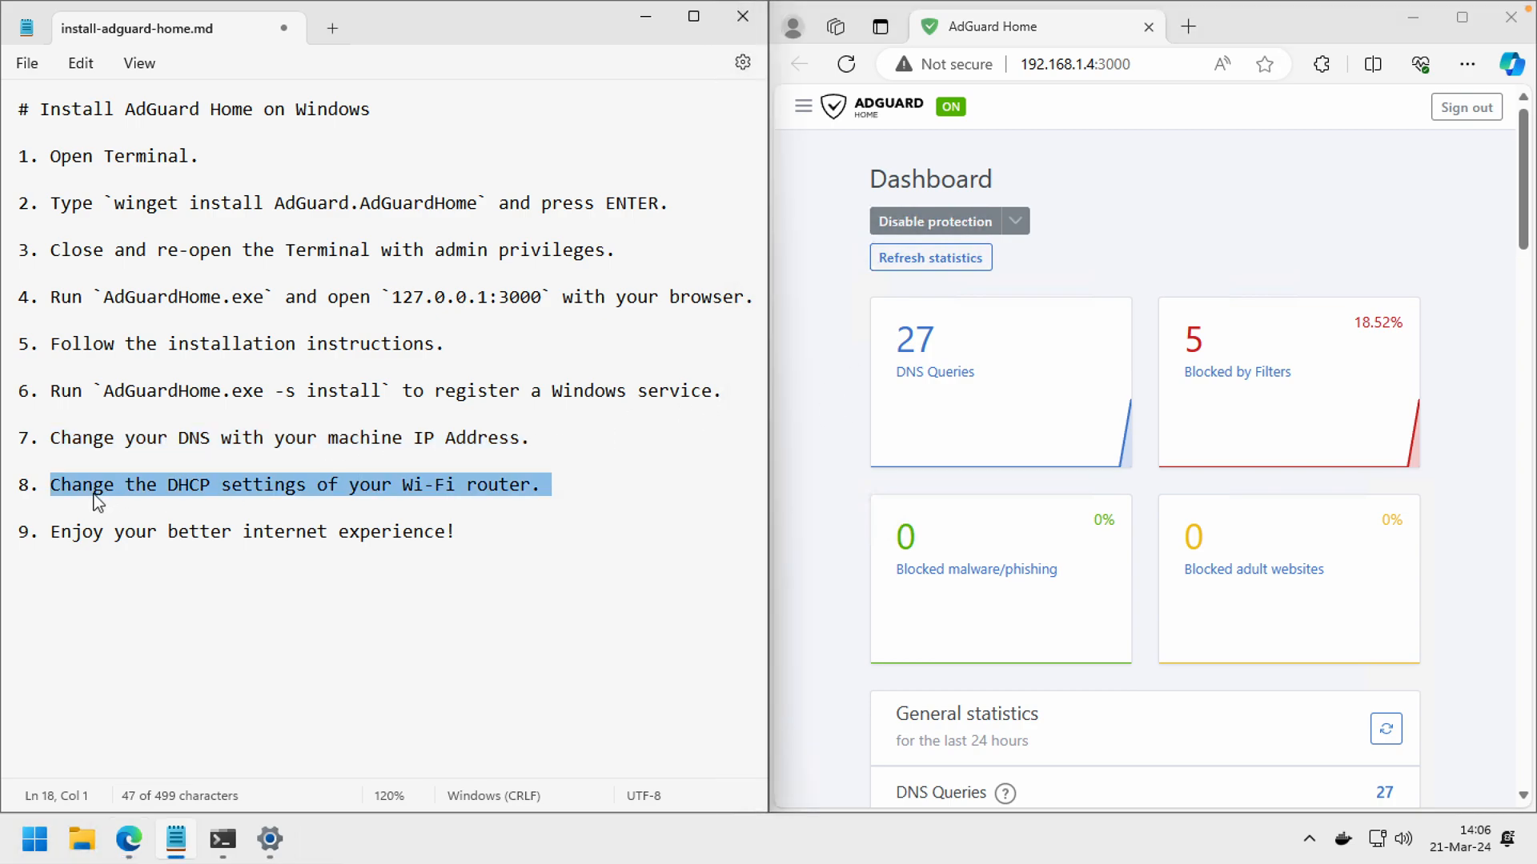
mouse_move(226, 494)
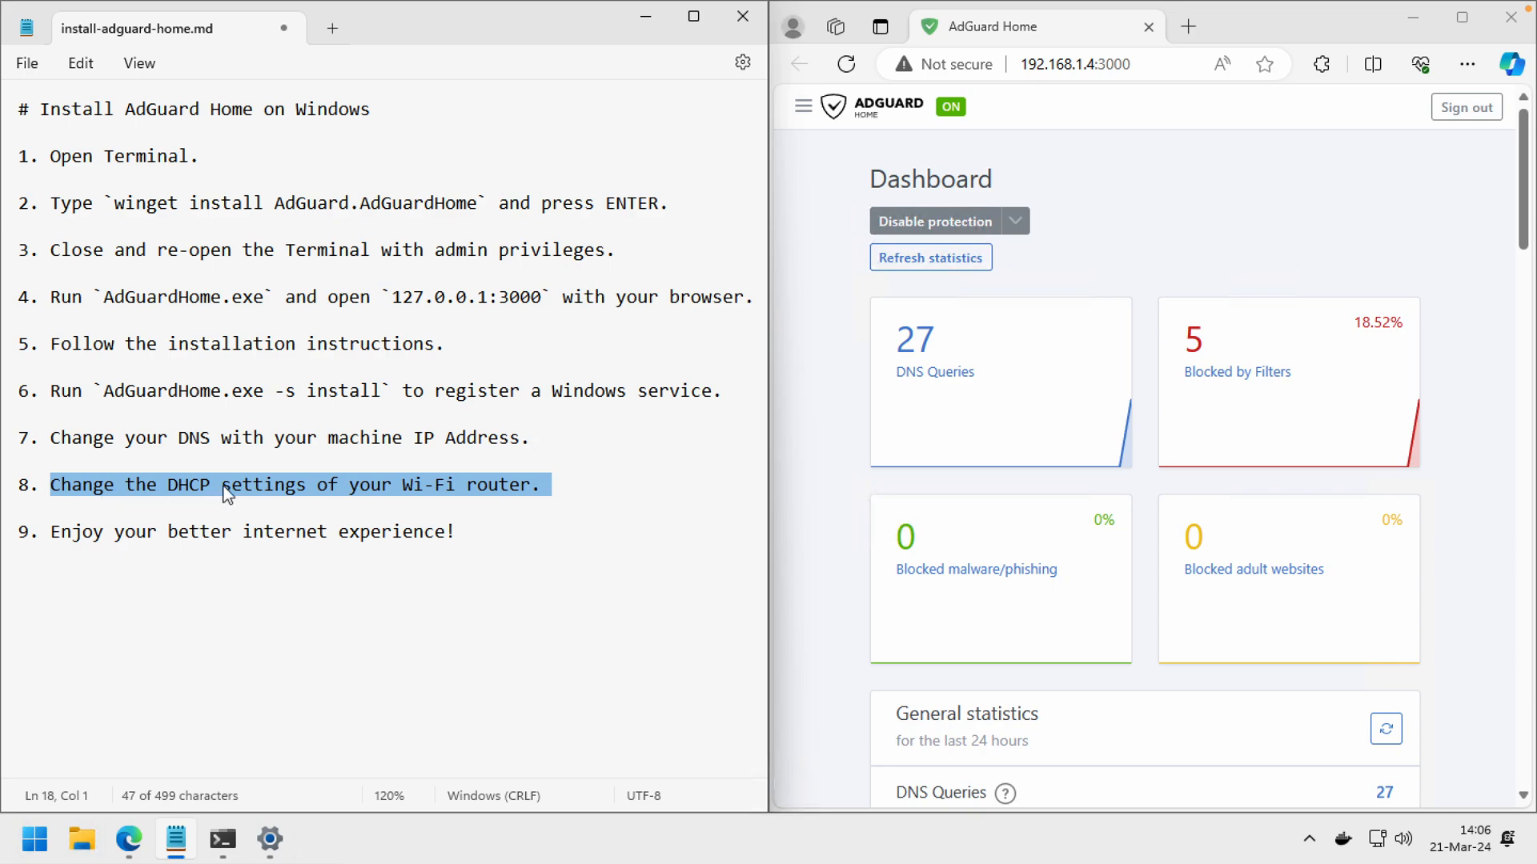
mouse_move(1188, 27)
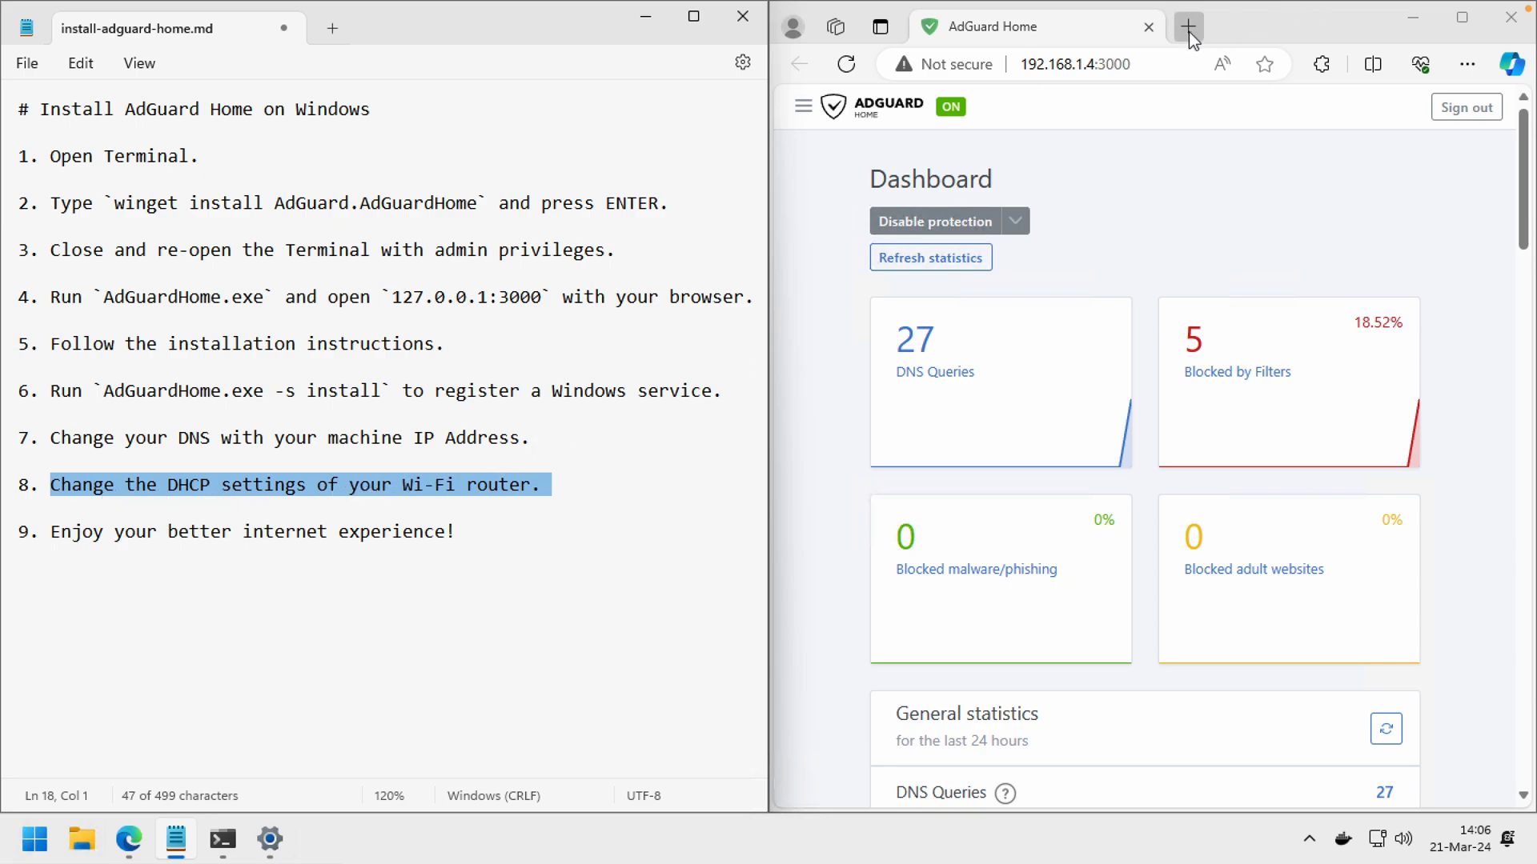
mouse_move(1187, 28)
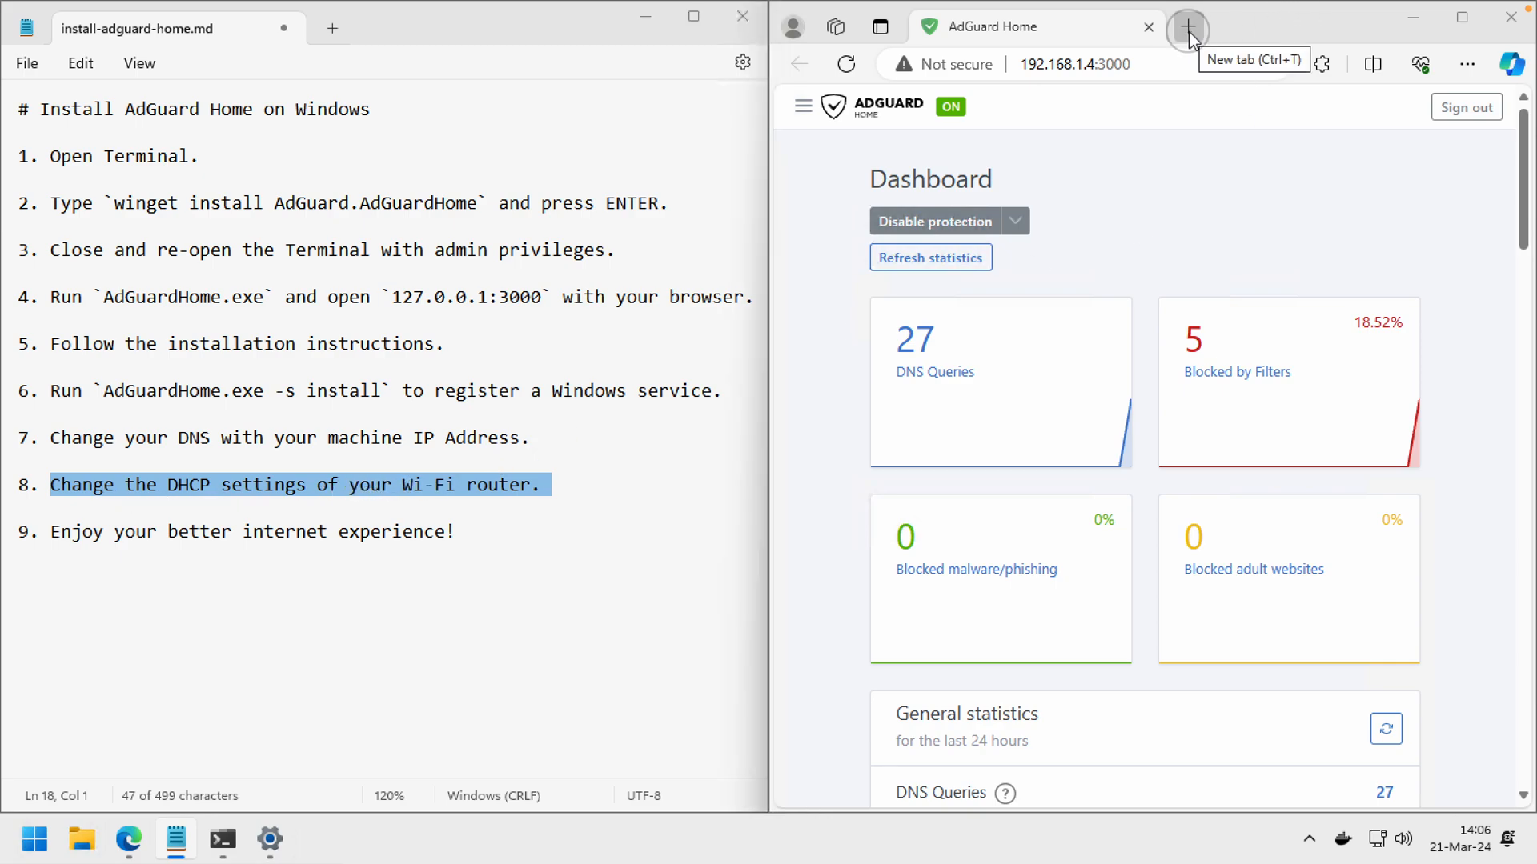
Log in to the TP-Link Archer AX50 admin at 192.168.1.3 in a new tab.
click(1187, 27)
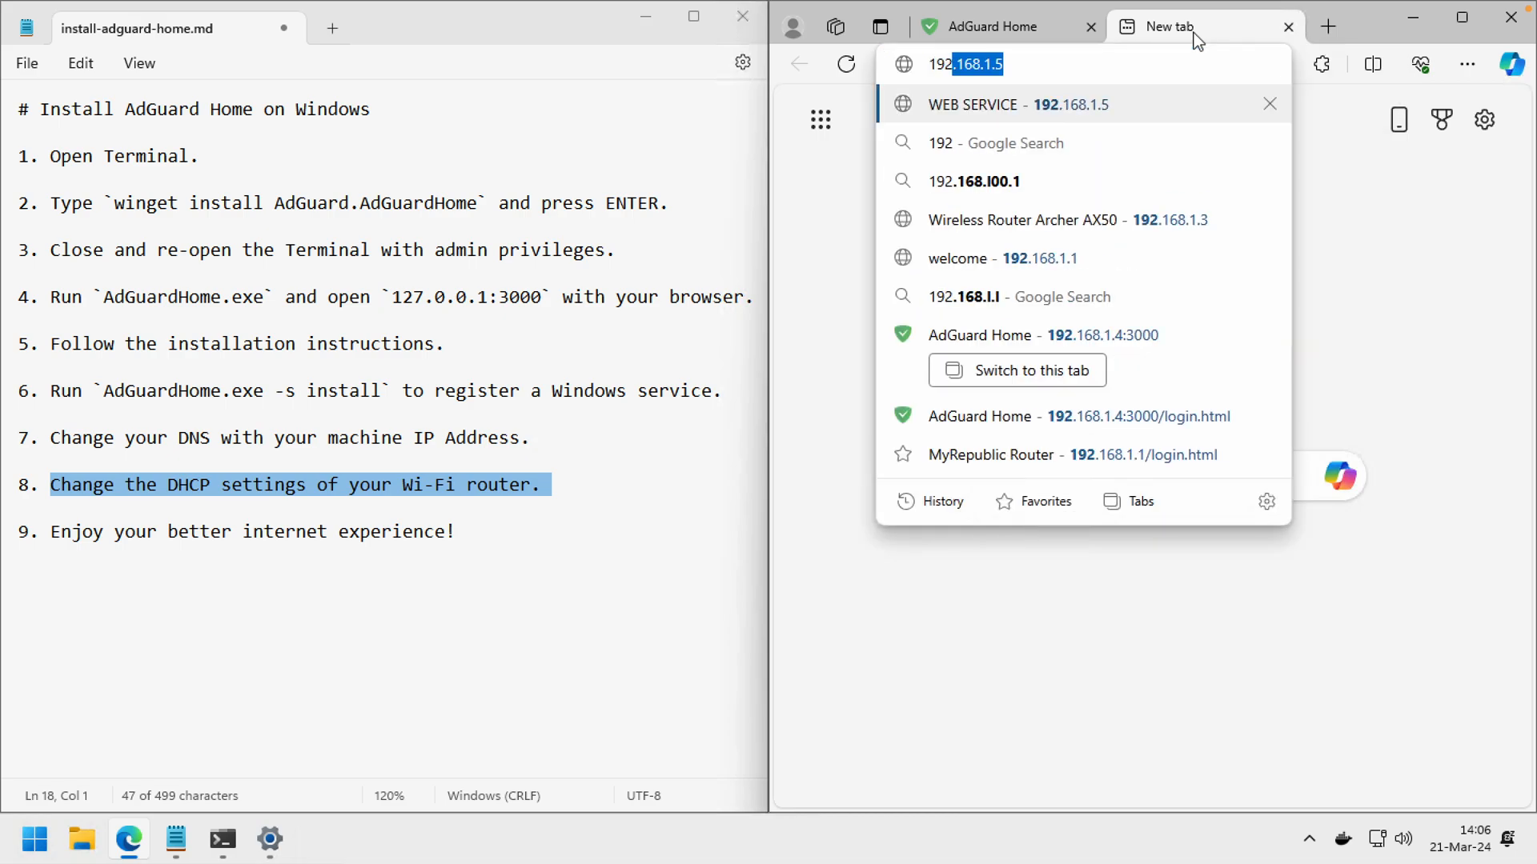
text(192.681.)
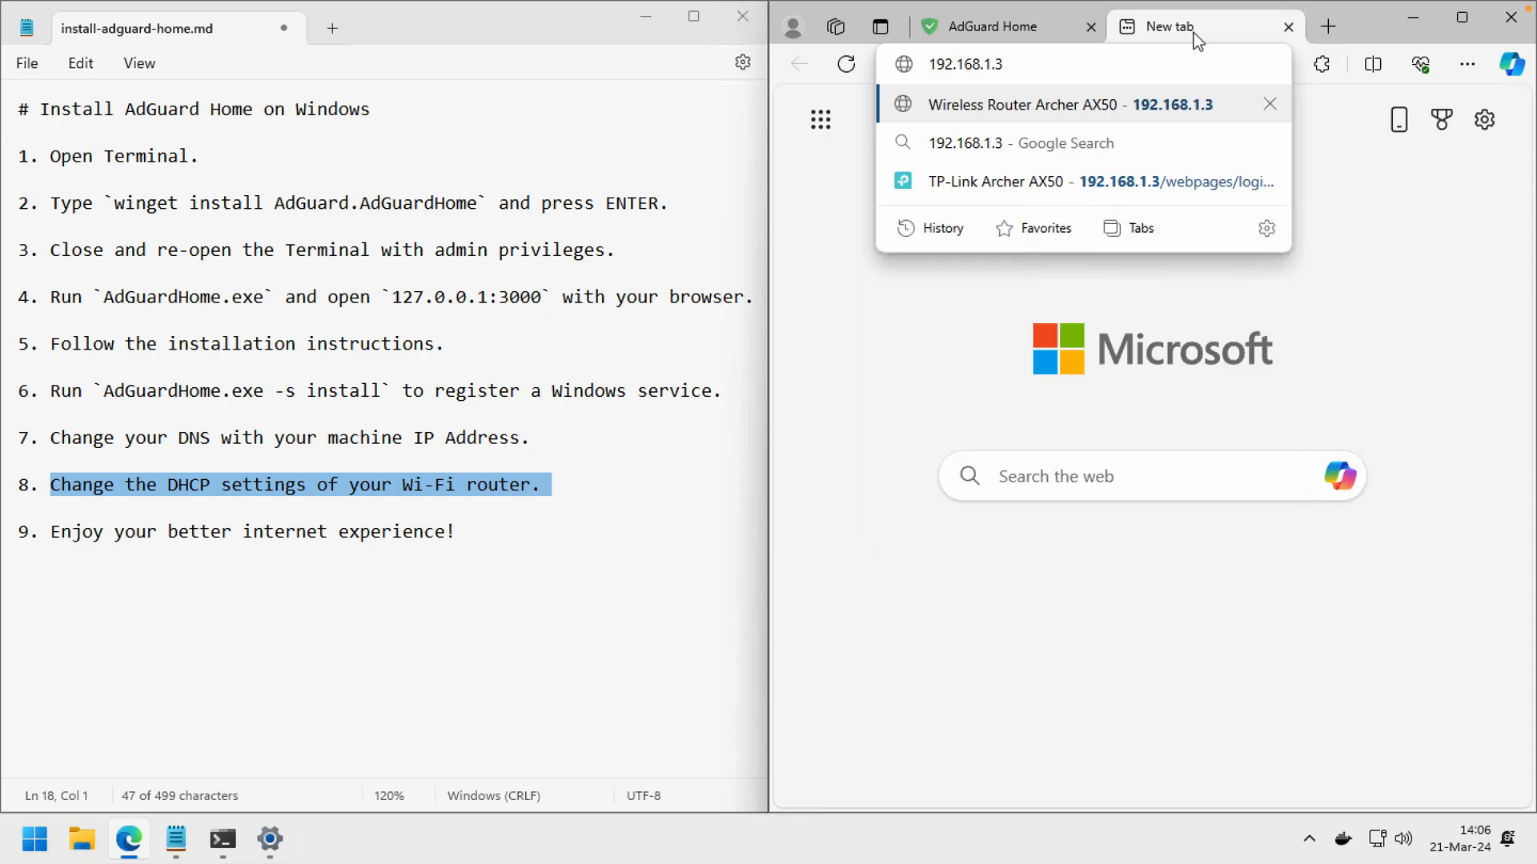
click(1039, 105)
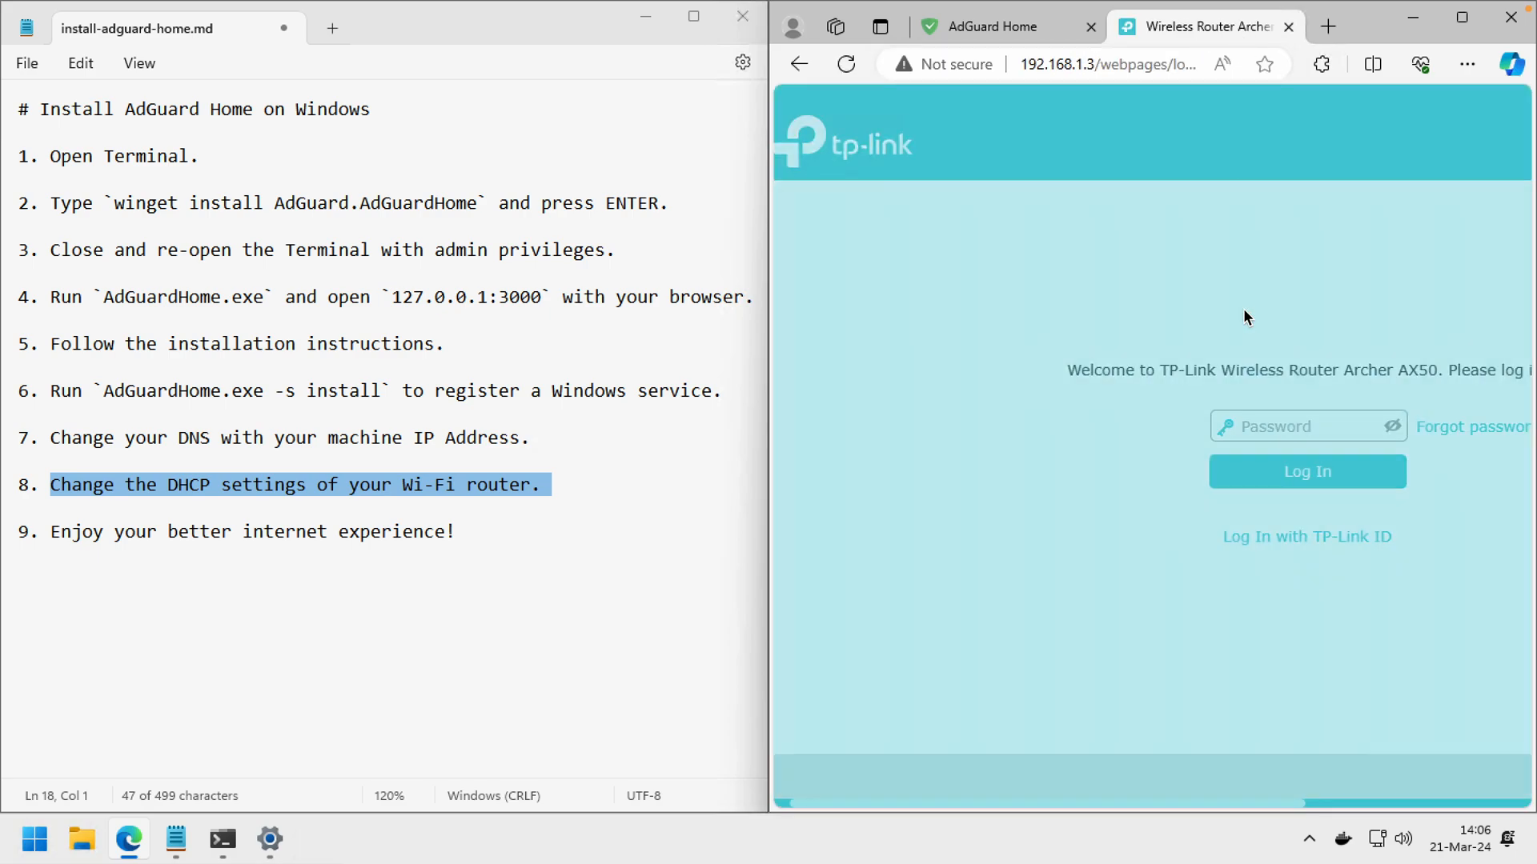
click(1307, 426)
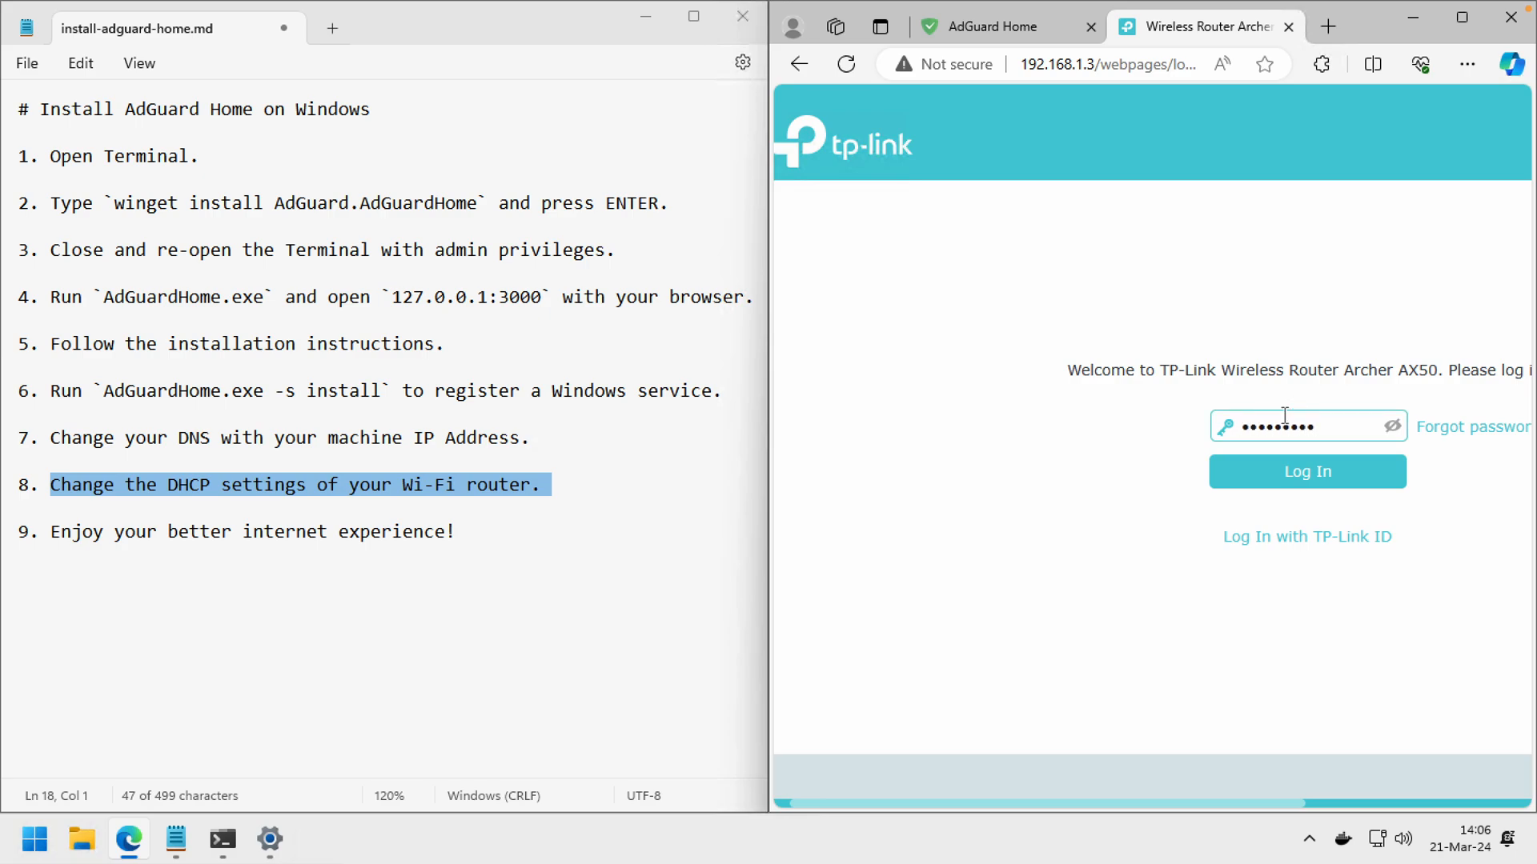
click(1306, 471)
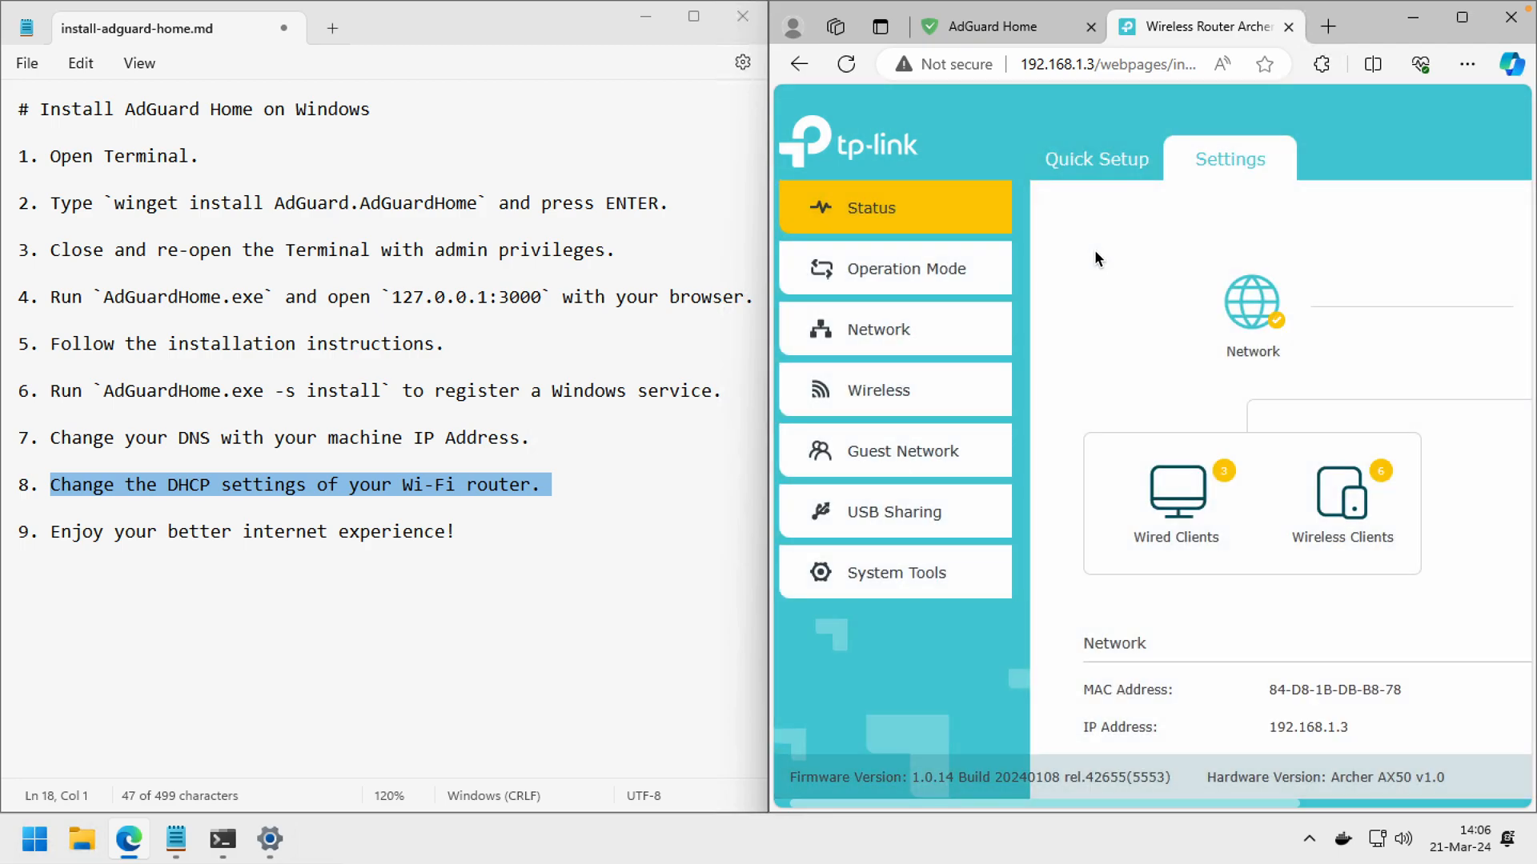
mouse_move(980, 223)
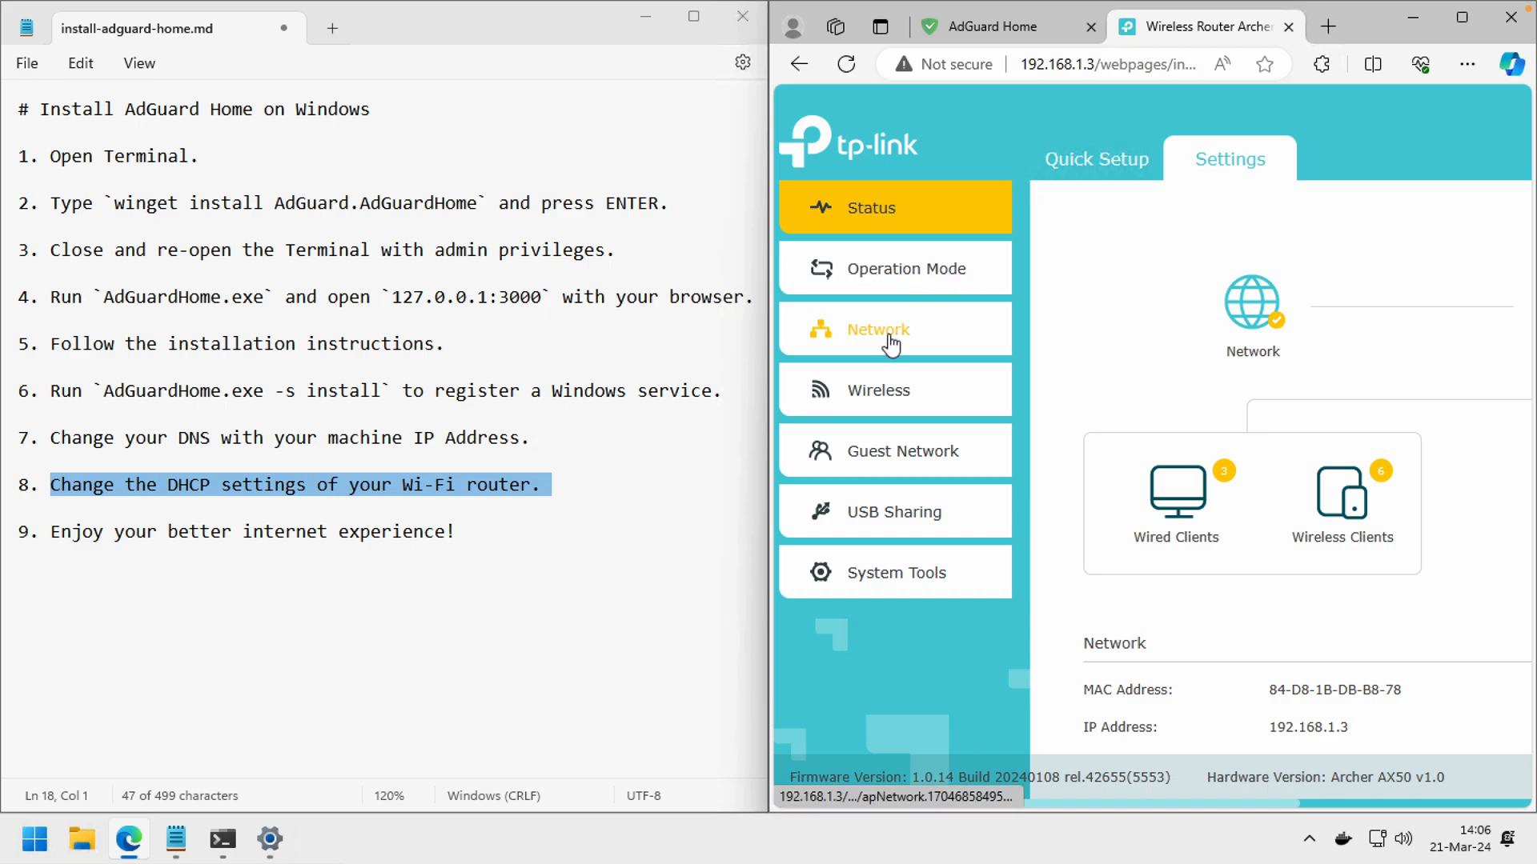
Save 192.168.1.4 as primary and secondary DHCP DNS, then highlight step 9 in Notepad.
click(877, 328)
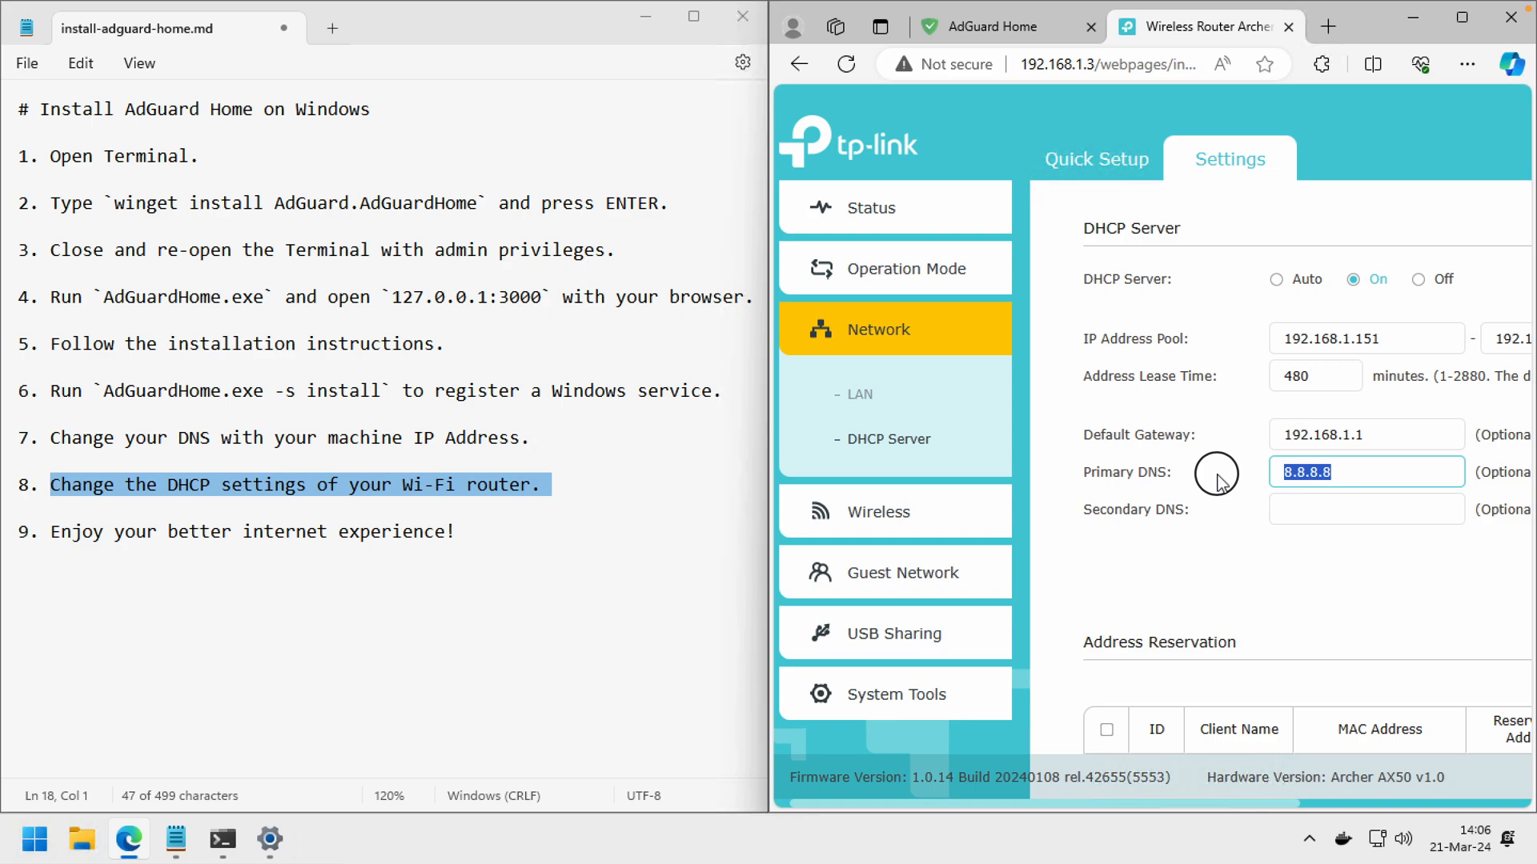
mouse_move(1308, 519)
text(192.168.1)
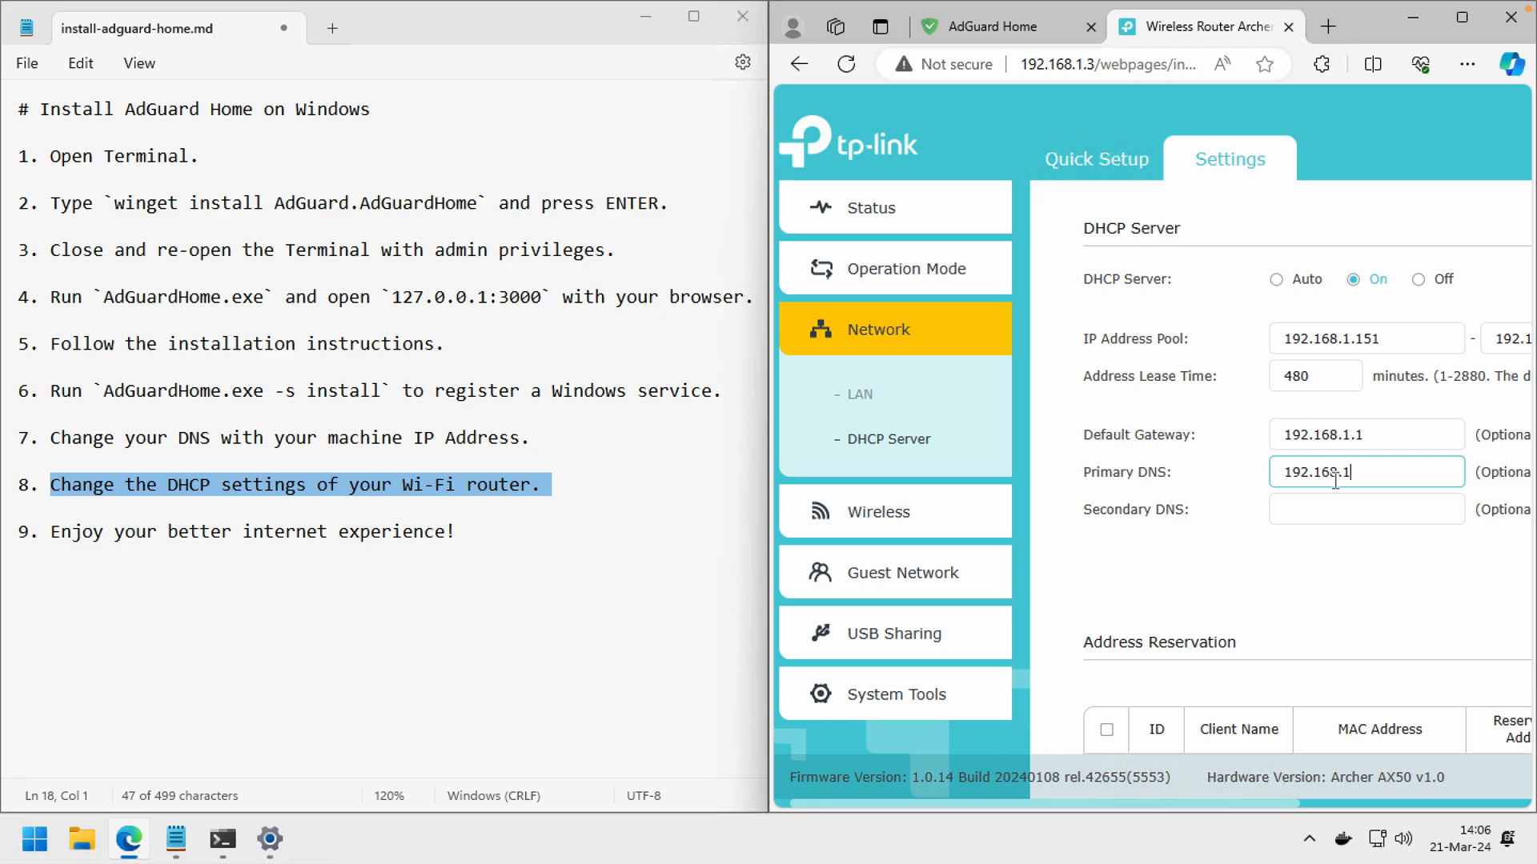
text(.4)
click(1367, 509)
text(192.)
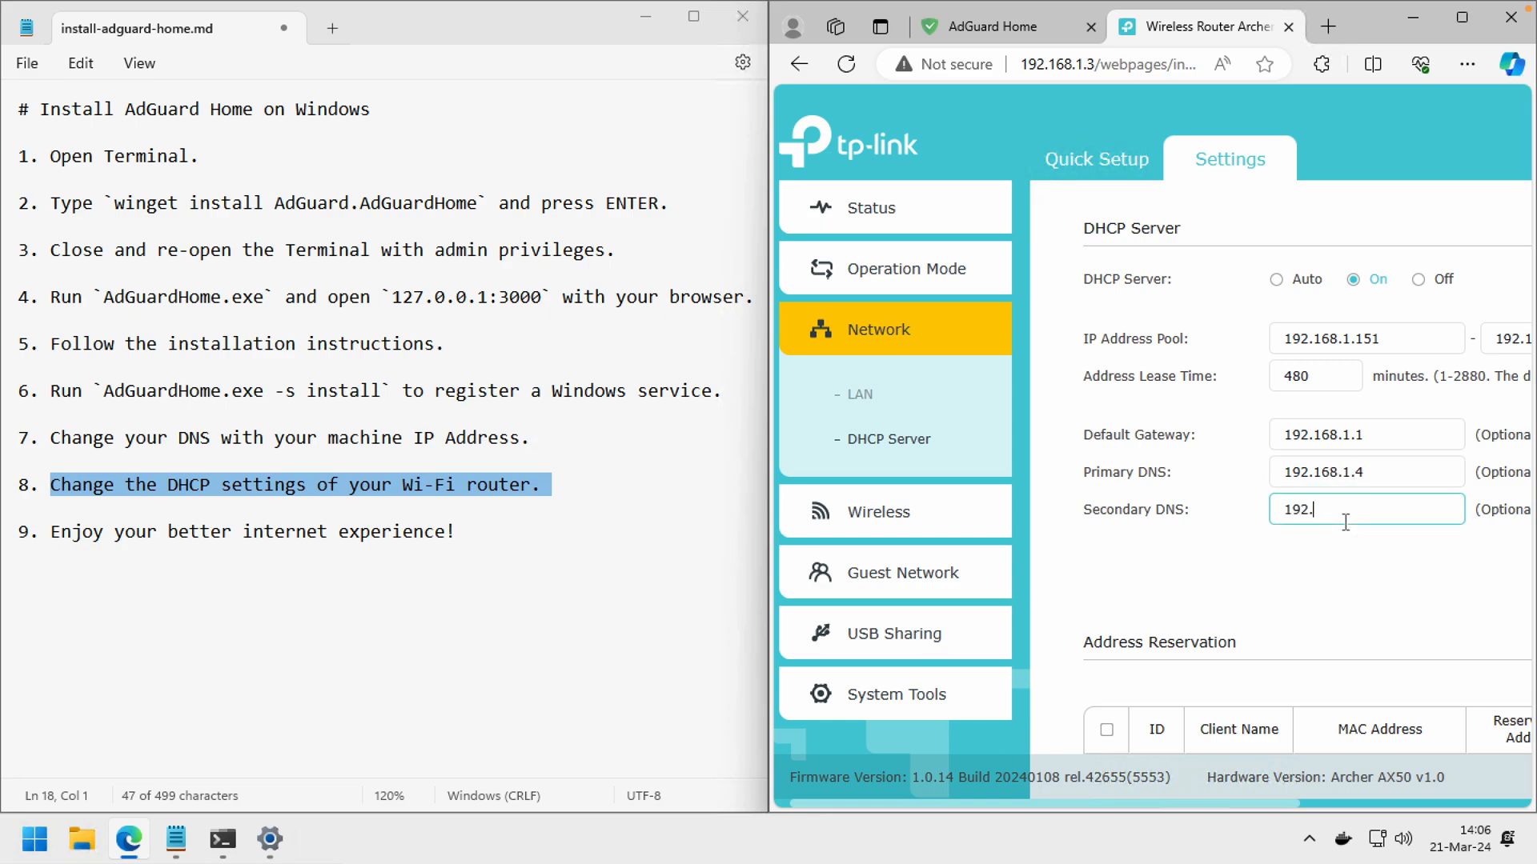
text(68.1.4)
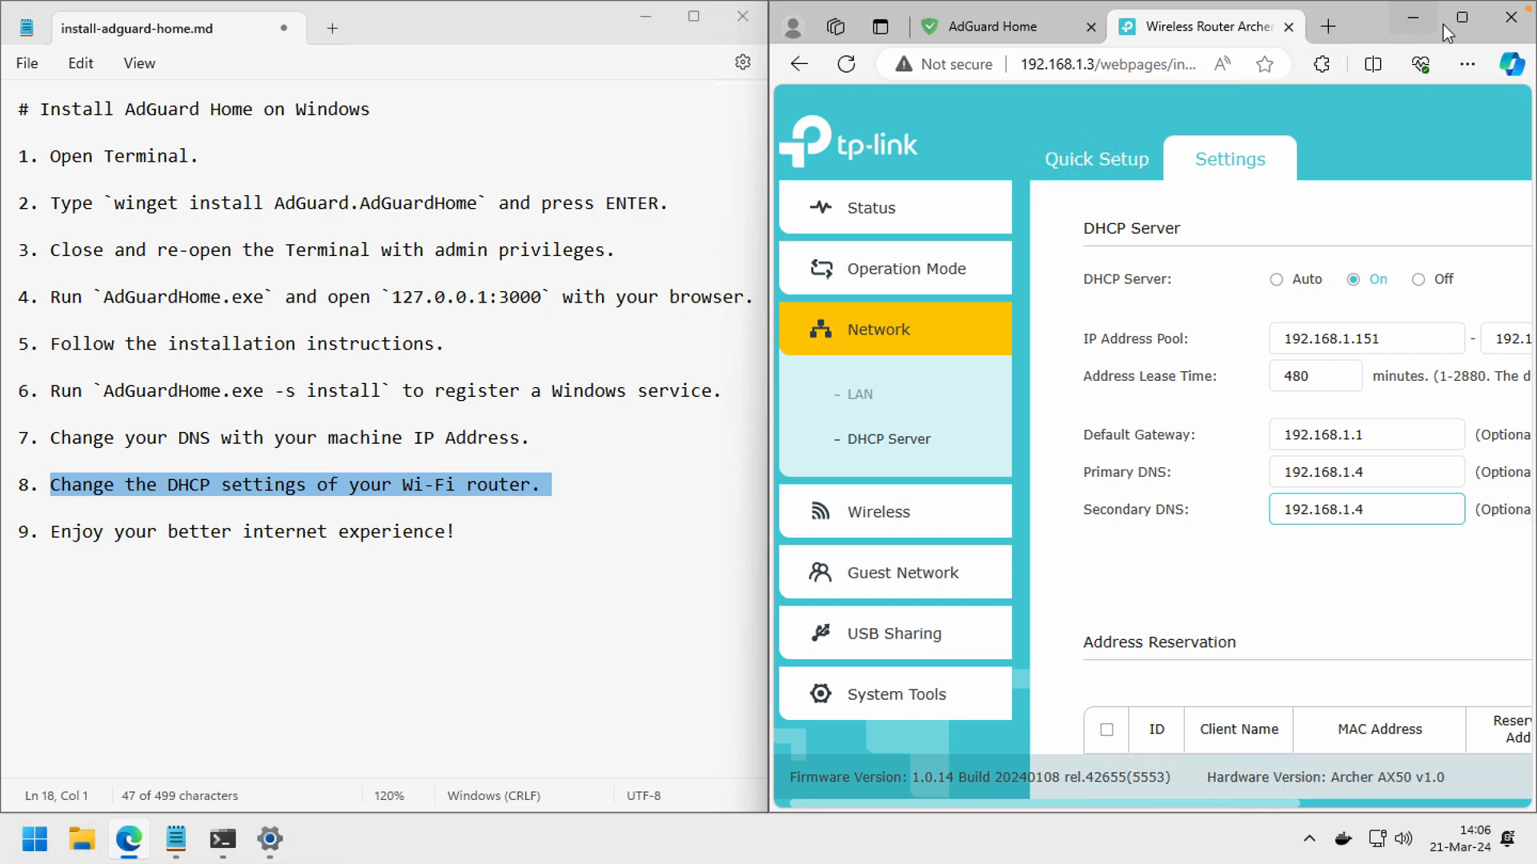
click(1459, 18)
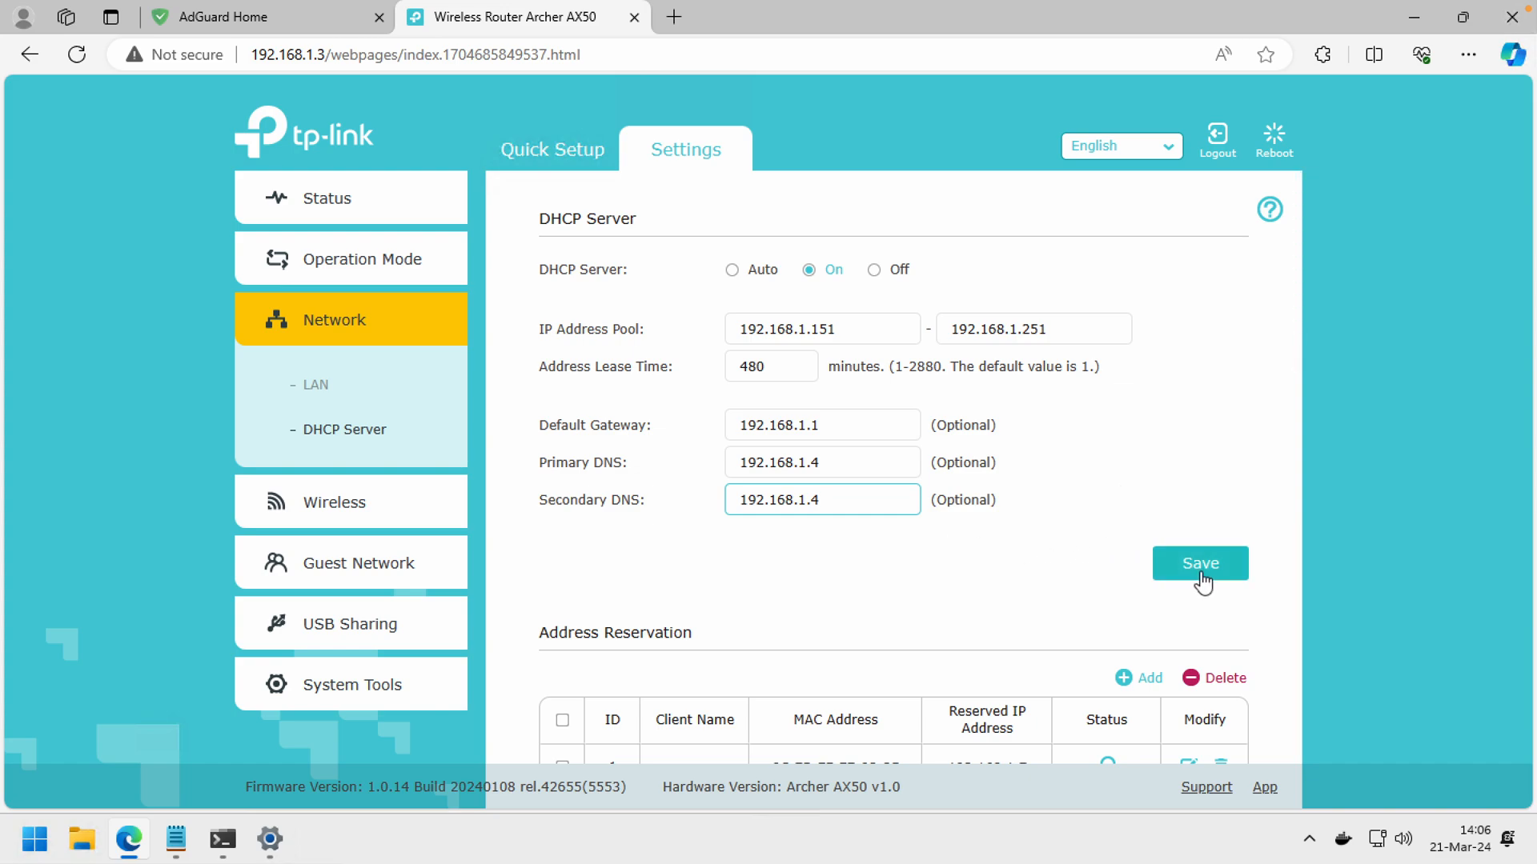
click(1199, 563)
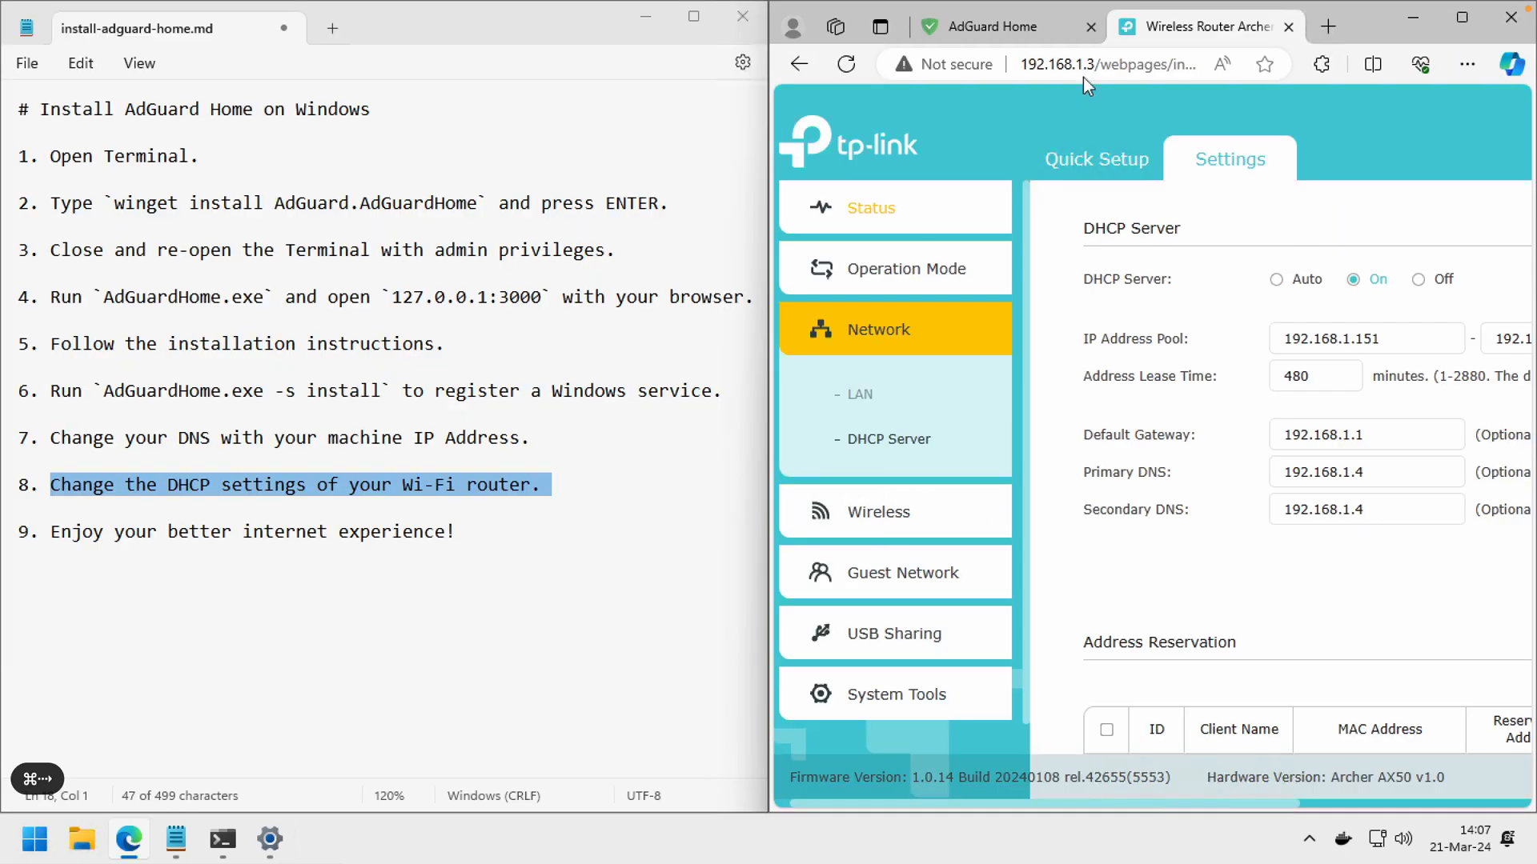
click(117, 533)
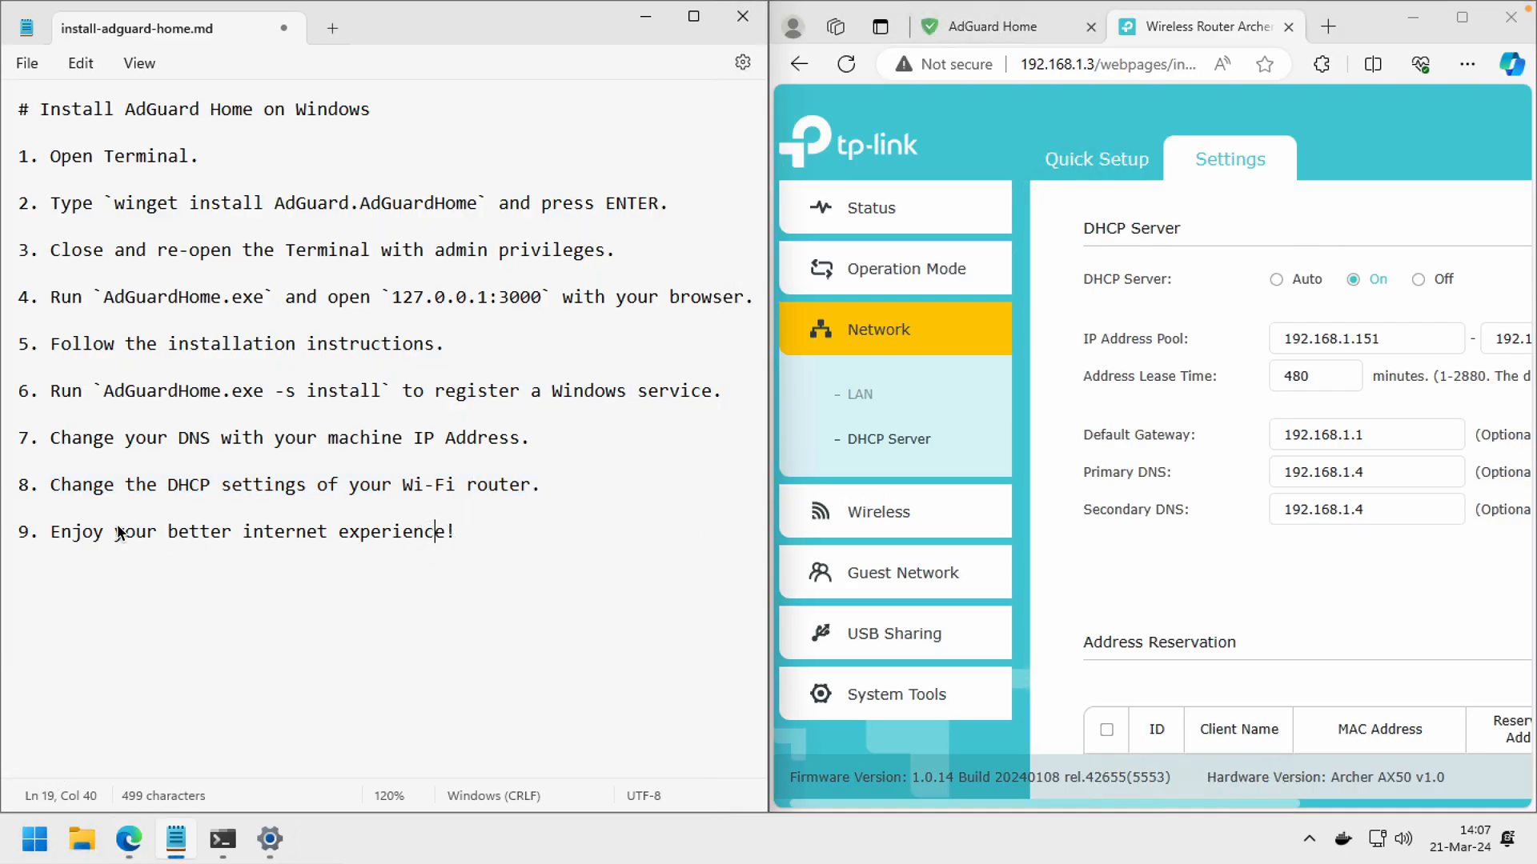
triple_click(245, 531)
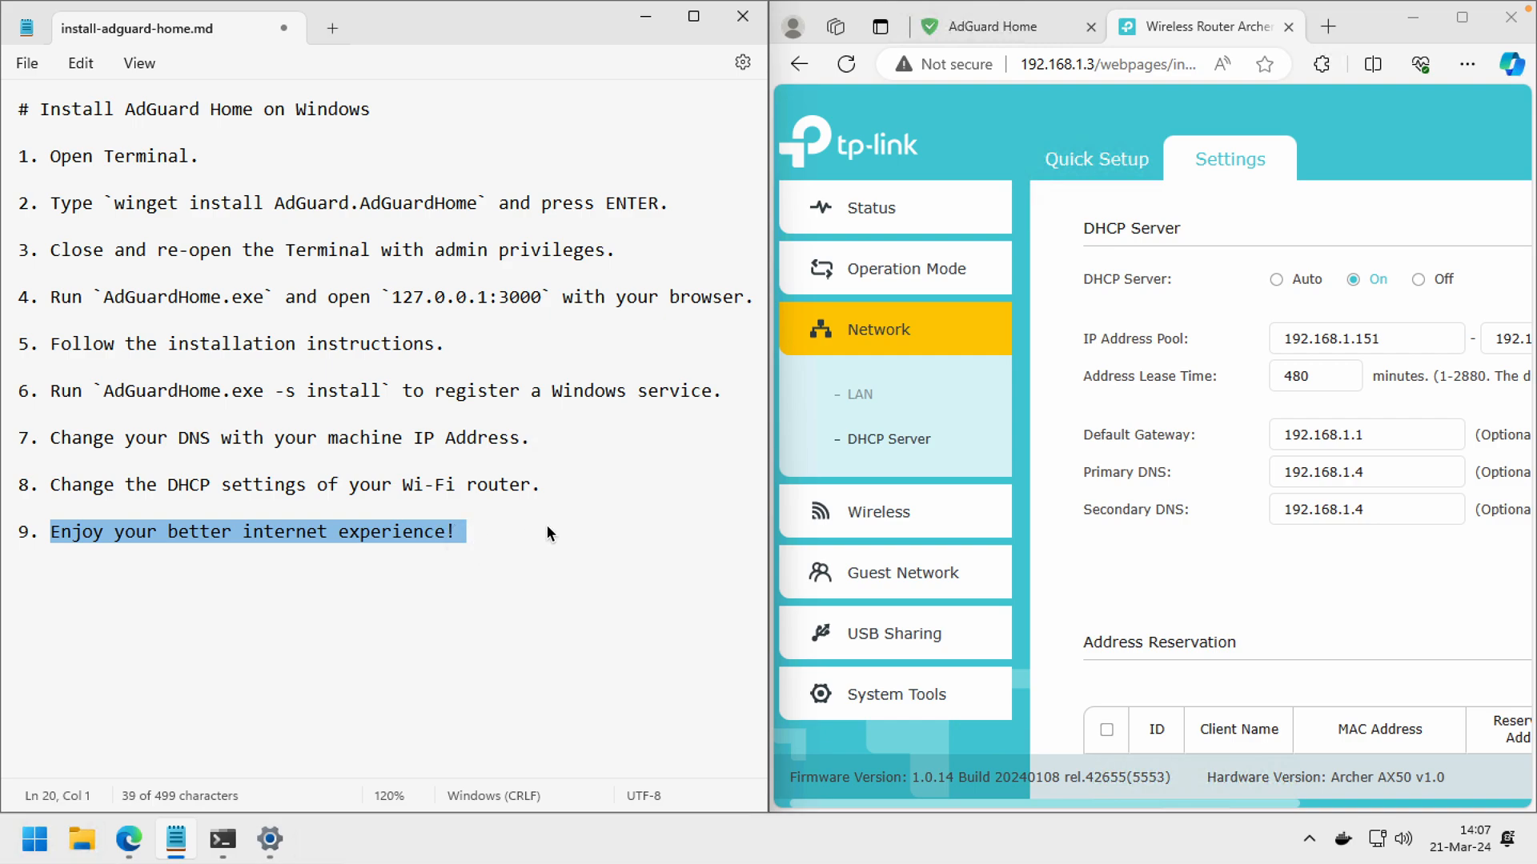